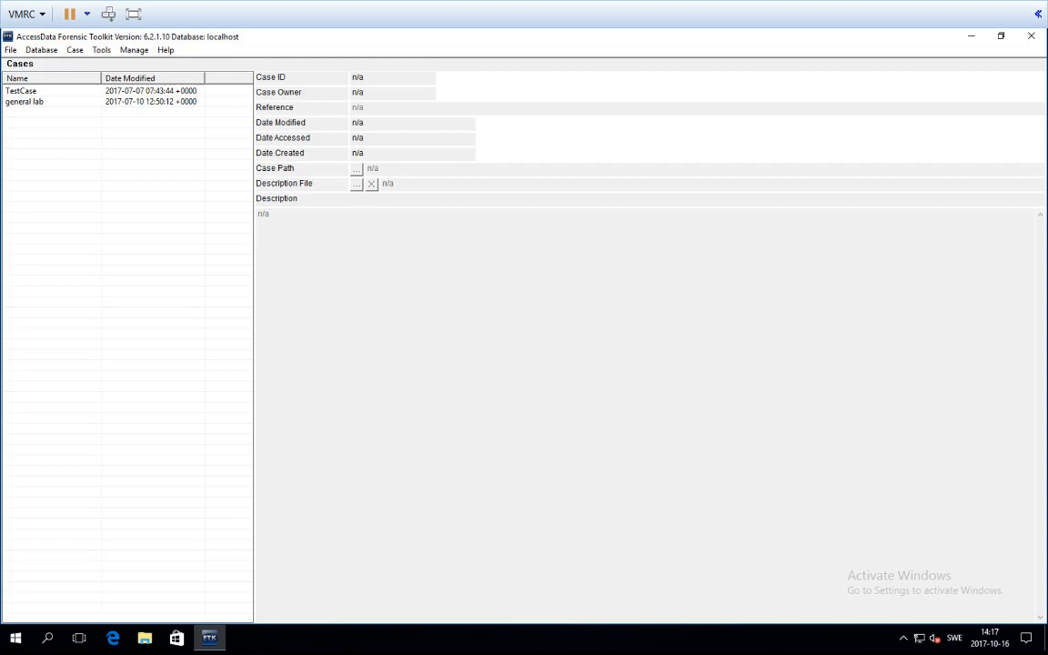
pyautogui.moveTo(458, 328)
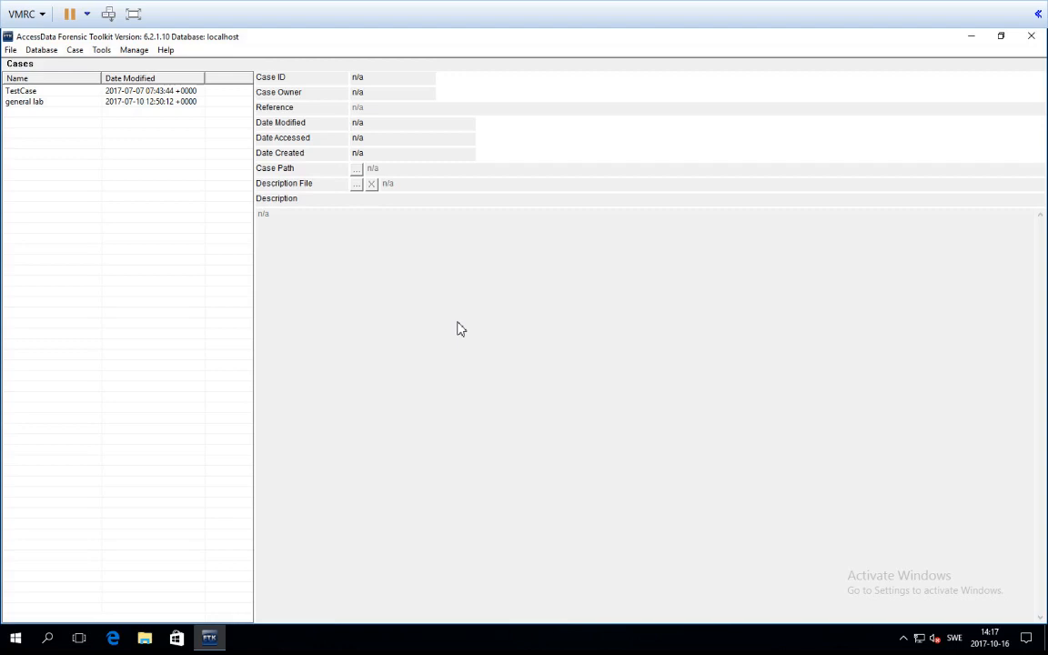
pyautogui.moveTo(344, 242)
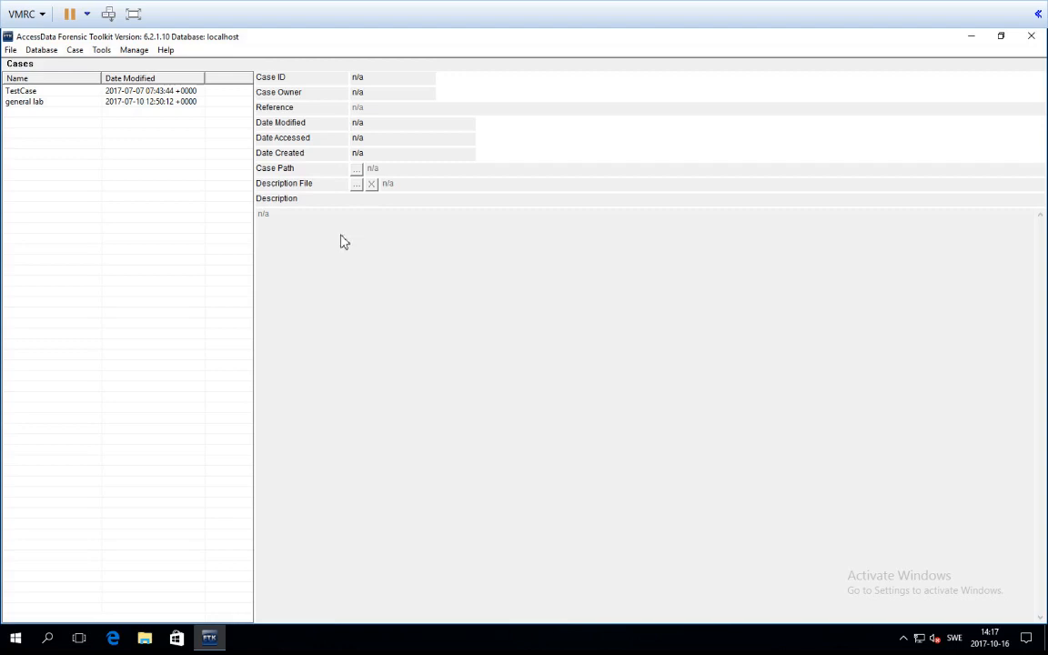
pyautogui.moveTo(69, 95)
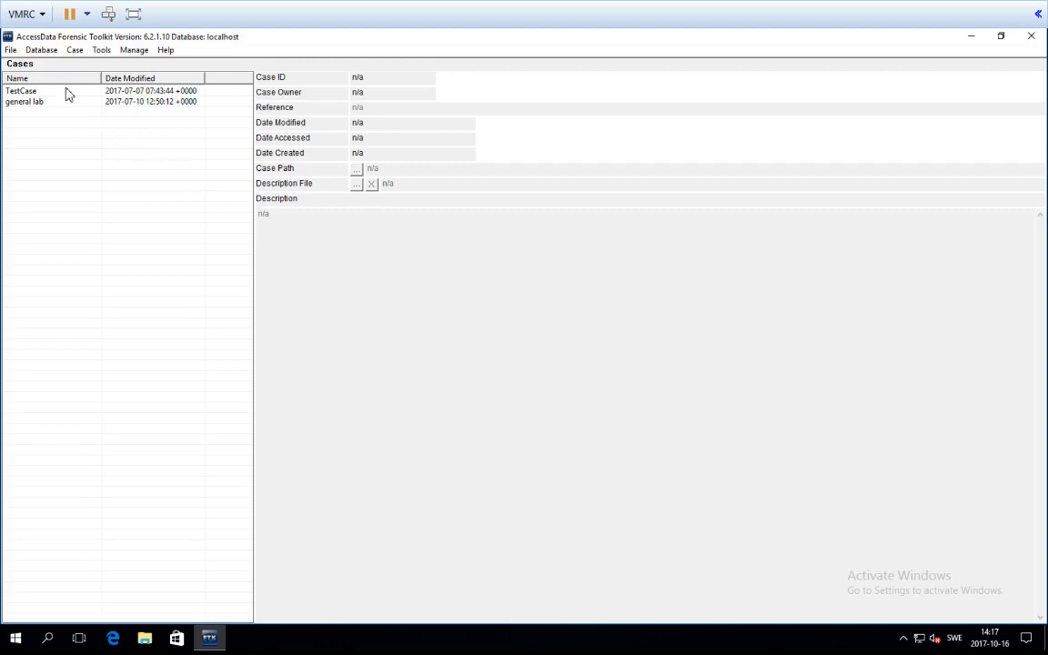
# - Select TestCase in the Cases list to show its ID 3, dates, path and description
pyautogui.click(25, 102)
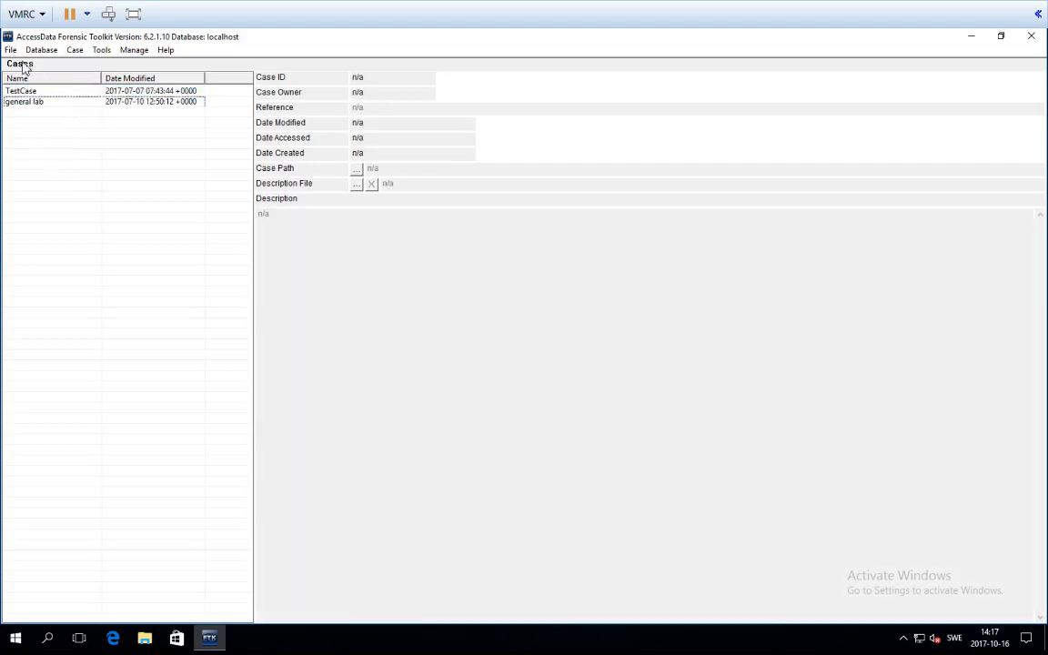
pyautogui.moveTo(244, 62)
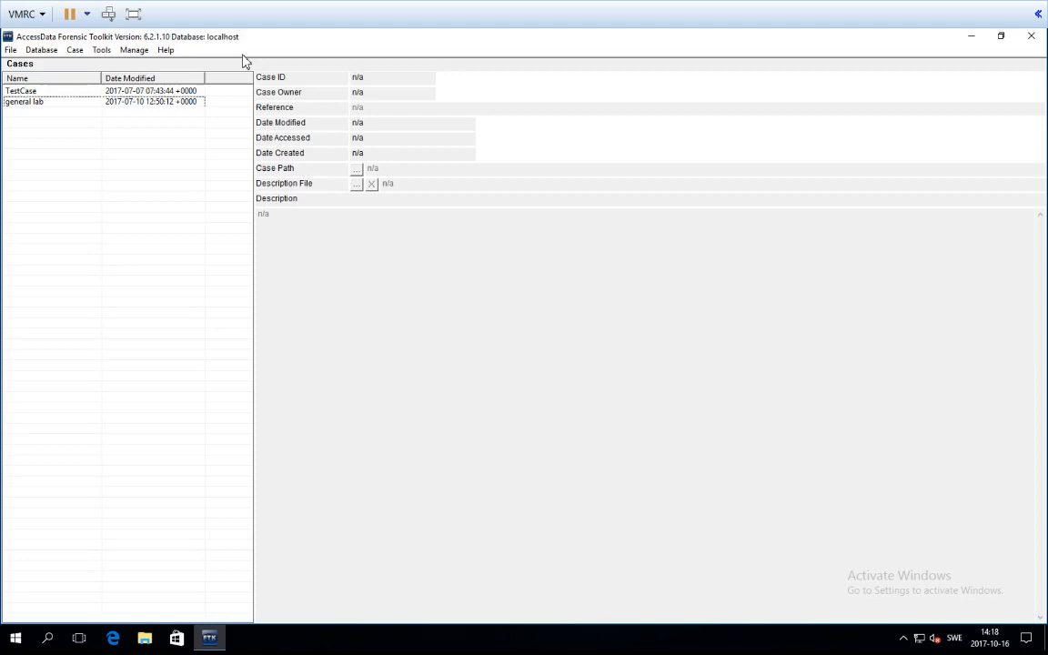
pyautogui.moveTo(344, 266)
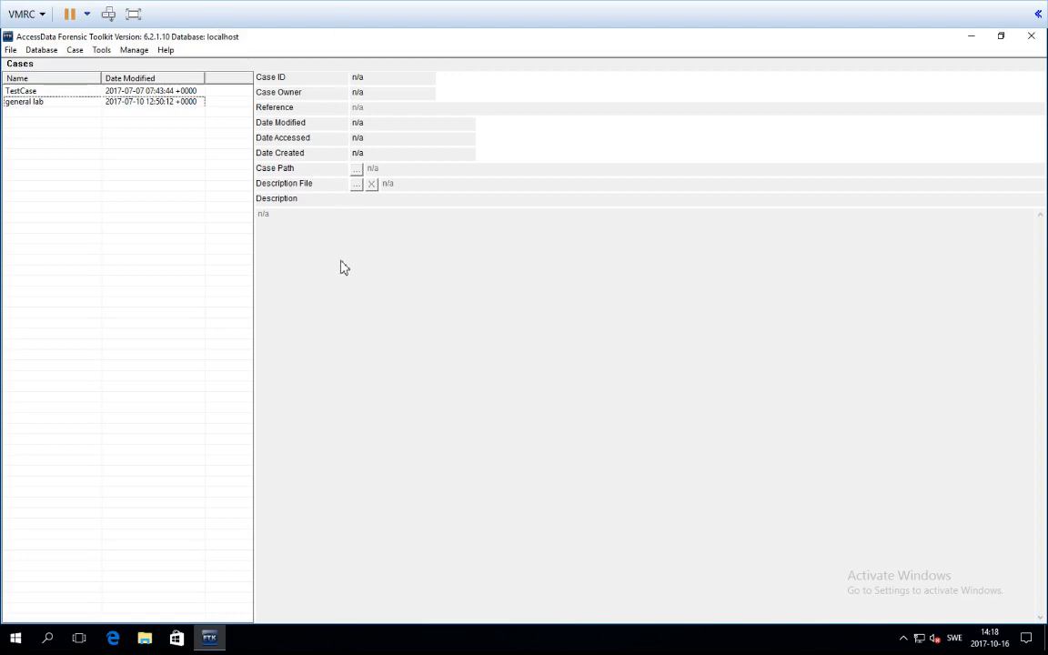
pyautogui.moveTo(120, 212)
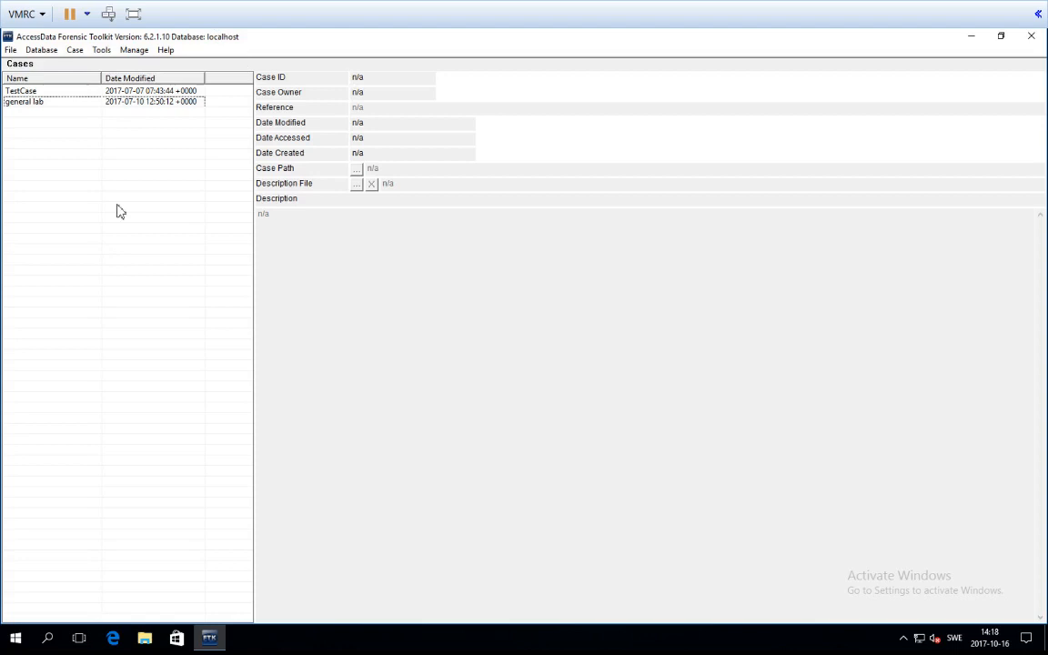
pyautogui.click(22, 91)
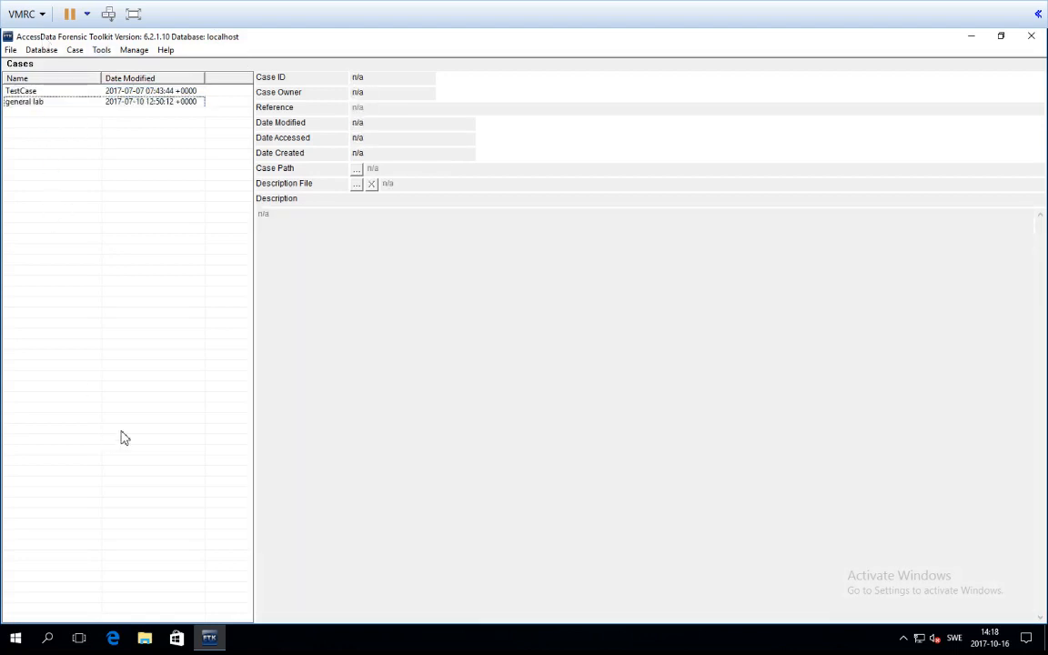
pyautogui.click(22, 91)
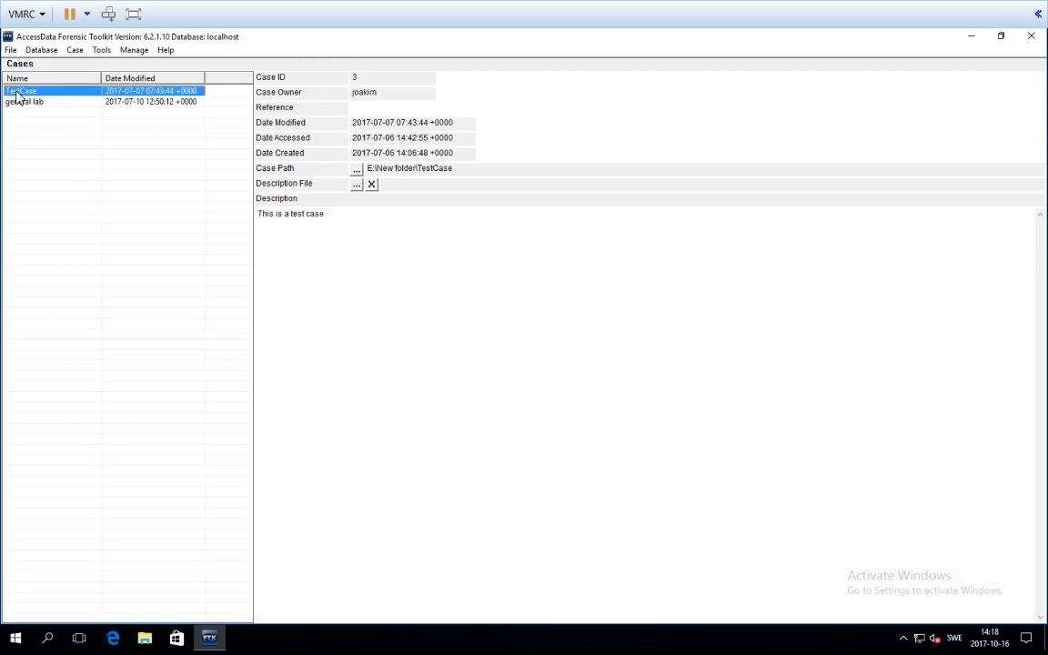
pyautogui.moveTo(128, 109)
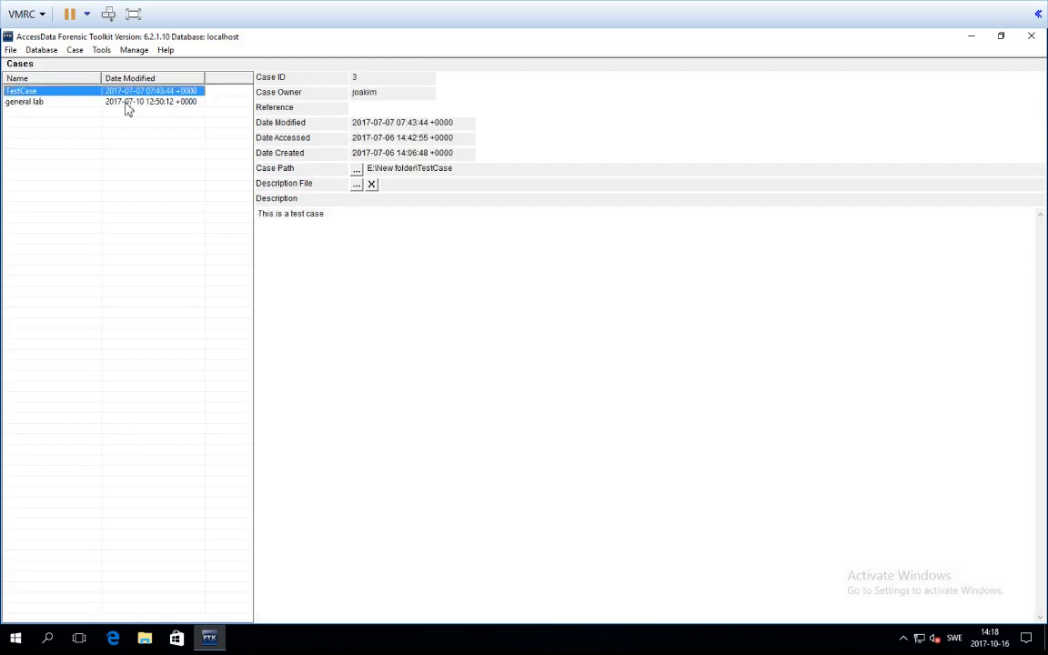
pyautogui.moveTo(763, 157)
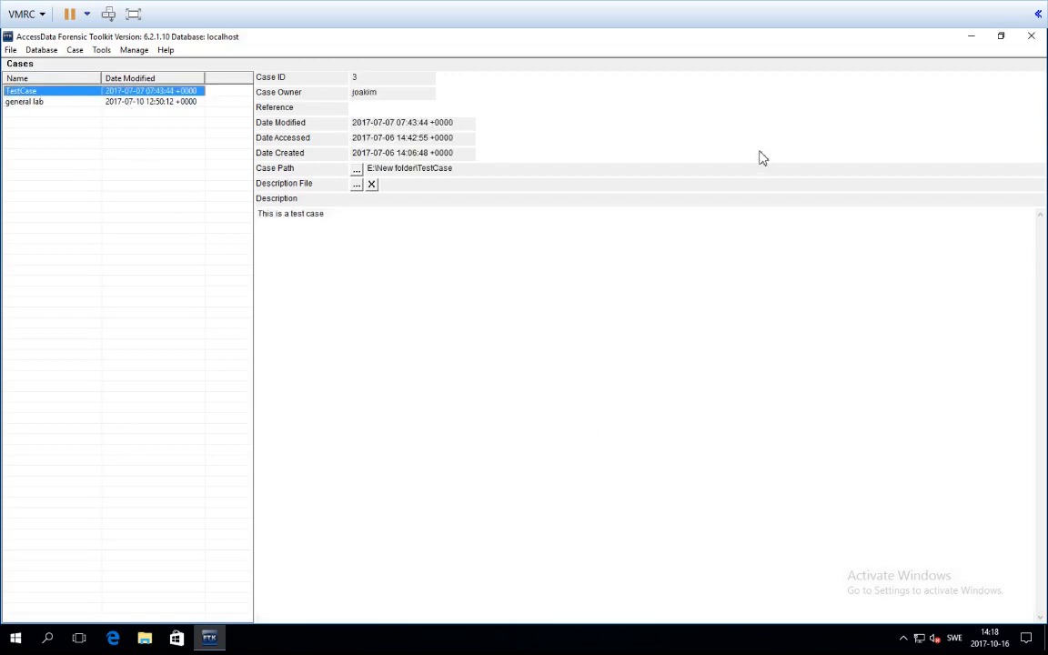
pyautogui.moveTo(375, 236)
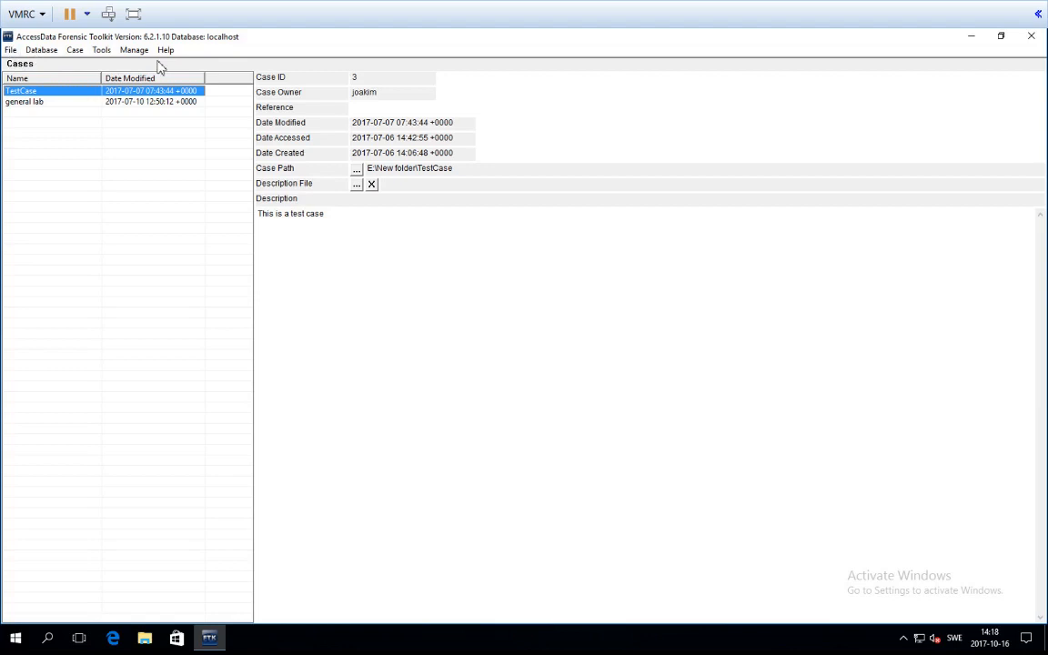
pyautogui.moveTo(204, 69)
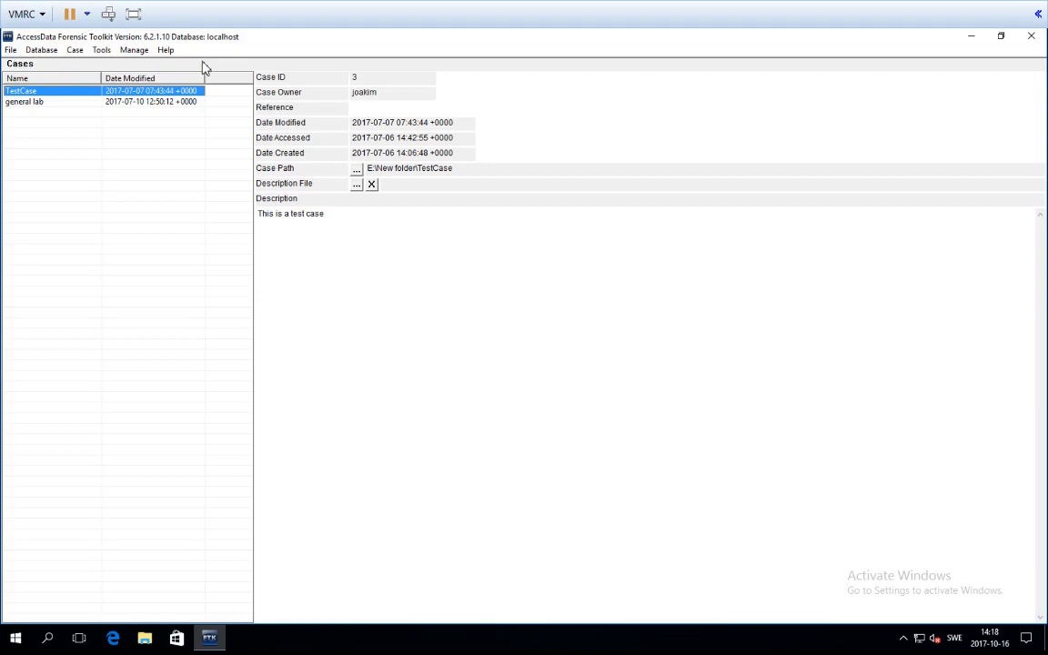
pyautogui.click(11, 49)
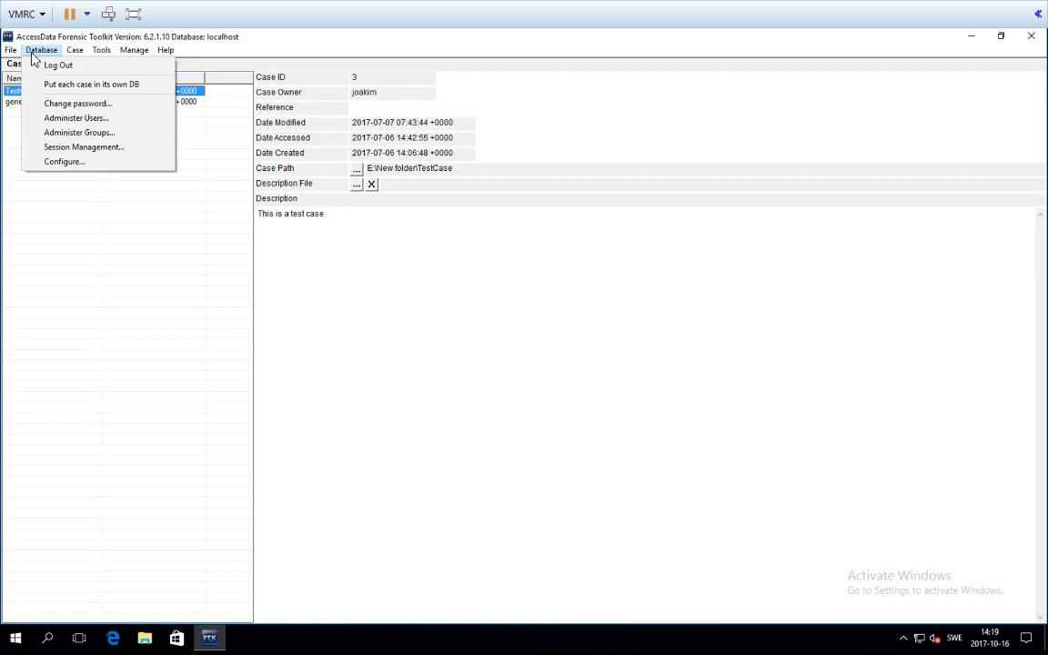
pyautogui.moveTo(382, 98)
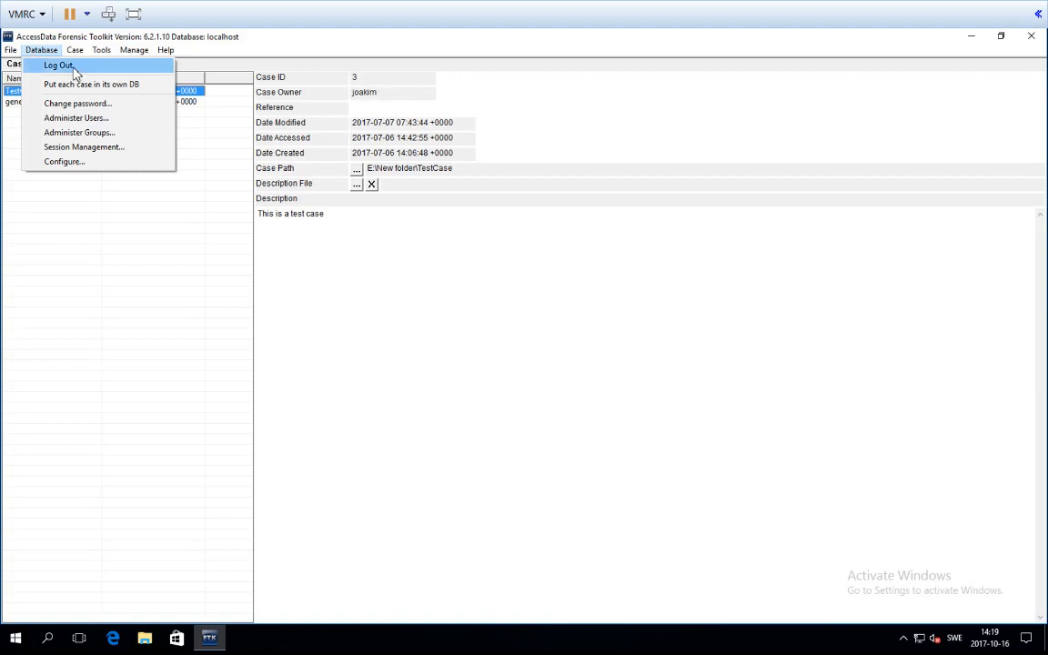
pyautogui.moveTo(44, 56)
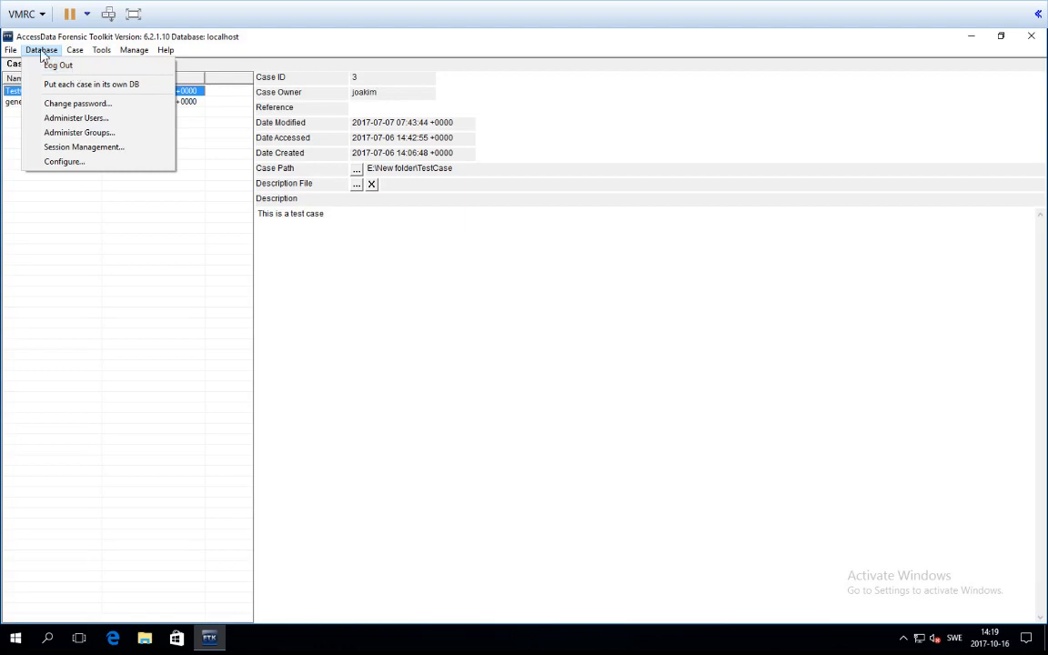
pyautogui.moveTo(102, 80)
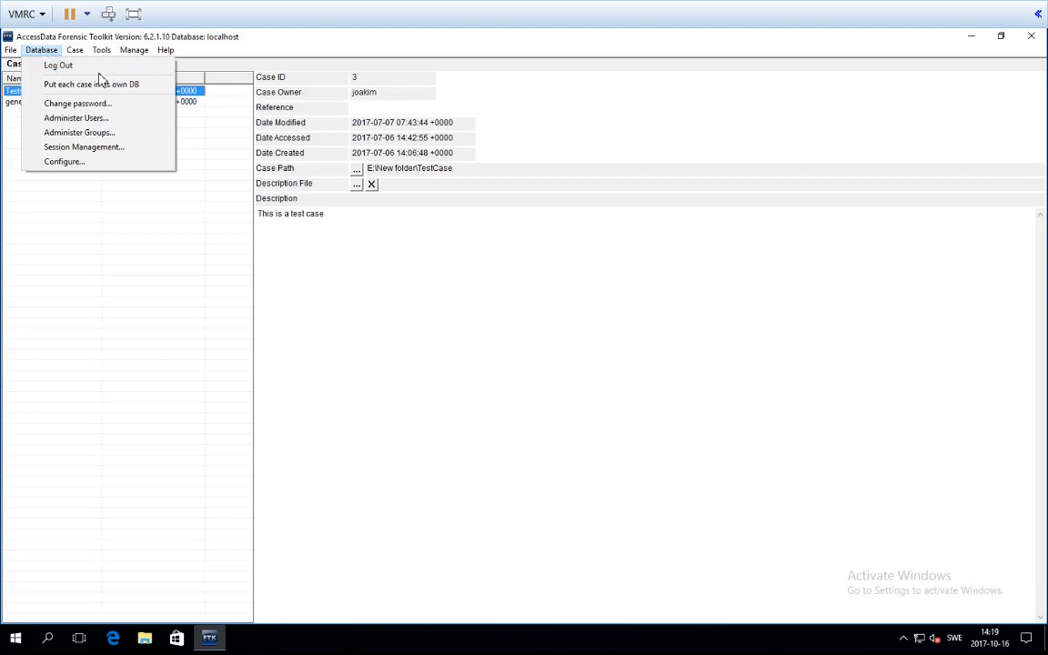
pyautogui.moveTo(76, 102)
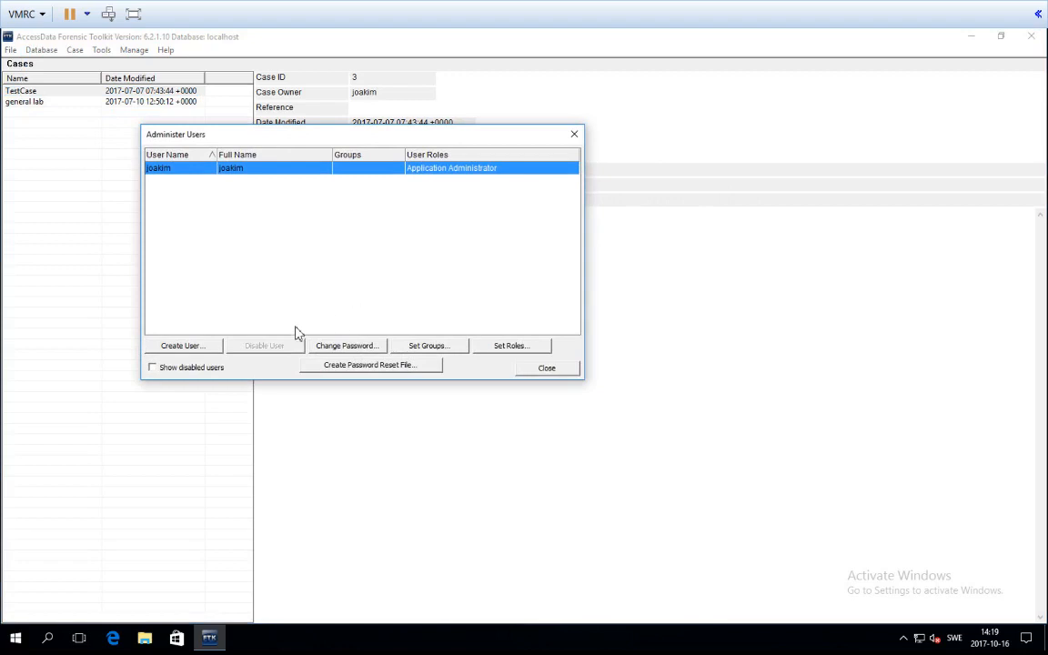
pyautogui.moveTo(211, 353)
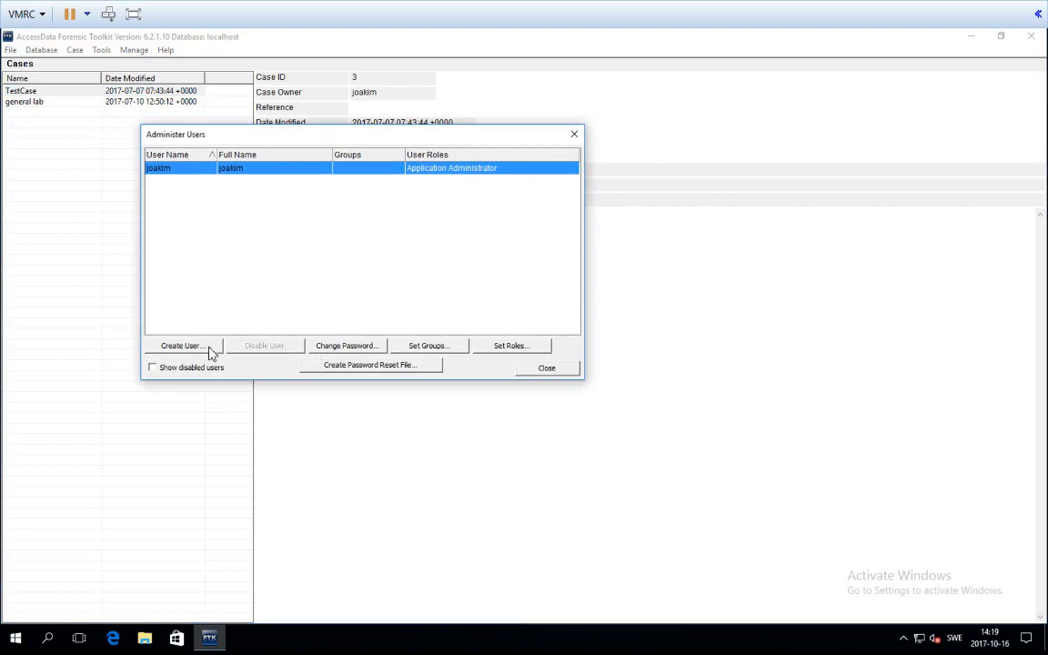
# - Start a new user, view the three assignable roles, then cancel without adding anyone
pyautogui.click(182, 345)
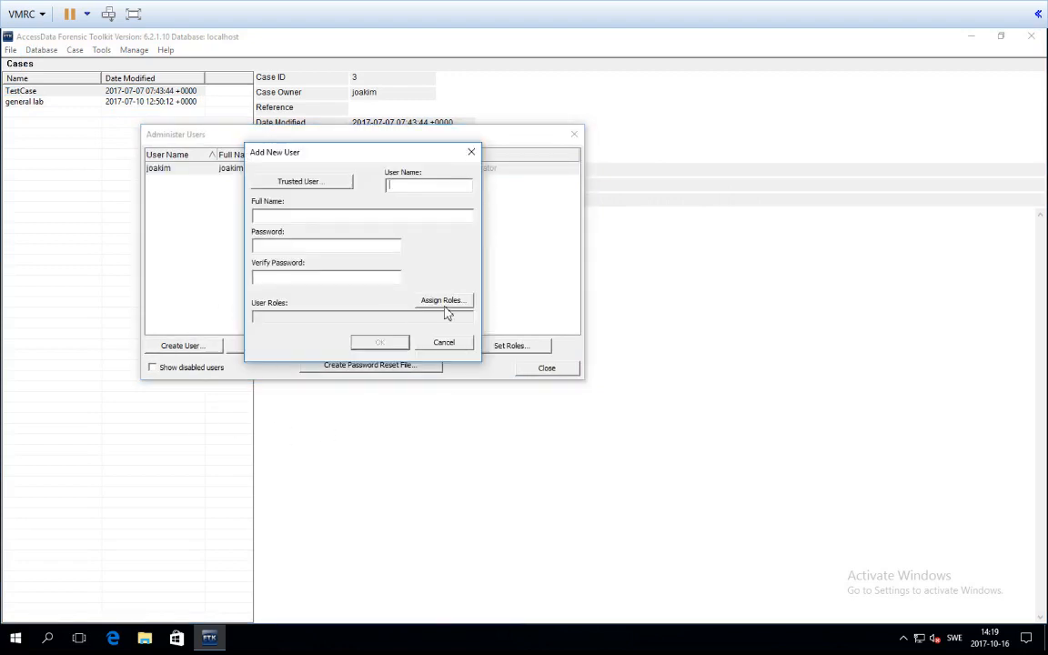
pyautogui.click(441, 300)
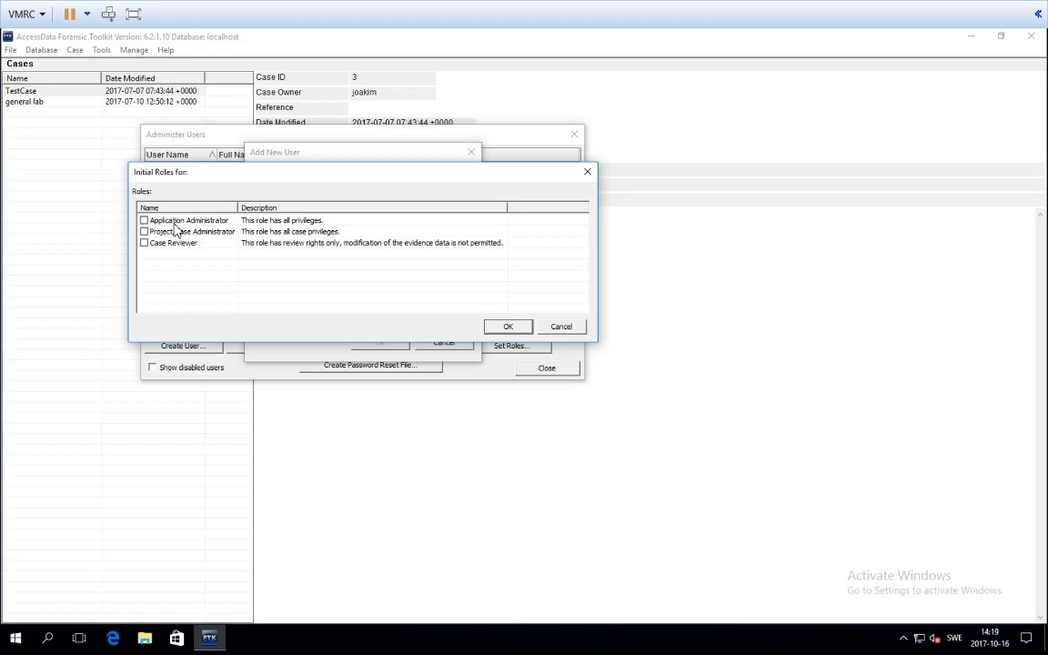
pyautogui.moveTo(204, 262)
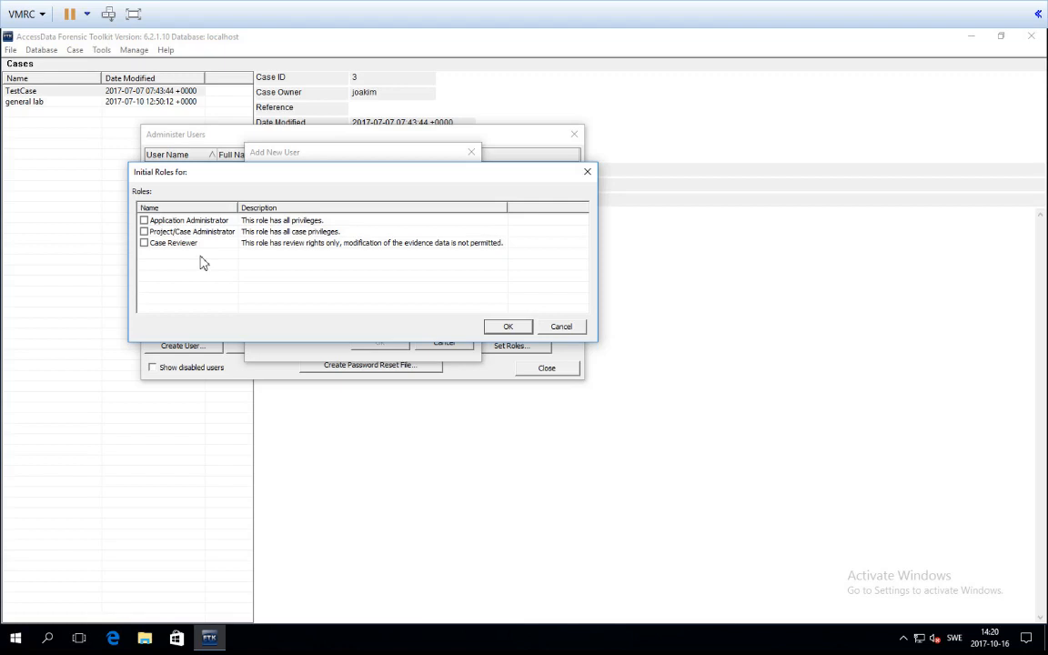
pyautogui.moveTo(313, 318)
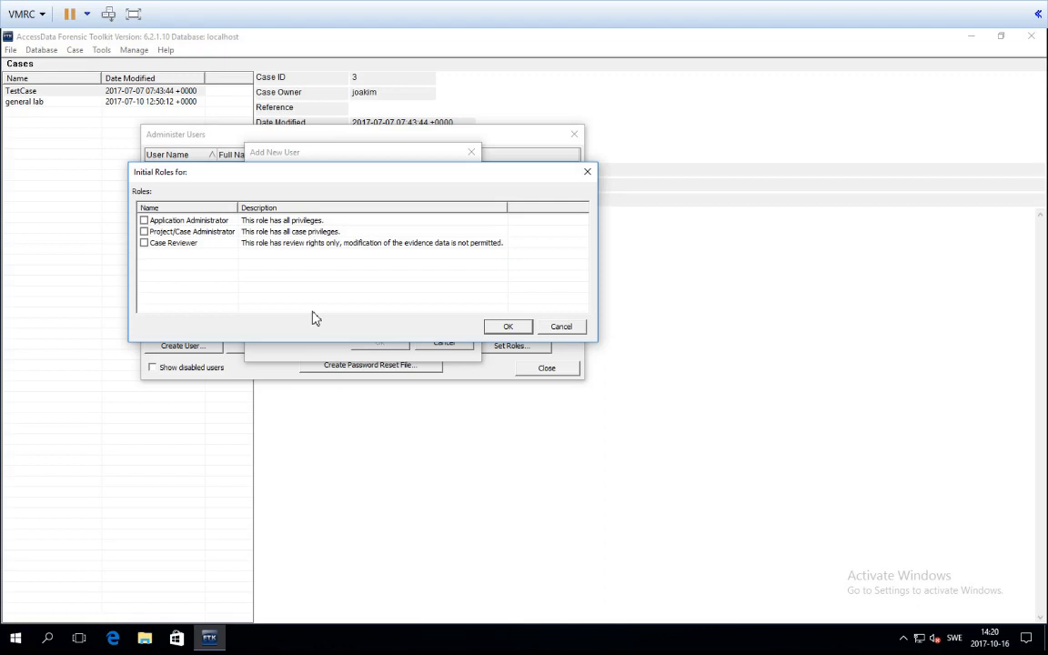
pyautogui.click(508, 326)
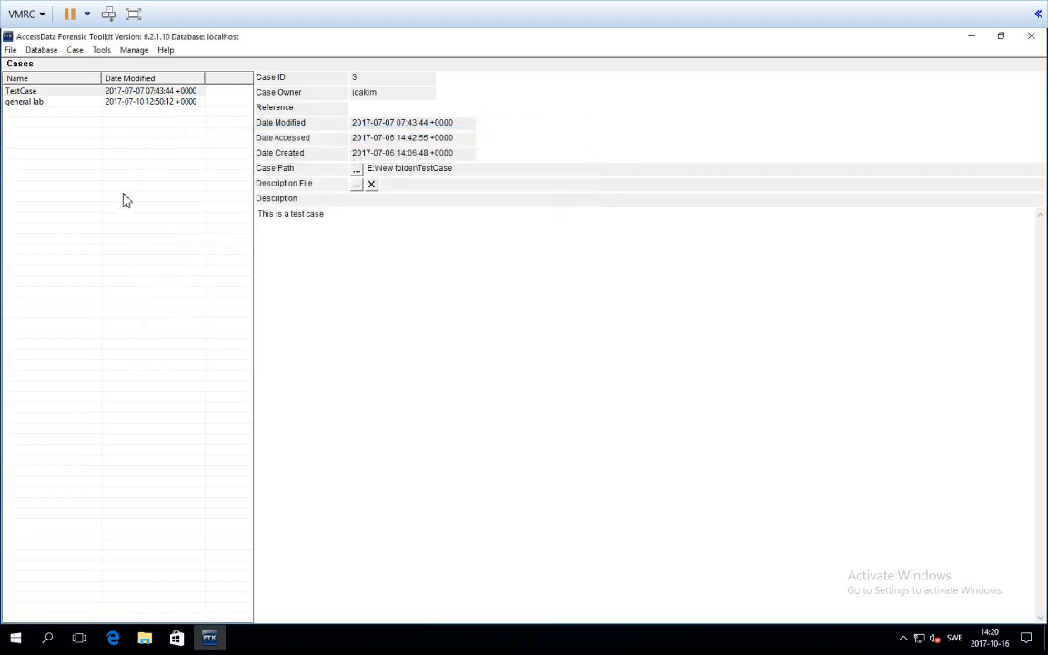
pyautogui.click(74, 51)
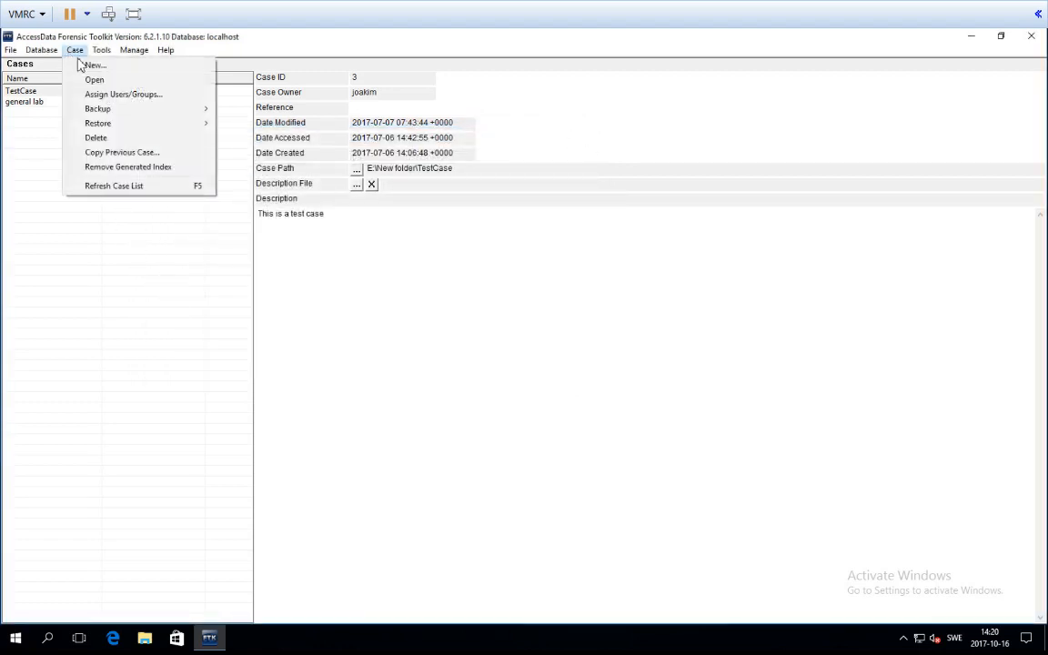
pyautogui.moveTo(95, 80)
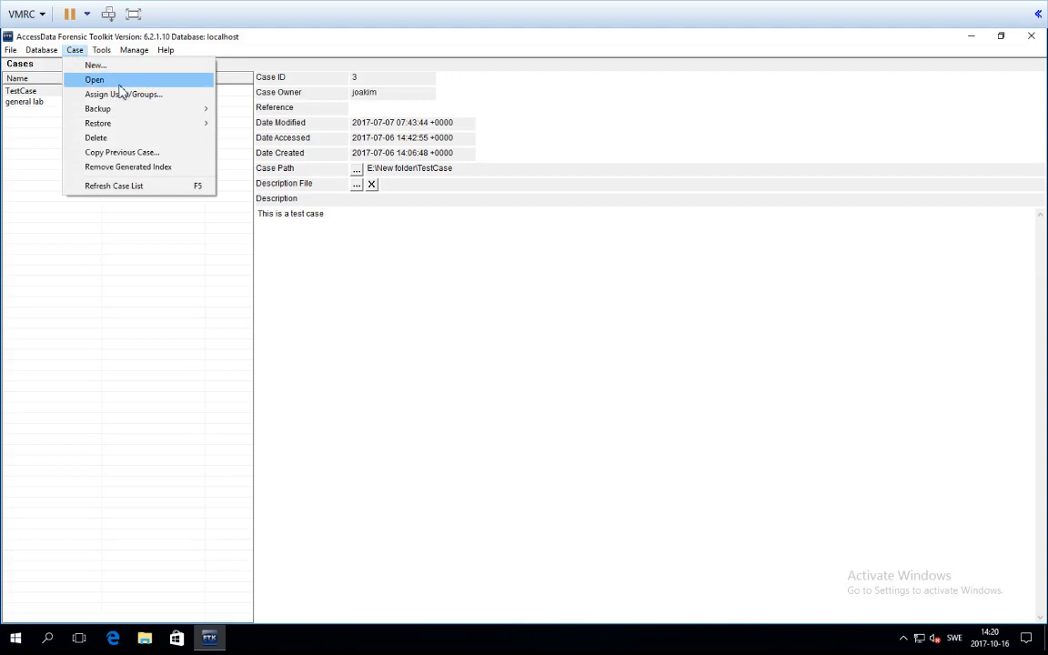
pyautogui.moveTo(124, 95)
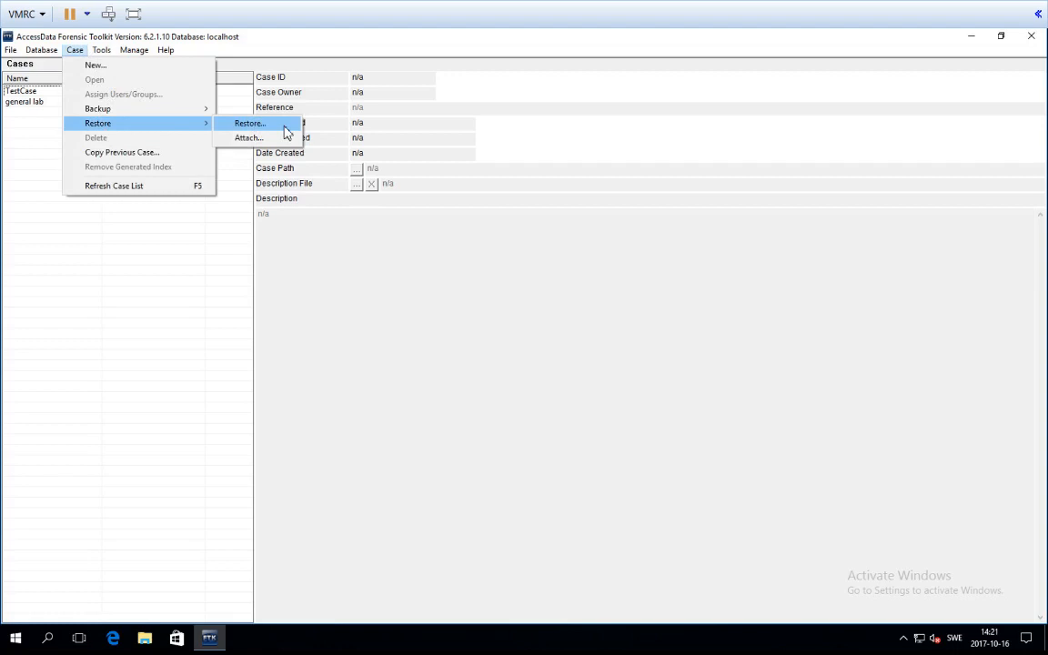
pyautogui.click(249, 124)
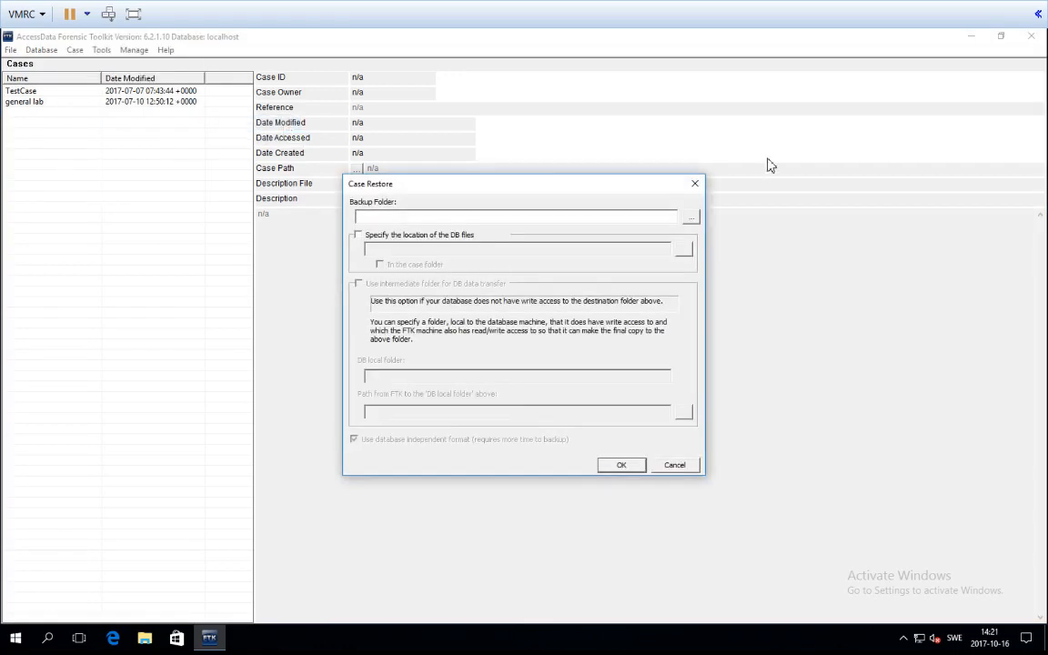
pyautogui.click(75, 51)
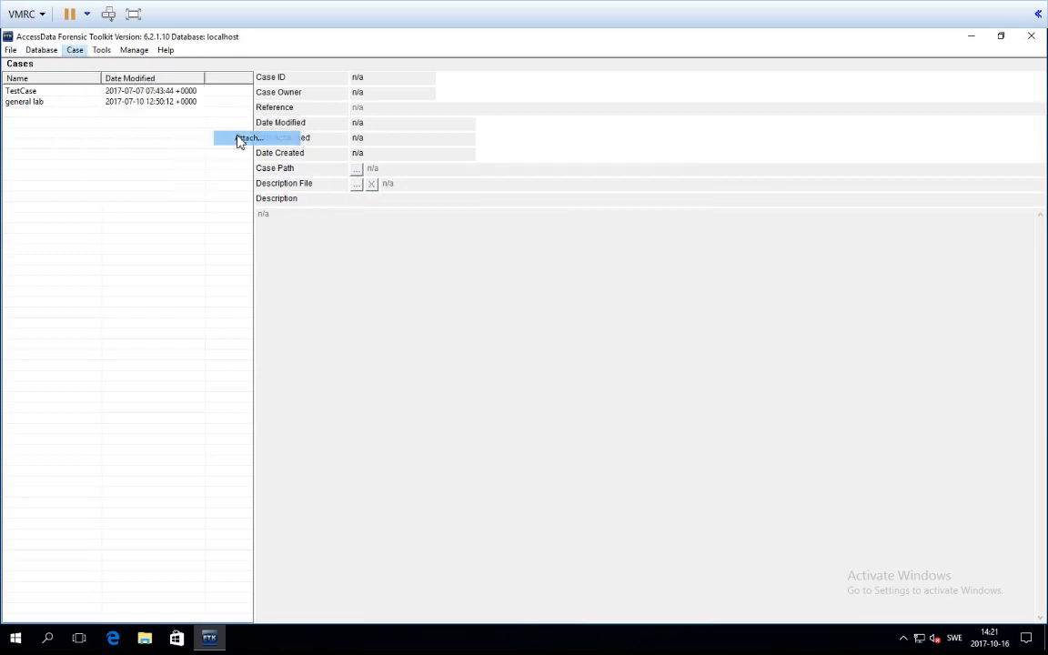
pyautogui.click(251, 138)
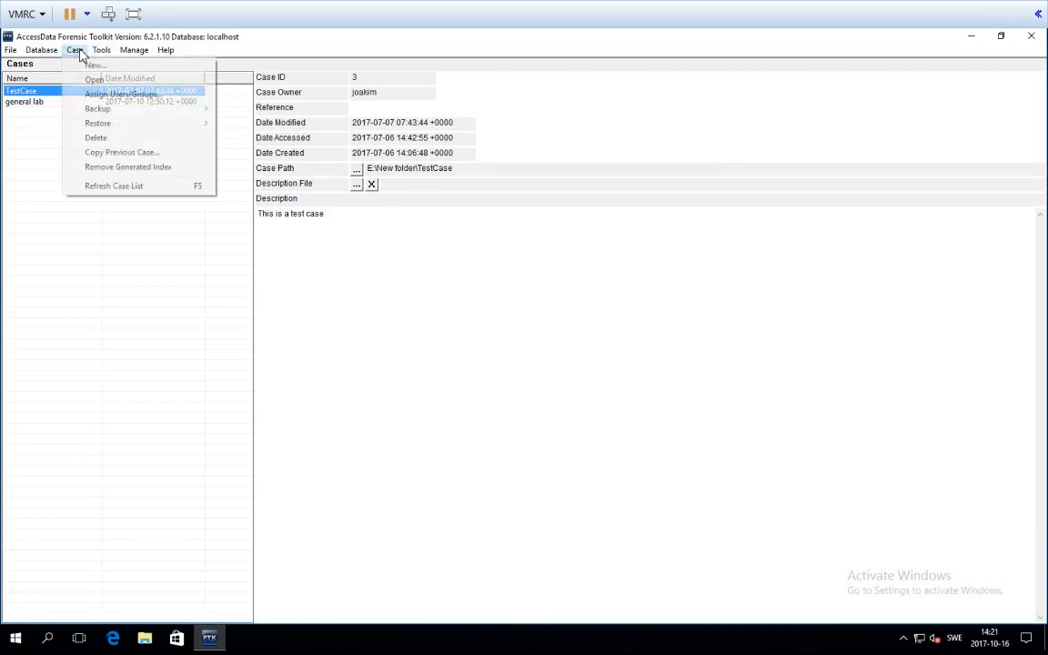
pyautogui.click(102, 51)
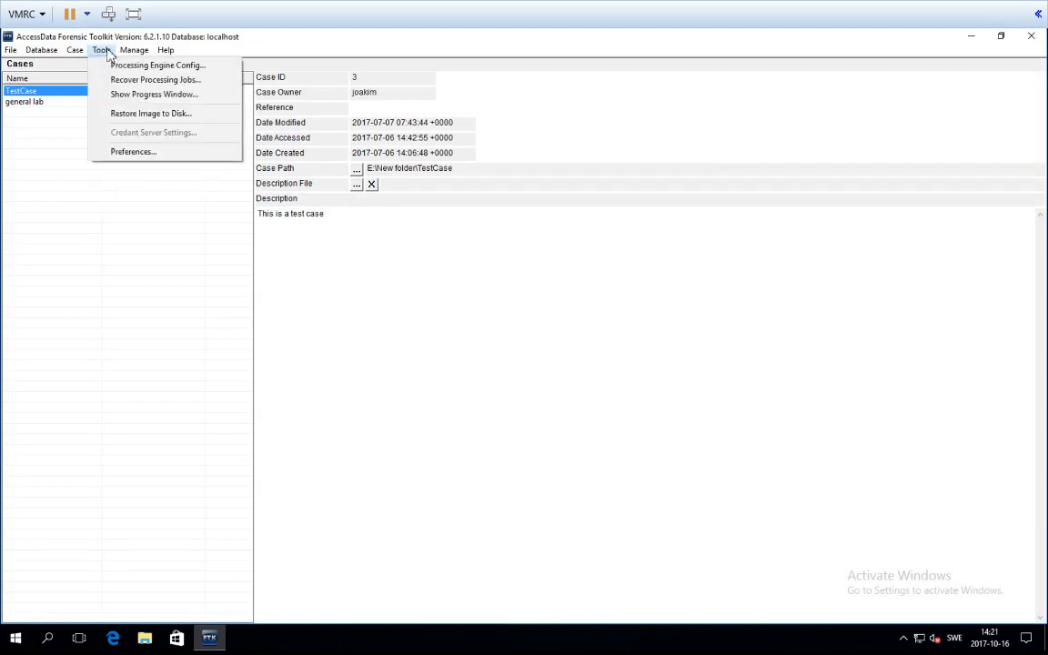
pyautogui.moveTo(157, 66)
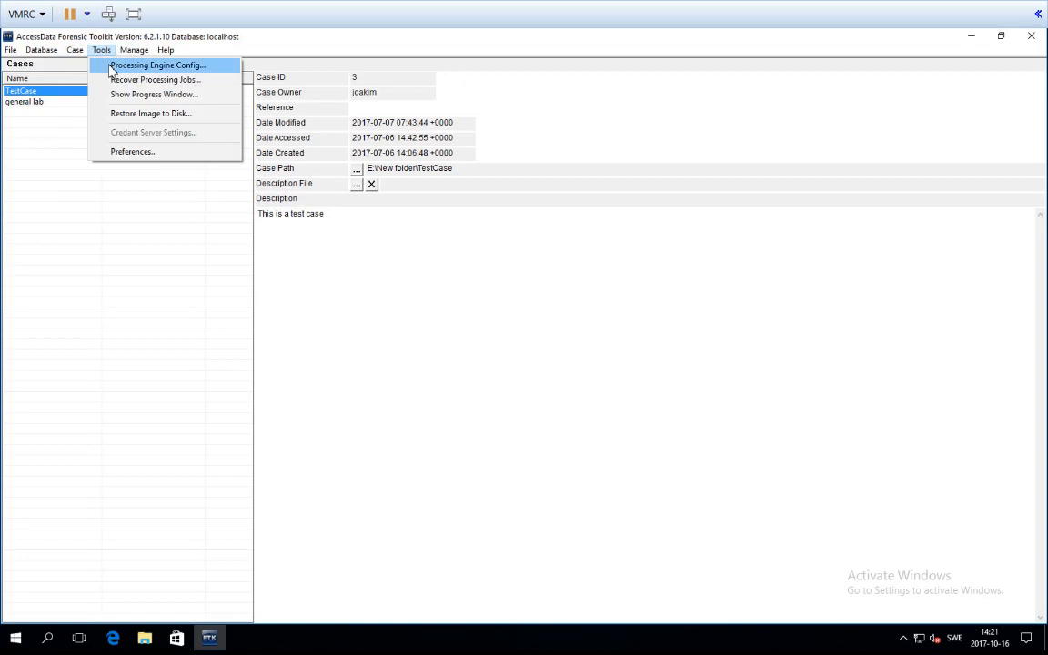
pyautogui.click(156, 66)
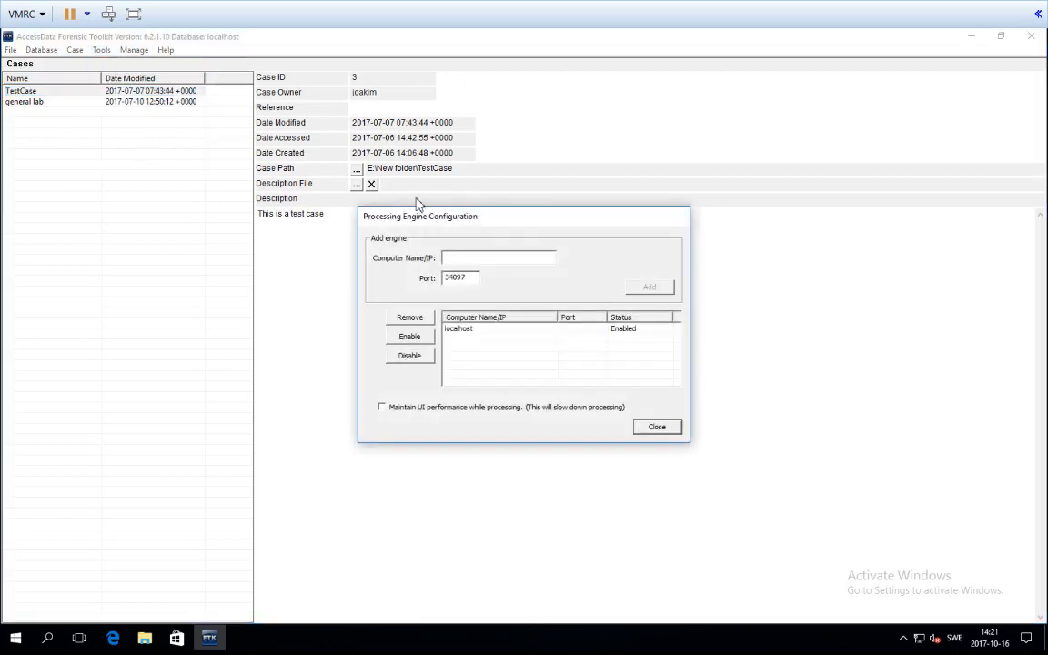
pyautogui.moveTo(589, 286)
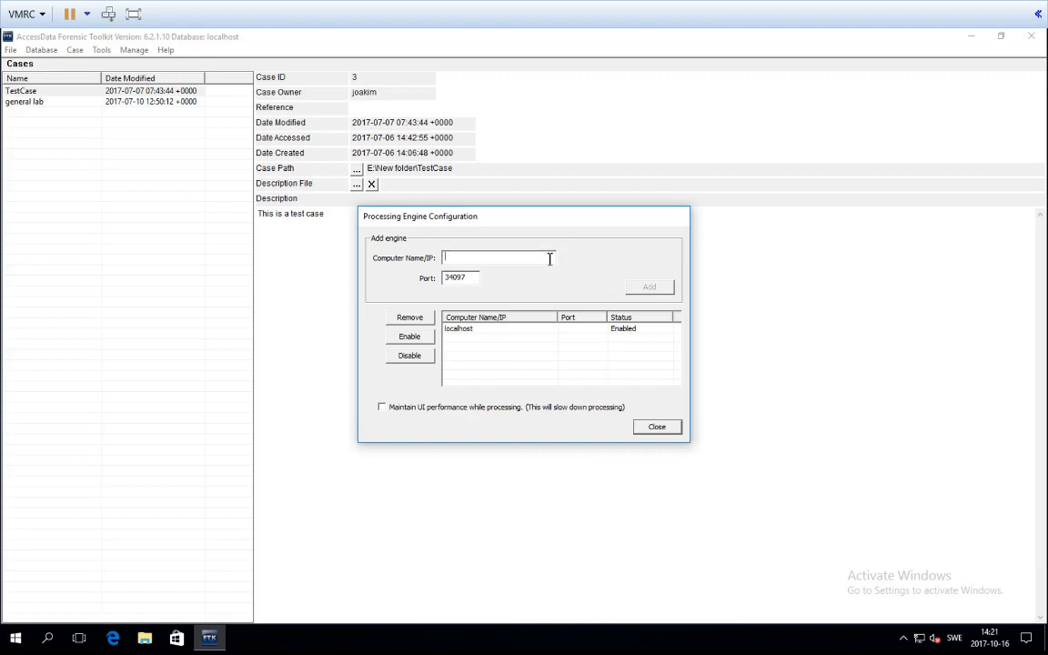
pyautogui.moveTo(582, 444)
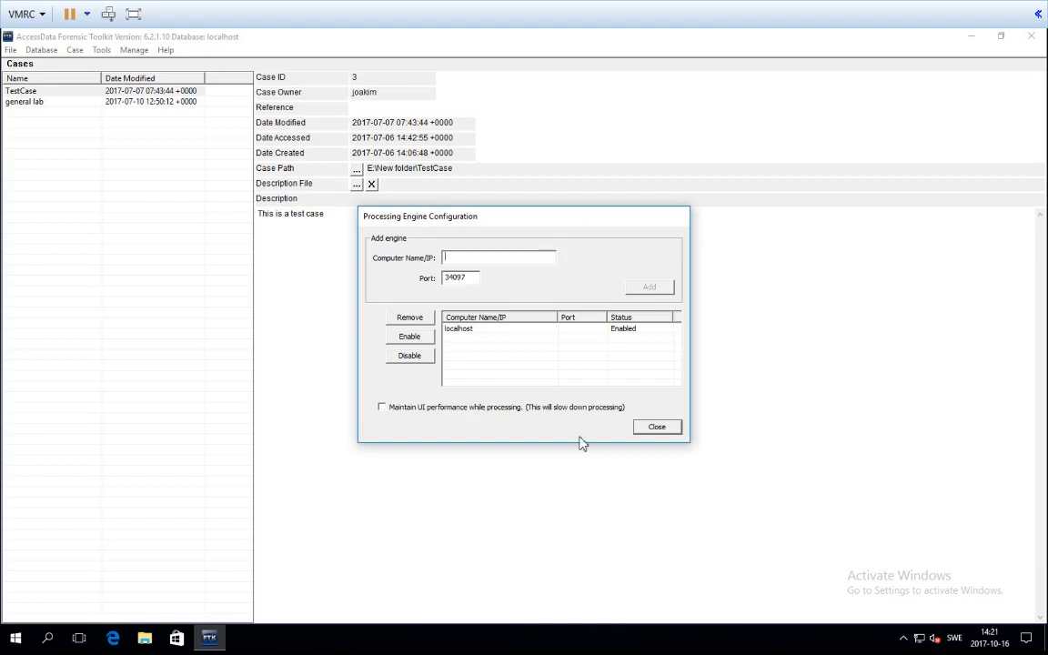
pyautogui.click(655, 426)
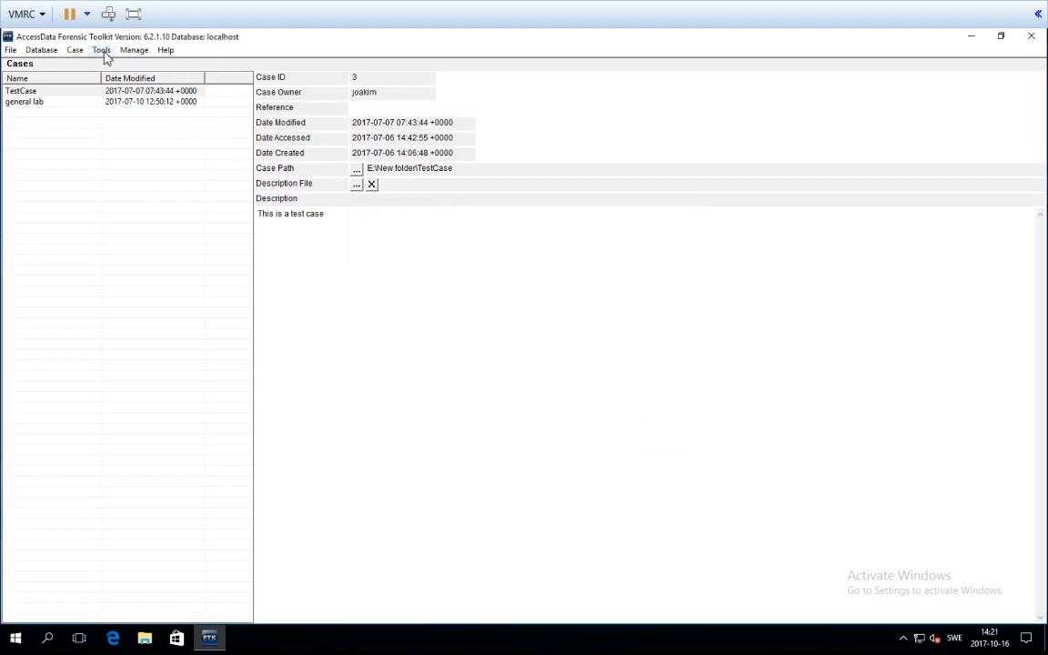
pyautogui.click(102, 49)
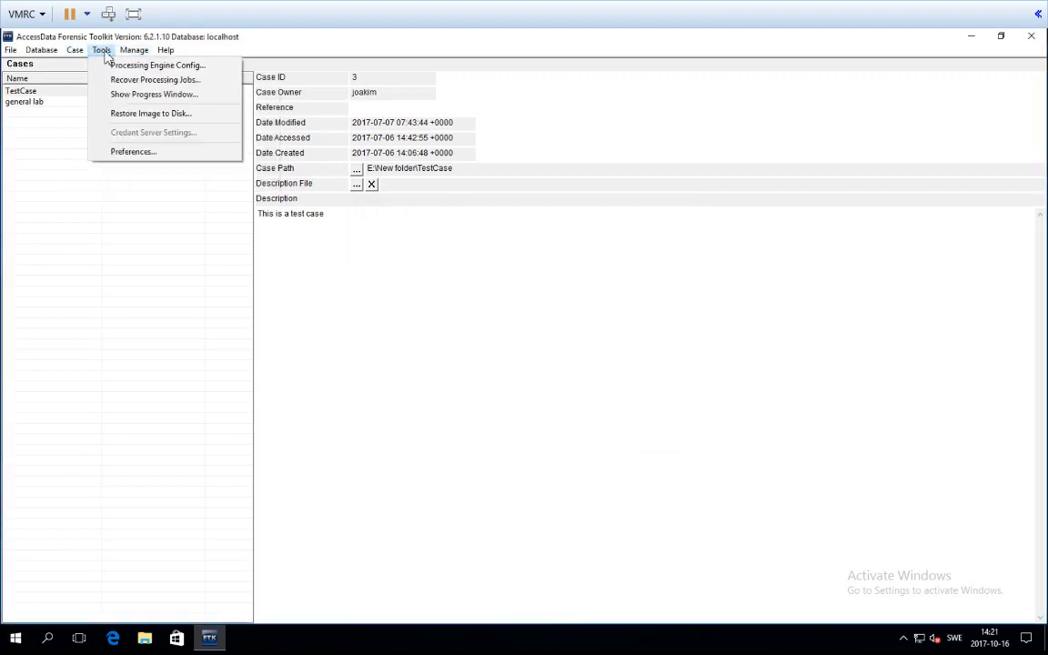
pyautogui.click(135, 151)
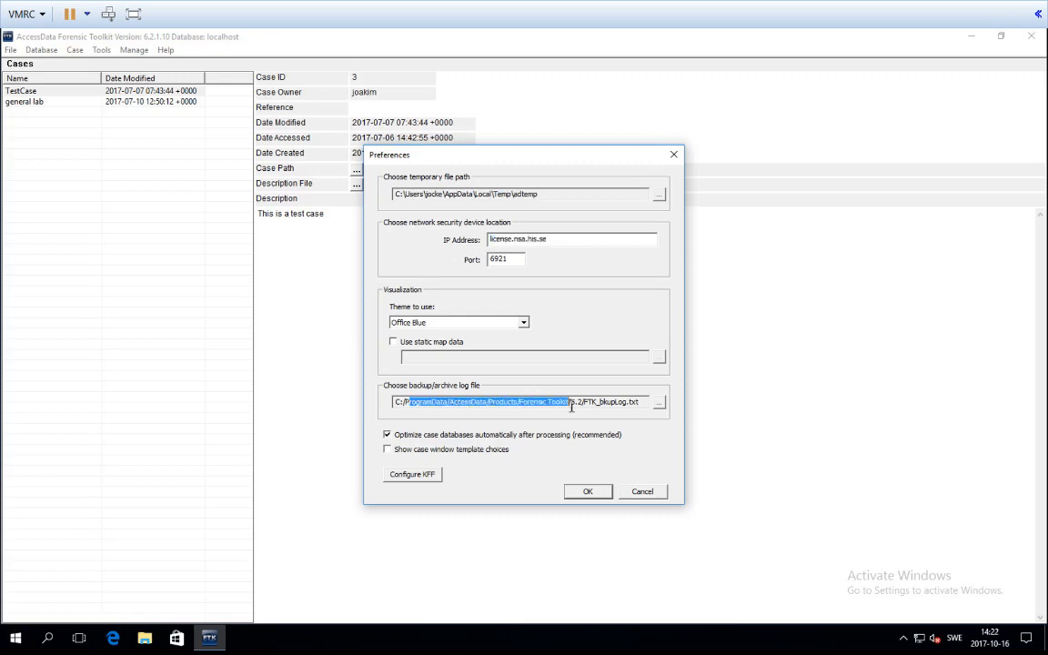
pyautogui.moveTo(470, 437)
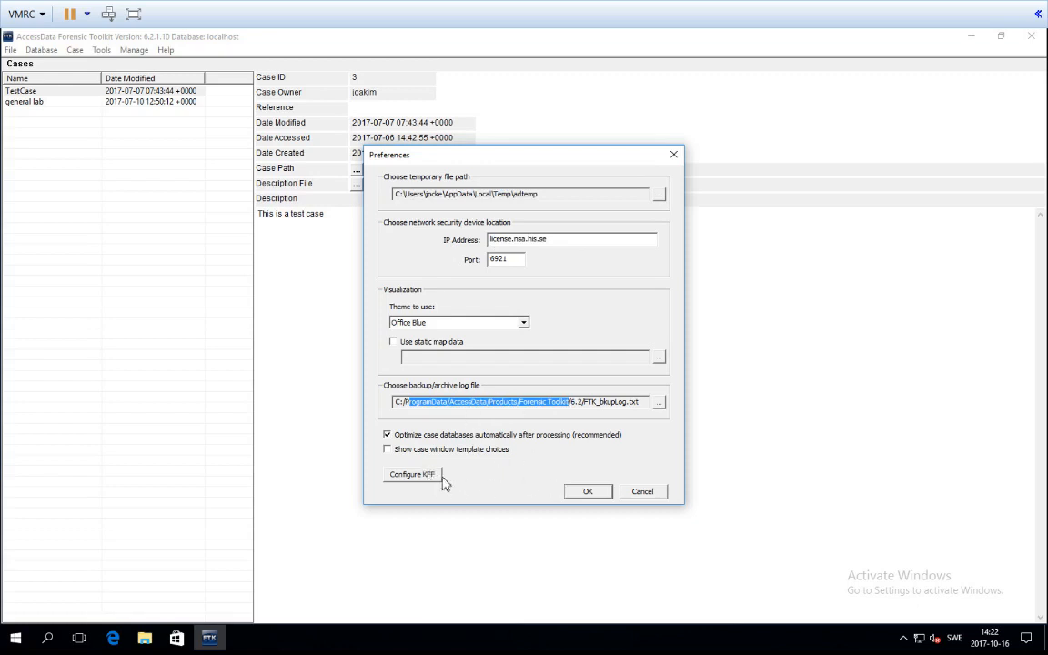
pyautogui.moveTo(507, 484)
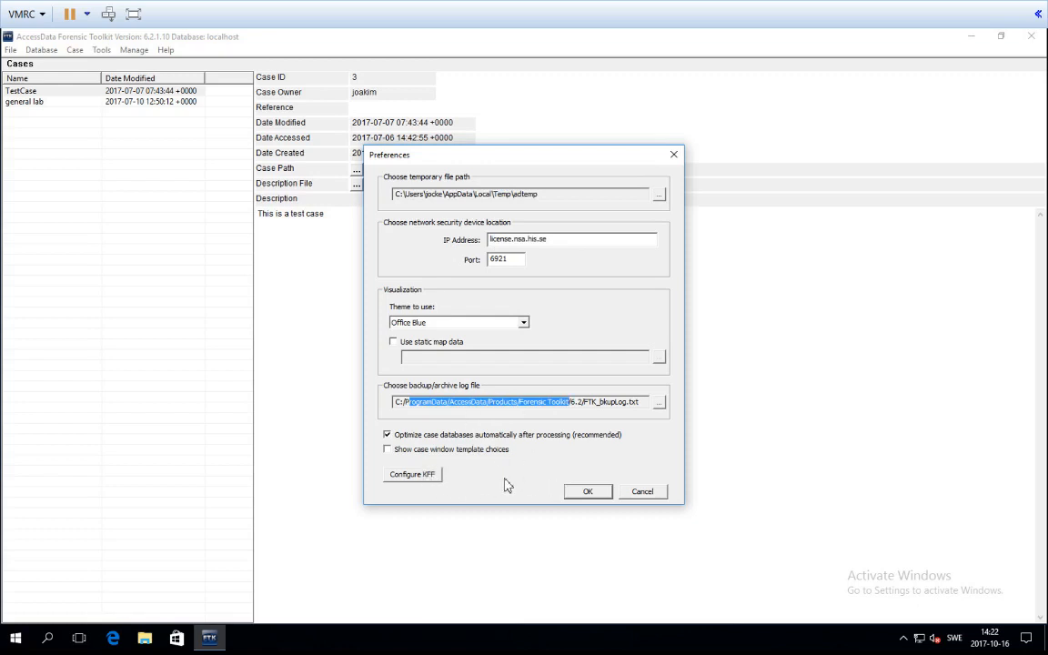
pyautogui.moveTo(681, 160)
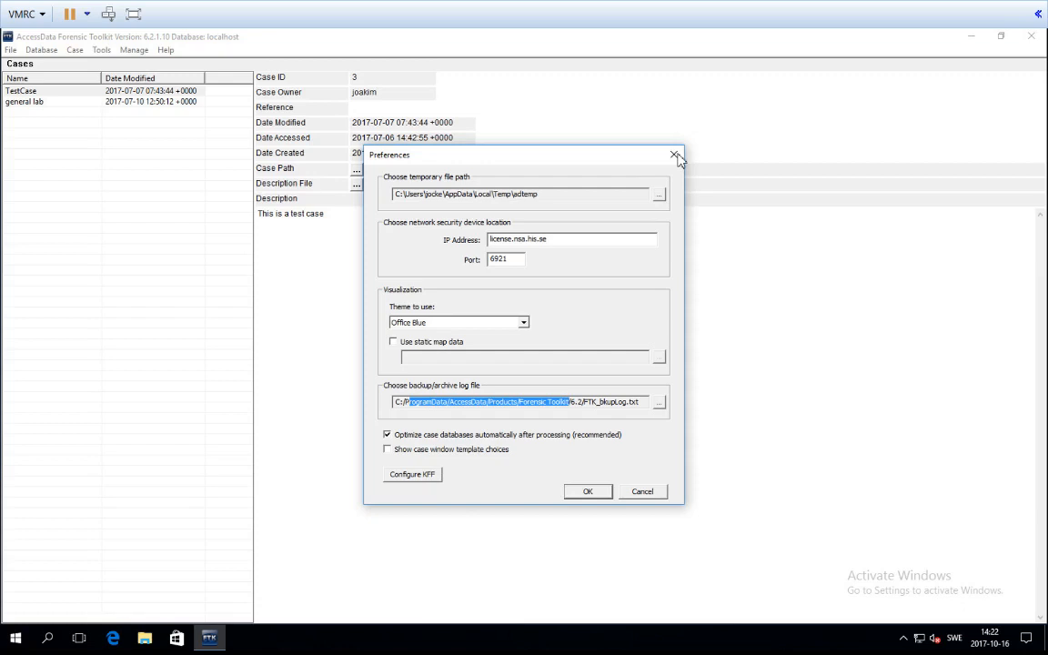
pyautogui.click(673, 157)
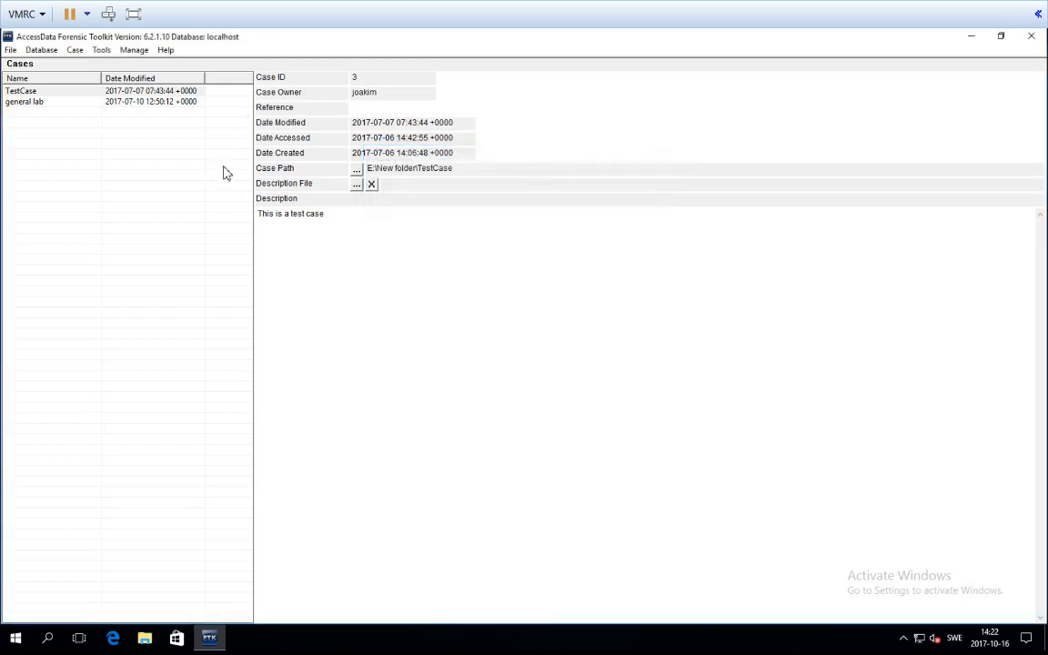
# - Select TestCase then deselect it so every detail field reads n/a
pyautogui.click(135, 49)
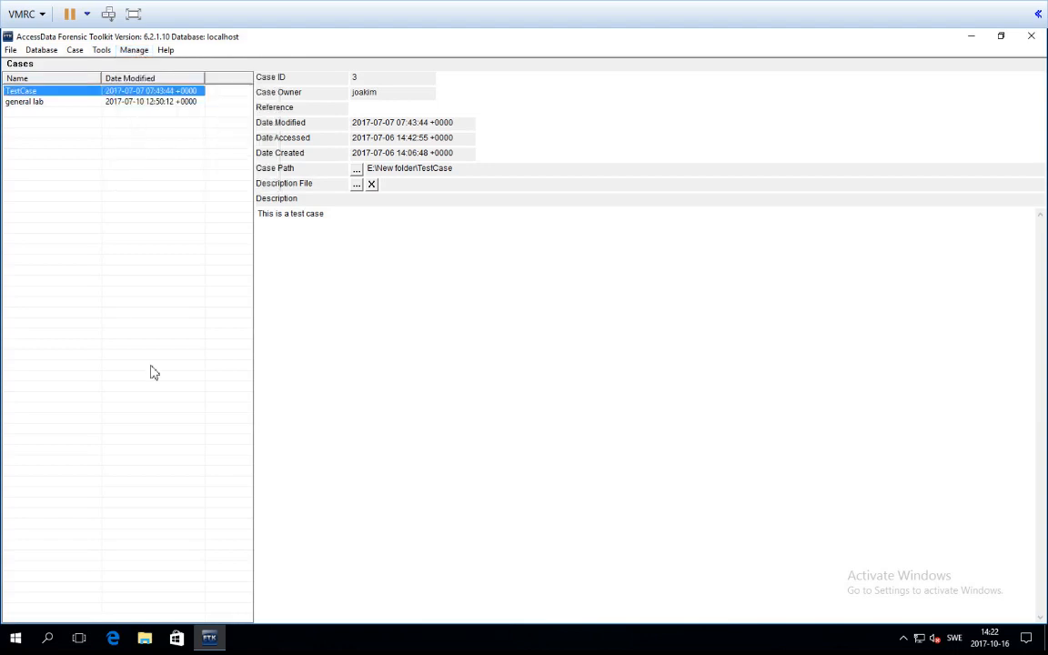
pyautogui.click(84, 363)
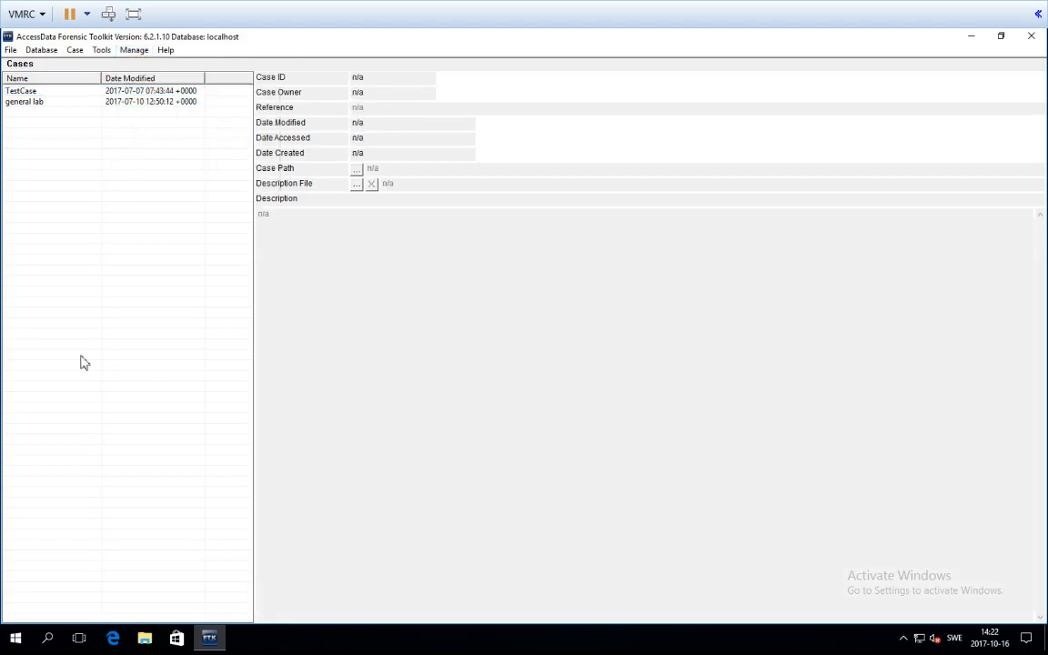
pyautogui.moveTo(44, 204)
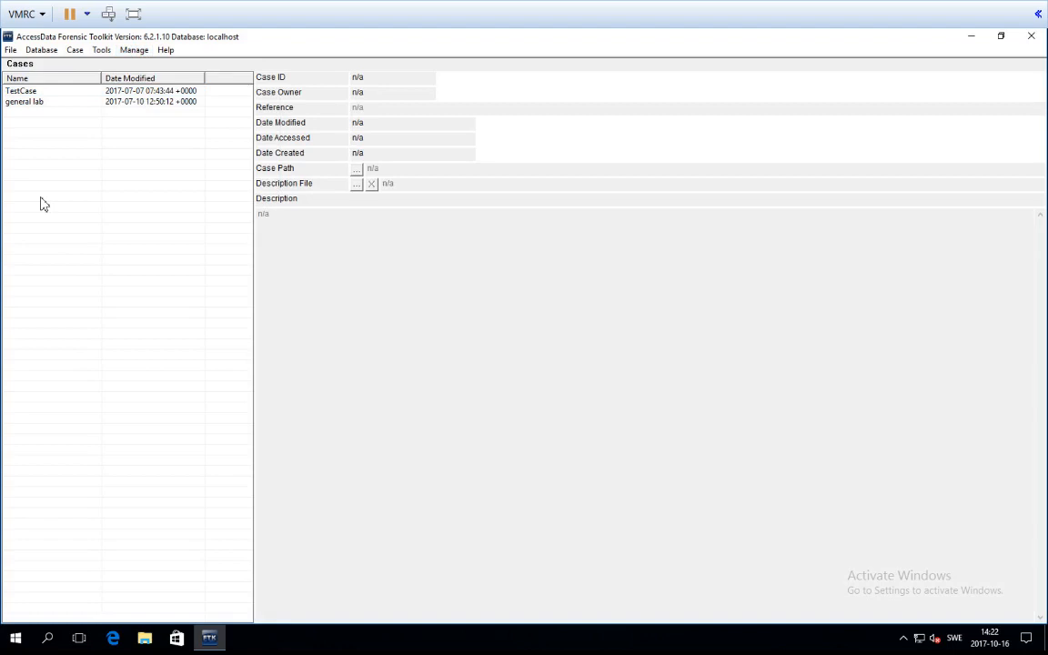
pyautogui.moveTo(29, 218)
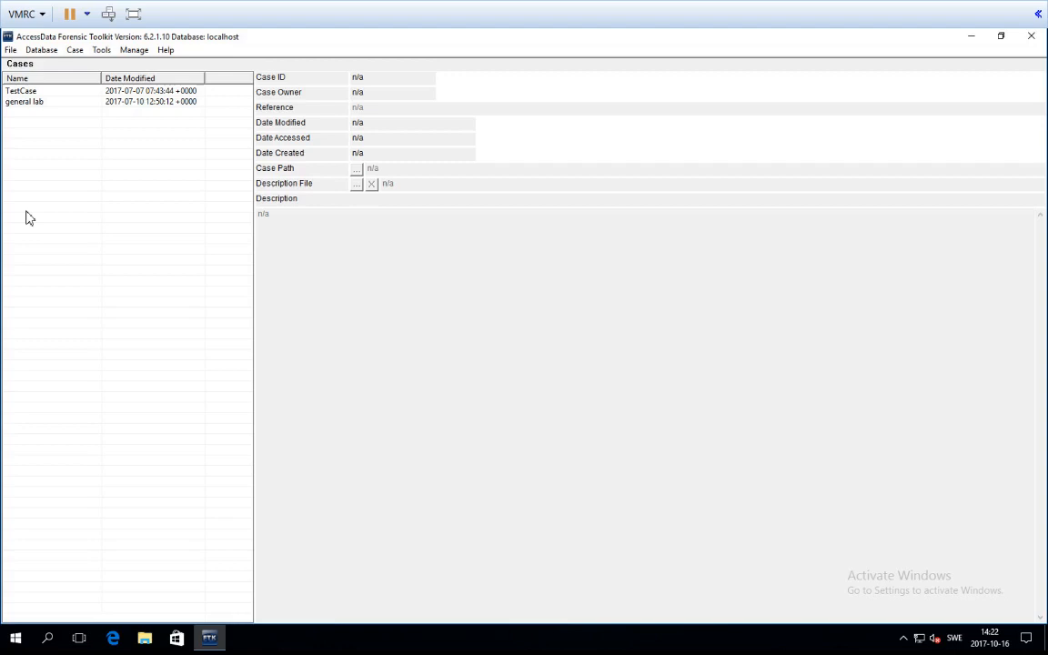
pyautogui.moveTo(168, 218)
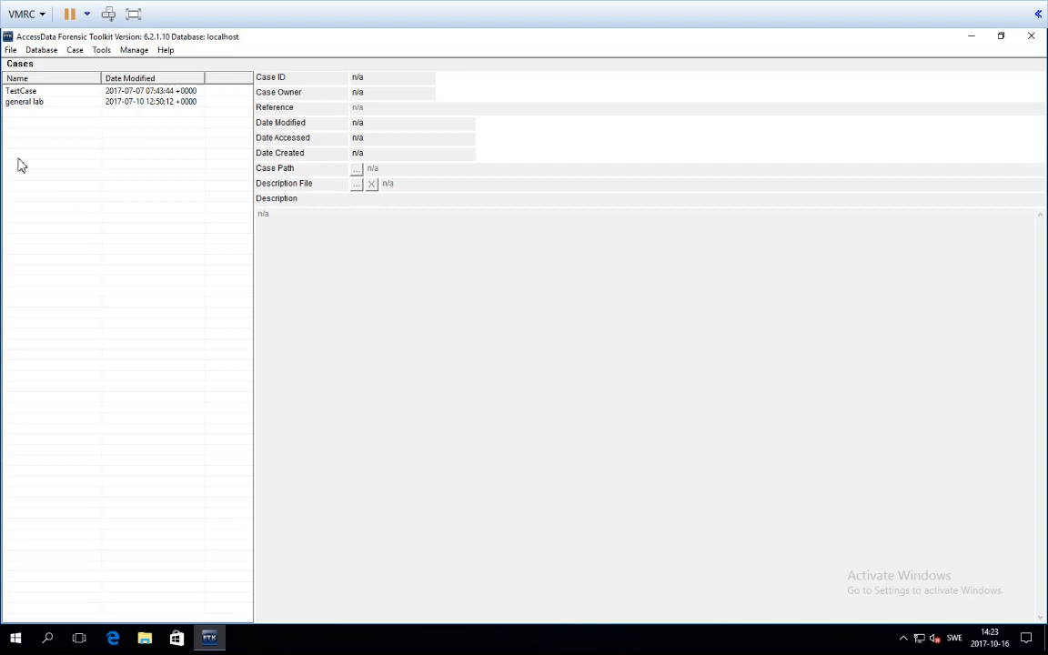
# - Create new case 'test2' described 'this is a test case again' with database in the case folder
pyautogui.click(75, 51)
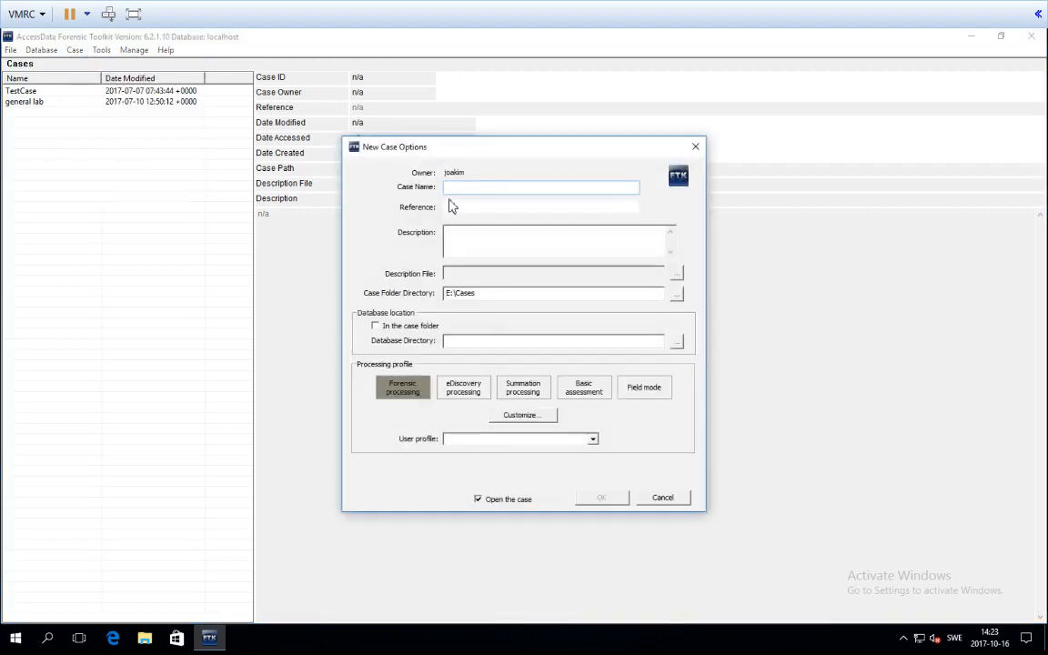
pyautogui.moveTo(524, 145); pyautogui.dragTo(448, 66)
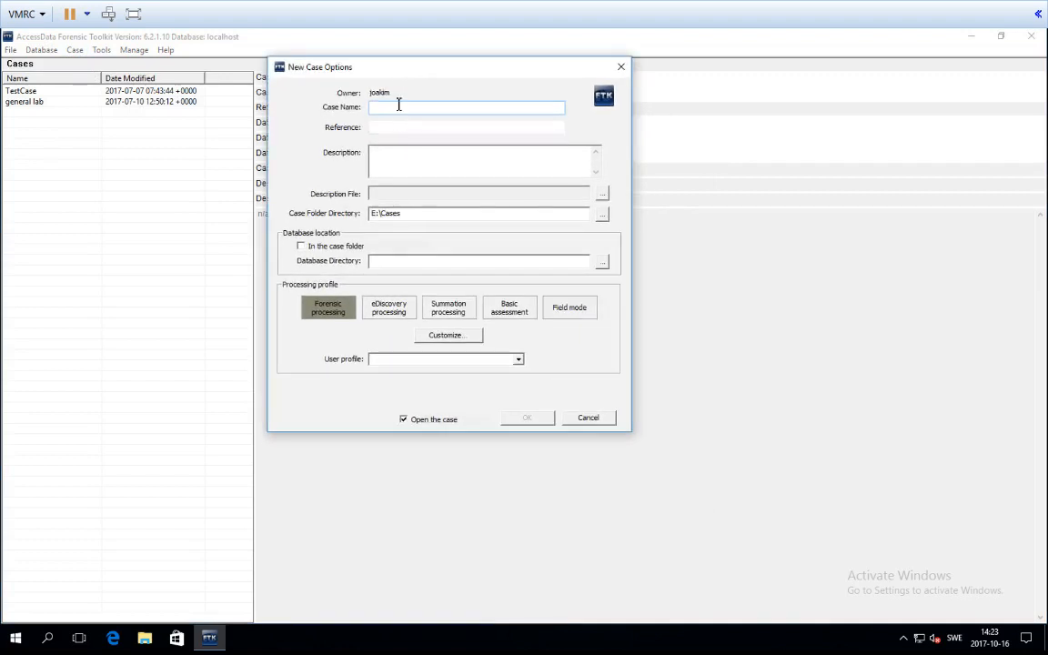
pyautogui.write('test2')
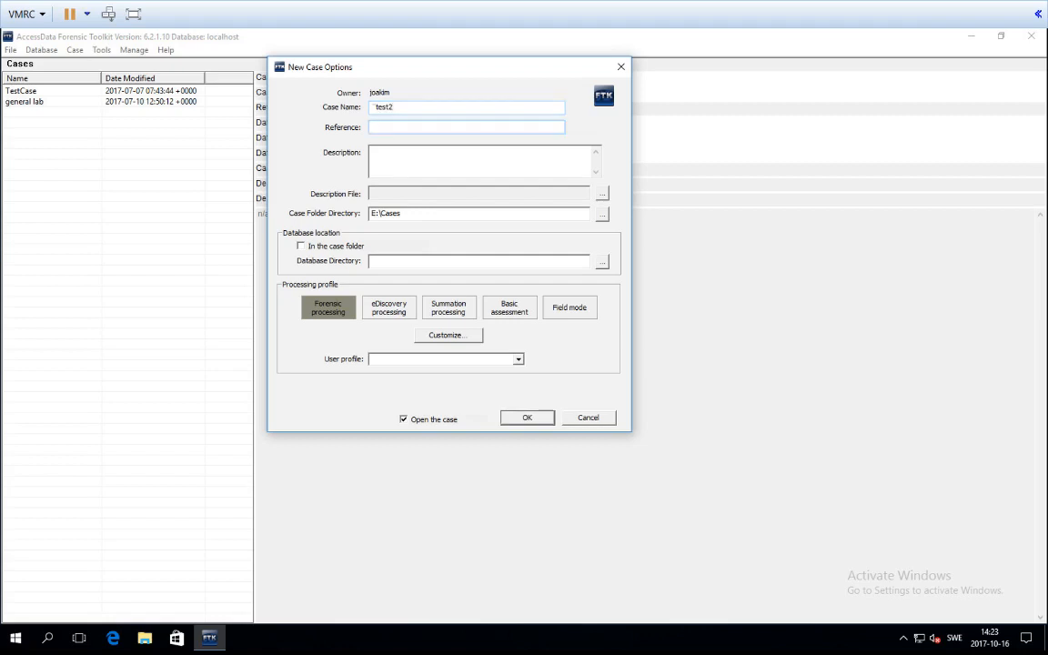
pyautogui.click(482, 162)
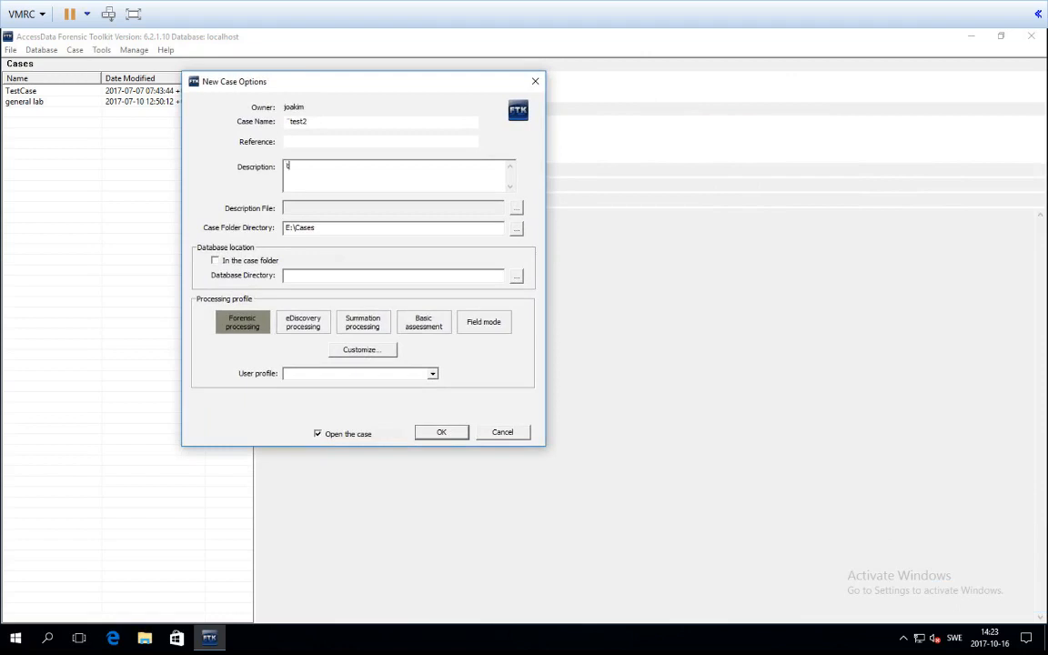
pyautogui.write('this is a test cal')
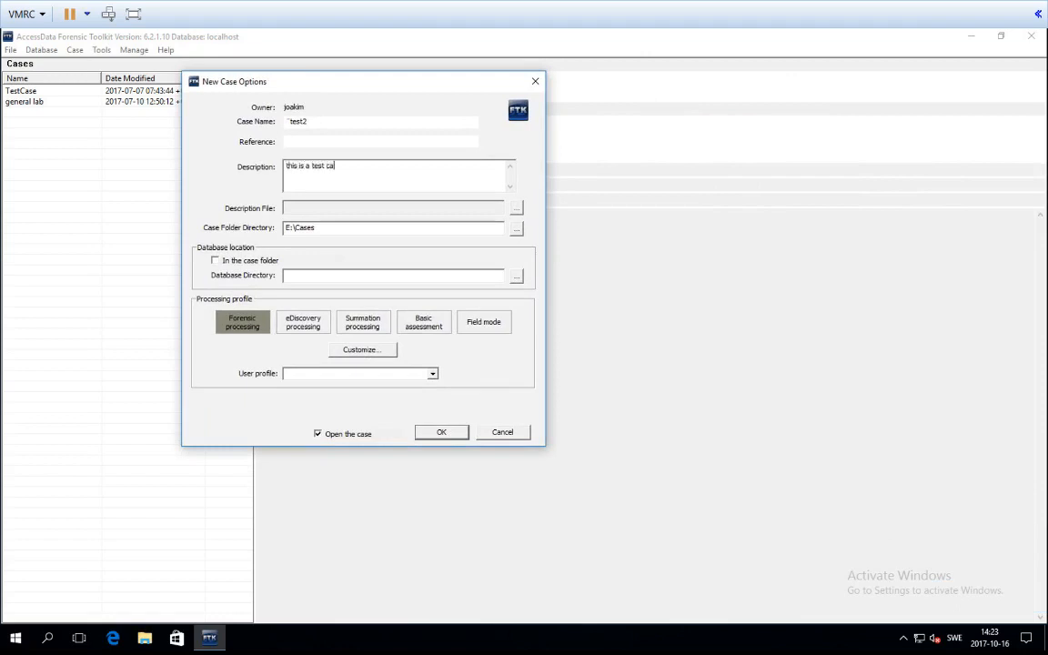
pyautogui.write('se again')
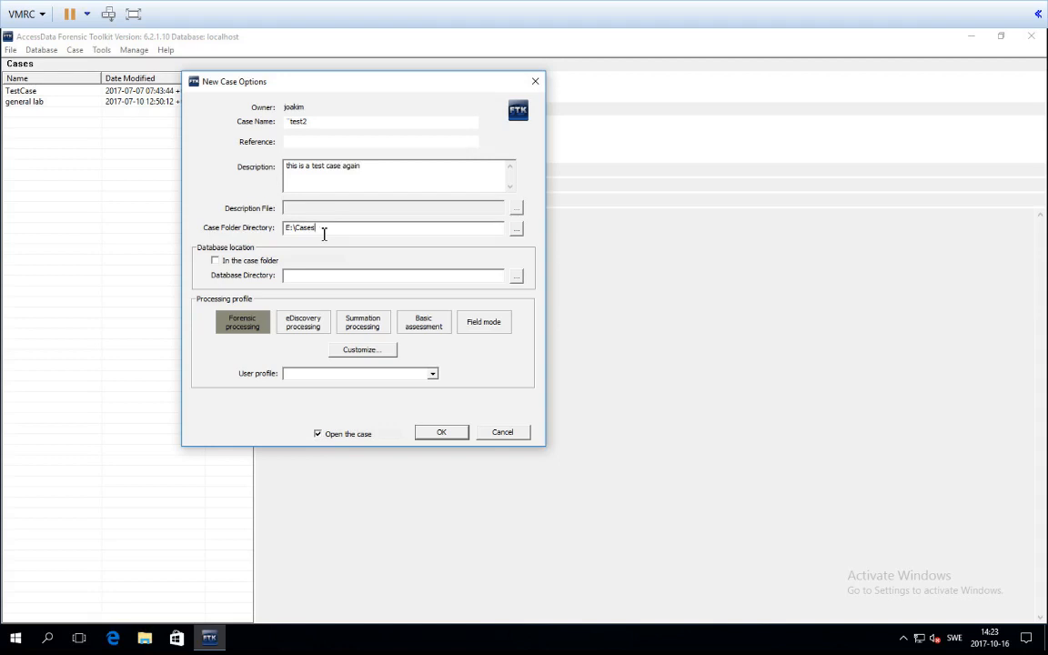
pyautogui.moveTo(229, 259)
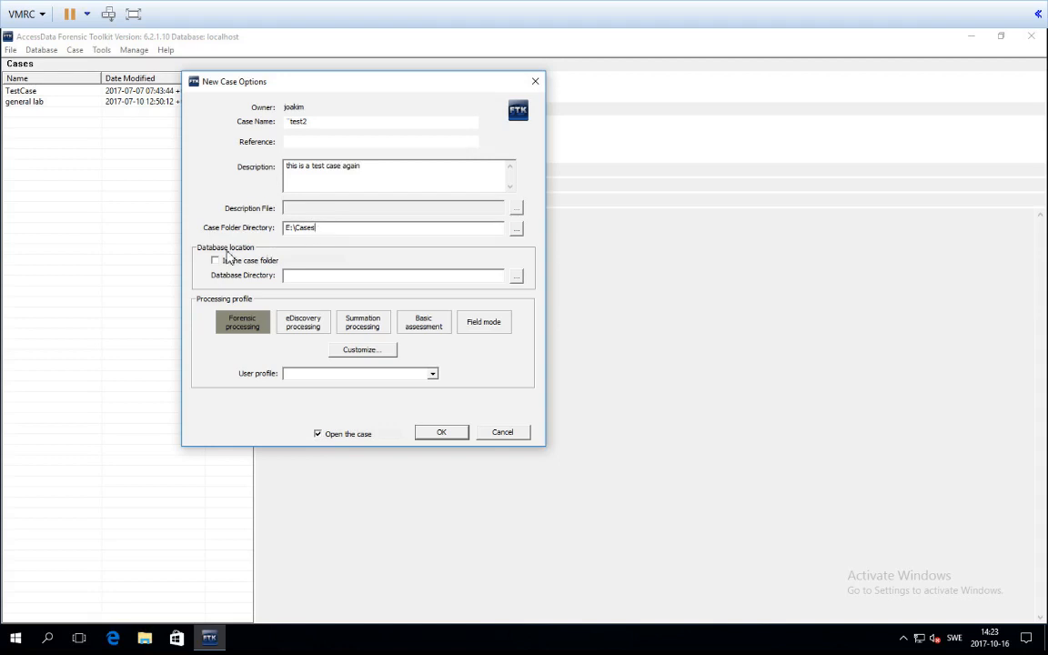
pyautogui.moveTo(235, 258)
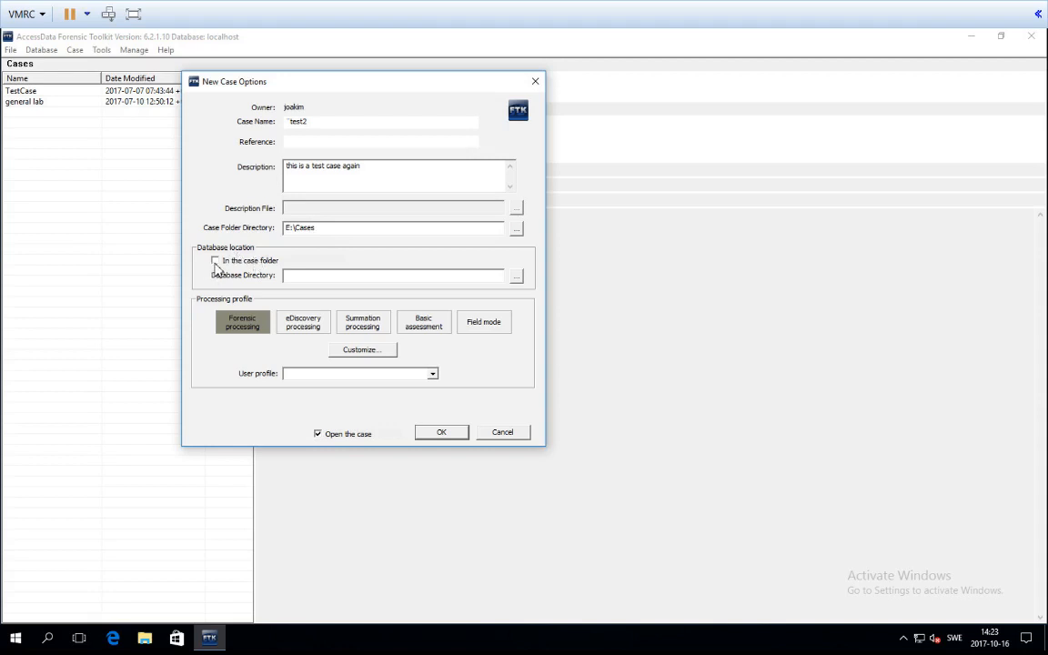
pyautogui.click(214, 262)
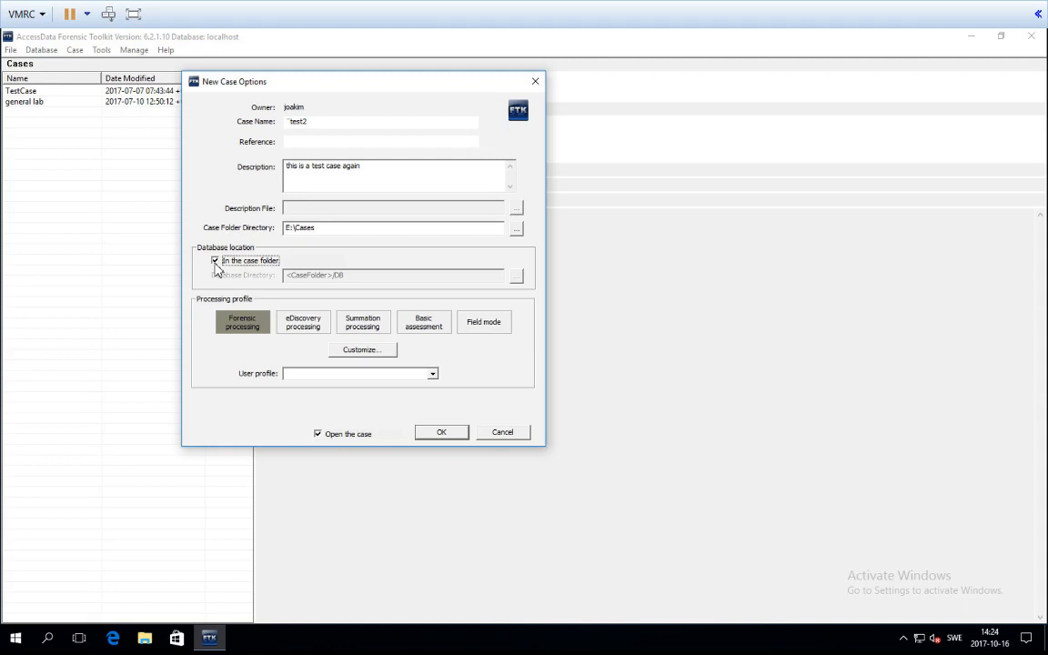
pyautogui.moveTo(237, 313)
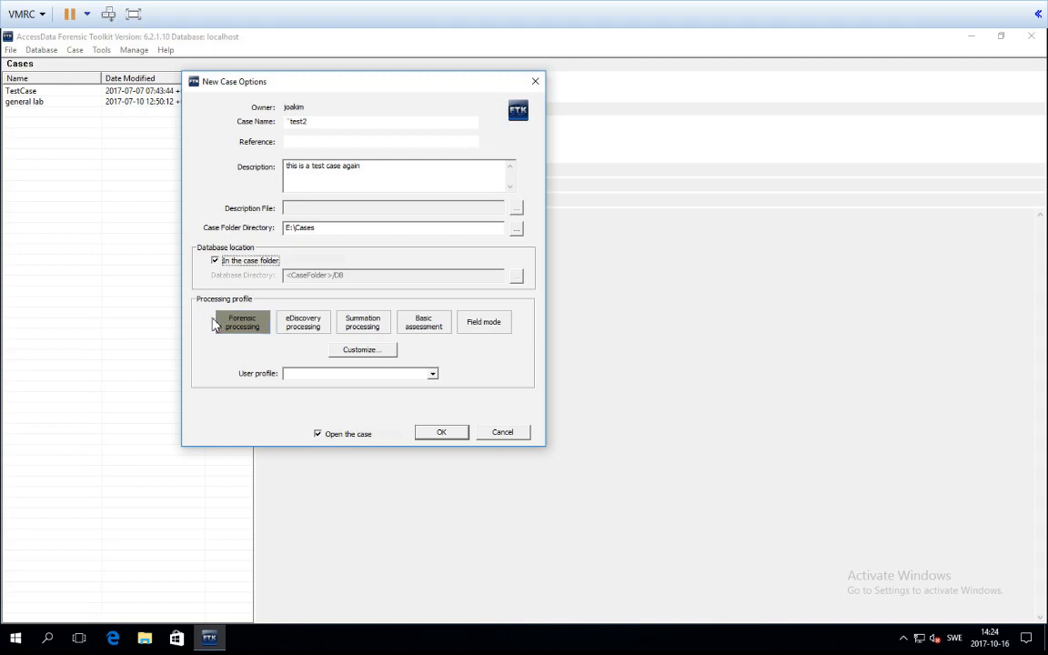
pyautogui.click(422, 323)
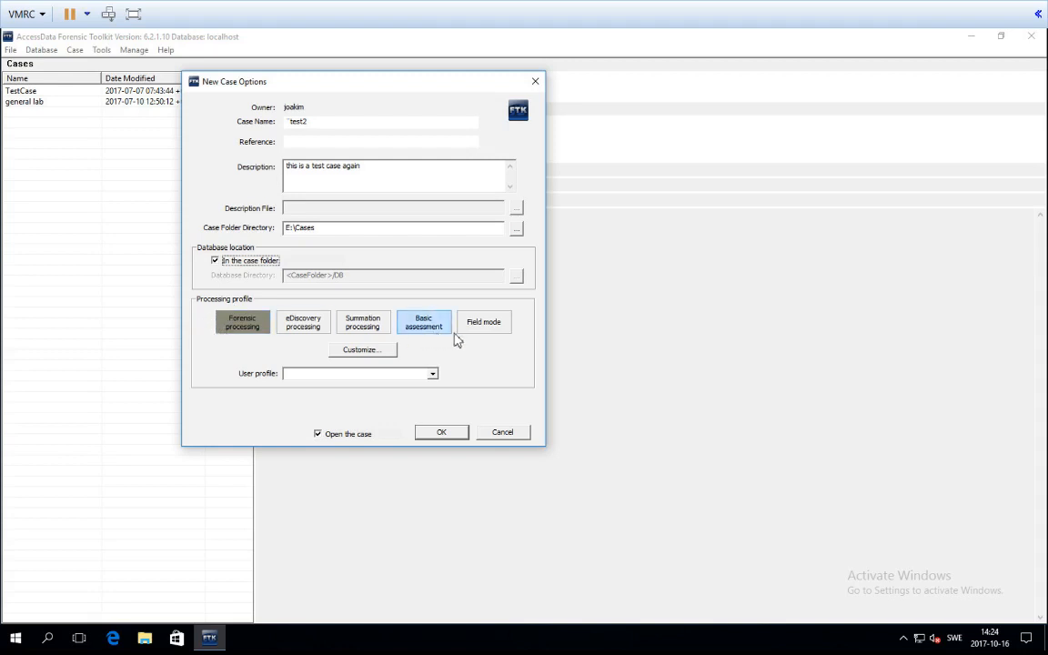
pyautogui.moveTo(440, 336)
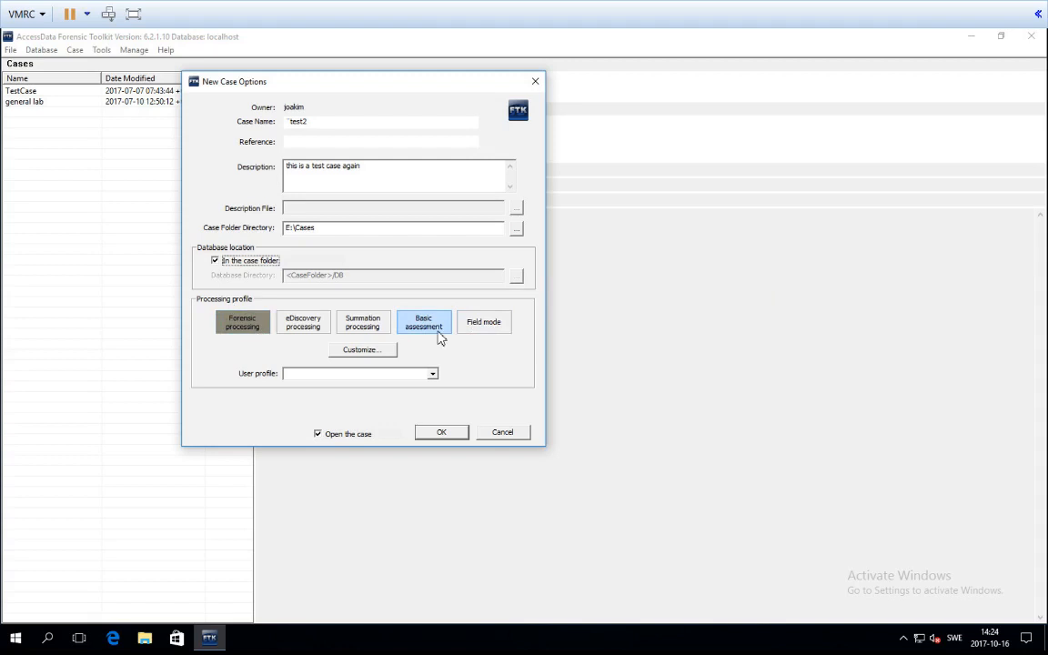
pyautogui.moveTo(423, 322)
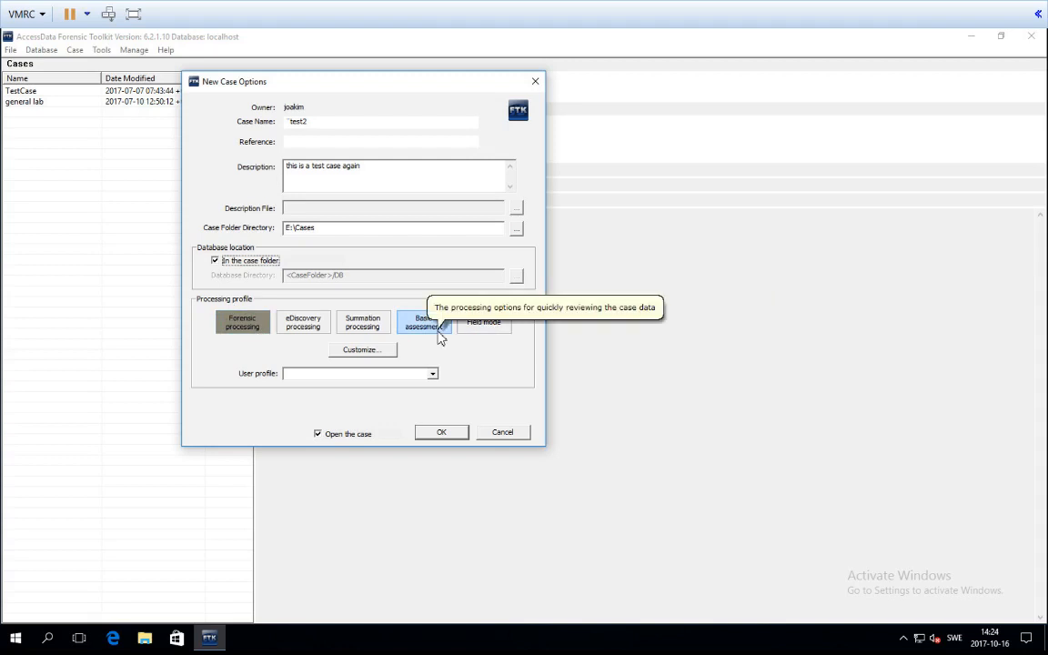
pyautogui.moveTo(485, 322)
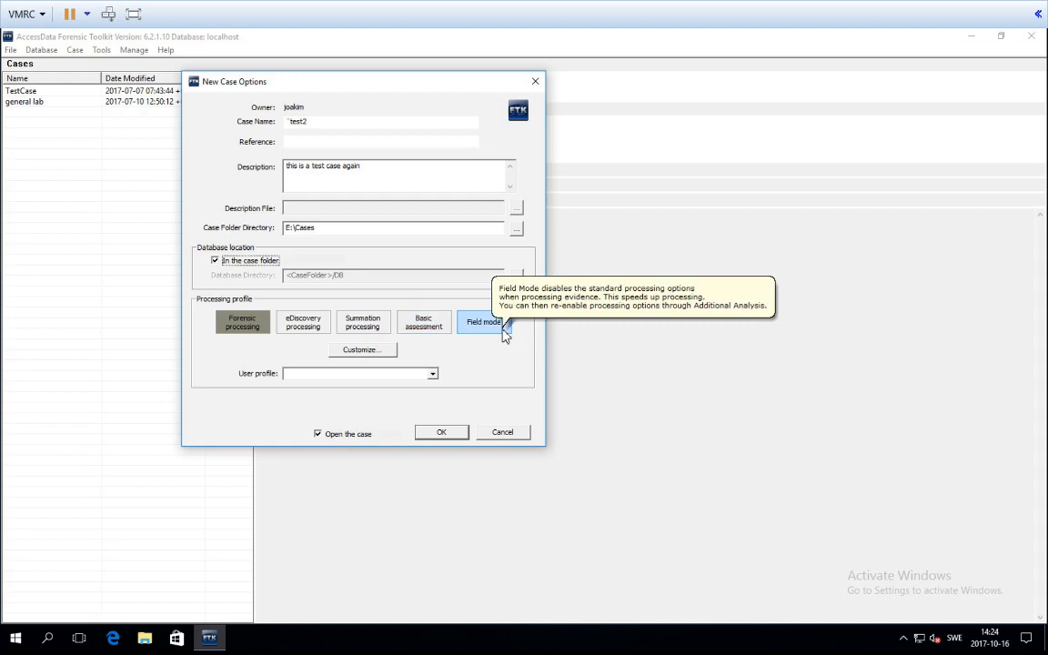
pyautogui.moveTo(422, 322)
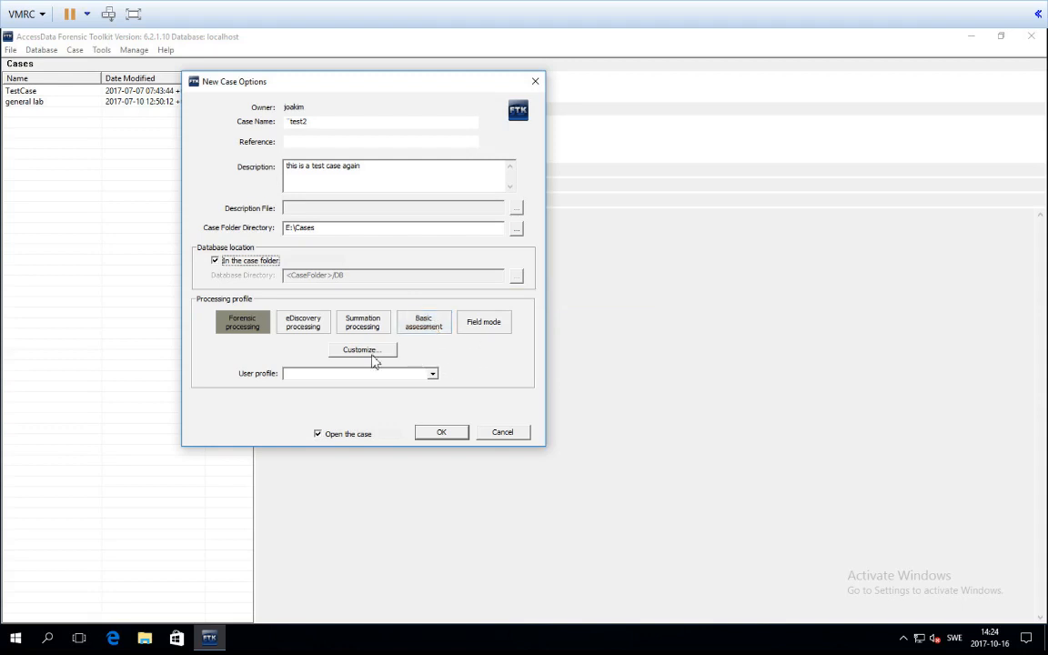
pyautogui.moveTo(242, 325)
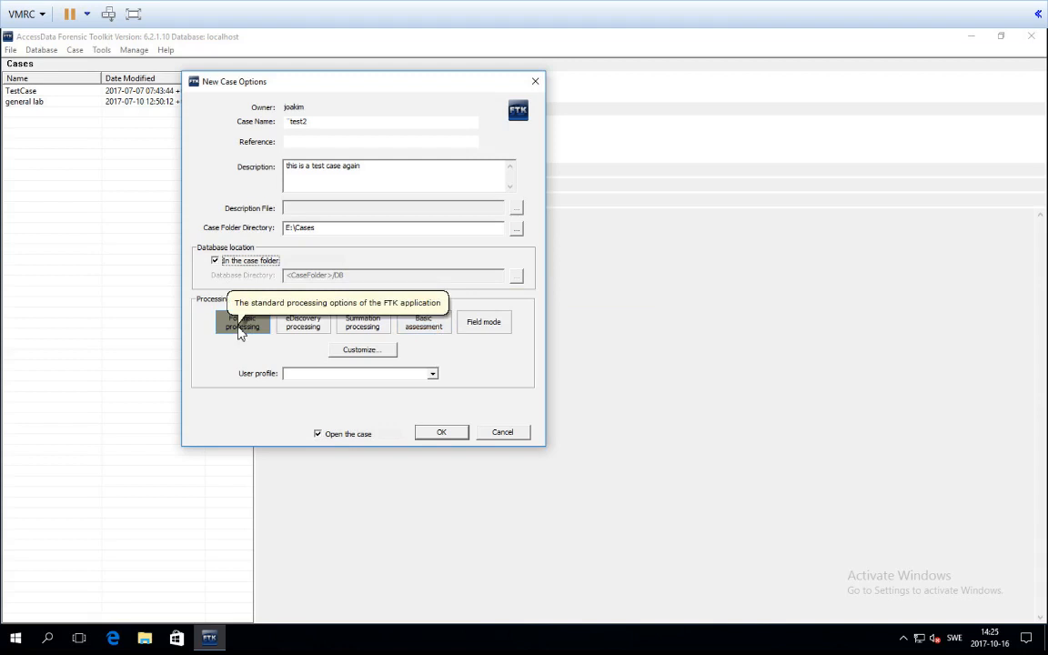
pyautogui.moveTo(437, 419)
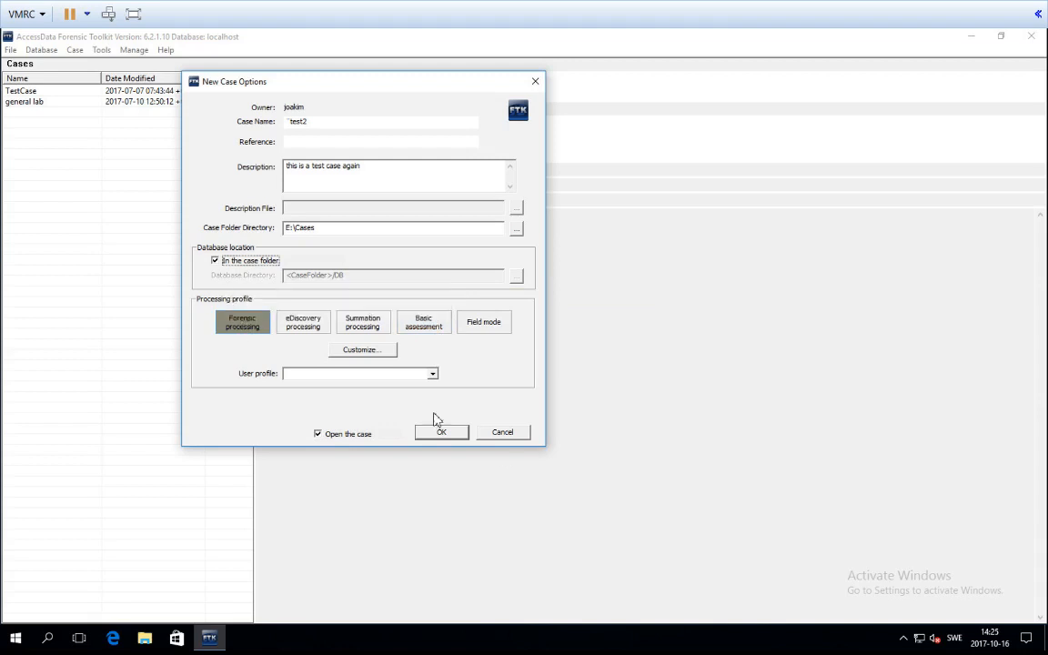
pyautogui.moveTo(495, 393)
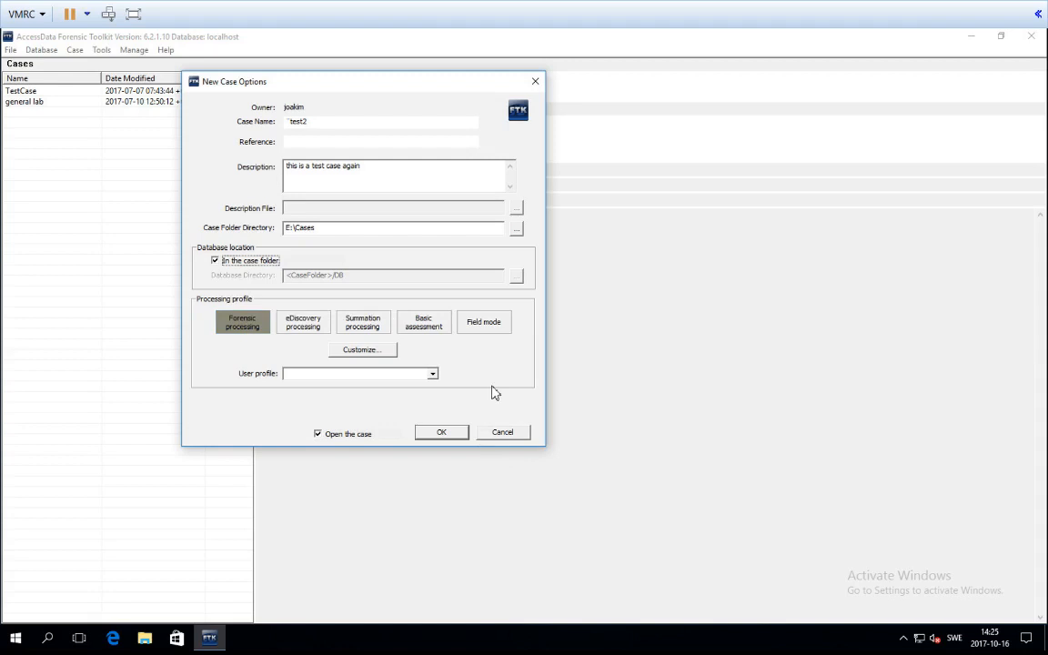
pyautogui.moveTo(348, 355)
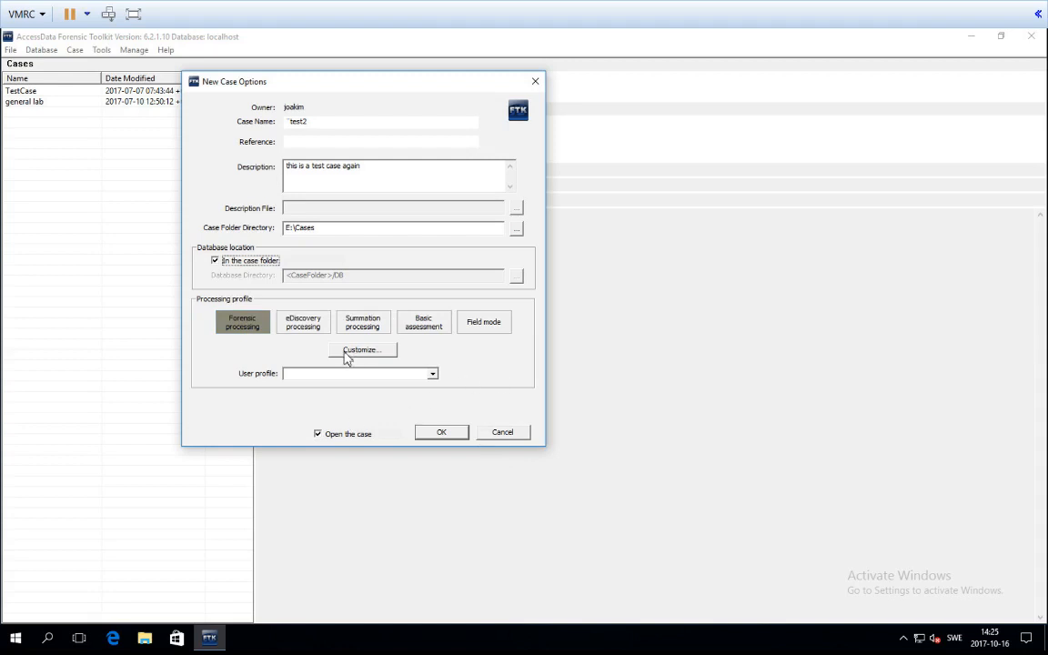
# - Bring up Detailed Options for the FTK Standard profile beside the case details
pyautogui.click(363, 353)
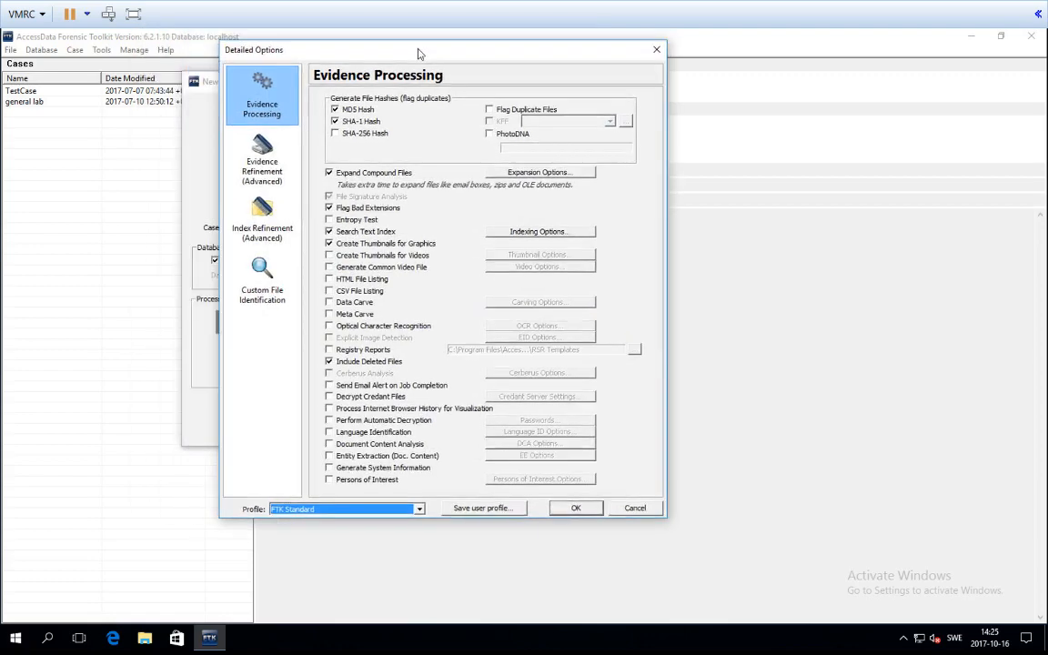
pyautogui.moveTo(419, 50); pyautogui.dragTo(611, 68)
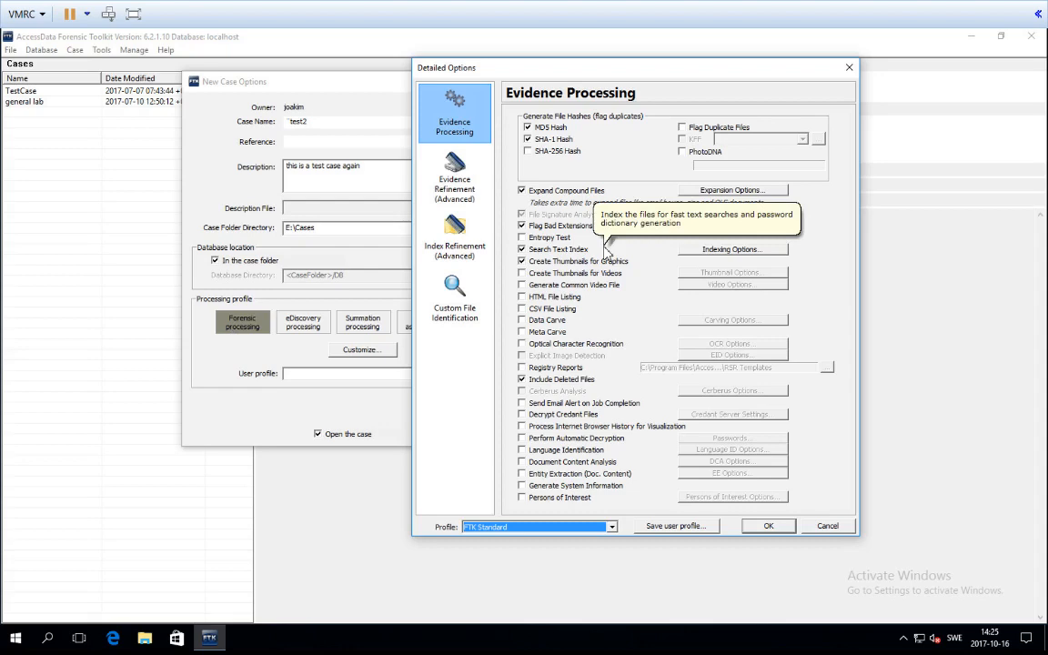
pyautogui.moveTo(508, 120)
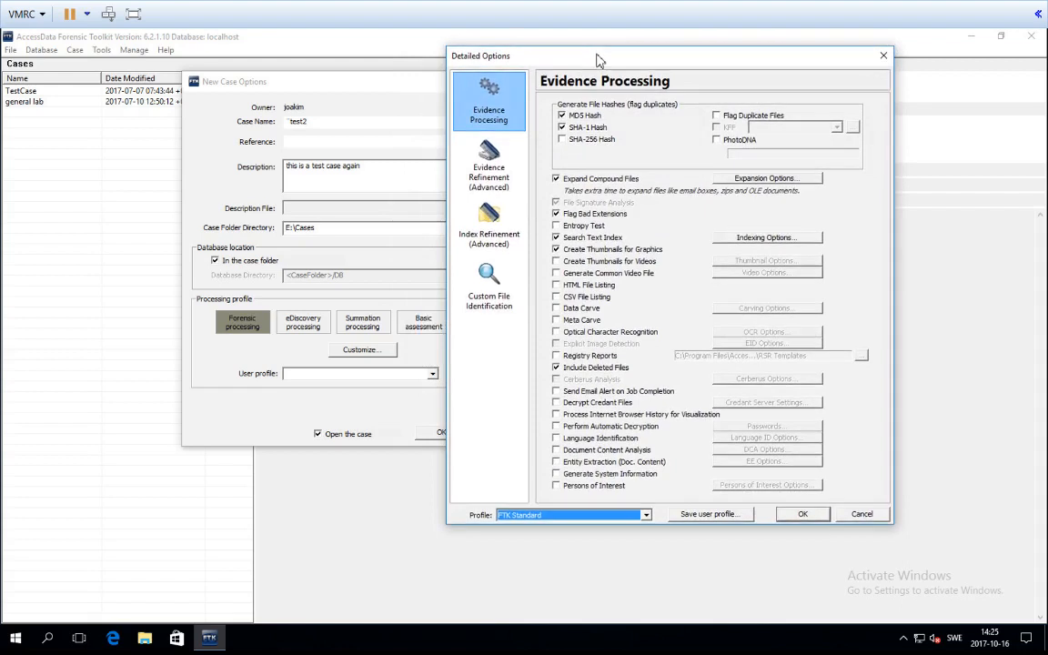
pyautogui.moveTo(513, 100)
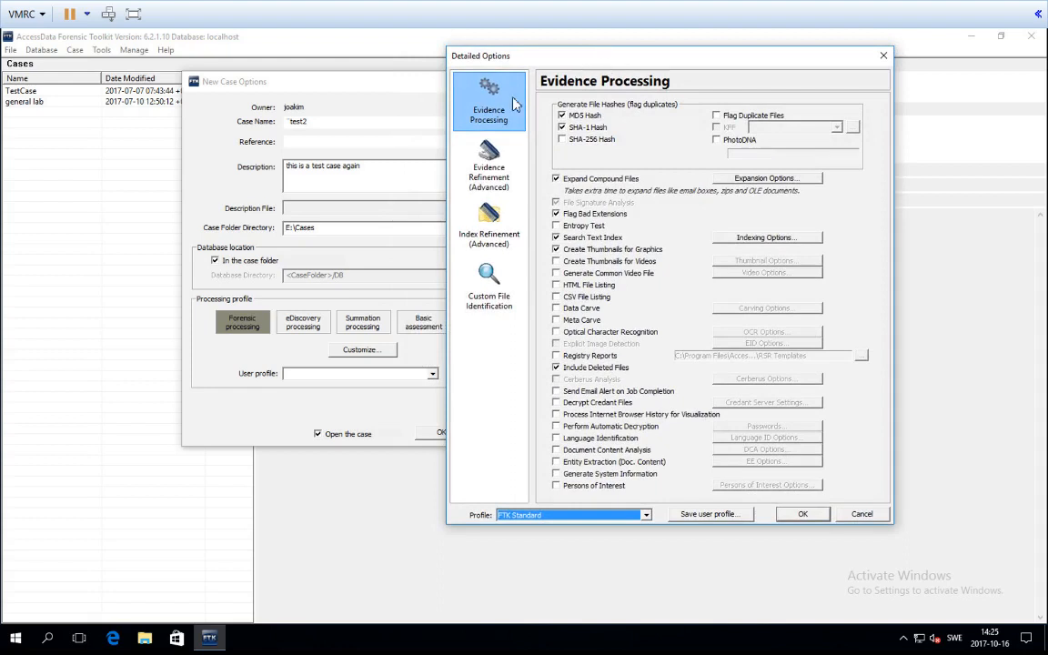
pyautogui.moveTo(488, 109)
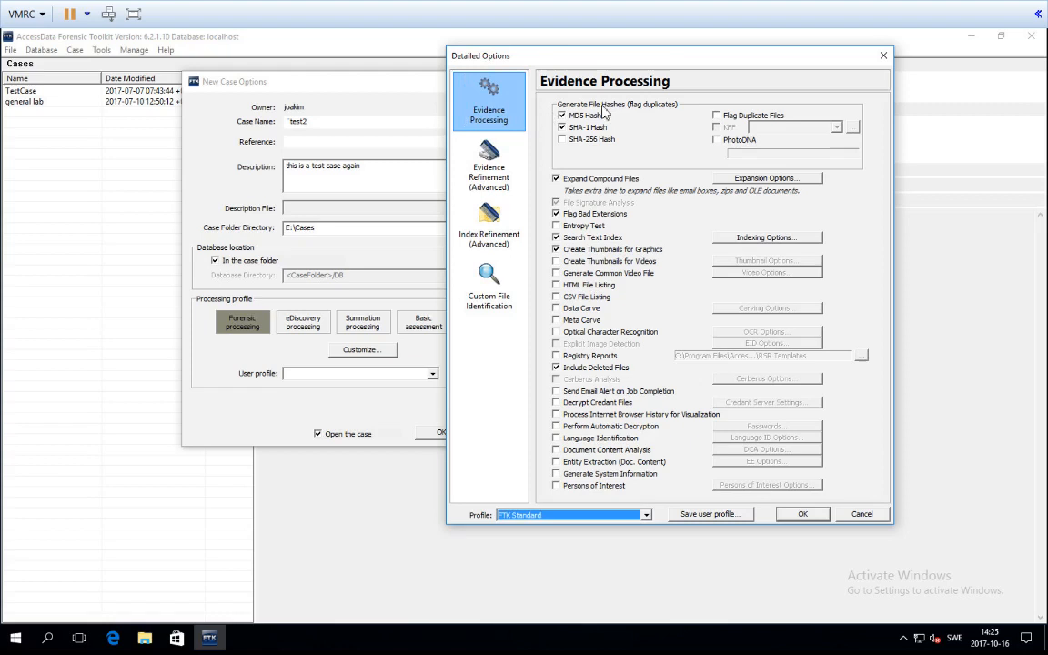
pyautogui.moveTo(586, 442)
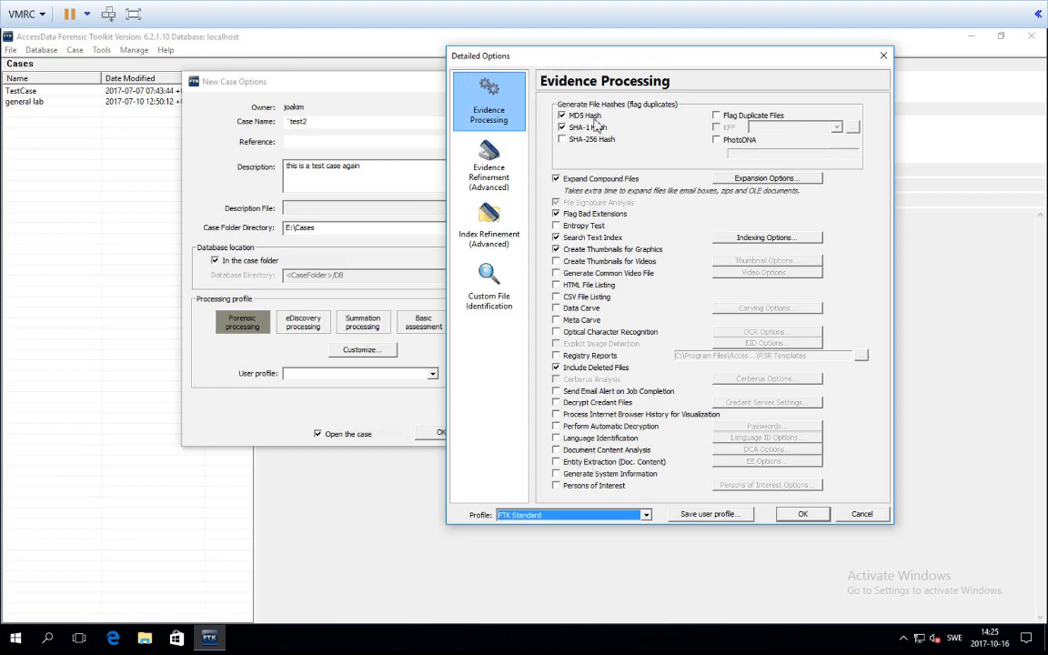
pyautogui.moveTo(632, 175)
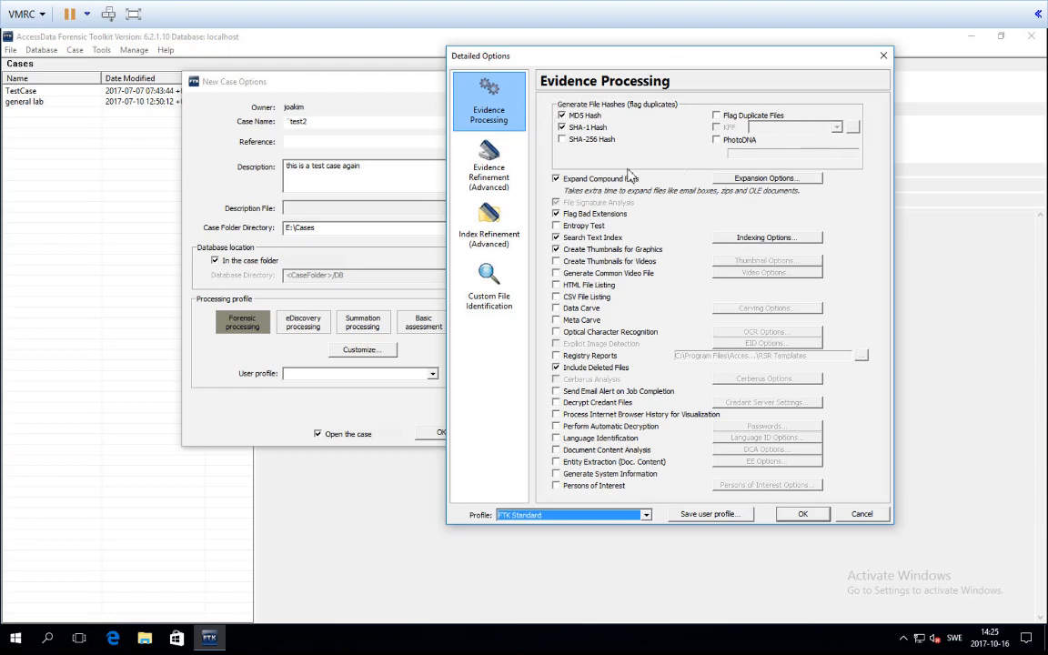
pyautogui.moveTo(870, 137)
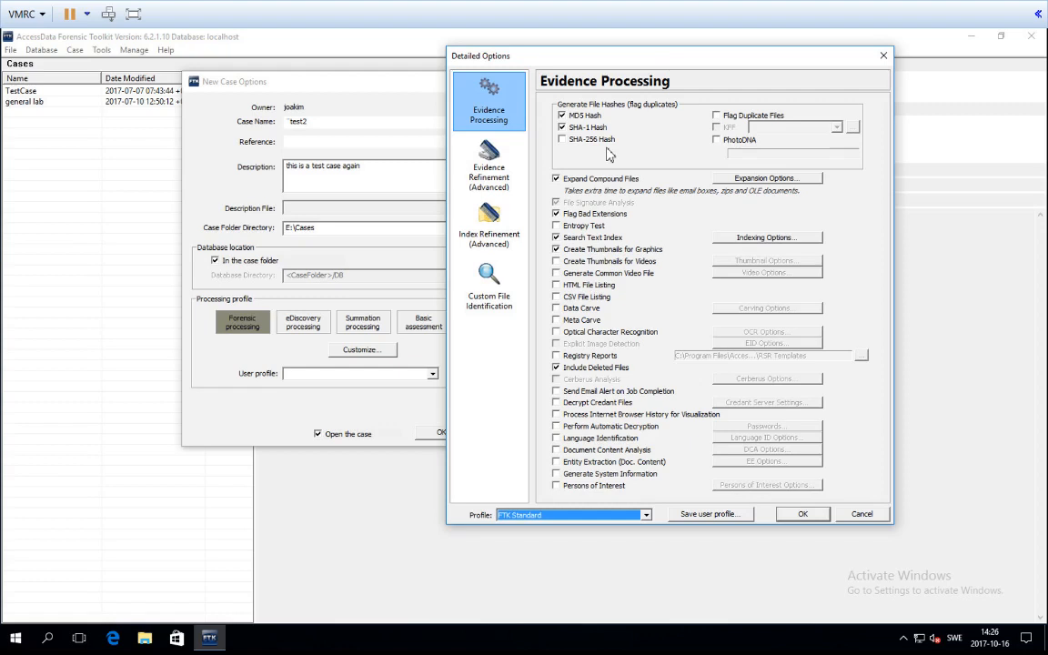
pyautogui.moveTo(719, 120)
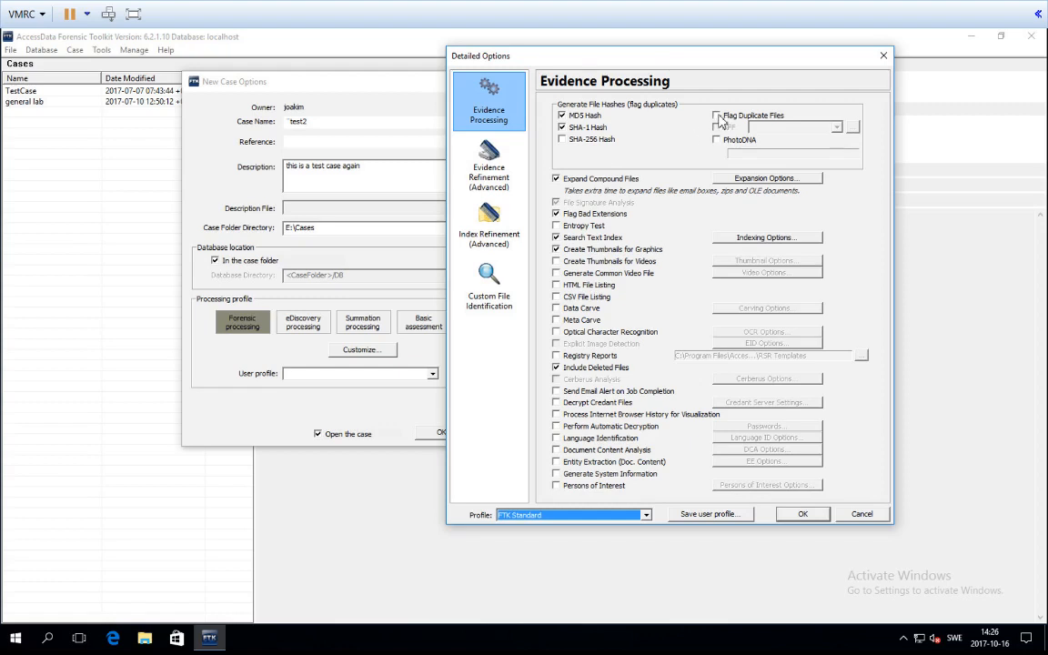
pyautogui.moveTo(717, 117)
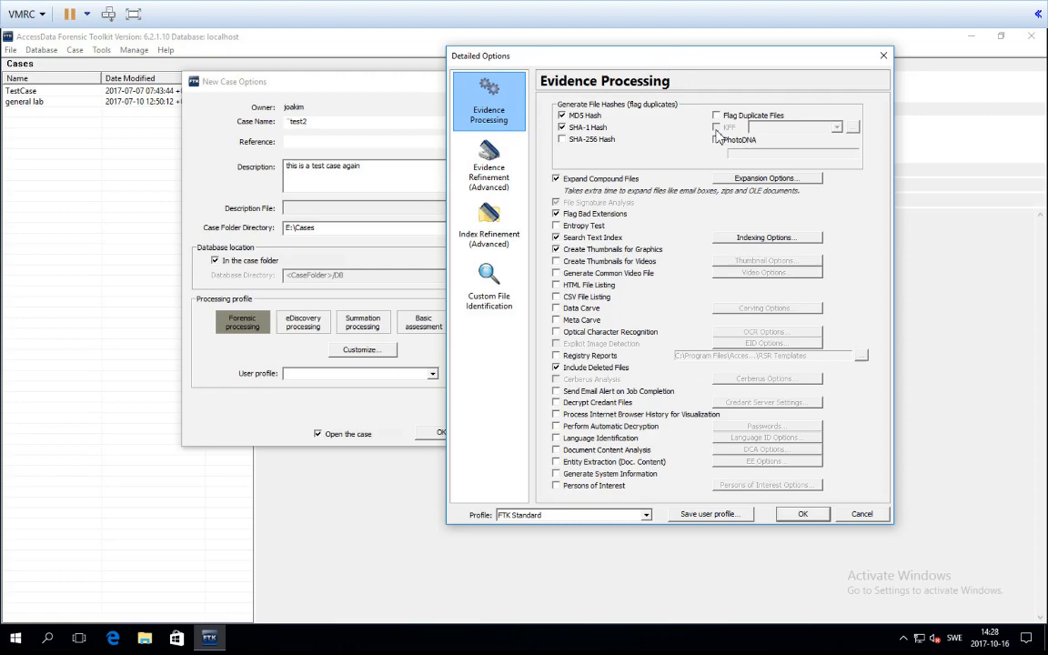
pyautogui.moveTo(728, 156)
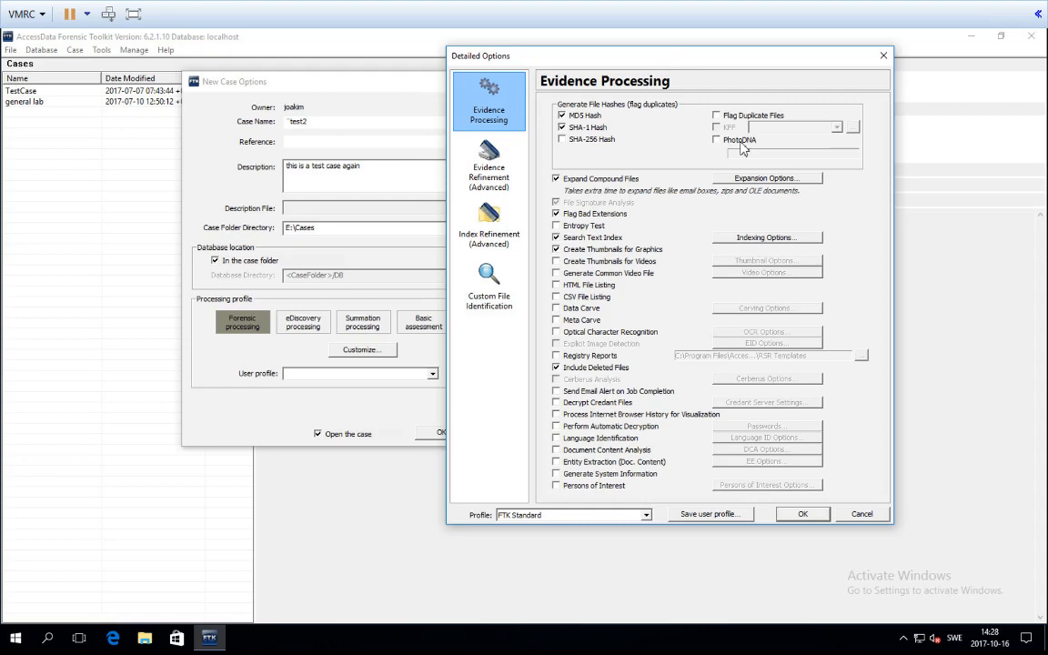
pyautogui.moveTo(731, 116)
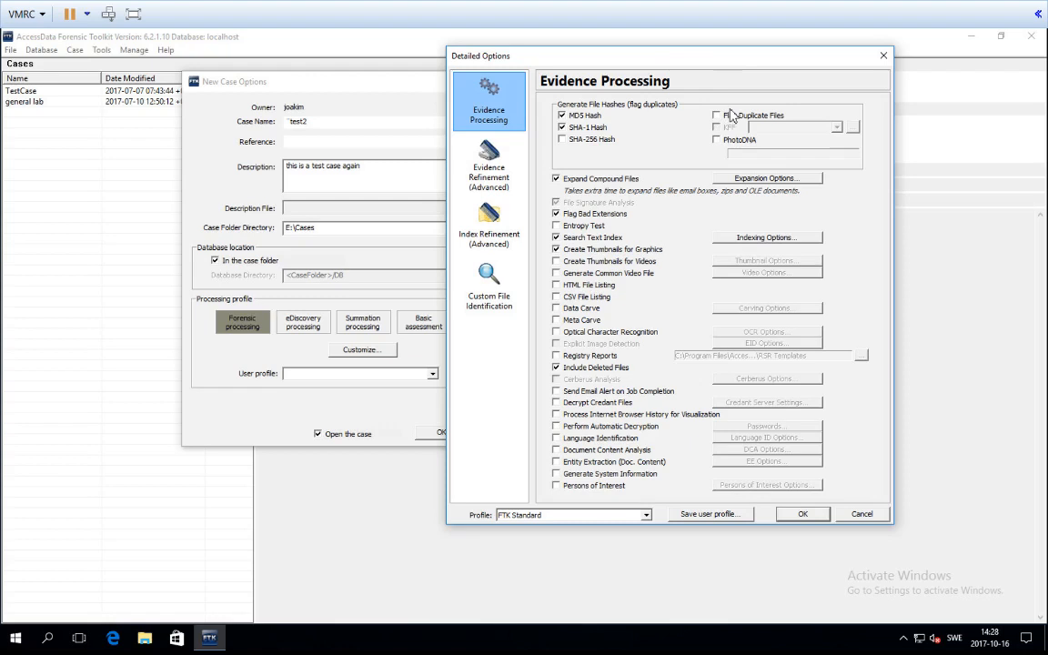
pyautogui.moveTo(762, 135)
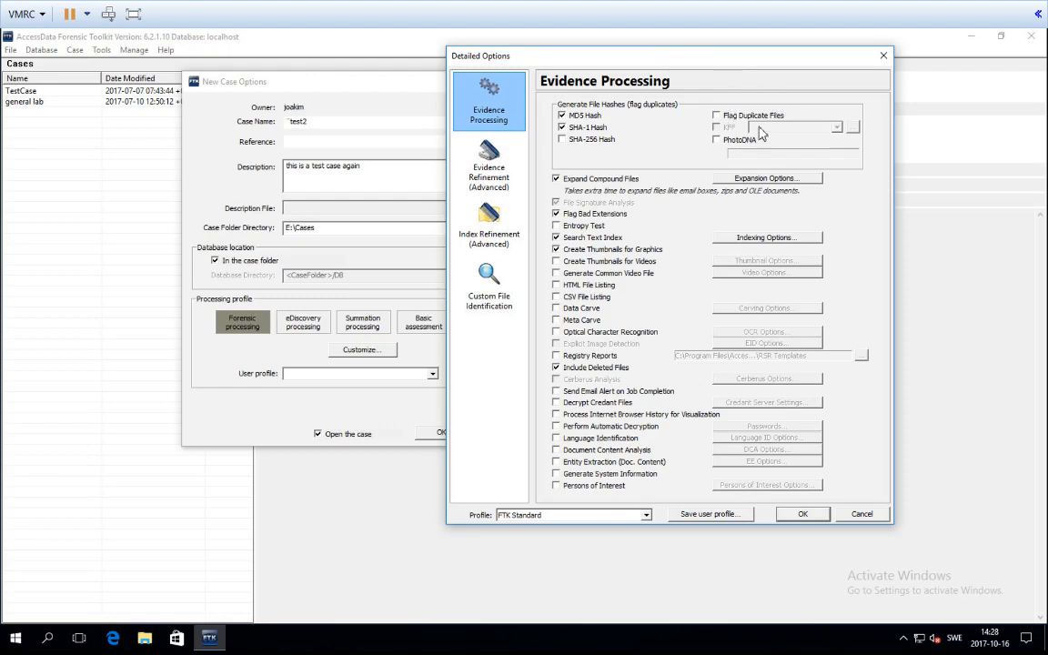
pyautogui.moveTo(706, 197)
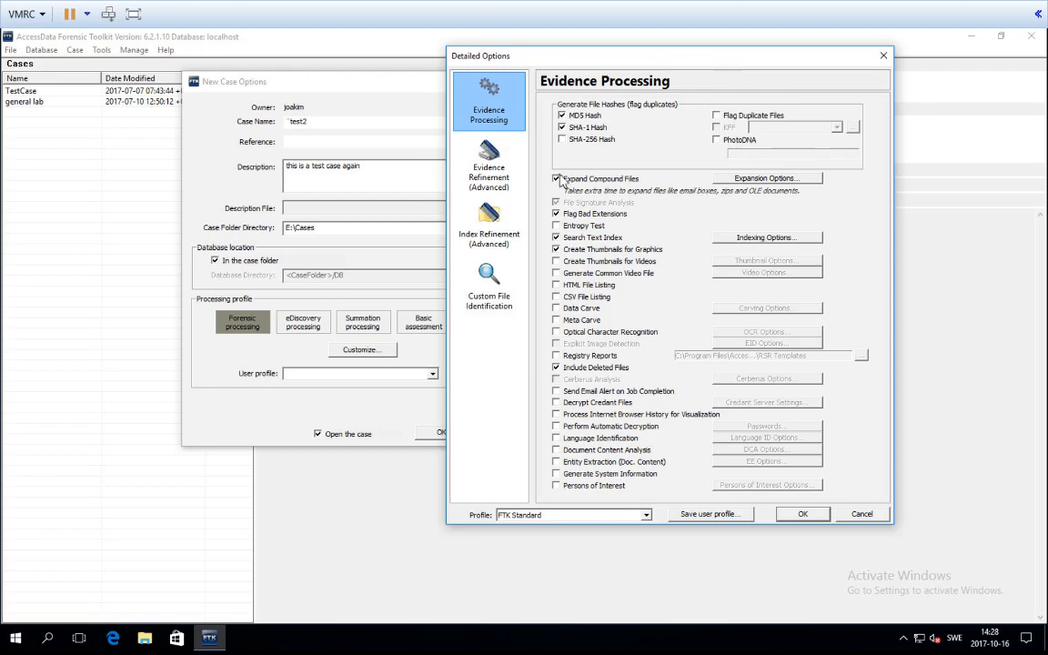
pyautogui.moveTo(628, 190)
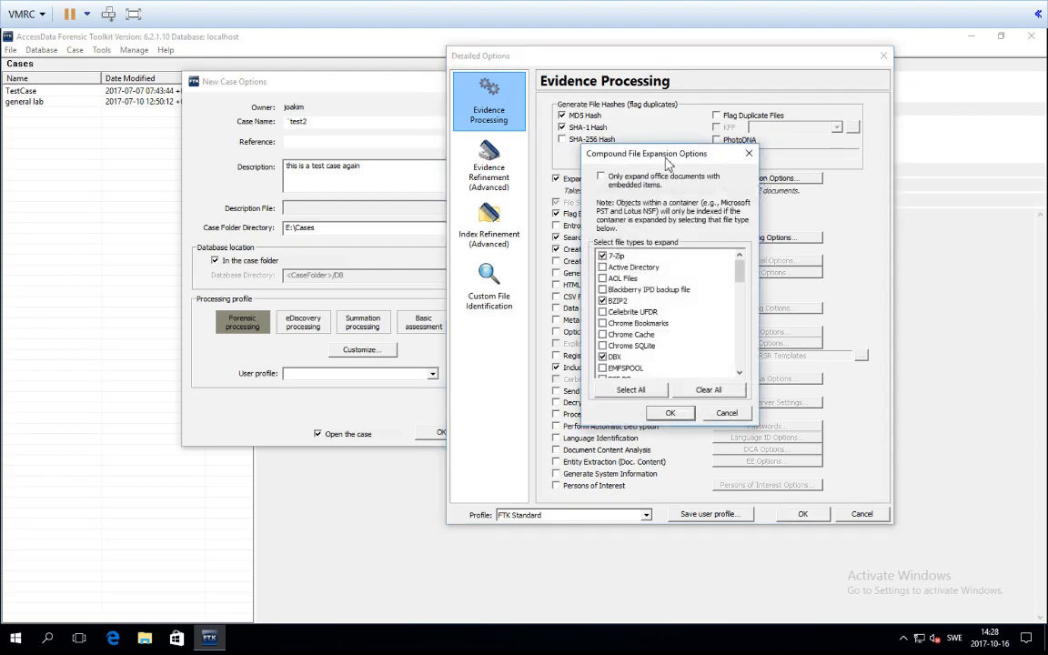
pyautogui.moveTo(646, 153); pyautogui.dragTo(622, 69)
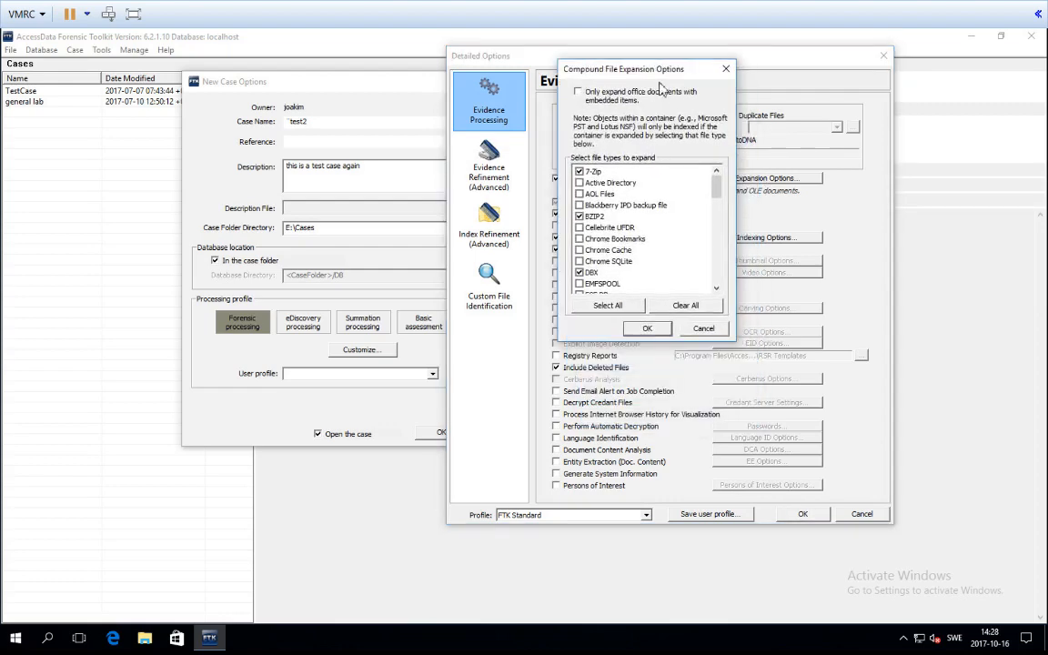
pyautogui.moveTo(646, 69); pyautogui.dragTo(791, 94)
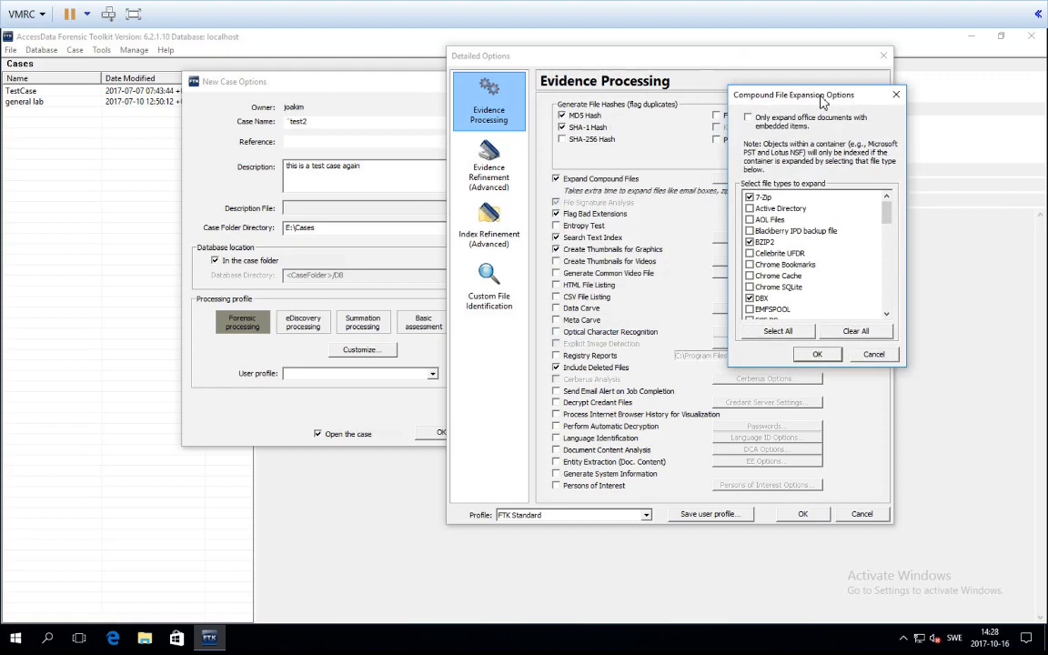
pyautogui.moveTo(821, 224)
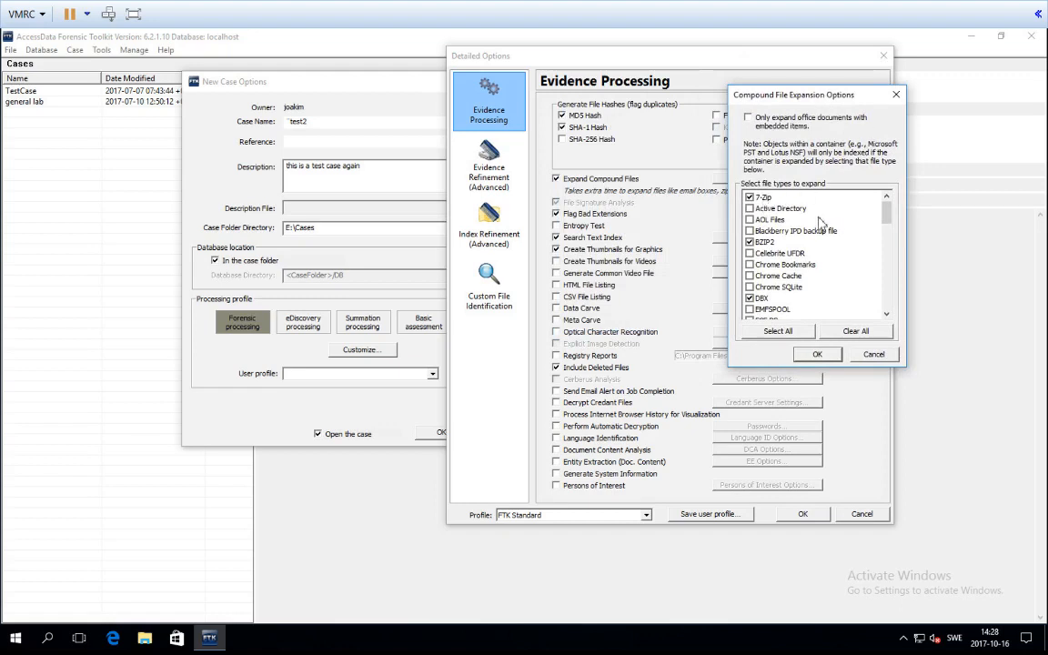
pyautogui.scroll(-3)
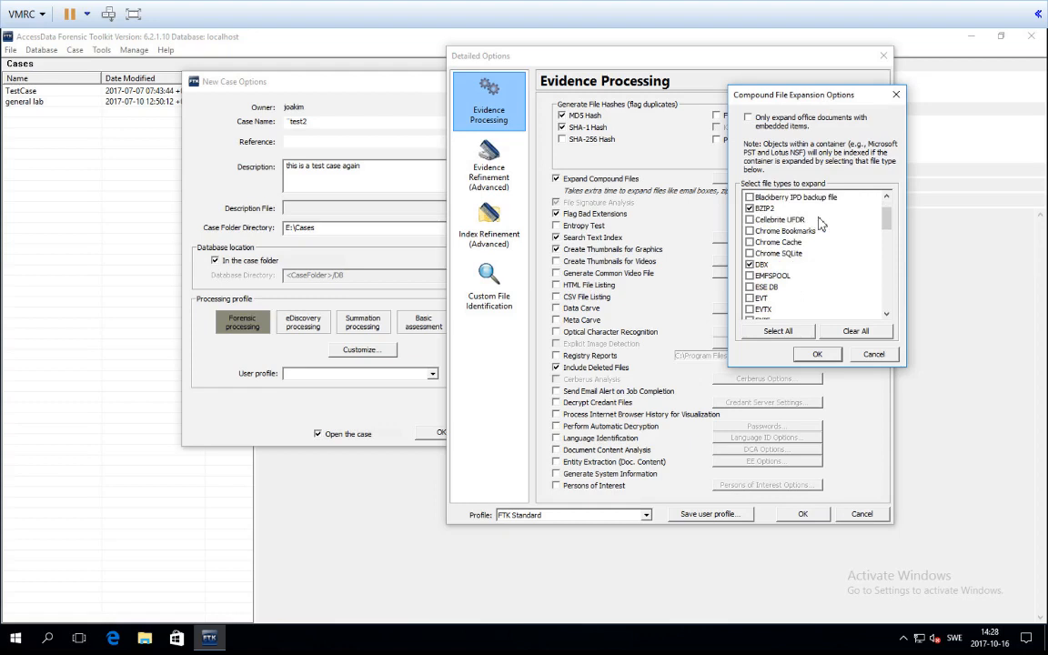
pyautogui.scroll(-3)
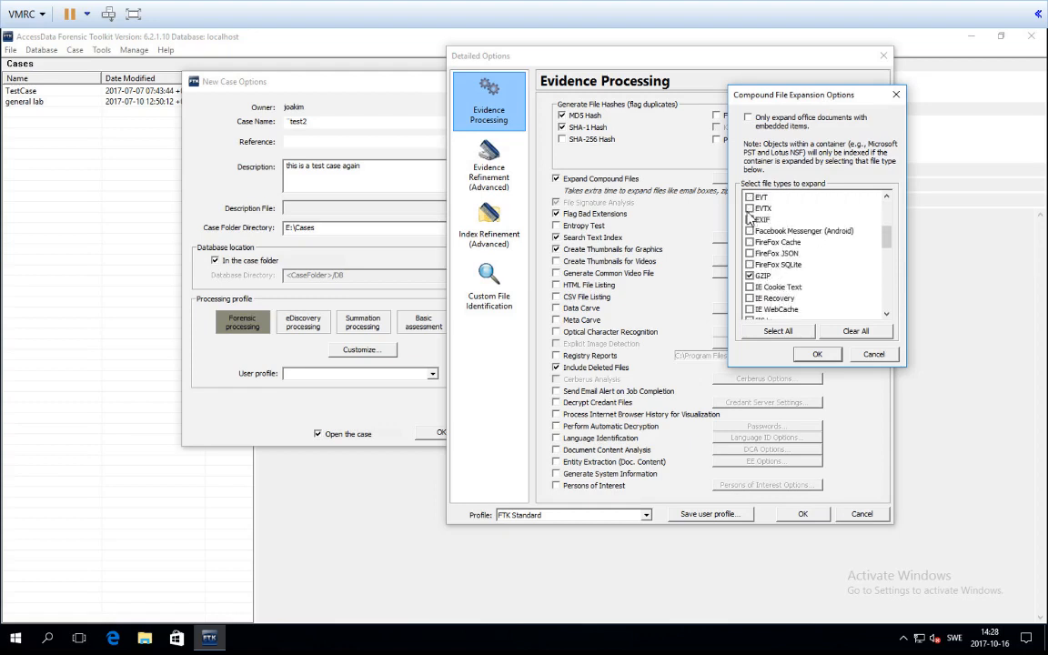
pyautogui.scroll(-3)
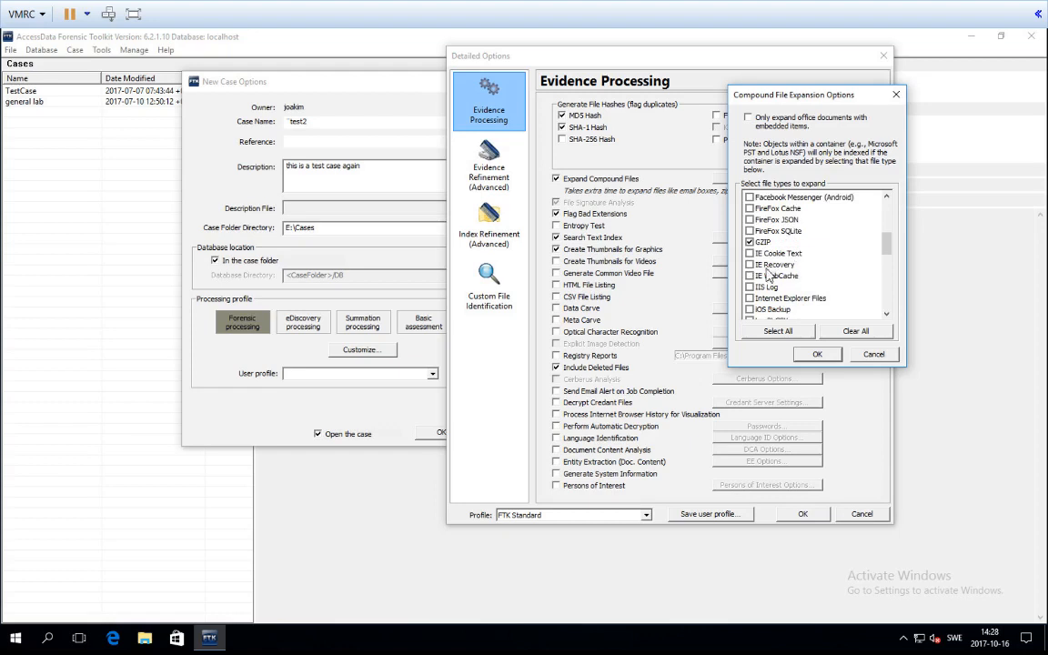
pyautogui.scroll(-3)
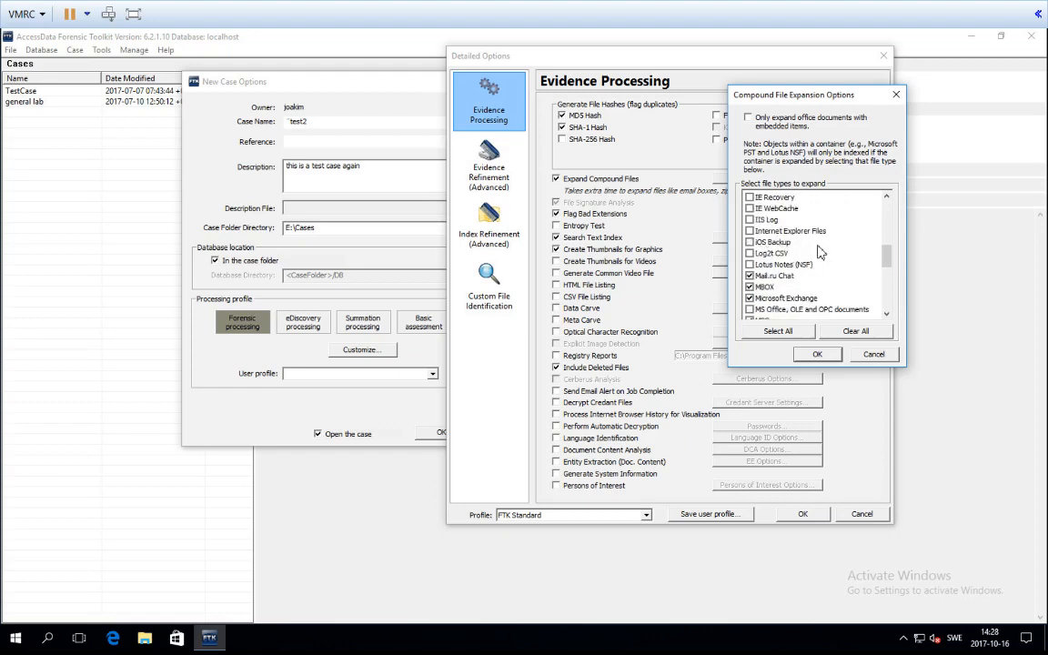
pyautogui.scroll(-3)
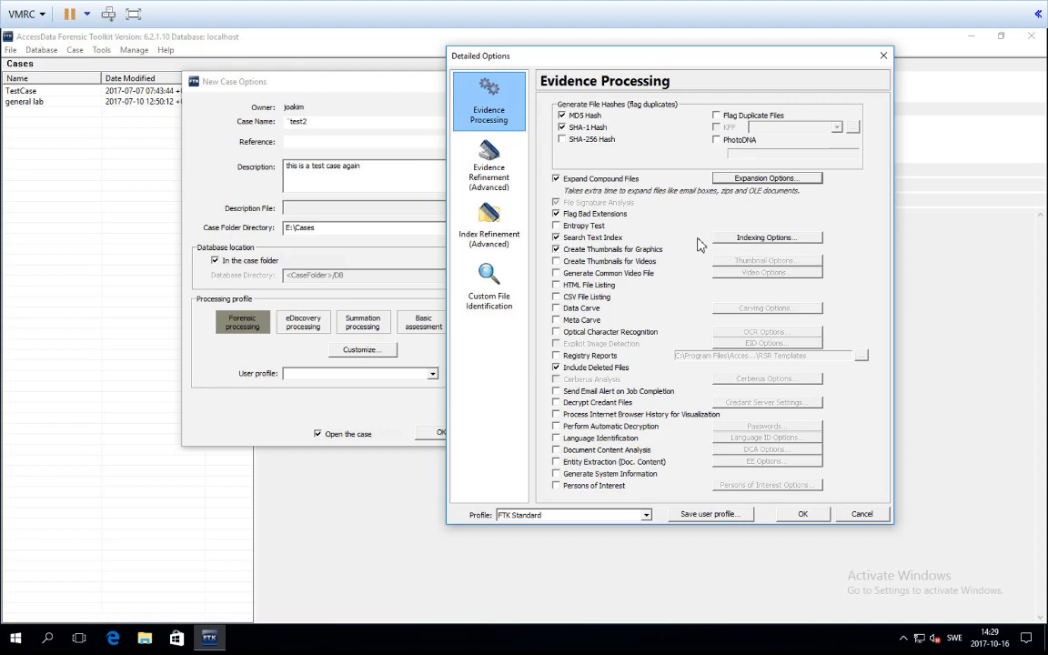
pyautogui.moveTo(633, 182)
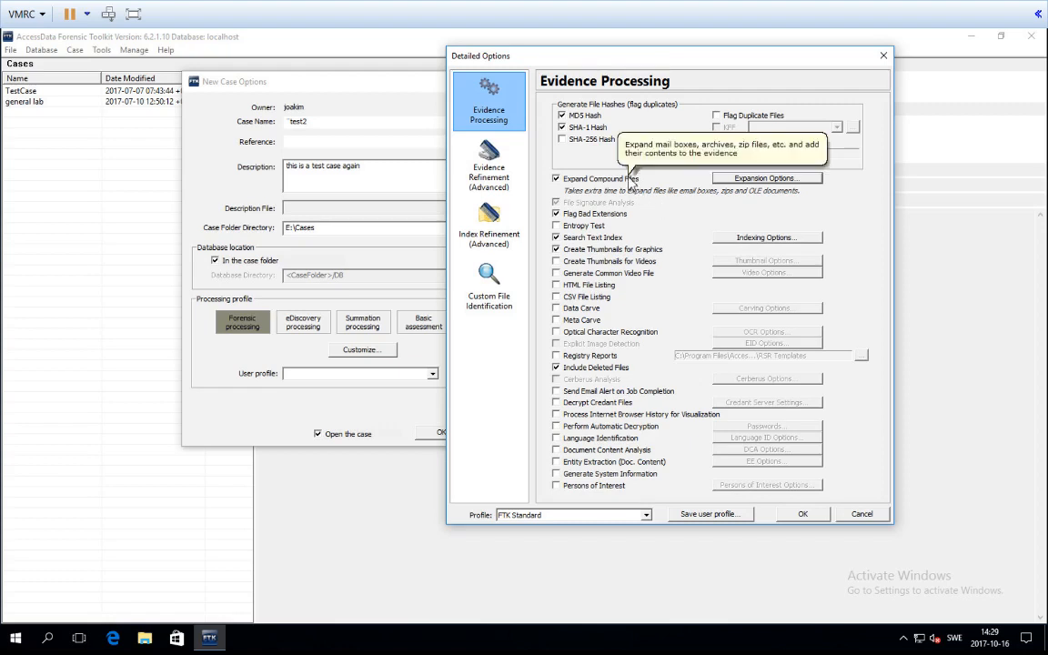
pyautogui.moveTo(646, 203)
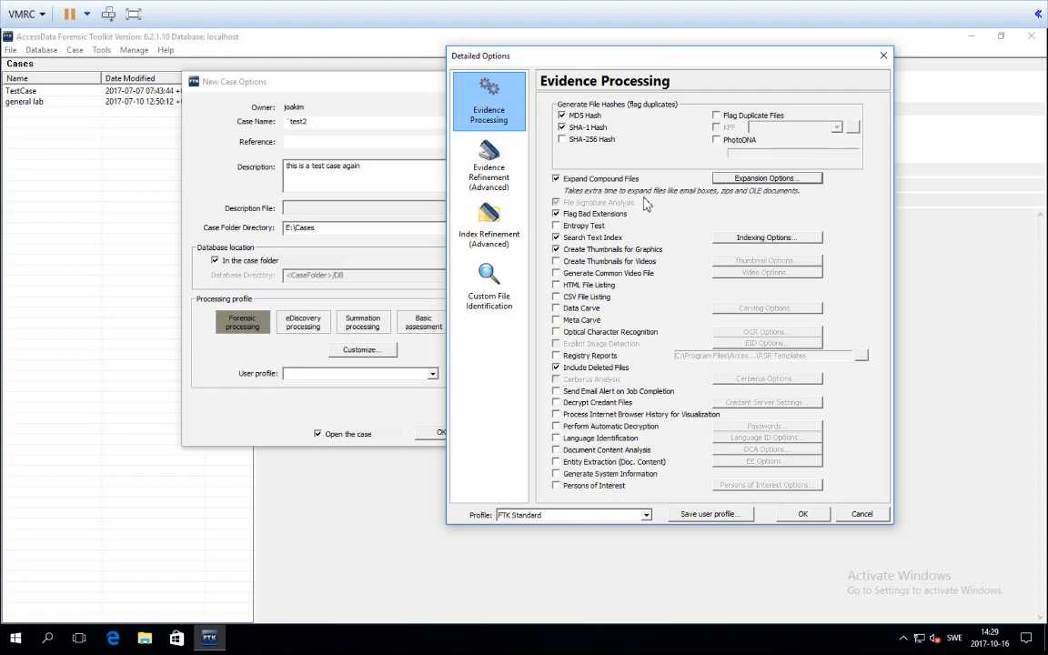
pyautogui.moveTo(684, 221)
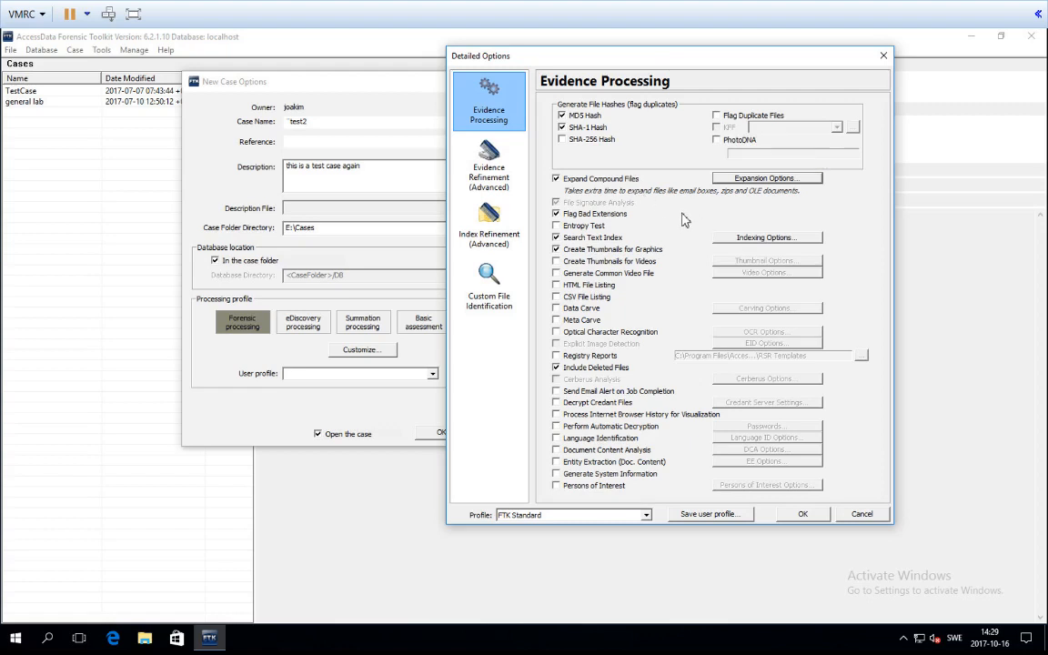
pyautogui.moveTo(637, 209)
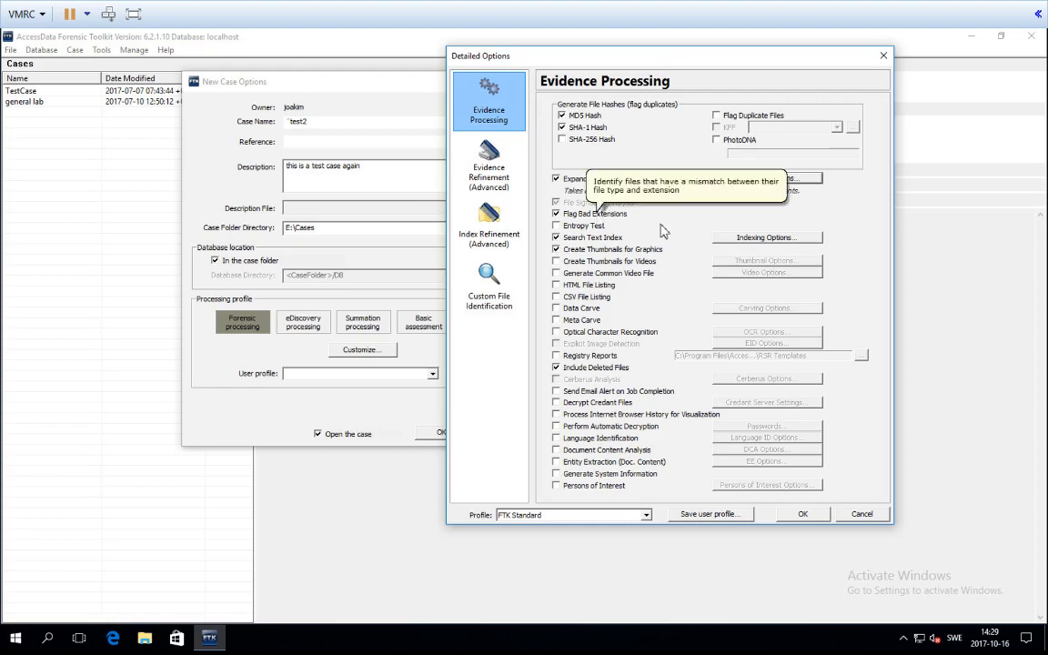
pyautogui.moveTo(845, 234)
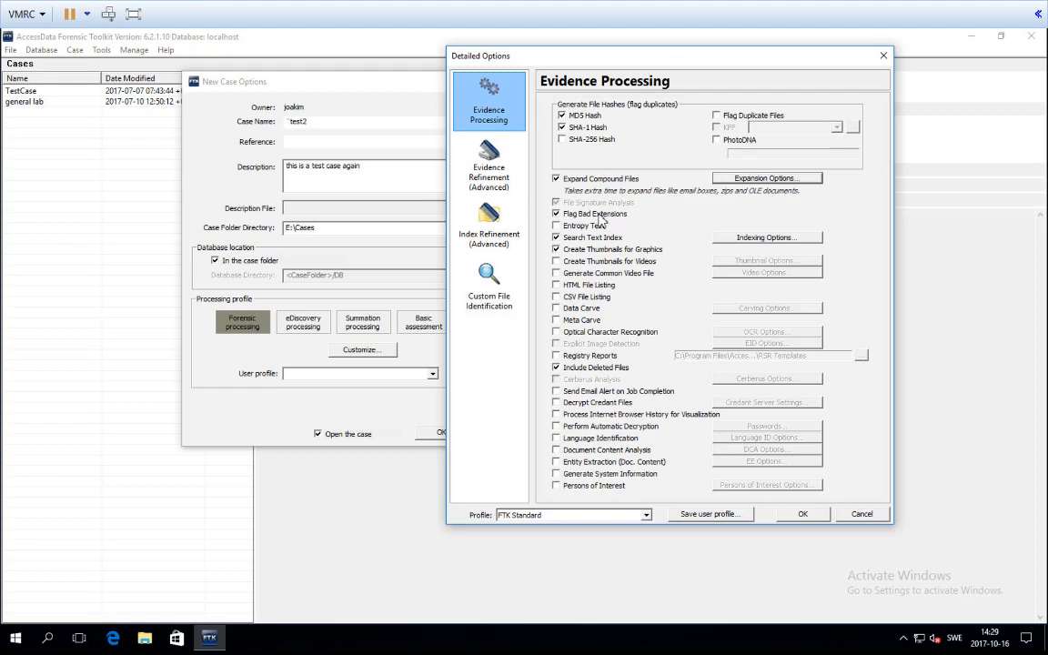
pyautogui.moveTo(597, 213)
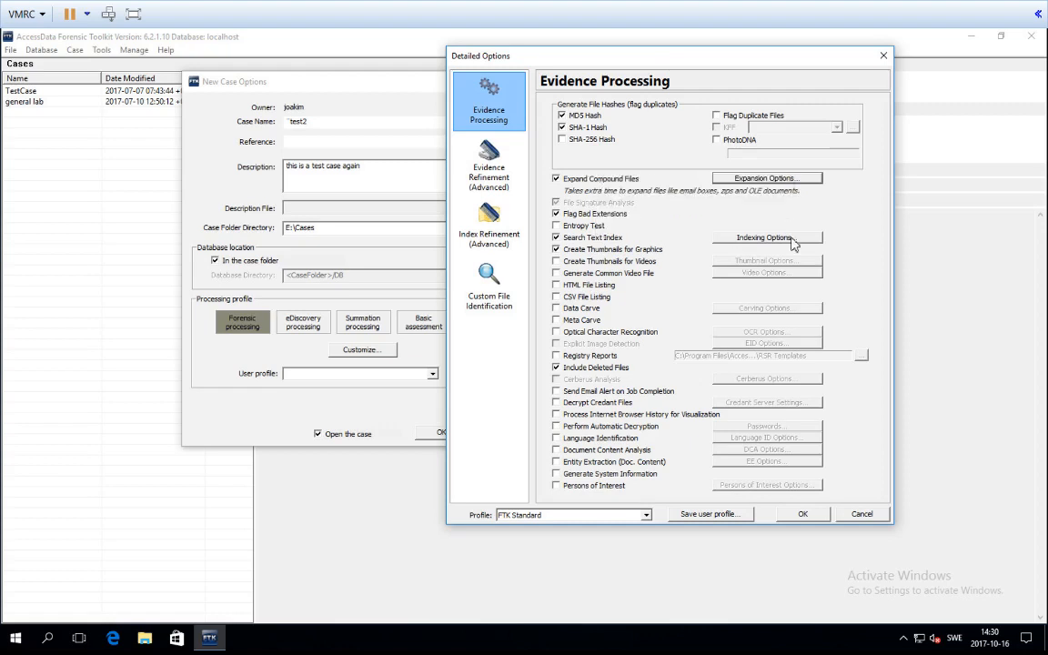
pyautogui.moveTo(795, 227)
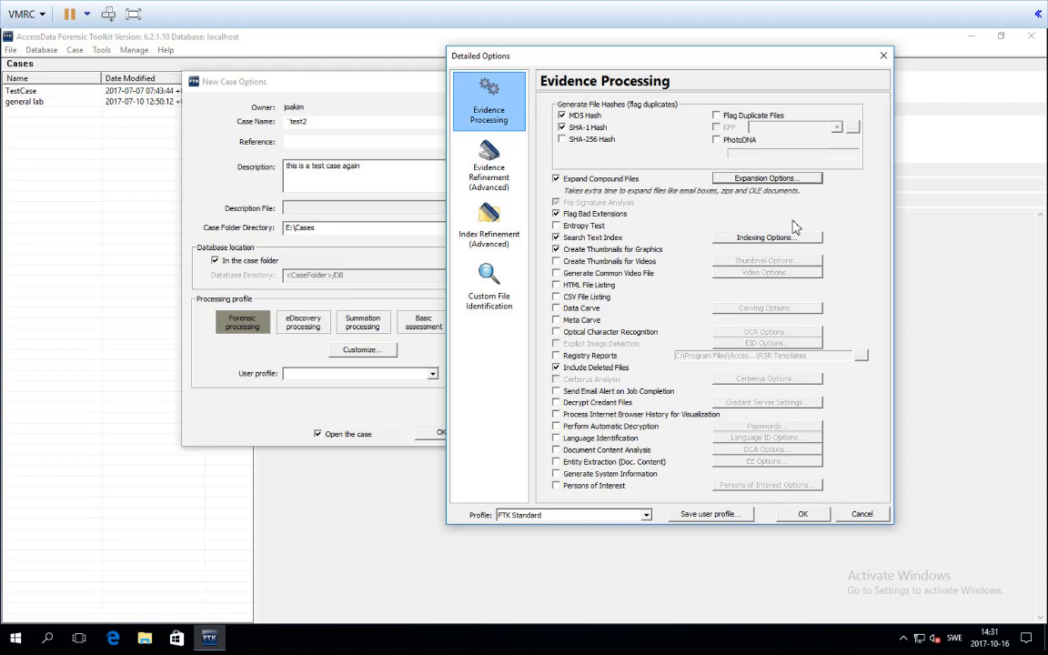
pyautogui.moveTo(582, 252)
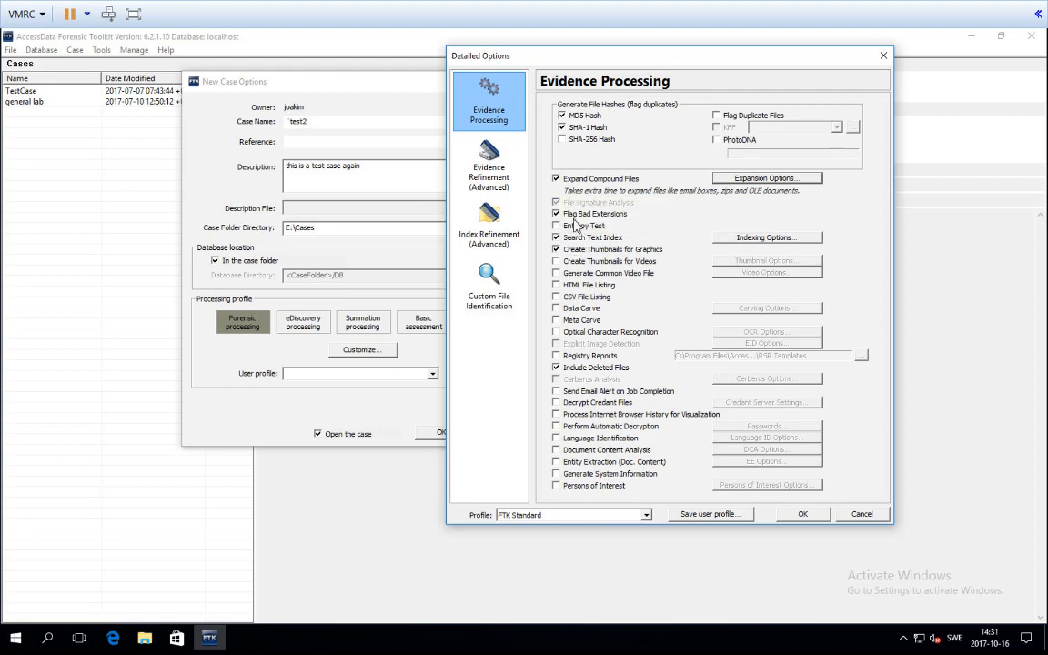
pyautogui.moveTo(595, 213)
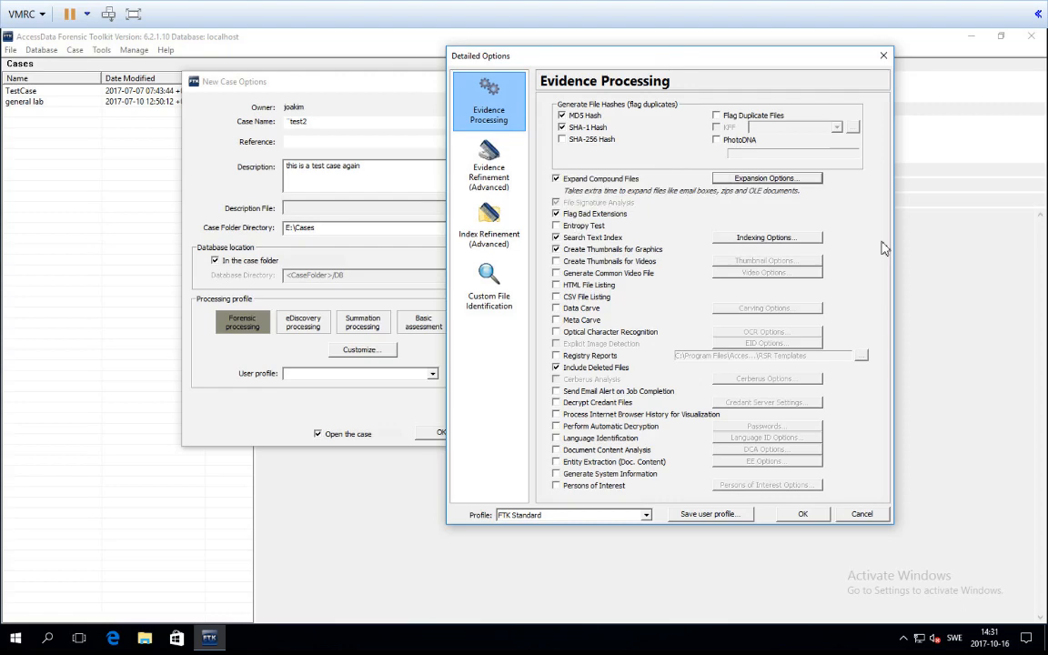
pyautogui.moveTo(823, 247)
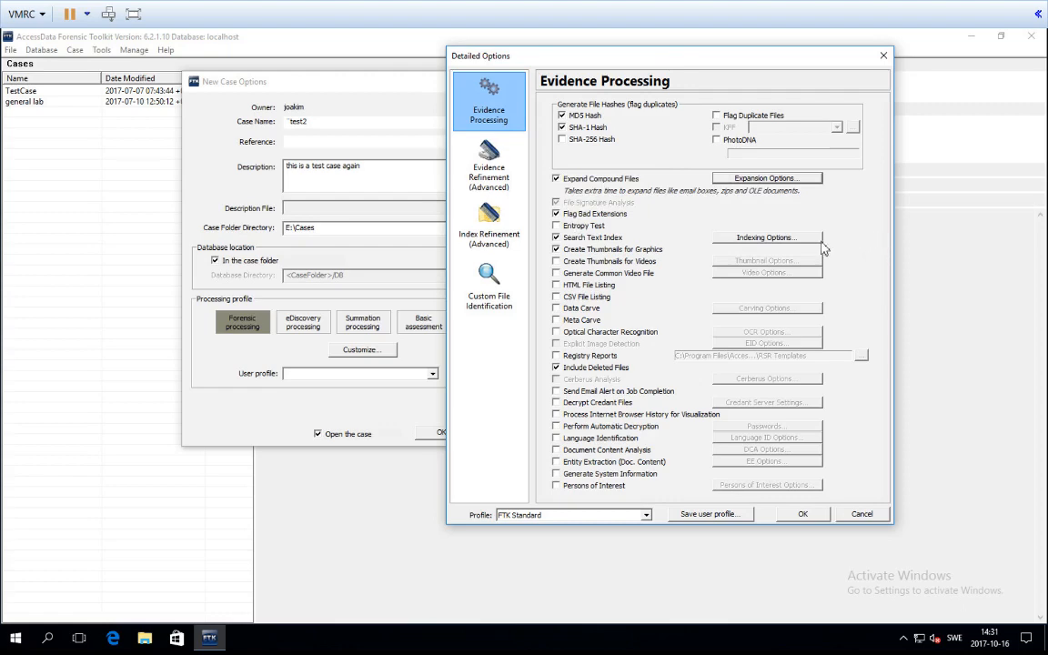
# - Bring up Indexing Options for the Search Text Index
pyautogui.click(764, 237)
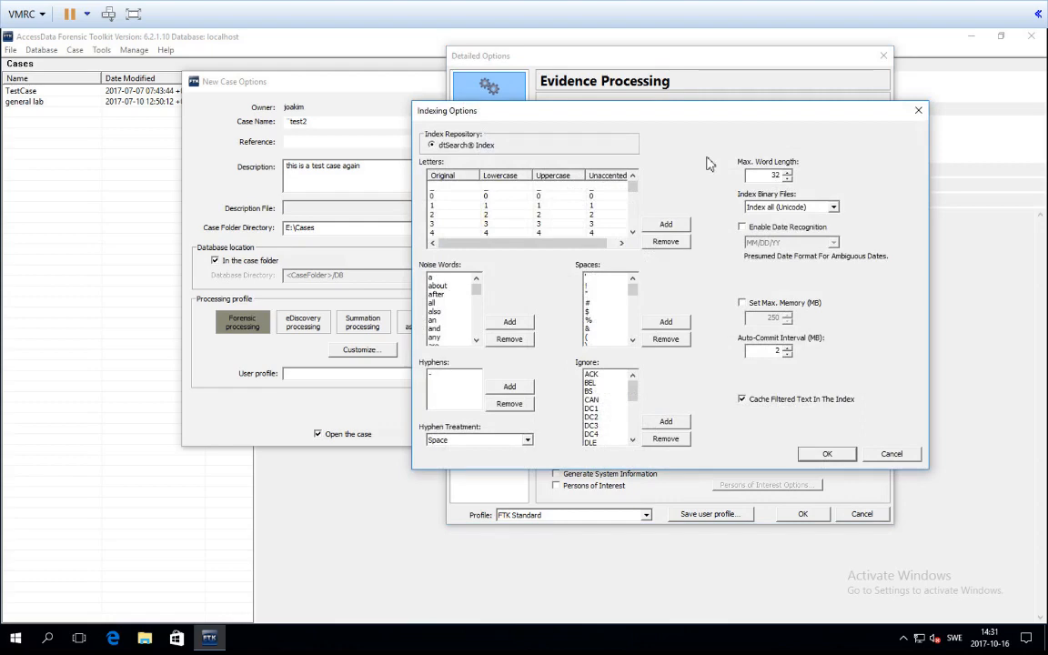
# - Browse characters in the Spaces list, then begin adding a new entry to the Letters list
pyautogui.moveTo(670, 111); pyautogui.dragTo(563, 113)
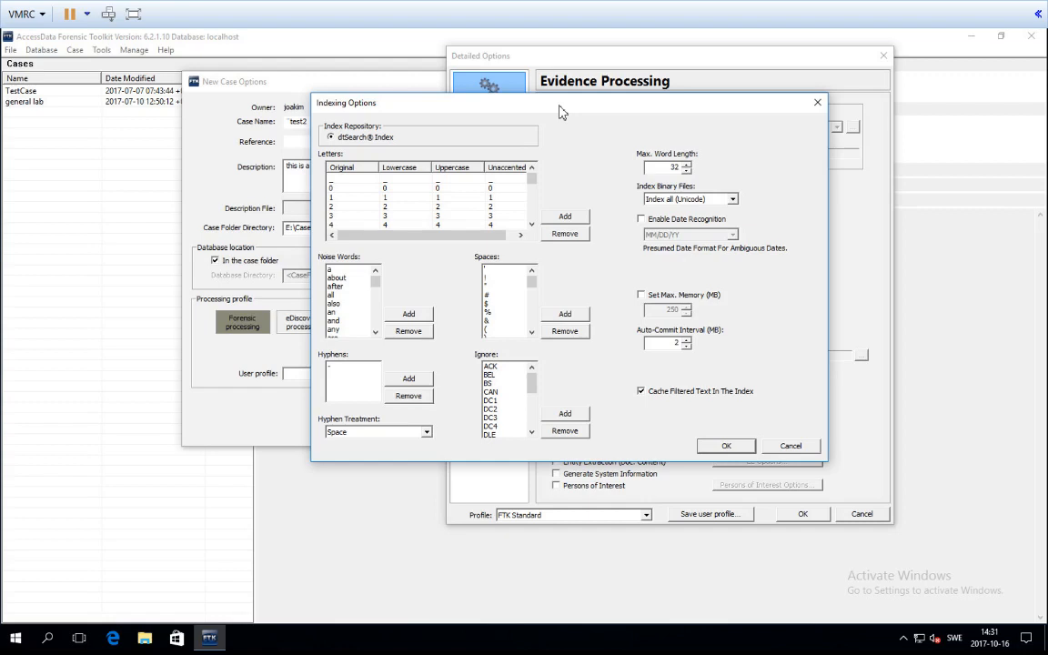
pyautogui.moveTo(466, 182)
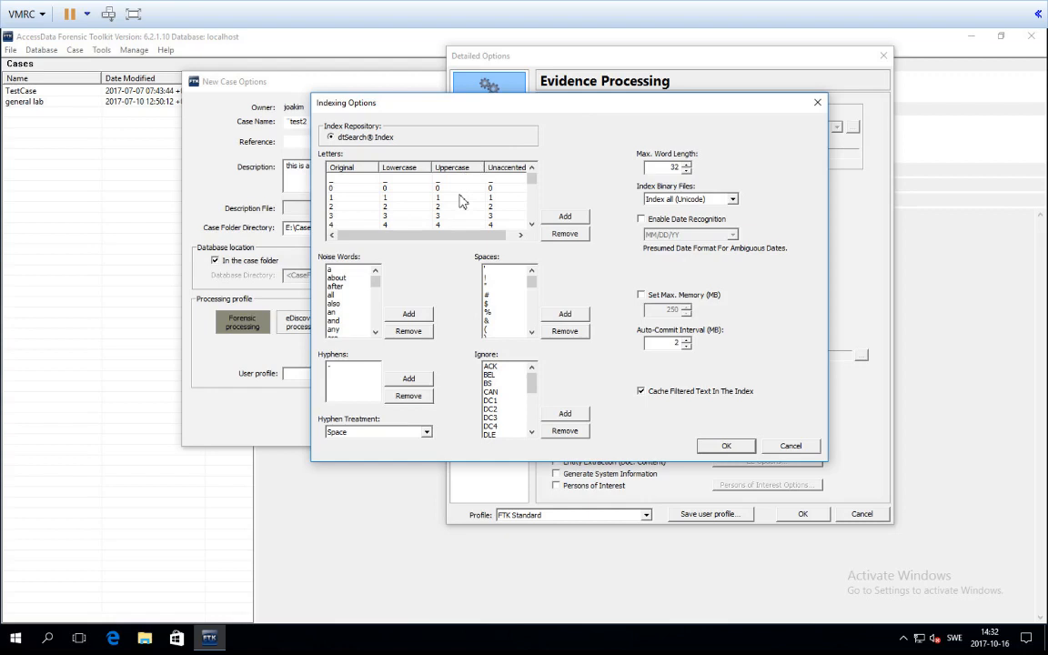
pyautogui.moveTo(364, 281)
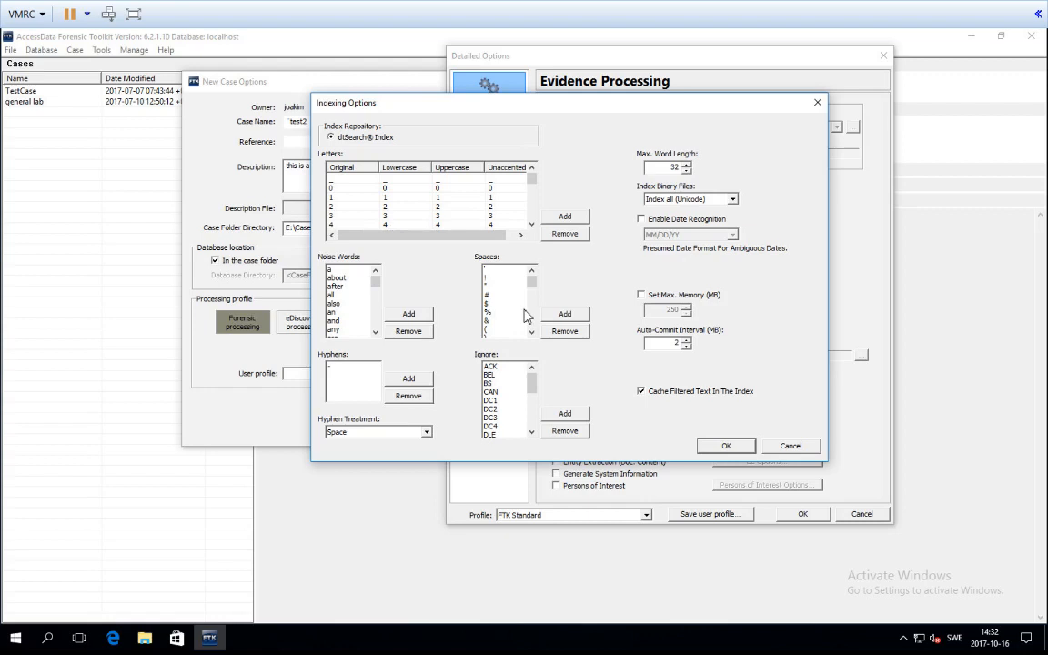
pyautogui.click(500, 295)
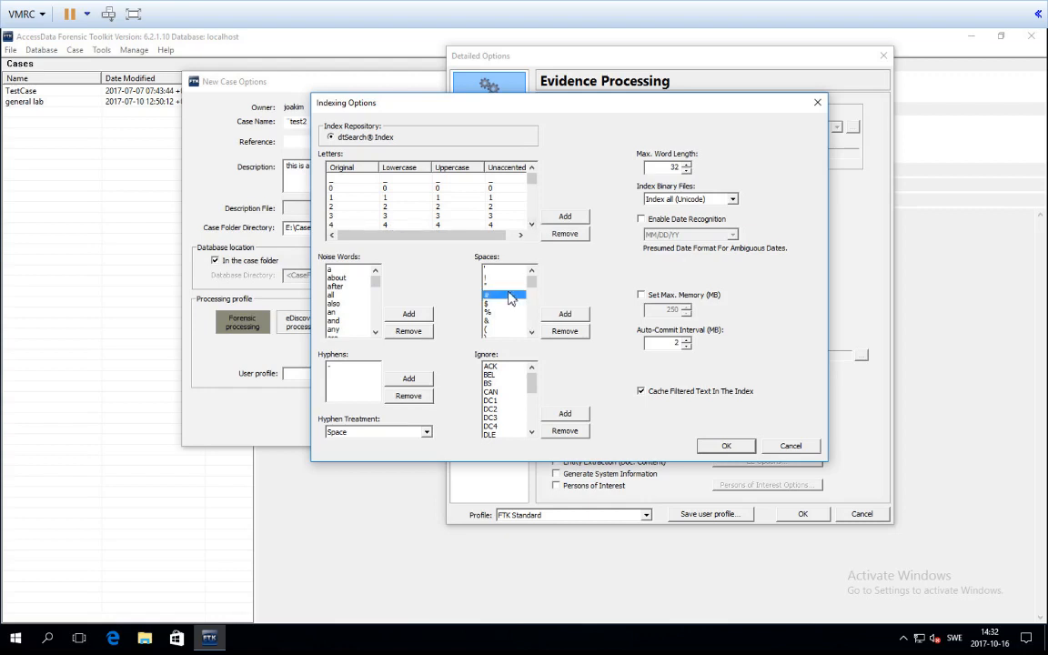
pyautogui.scroll(-3)
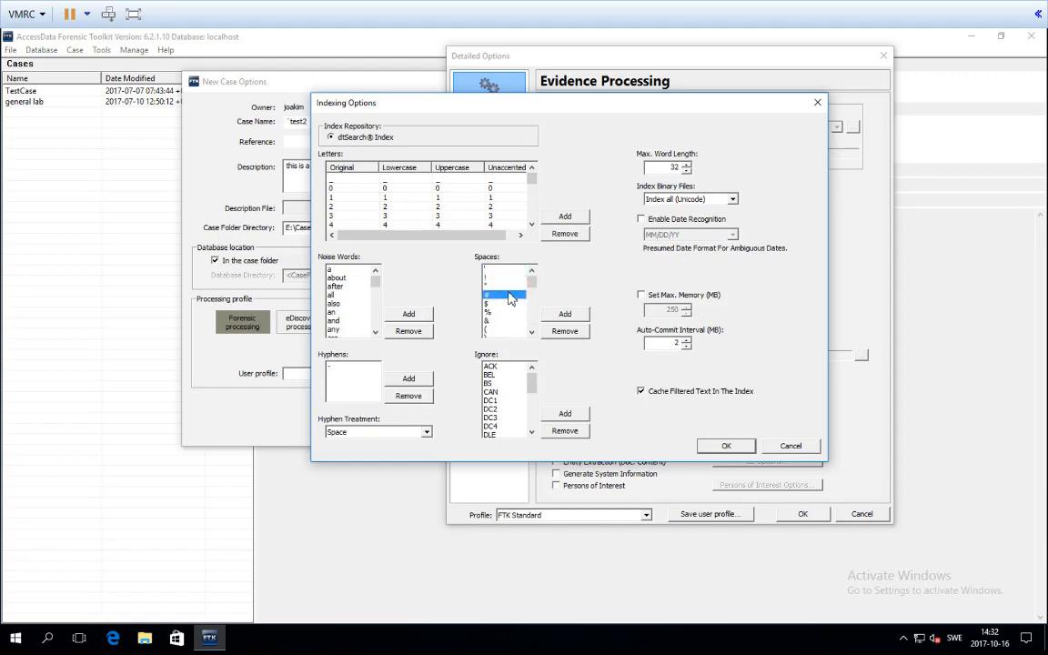
pyautogui.click(491, 293)
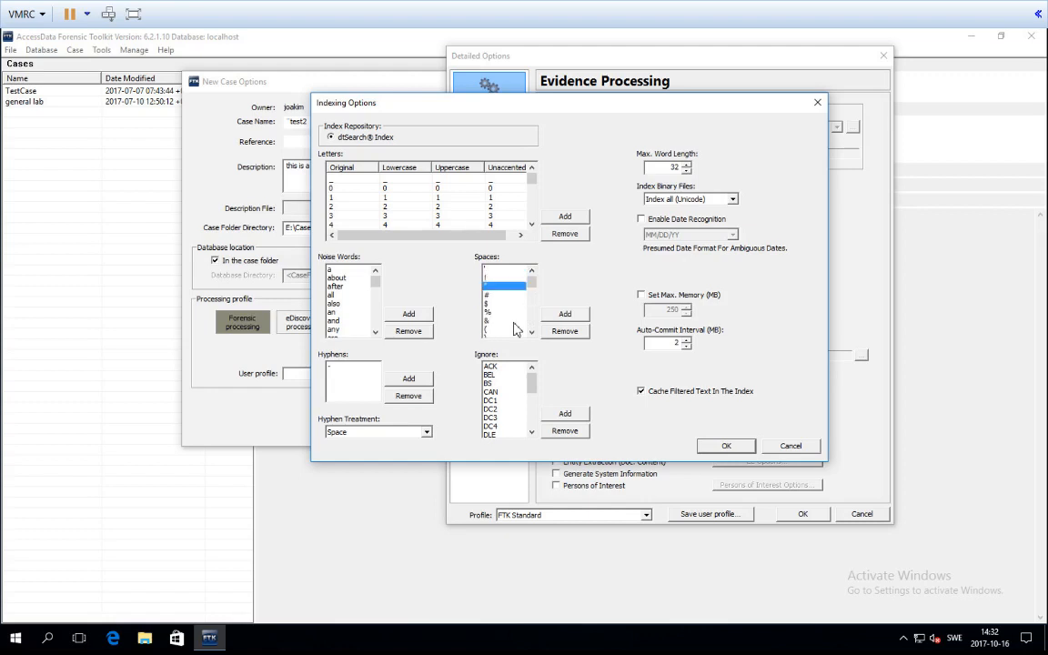
pyautogui.moveTo(458, 204)
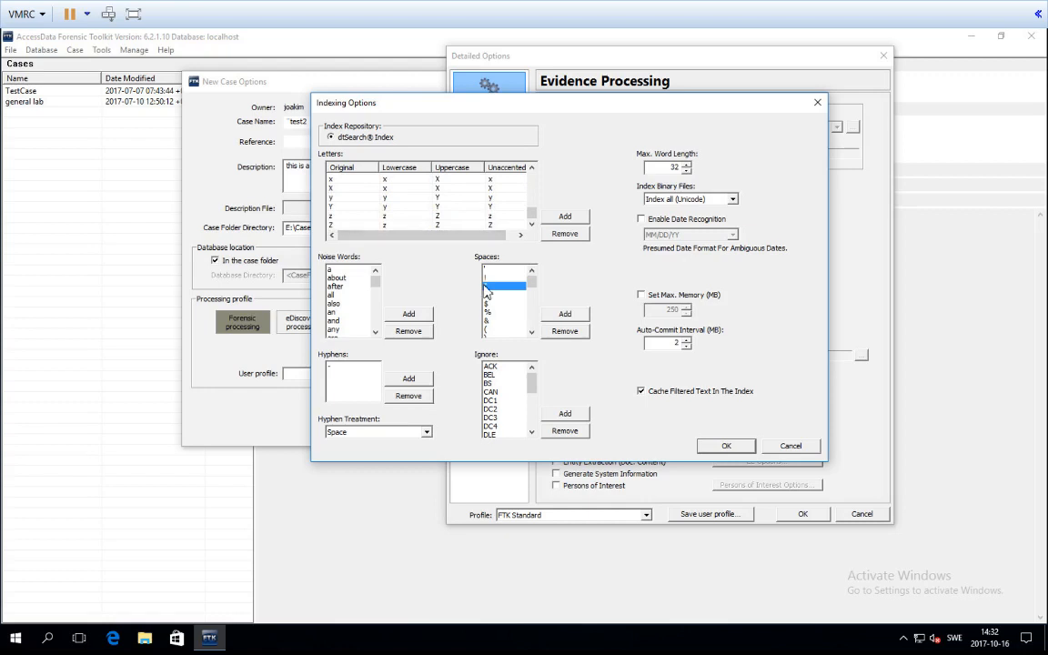
pyautogui.click(502, 277)
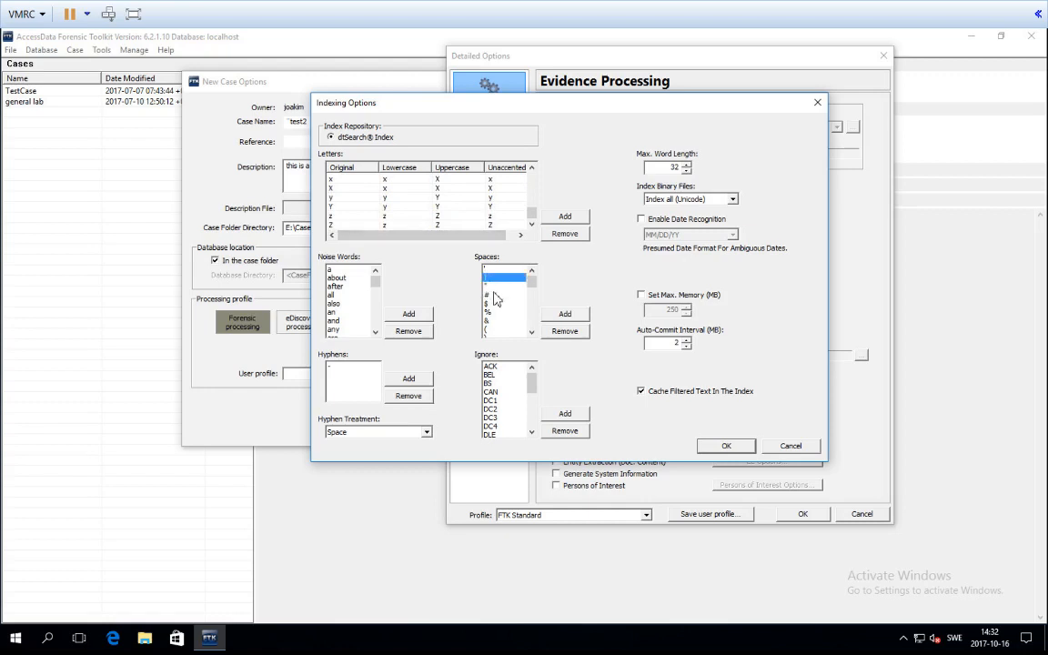
pyautogui.click(495, 302)
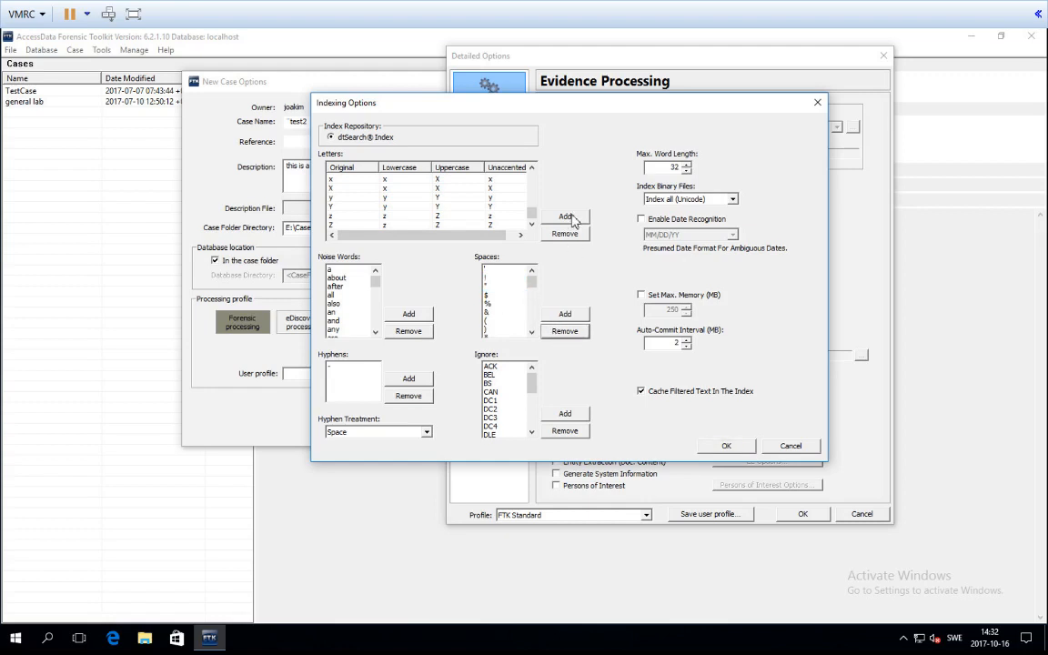
pyautogui.click(564, 217)
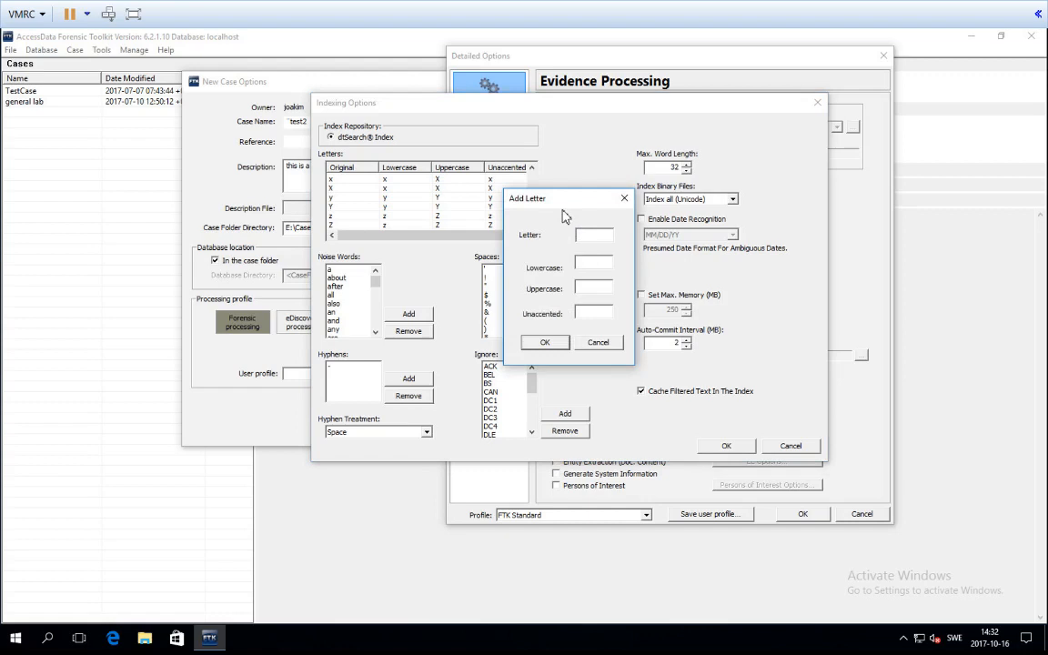
# - Add '#' as an index letter with # for lowercase, uppercase and unaccented forms
pyautogui.write('#')
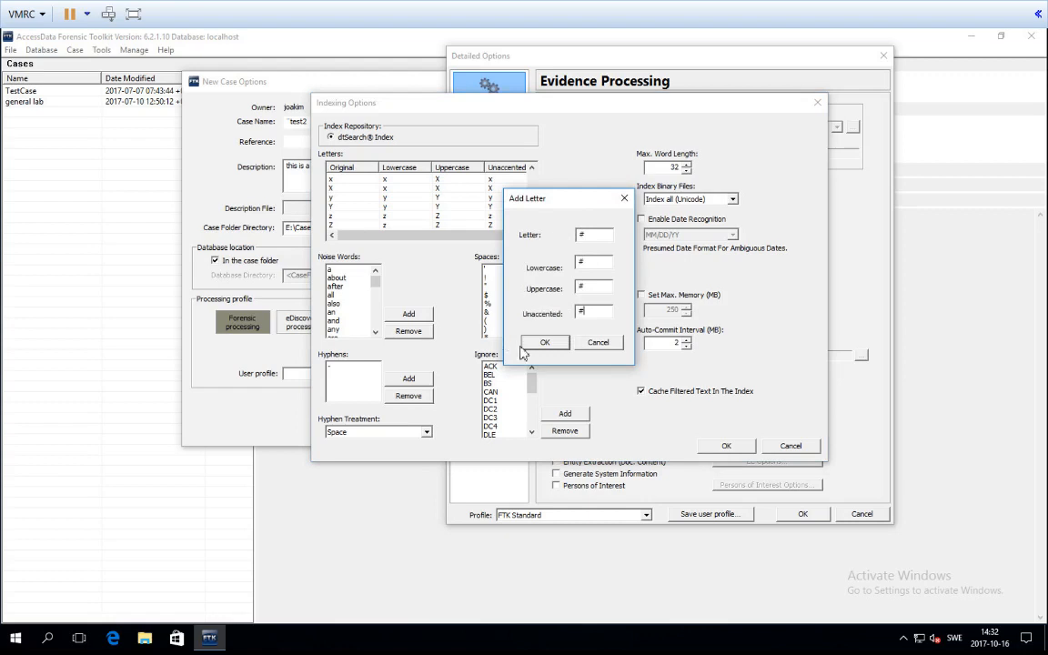
pyautogui.click(597, 342)
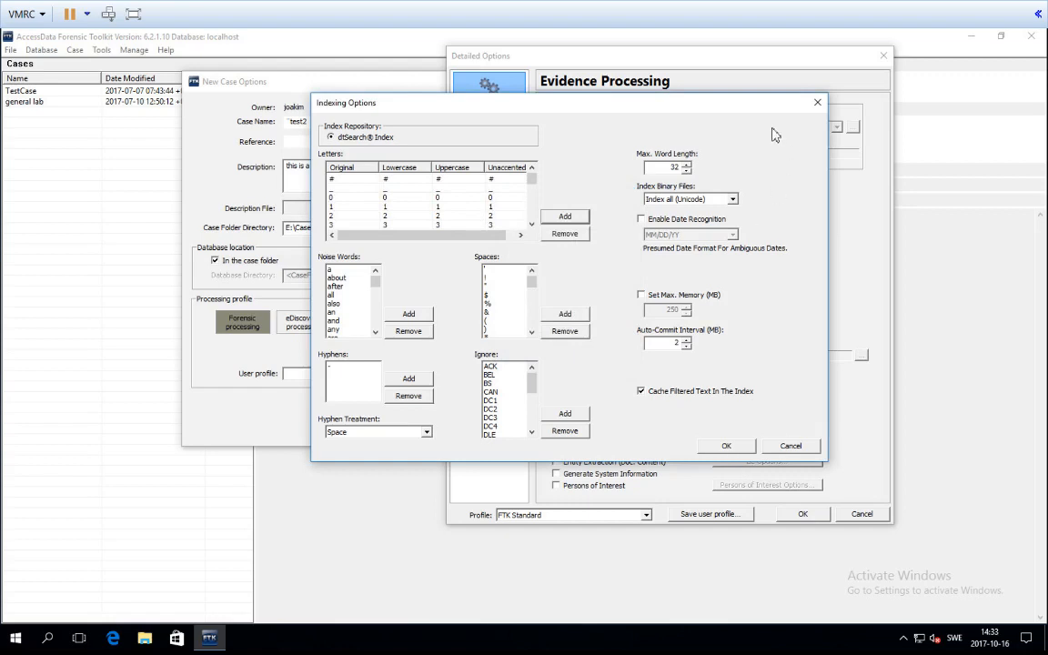
pyautogui.moveTo(715, 262)
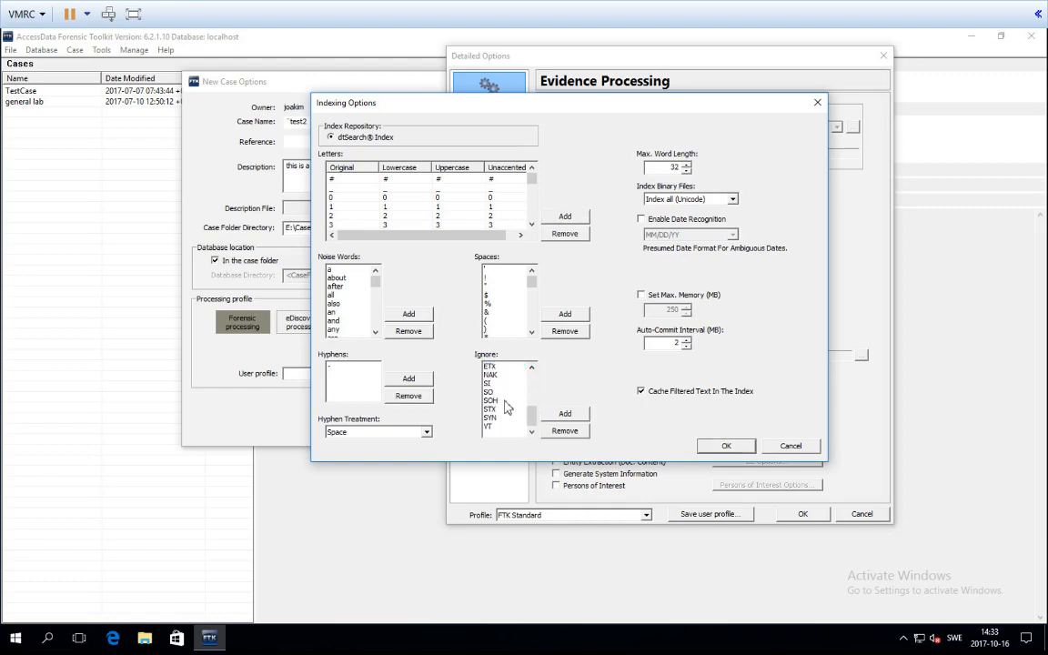
# - Keep Hyphen Treatment as Space and close Indexing Options back to Detailed Options
pyautogui.click(491, 426)
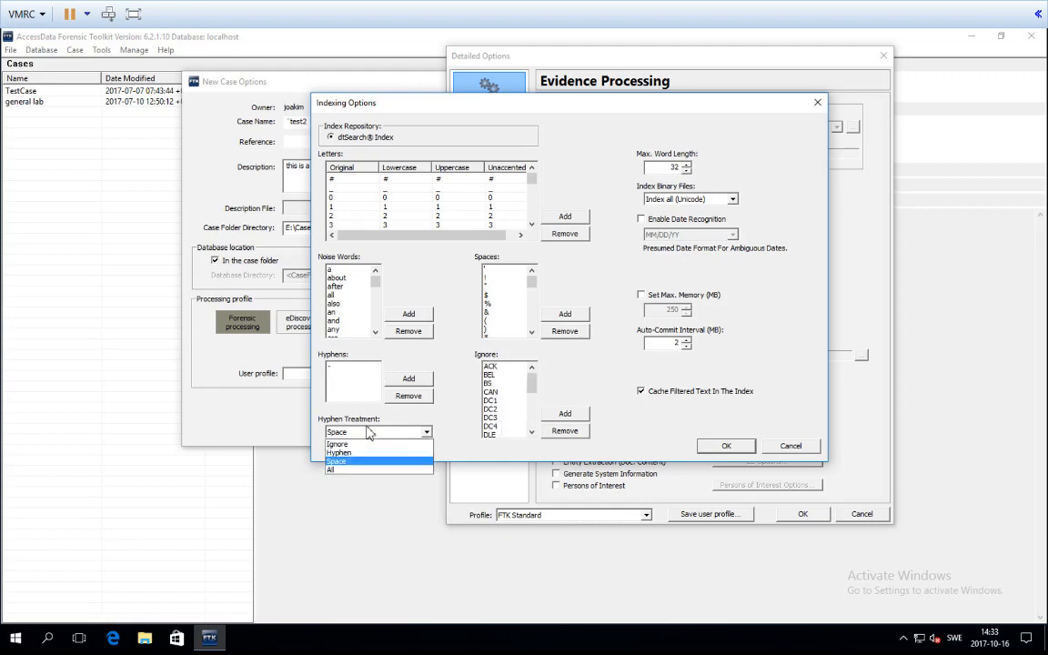
pyautogui.click(336, 462)
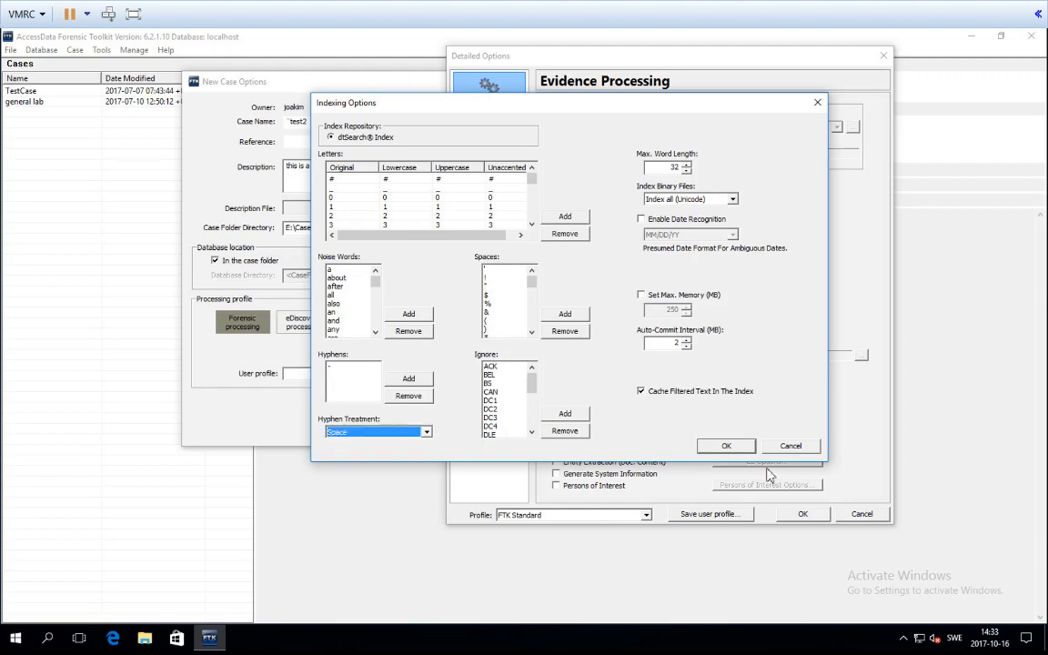
pyautogui.click(726, 446)
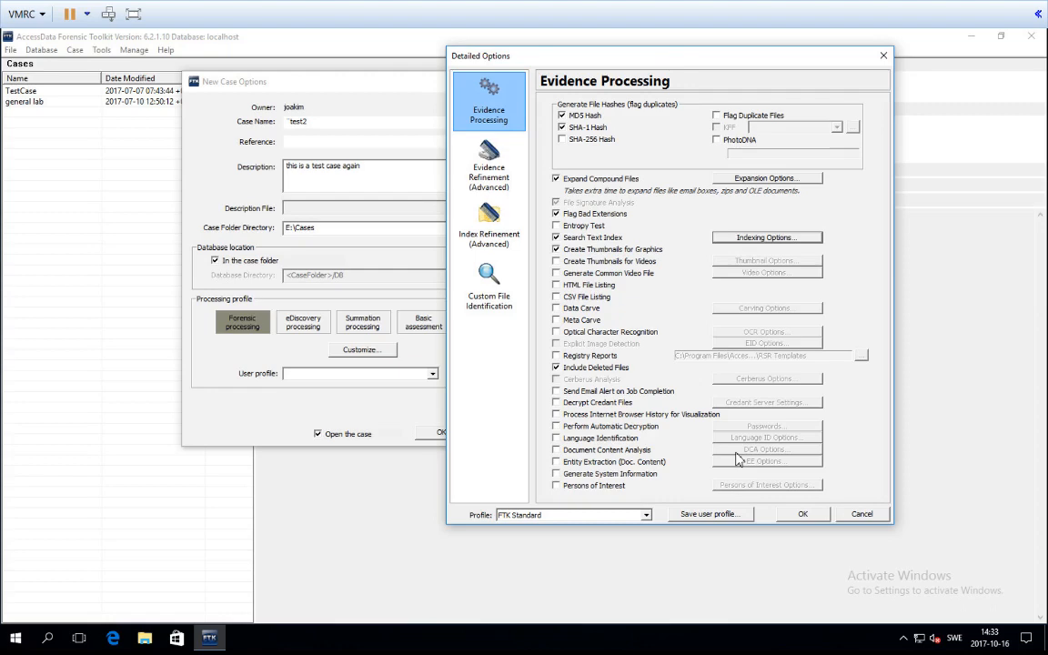
pyautogui.moveTo(888, 251)
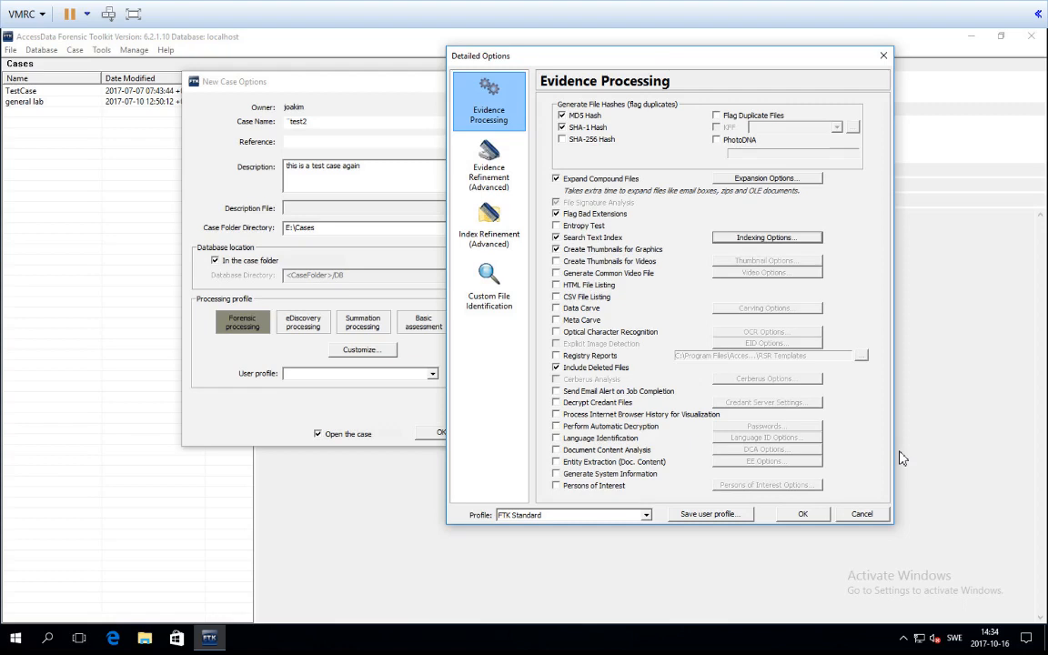
# - Enable Create Thumbnails for Videos in evidence processing for test2
pyautogui.click(557, 262)
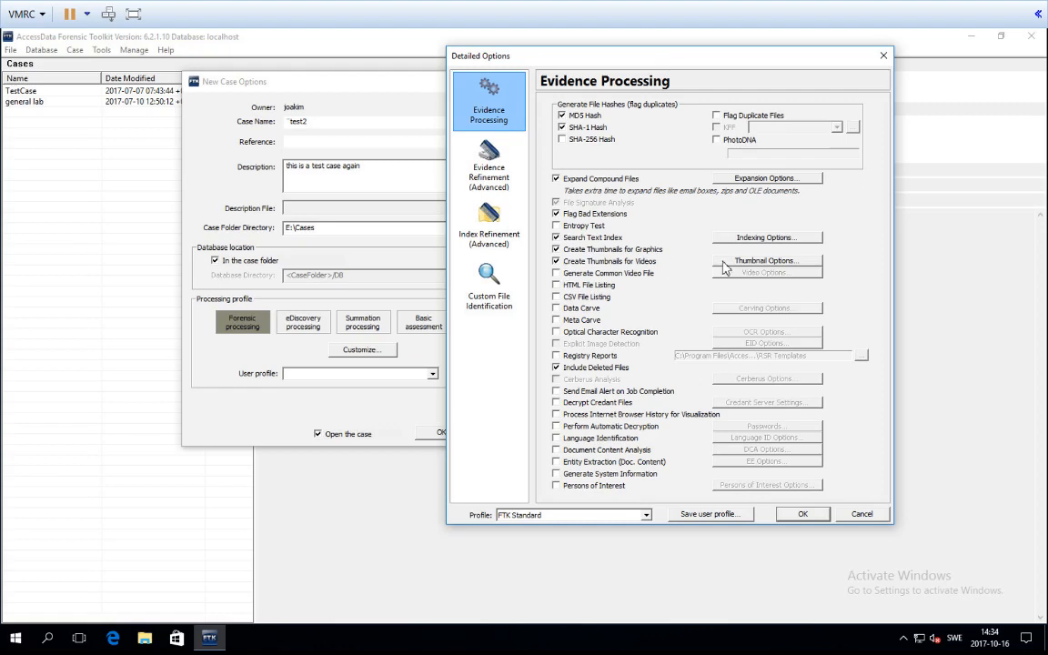
pyautogui.click(769, 273)
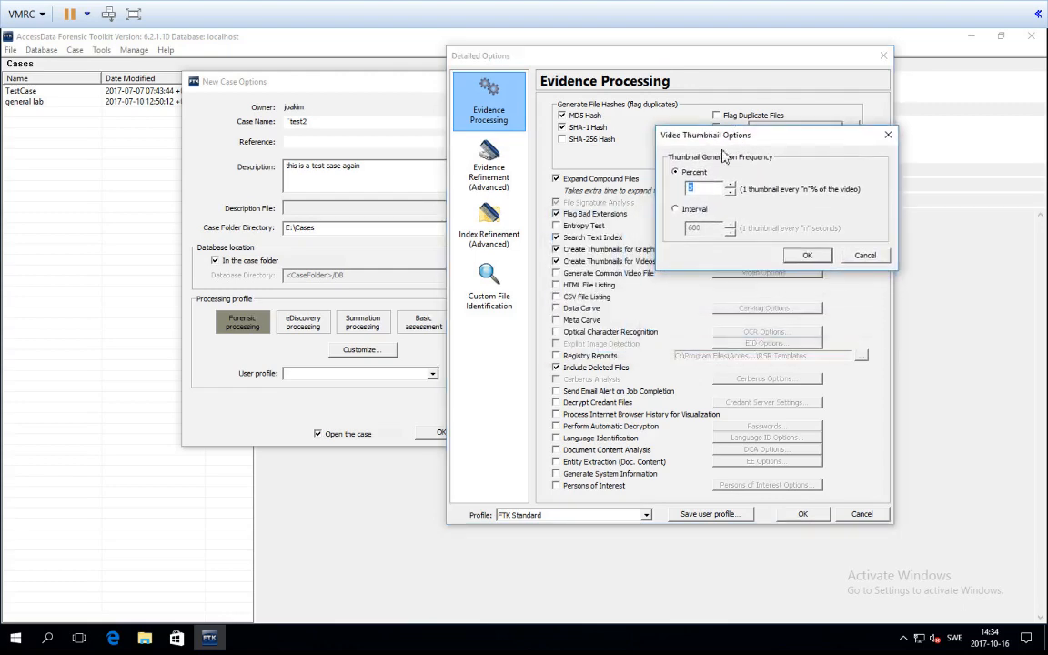
pyautogui.moveTo(706, 188)
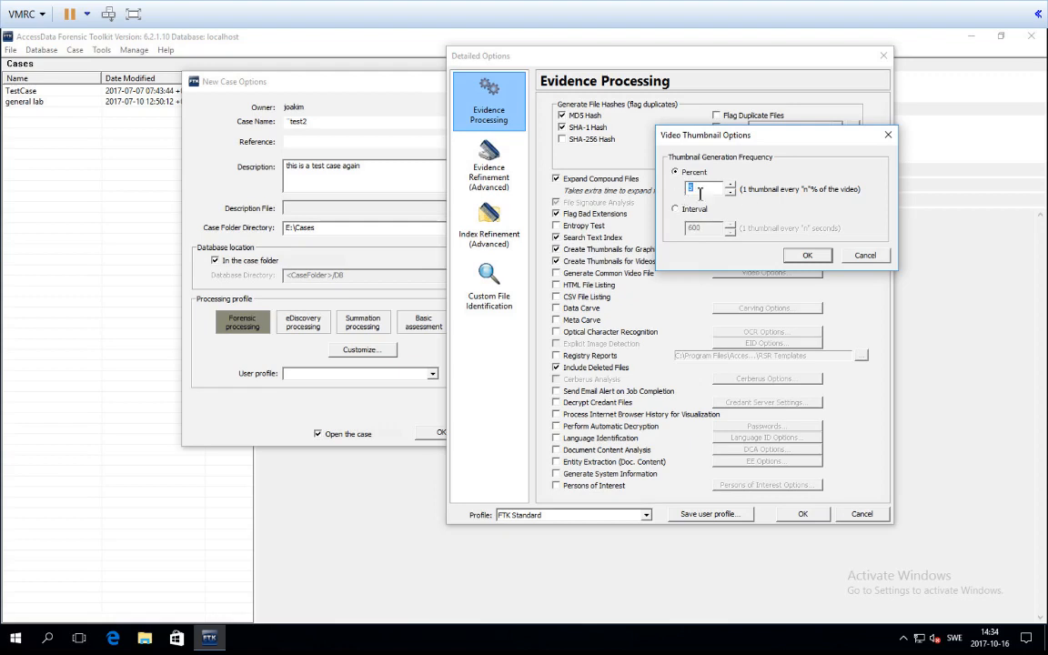
pyautogui.moveTo(757, 197)
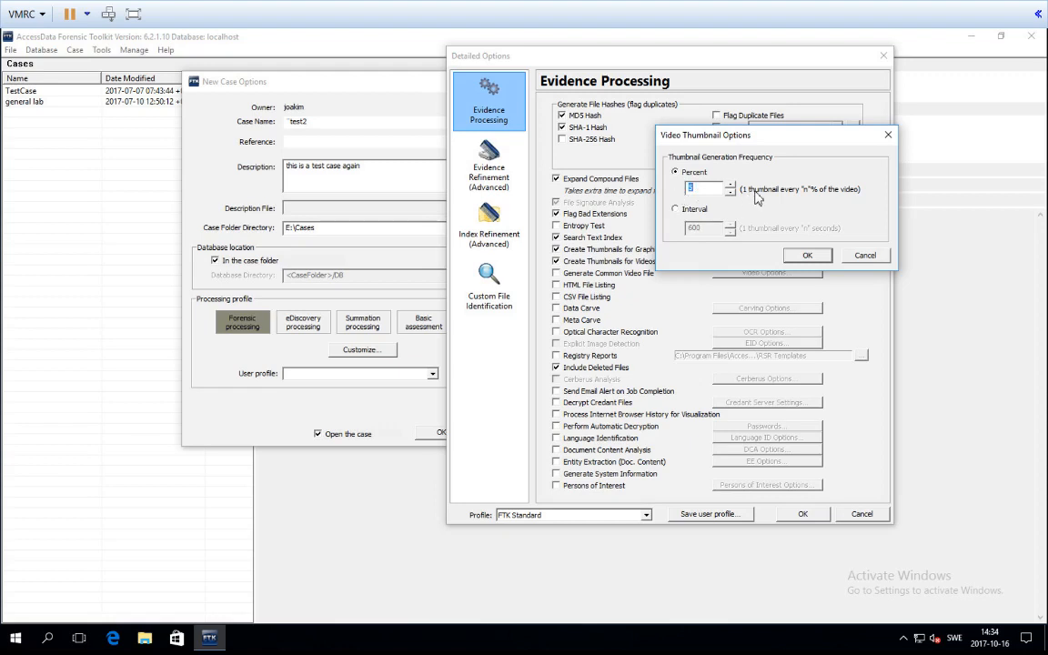
pyautogui.click(677, 209)
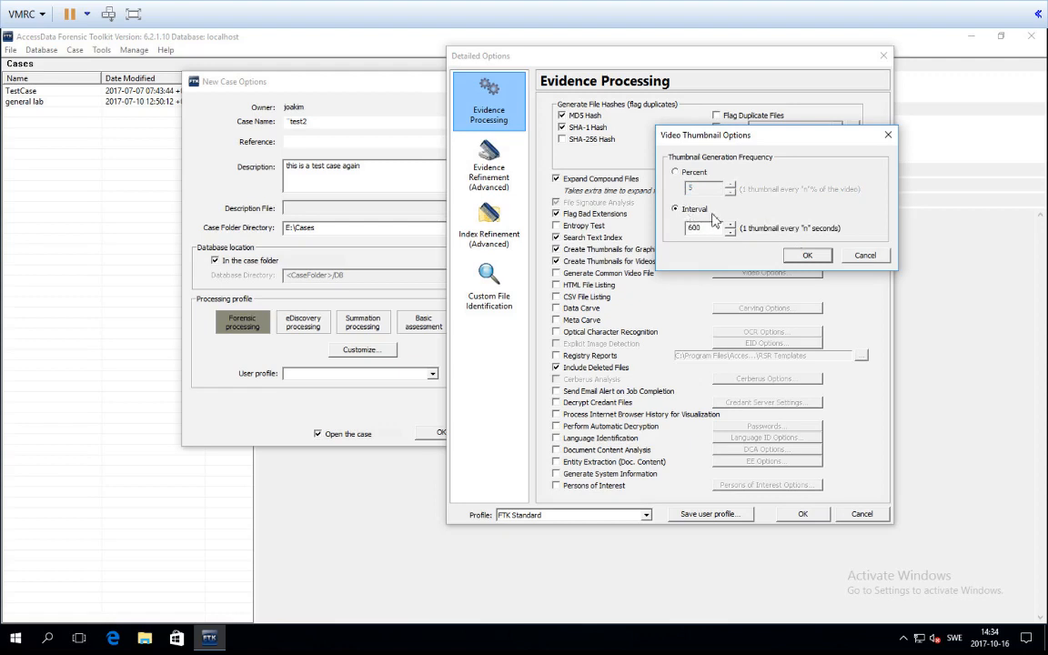
pyautogui.click(677, 171)
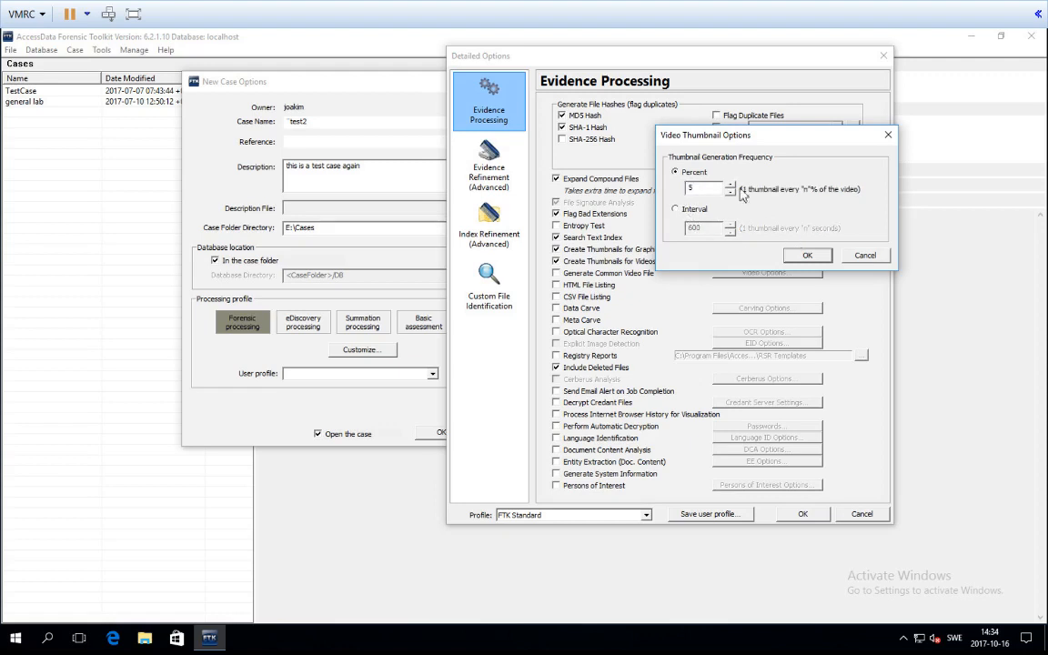
pyautogui.click(808, 254)
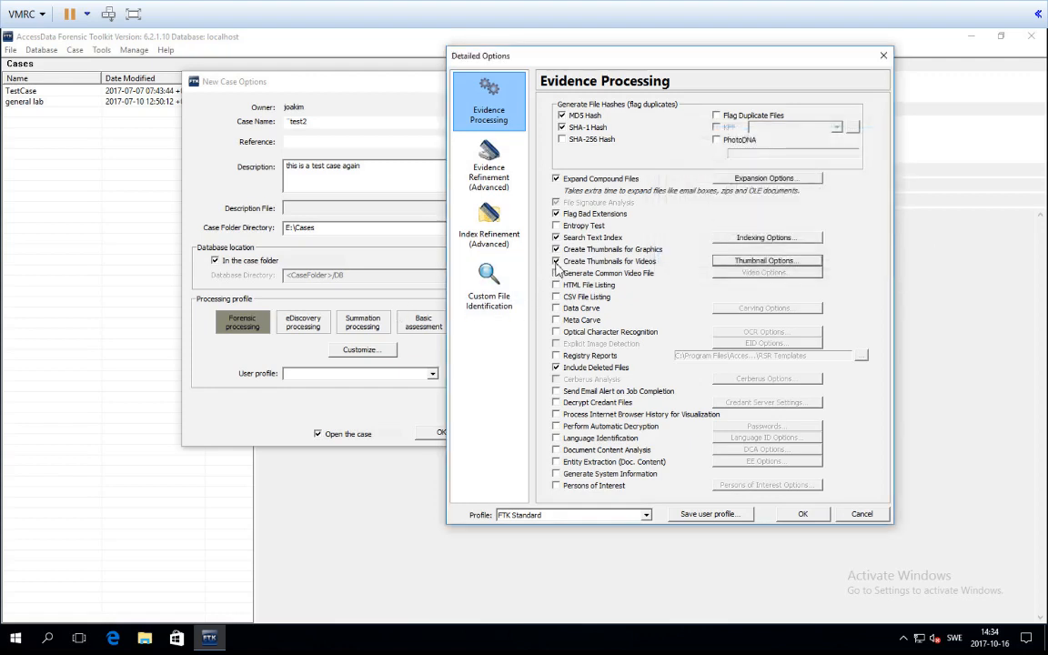
pyautogui.click(557, 262)
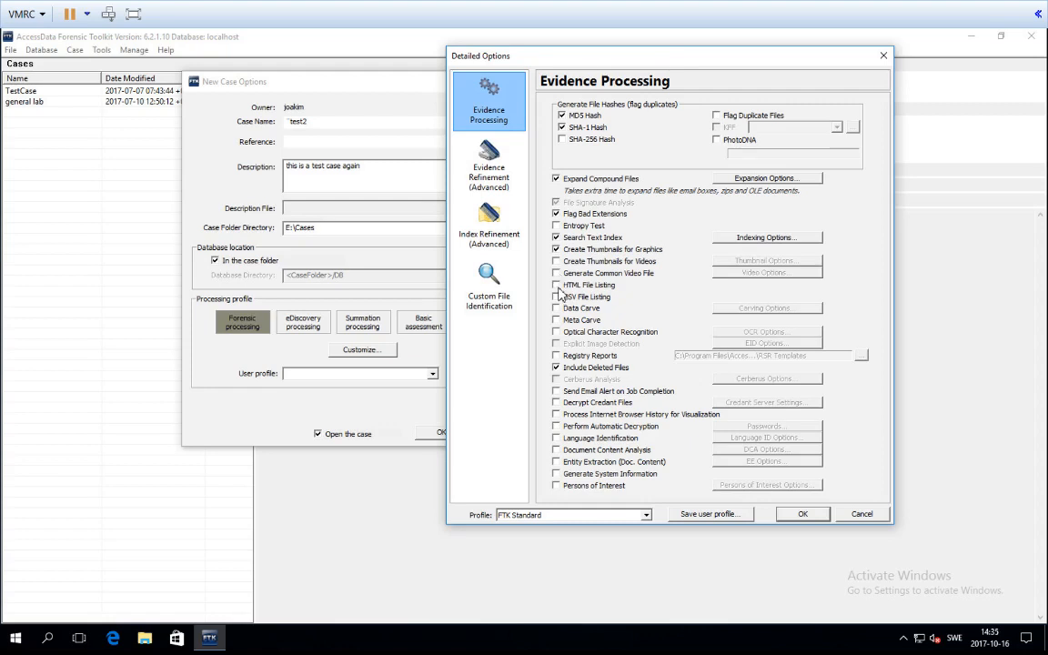
pyautogui.moveTo(560, 308)
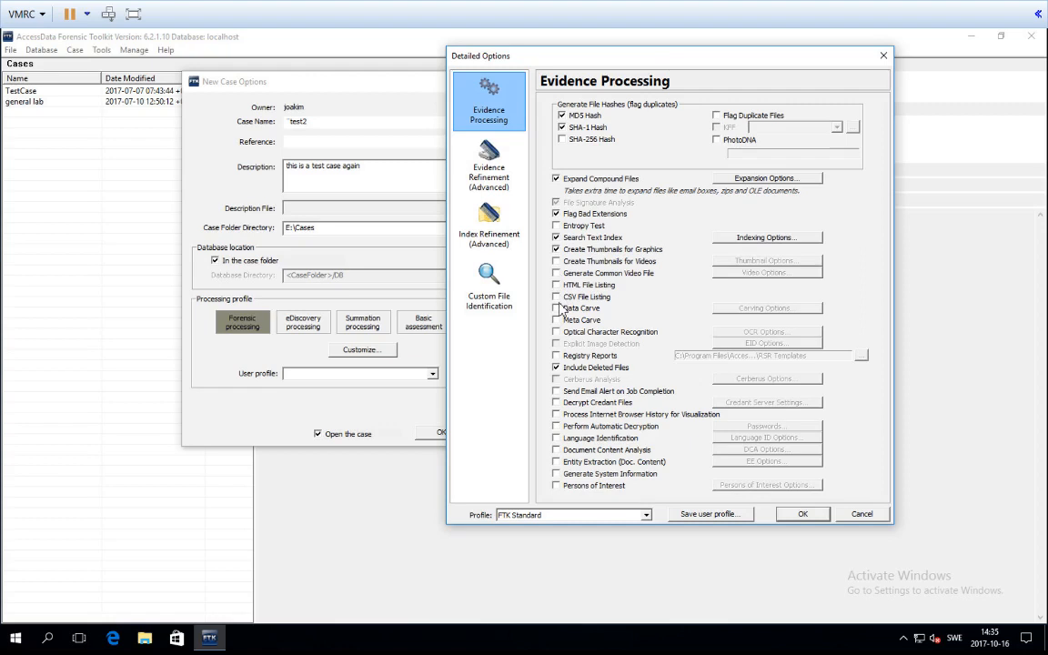
pyautogui.moveTo(571, 313)
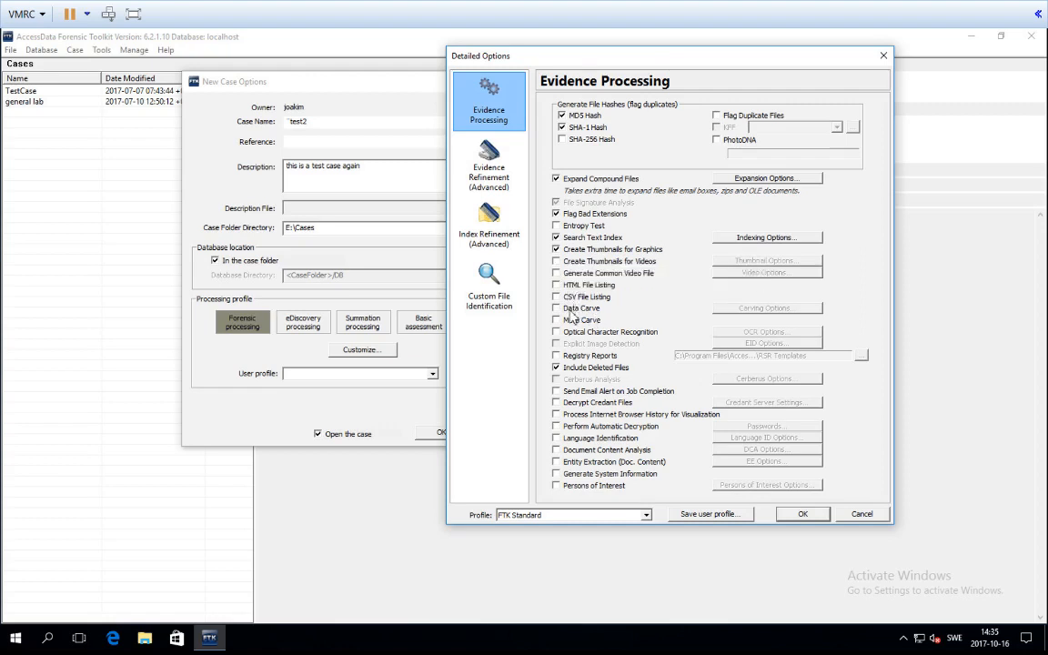
# - Enable Data Carve and scroll the Carving Options file-type list to OLE, PNG, TIFF and ZIP
pyautogui.click(557, 307)
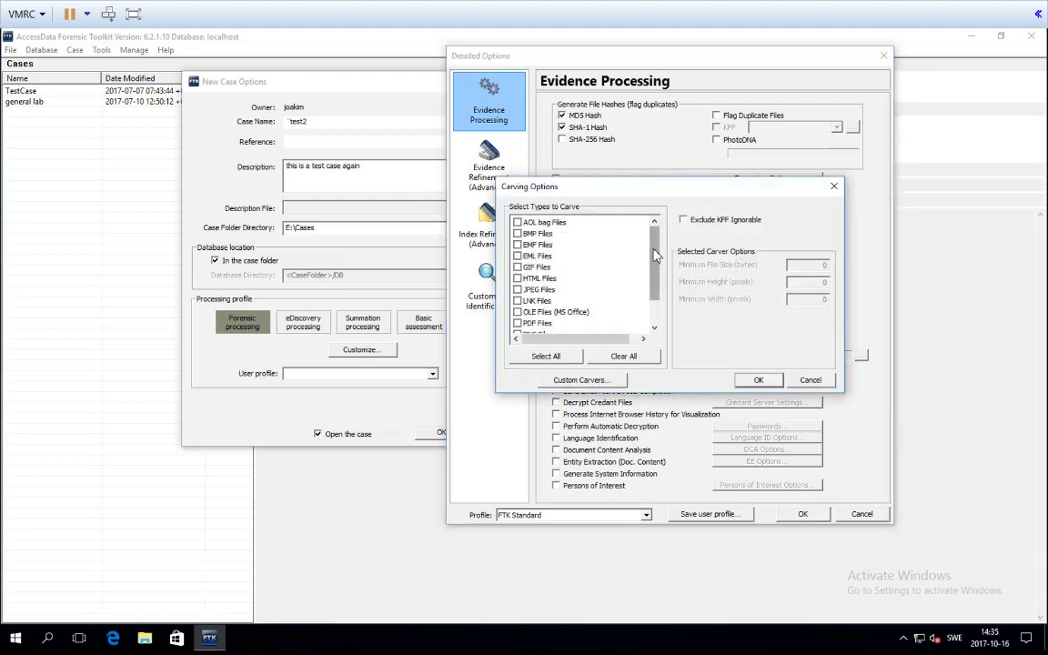
pyautogui.scroll(-3)
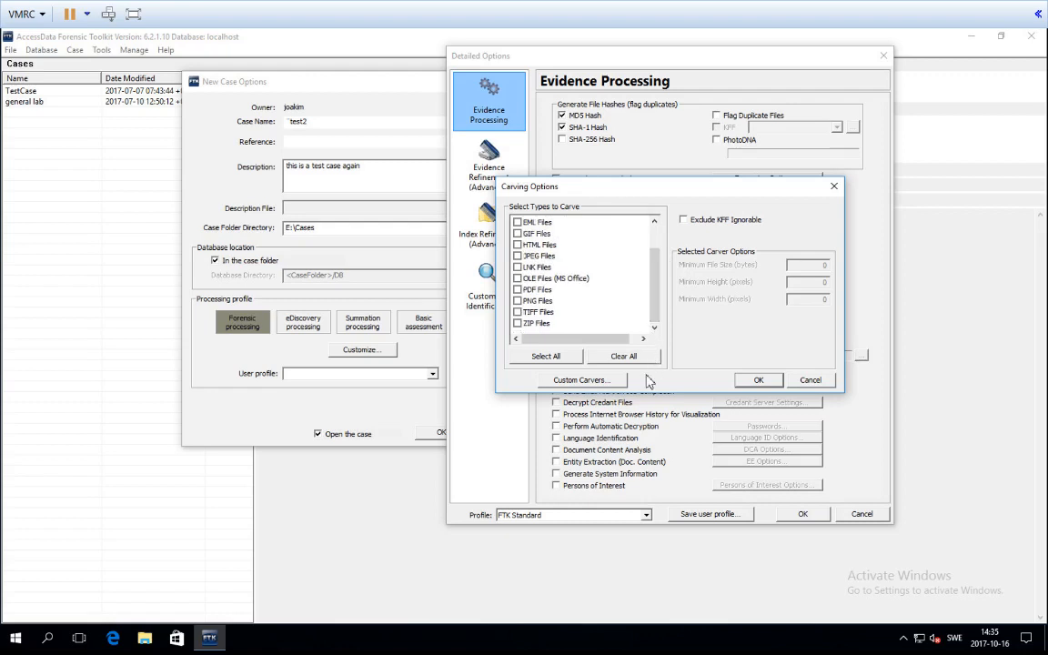
pyautogui.moveTo(579, 385)
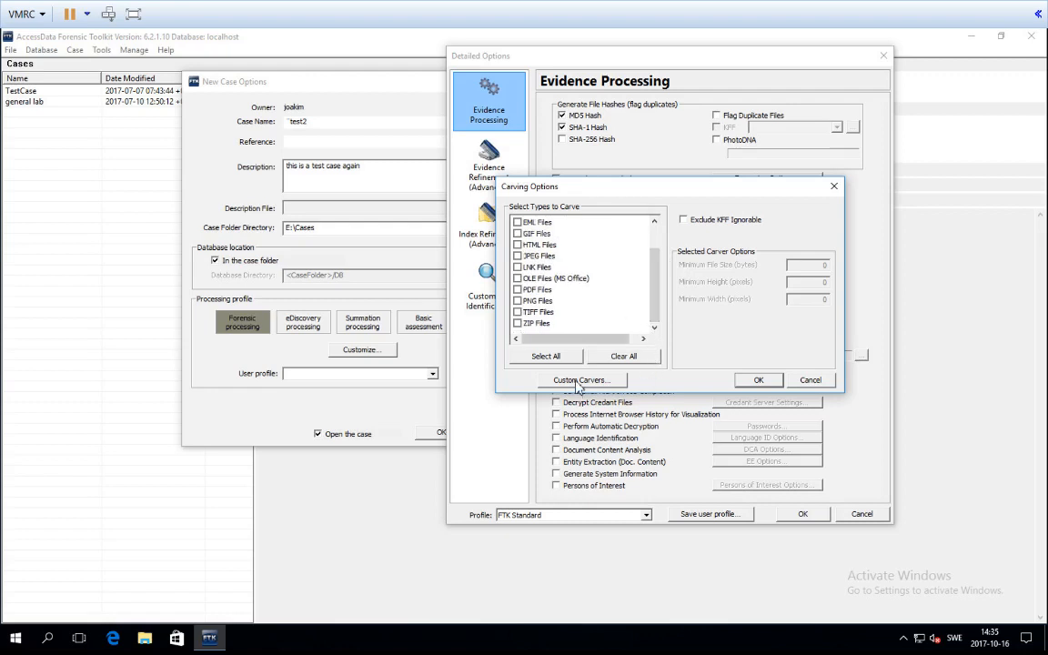
# - Bring up Custom Carvers, showing the Custom Data Carving form and empty shared carver manager
pyautogui.click(581, 381)
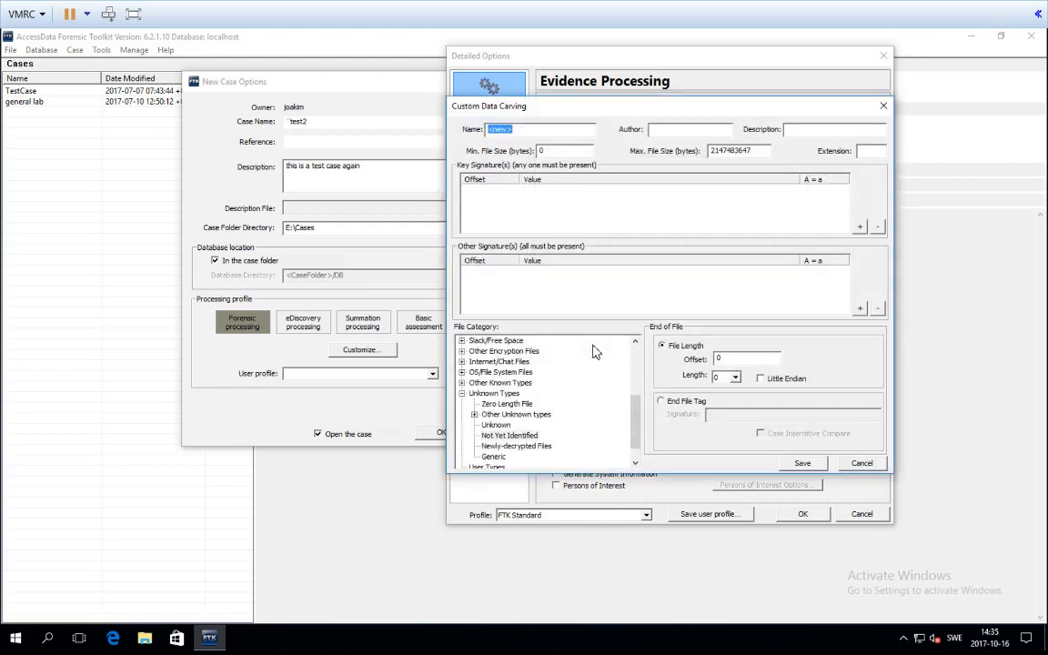
pyautogui.moveTo(476, 178)
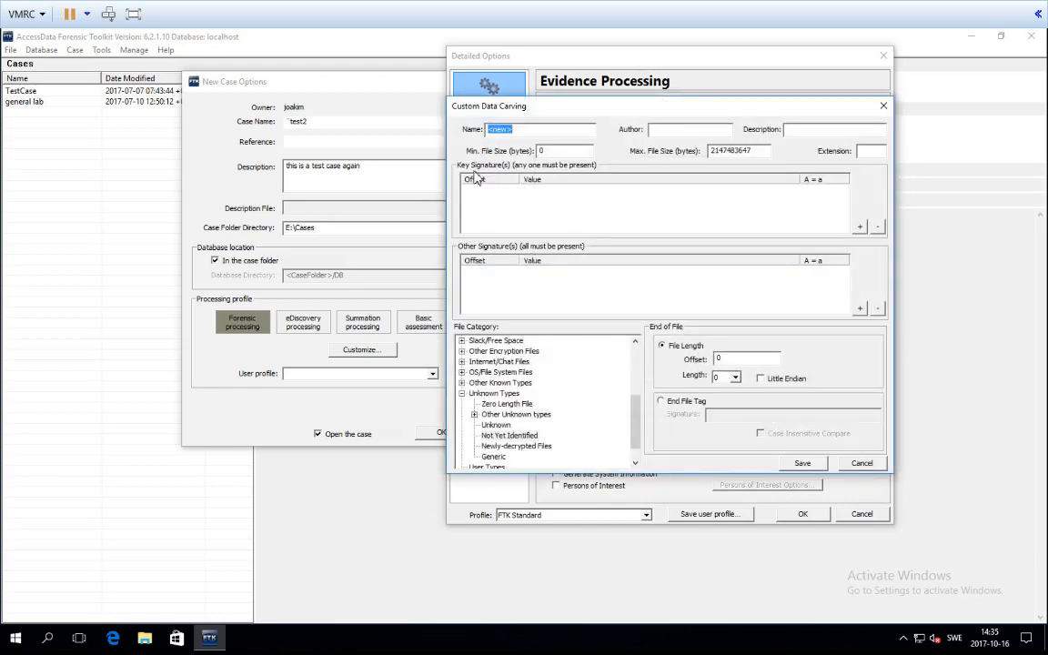
pyautogui.moveTo(781, 426)
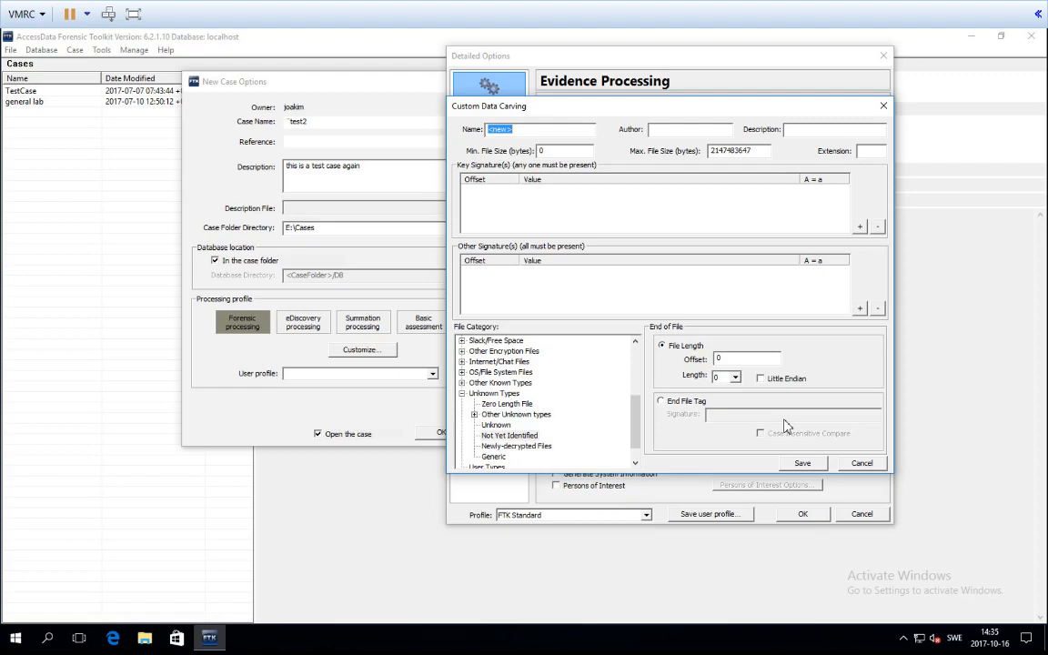
pyautogui.moveTo(862, 482)
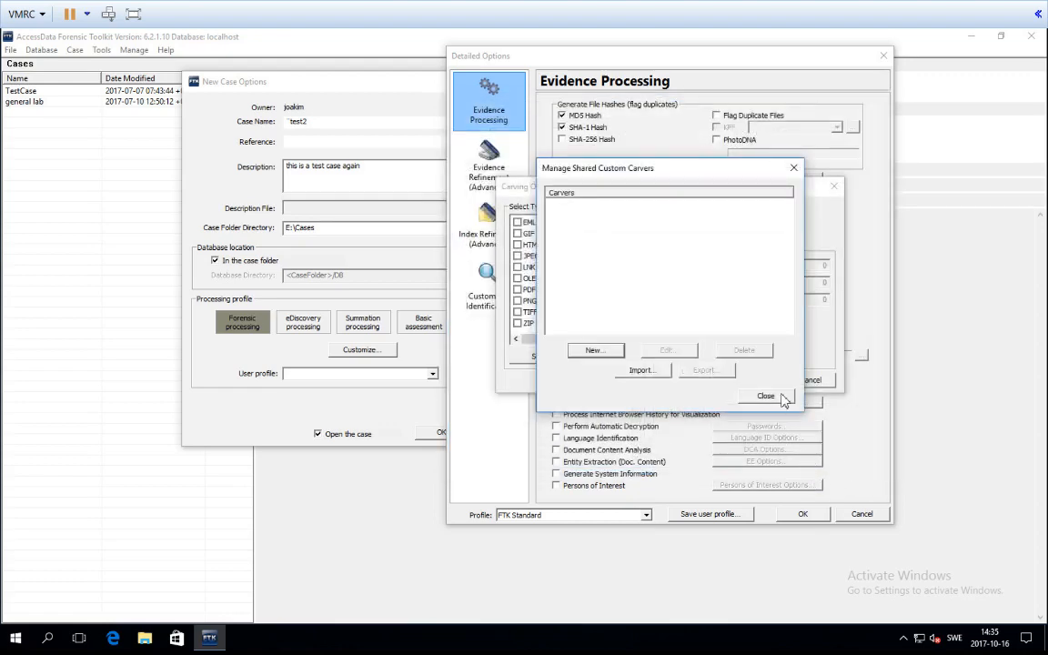
# - Close Manage Shared Custom Carvers without adding a carver and browse the Select Types to Carve list
pyautogui.click(765, 397)
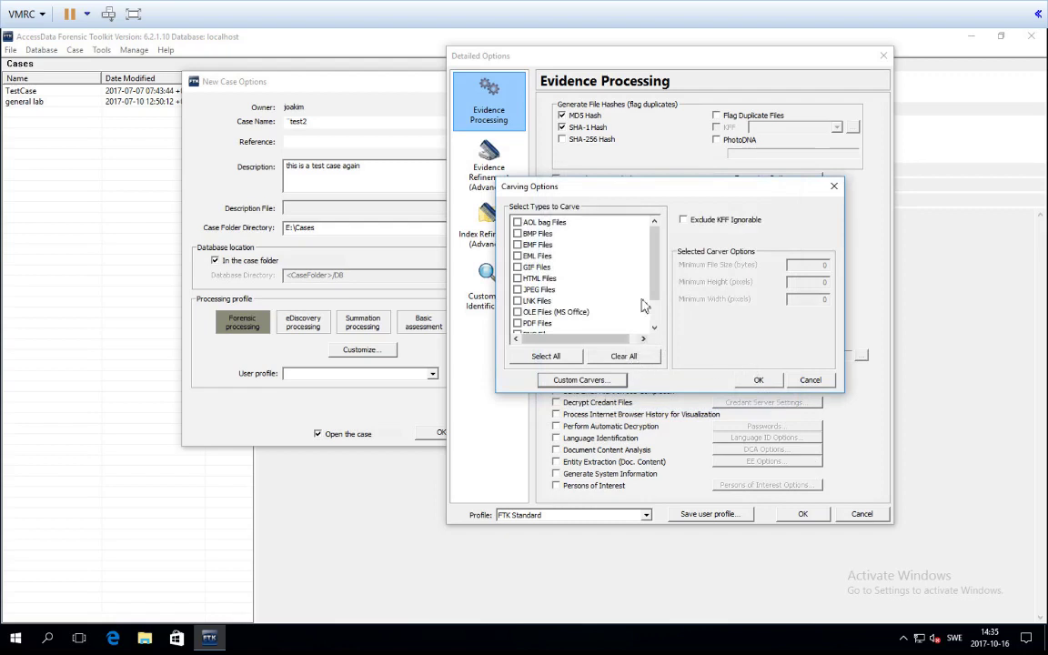
pyautogui.scroll(-3)
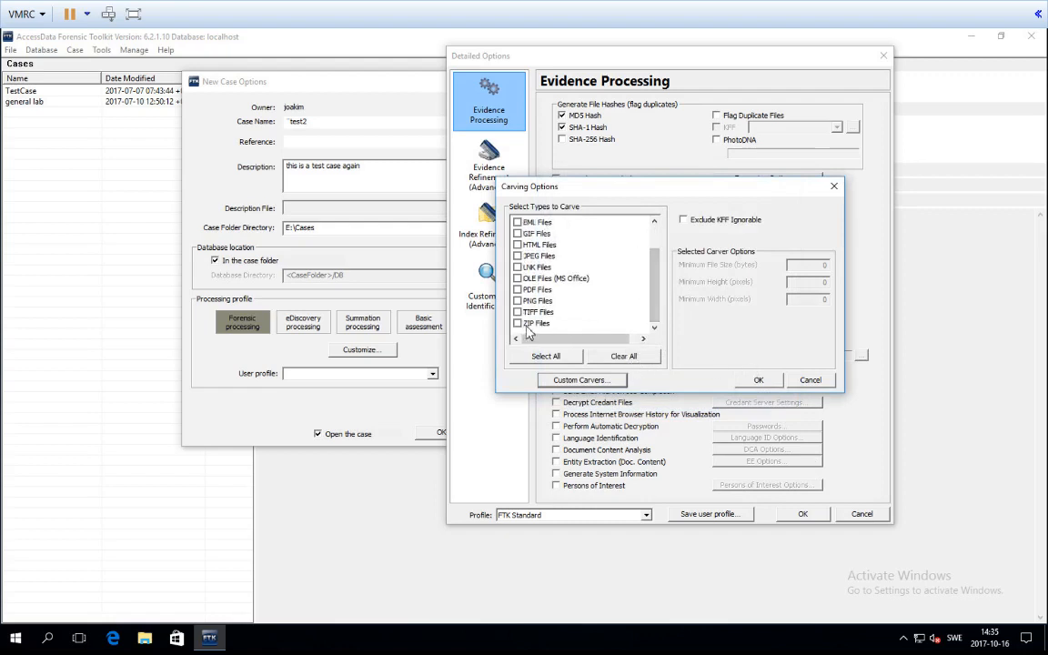
pyautogui.scroll(3)
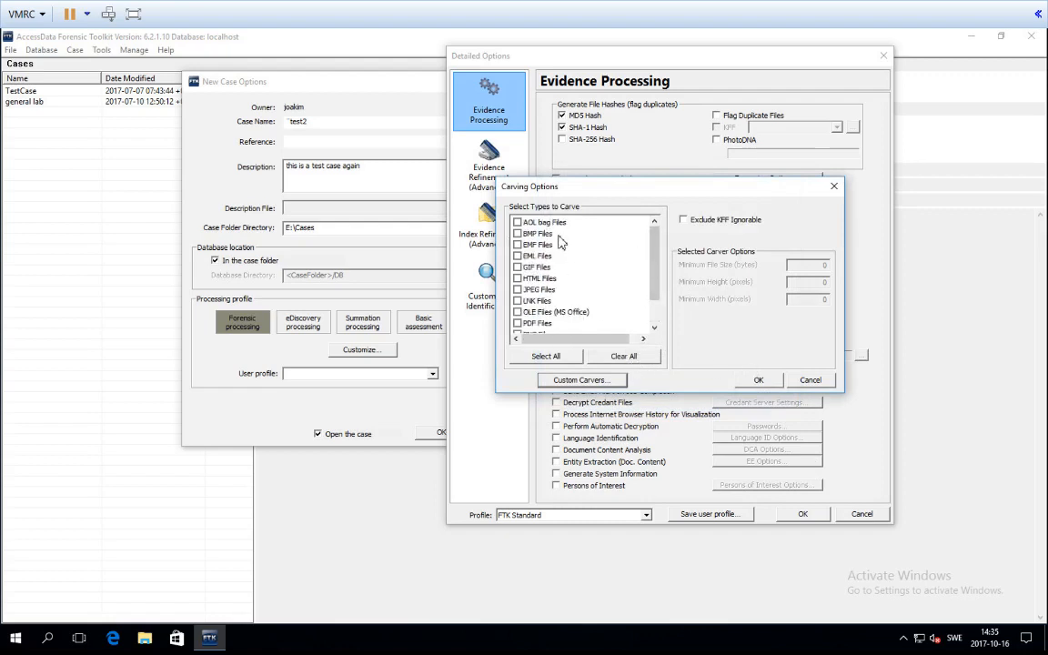
pyautogui.moveTo(580, 269)
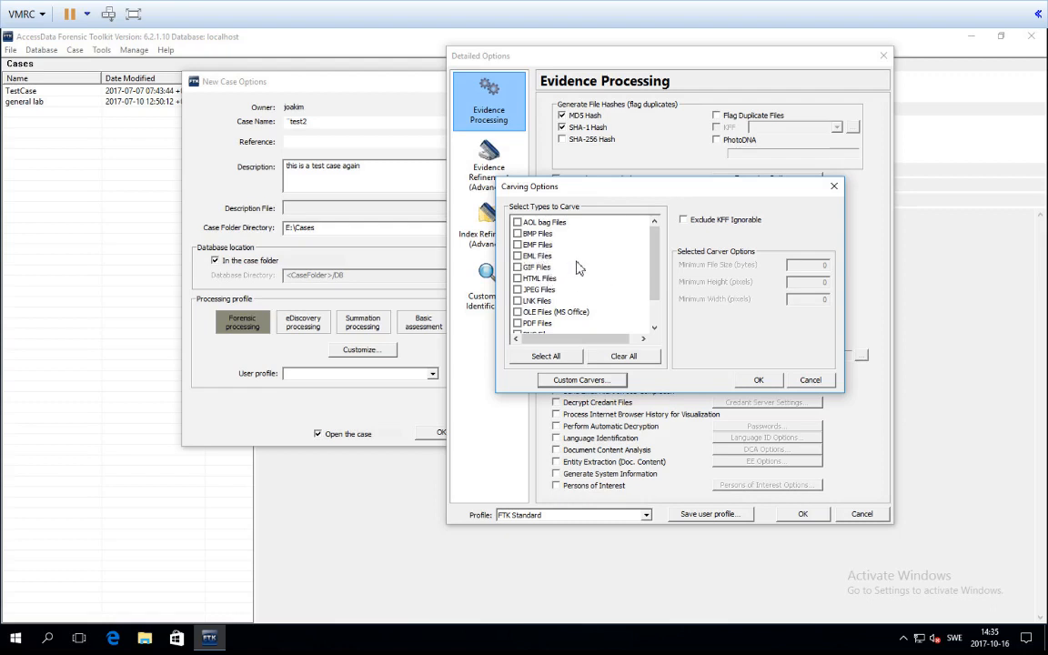
pyautogui.scroll(-3)
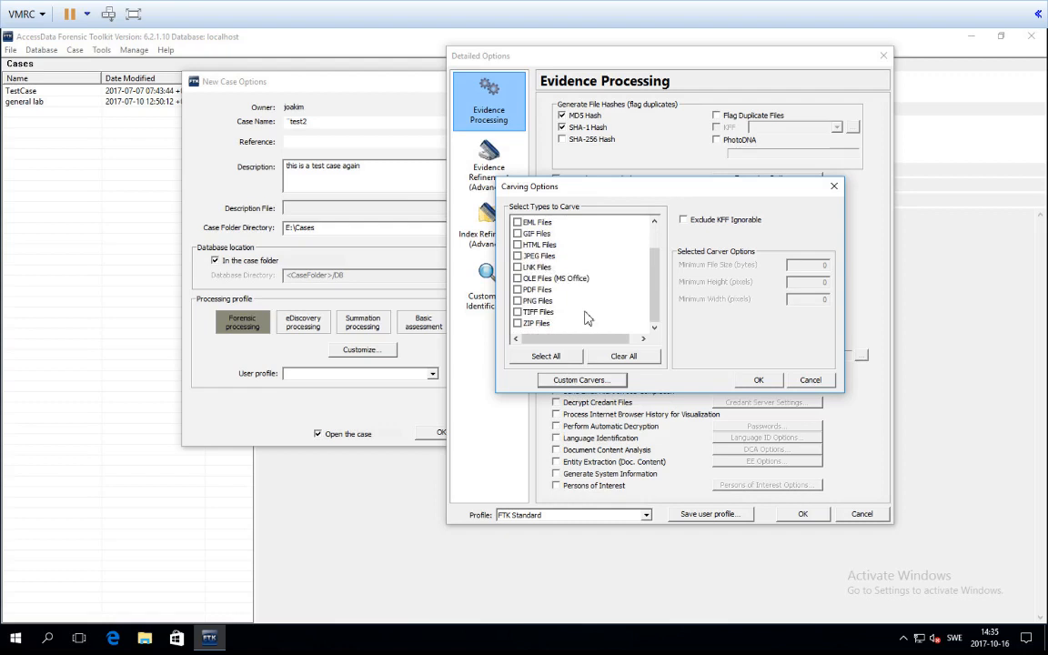
pyautogui.moveTo(690, 230)
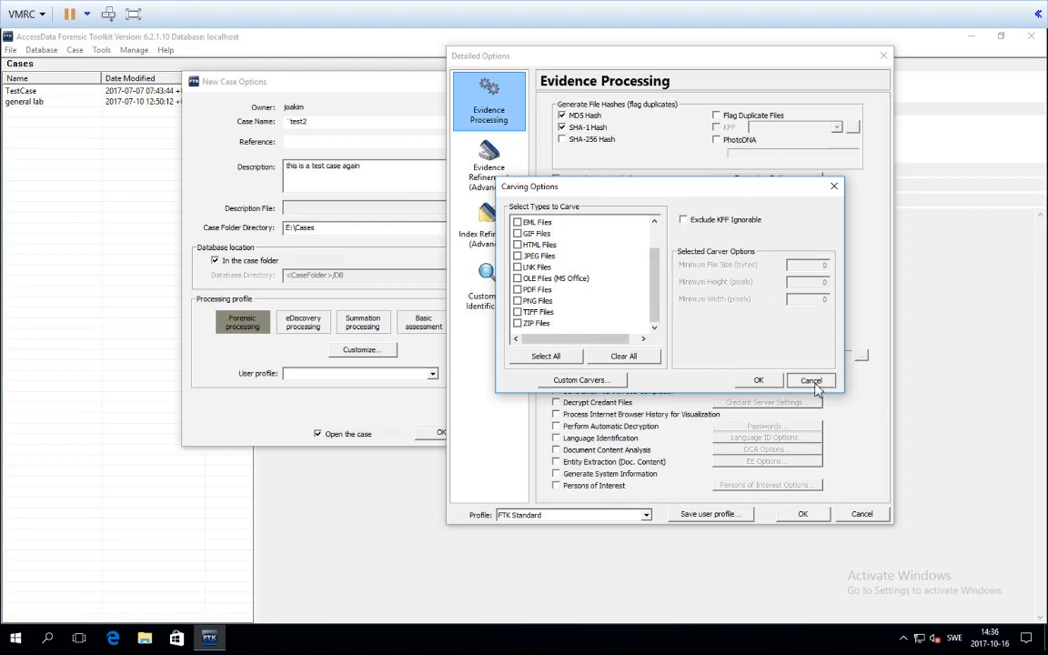
# - Cancel Carving Options, returning to the test2 Evidence Processing settings
pyautogui.click(810, 380)
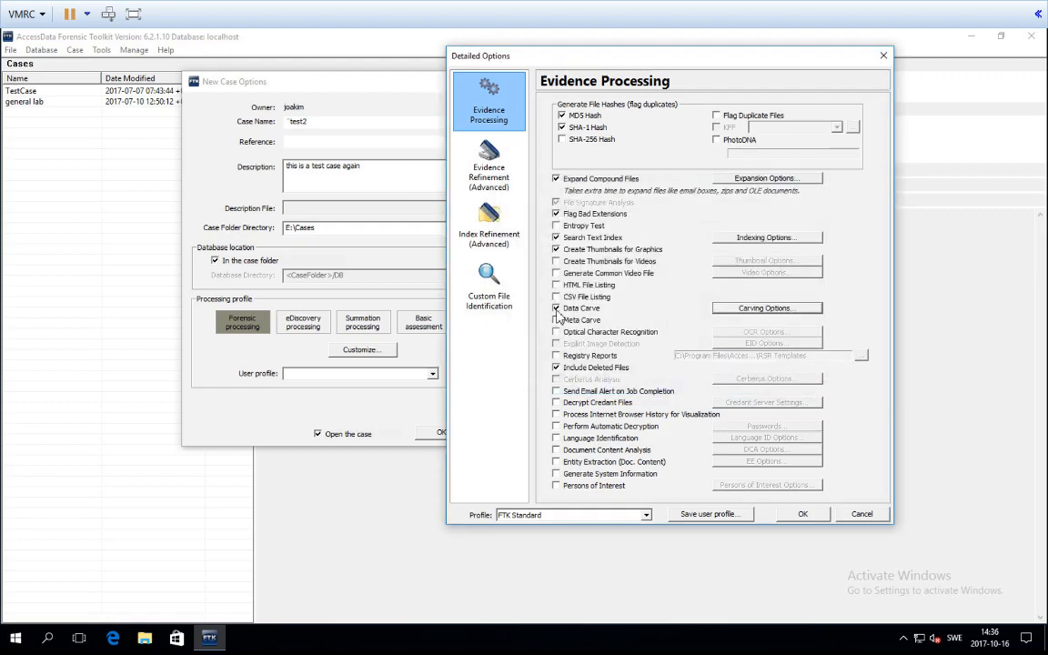
pyautogui.moveTo(557, 308)
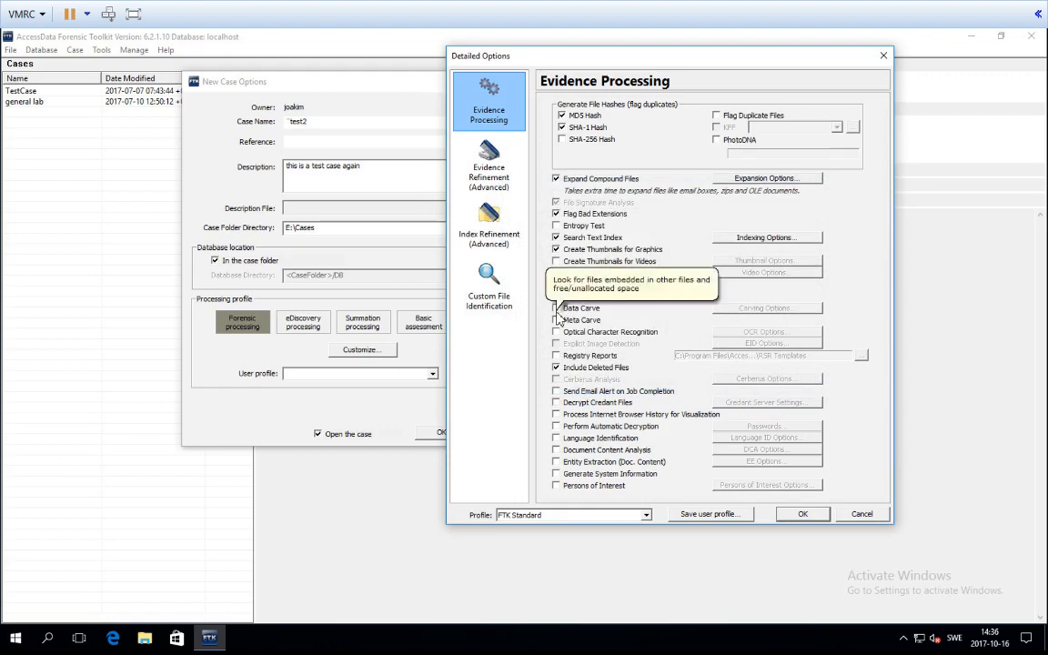
pyautogui.moveTo(561, 320)
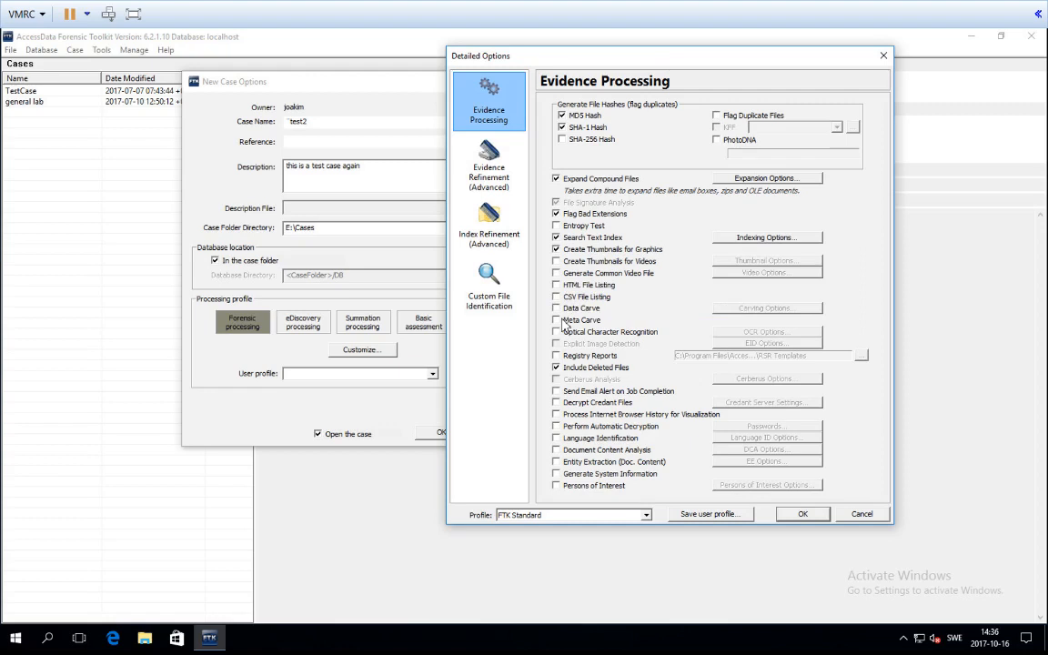
pyautogui.moveTo(582, 307)
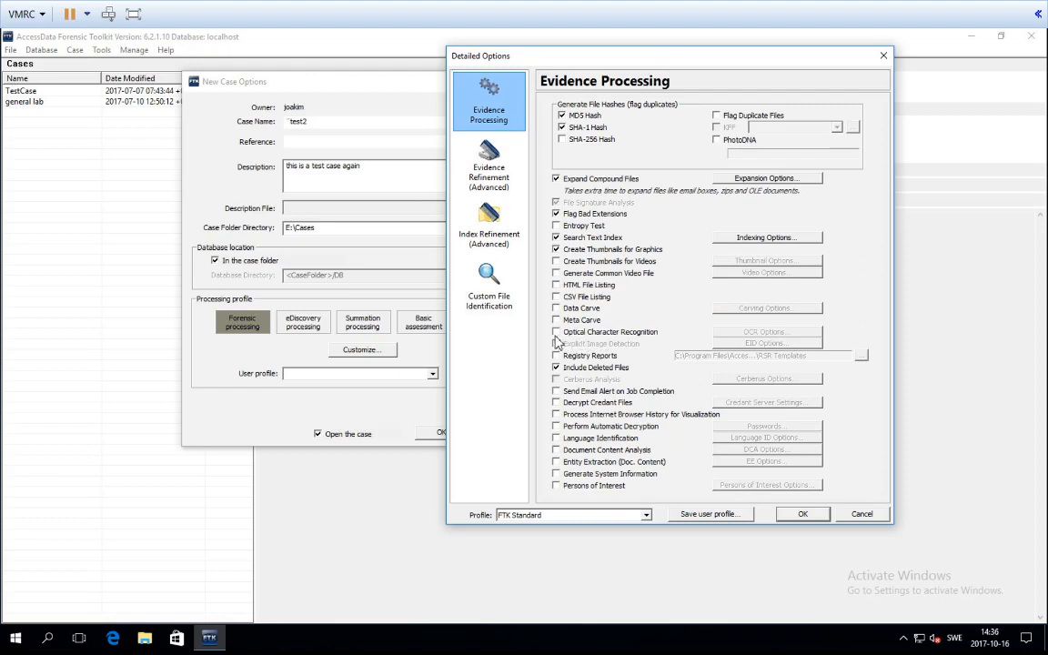
# - Enable Optical Character Recognition and accept its longer-processing-time warning
pyautogui.click(557, 331)
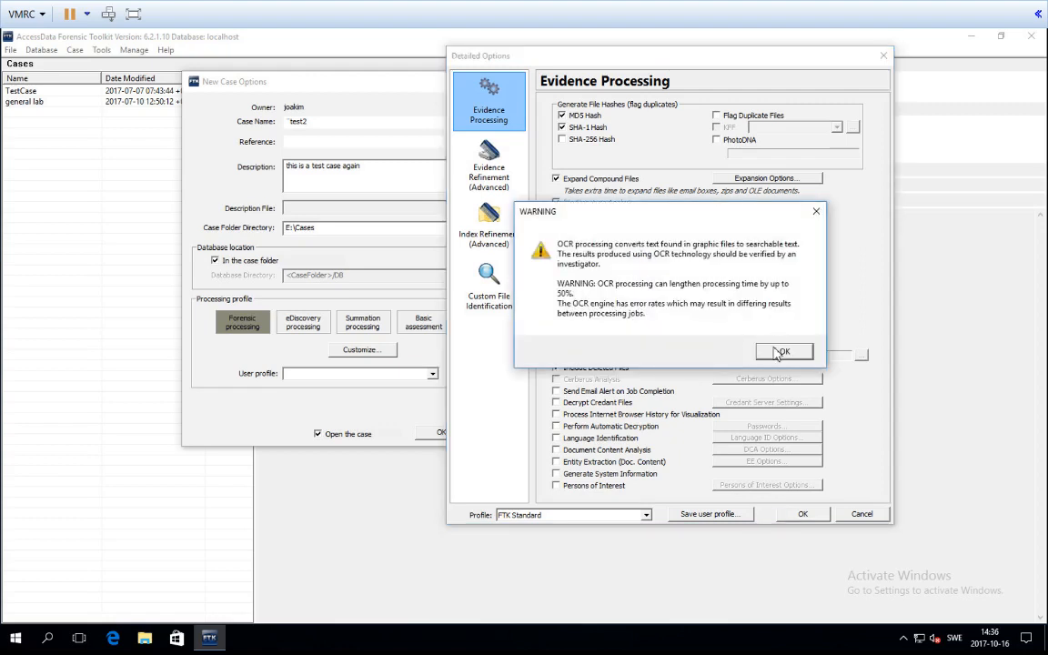
pyautogui.click(782, 353)
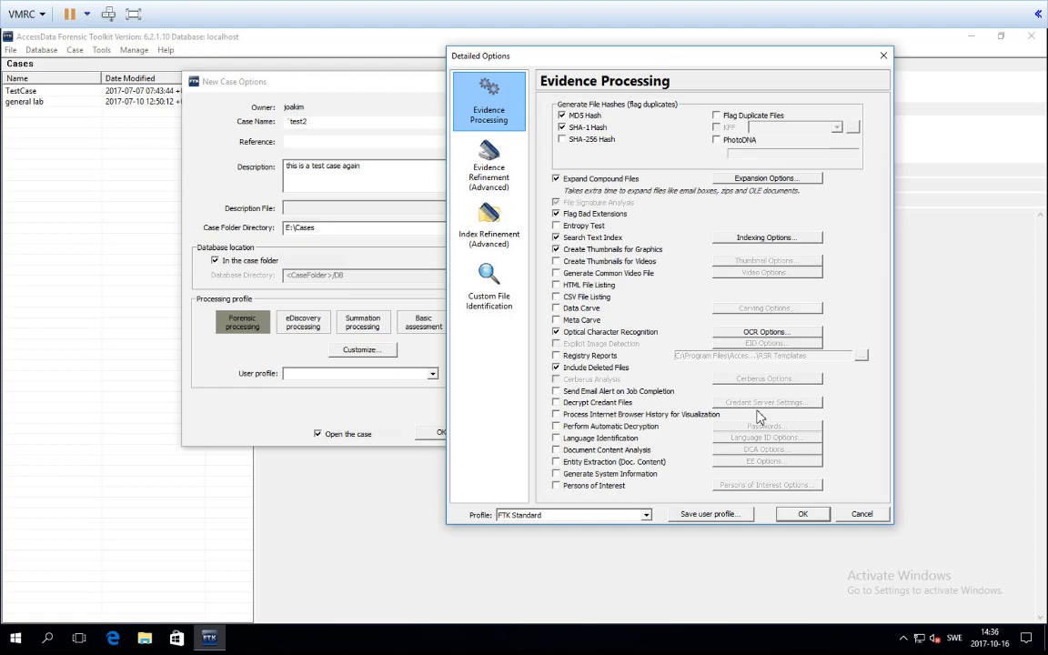
pyautogui.moveTo(773, 338)
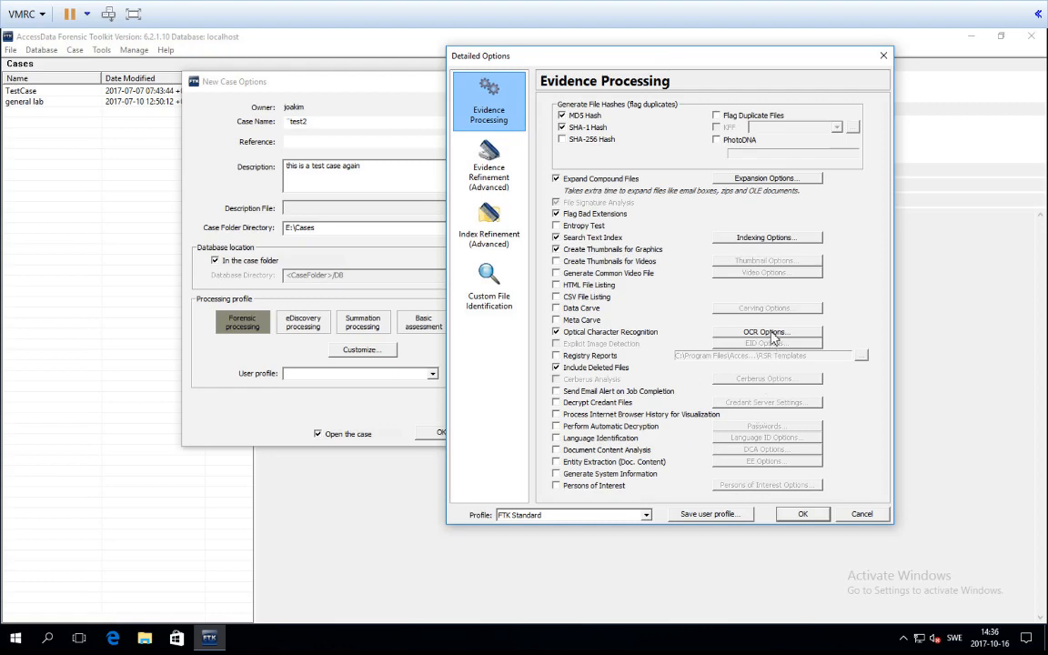
pyautogui.click(766, 331)
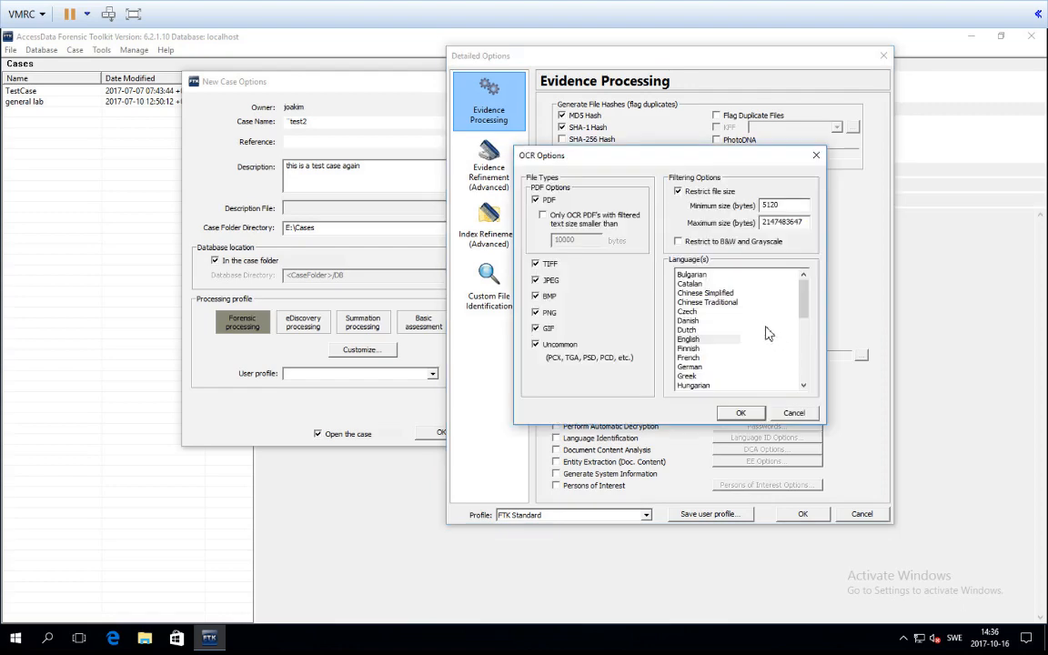
pyautogui.moveTo(608, 164)
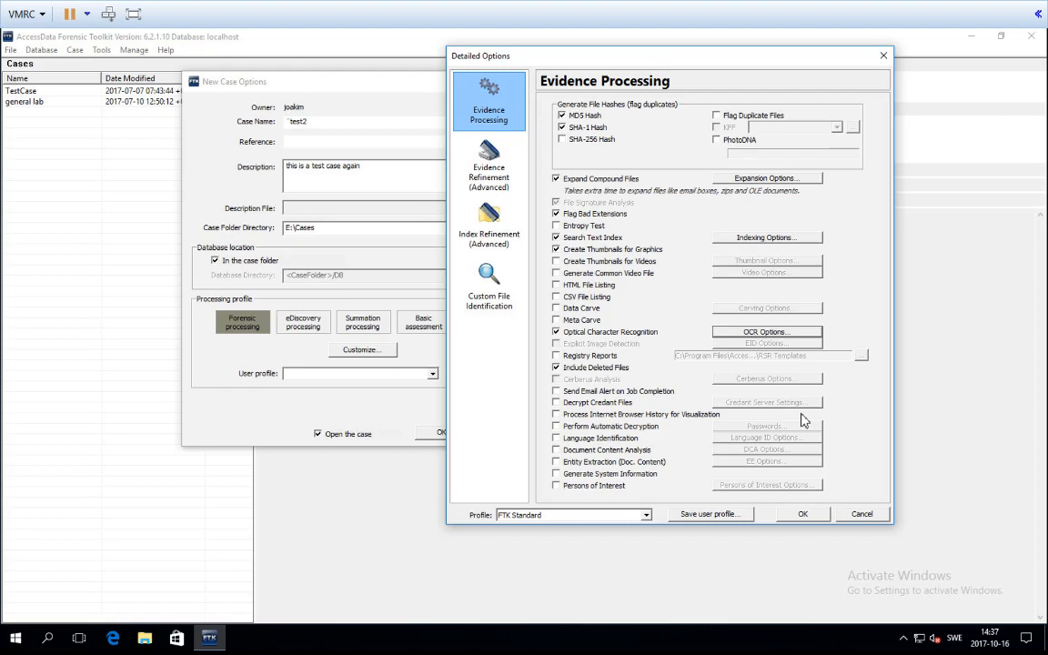
pyautogui.moveTo(666, 419)
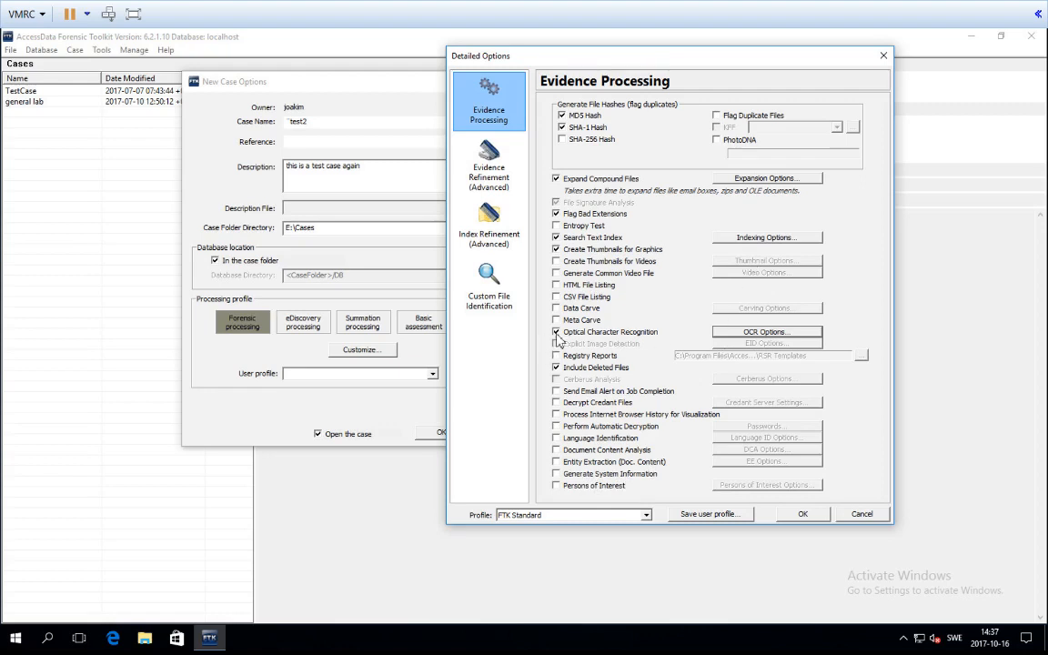
pyautogui.click(557, 331)
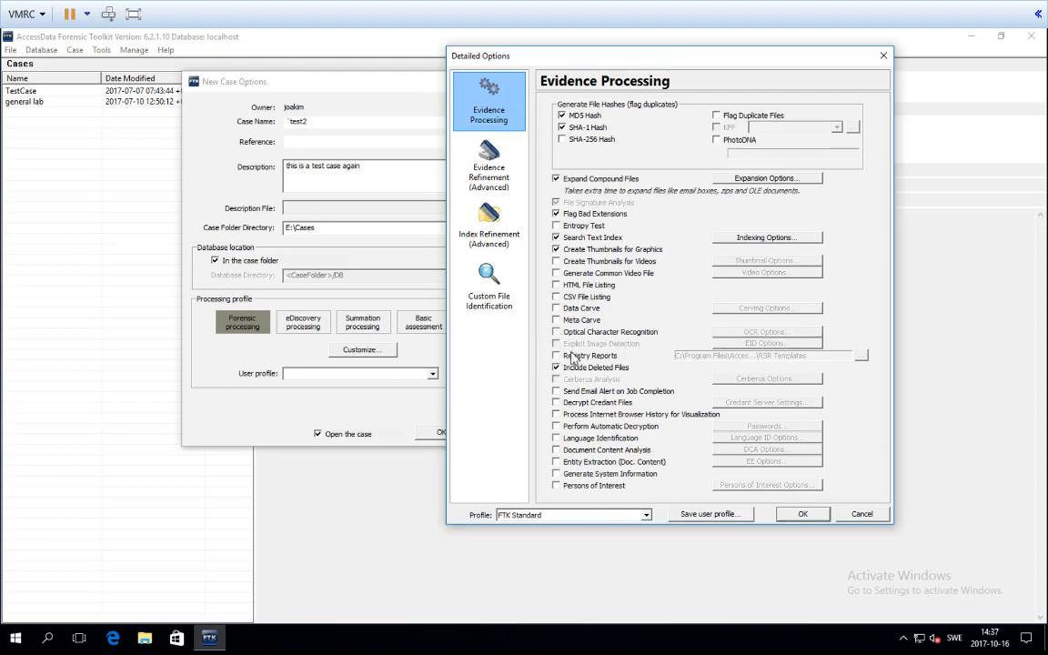
pyautogui.moveTo(755, 355)
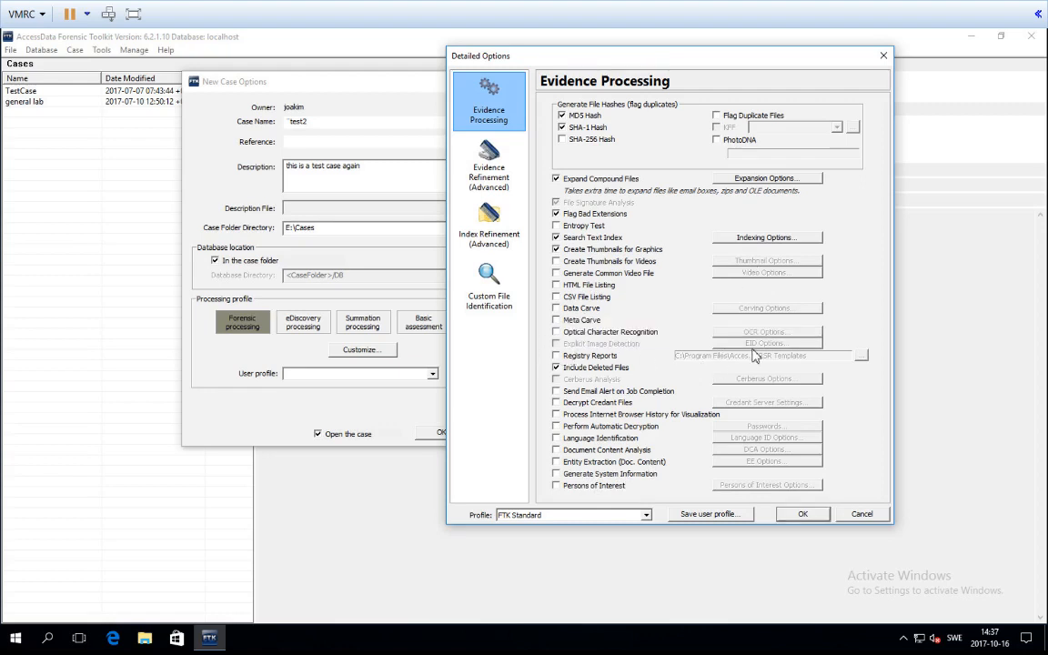
pyautogui.moveTo(532, 349)
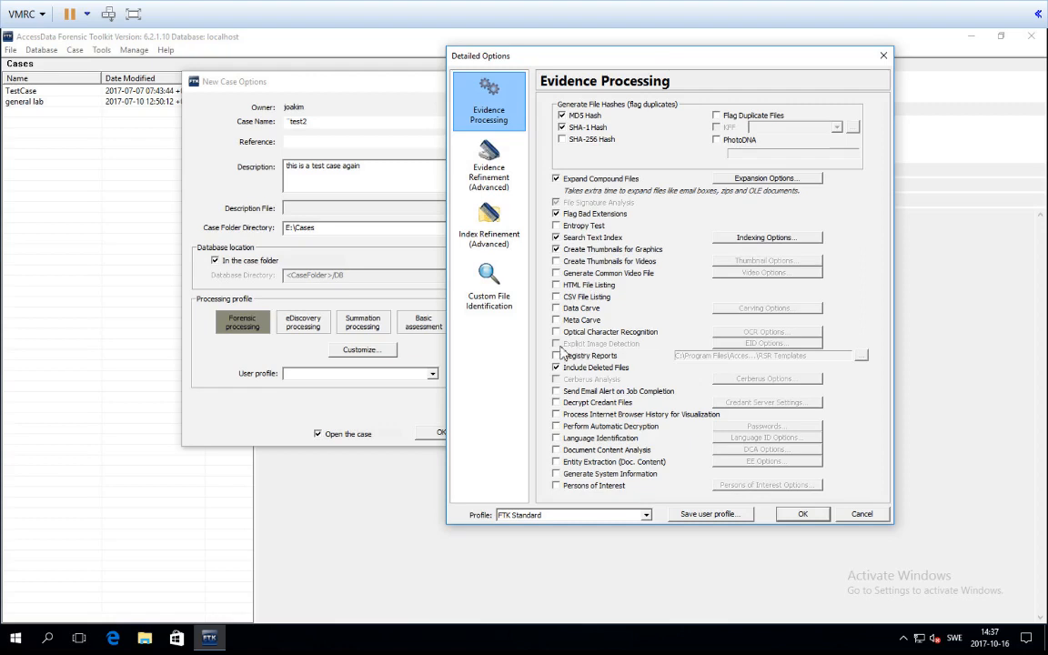
pyautogui.moveTo(626, 426)
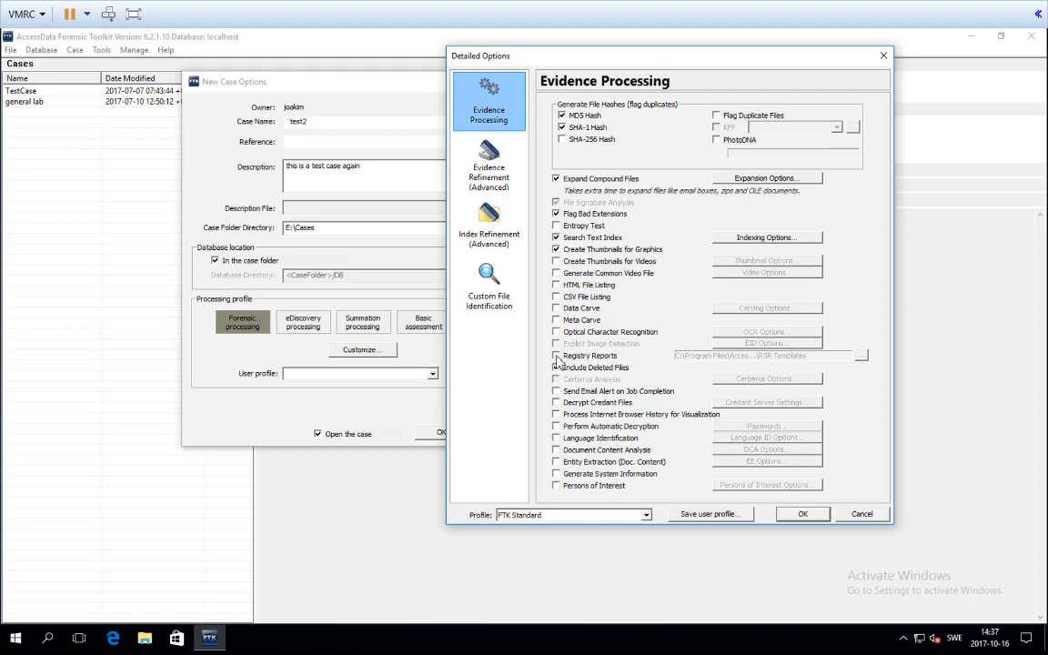
pyautogui.moveTo(557, 355)
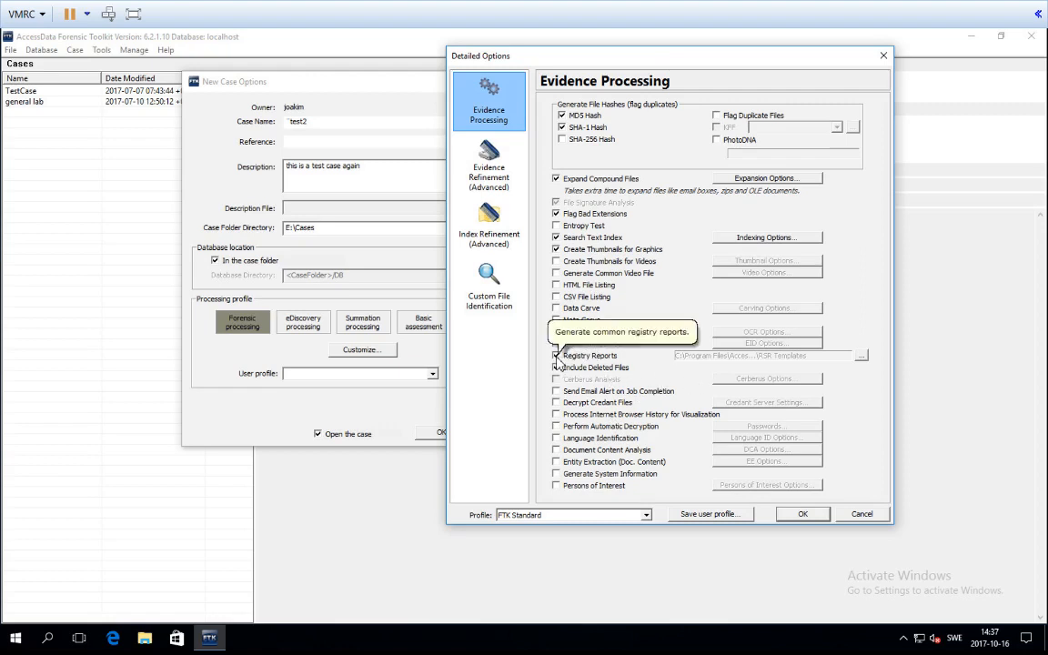
pyautogui.click(556, 368)
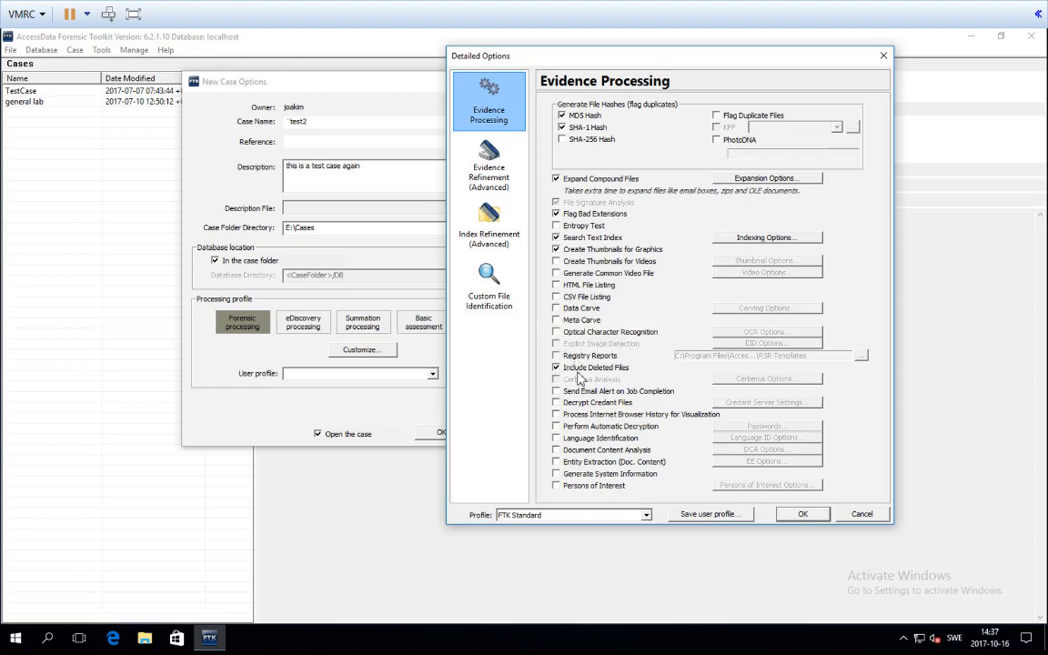
pyautogui.moveTo(651, 273)
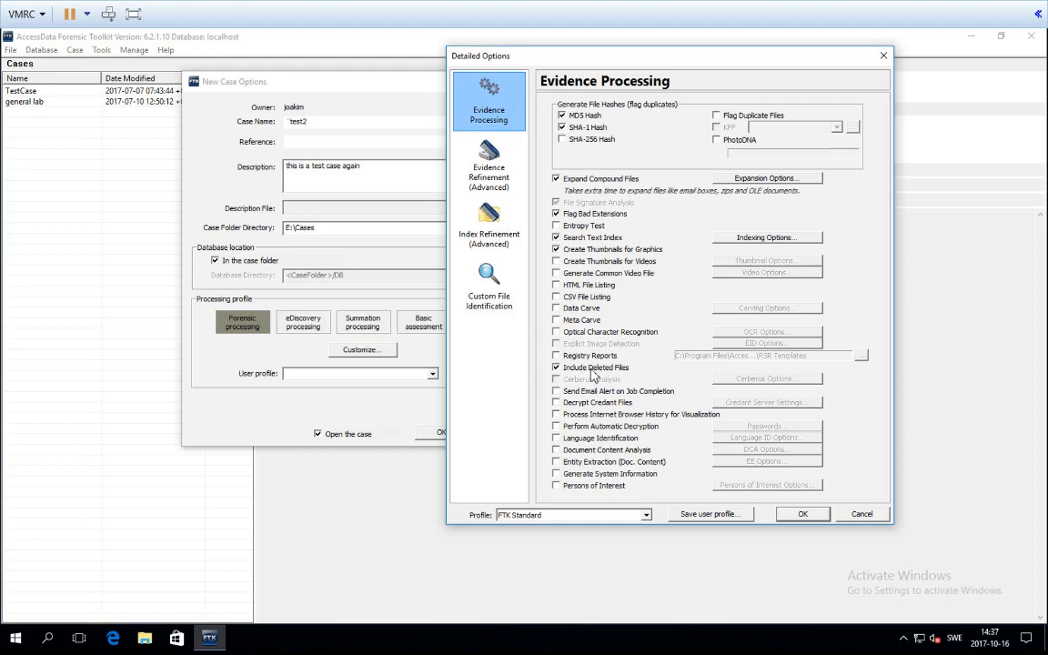
pyautogui.moveTo(581, 368)
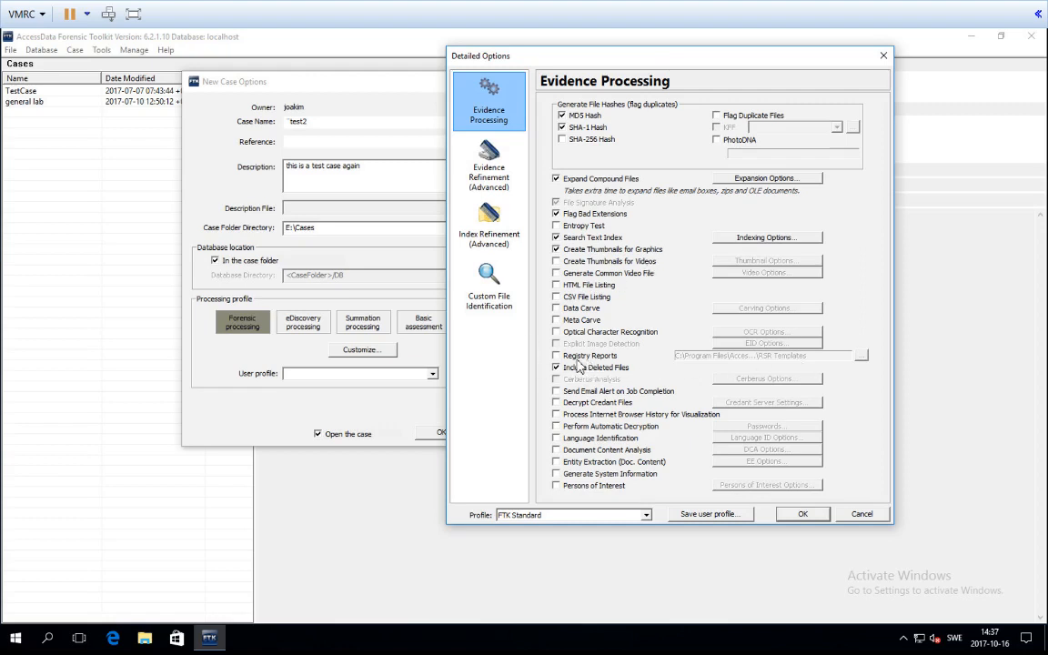
pyautogui.moveTo(597, 391)
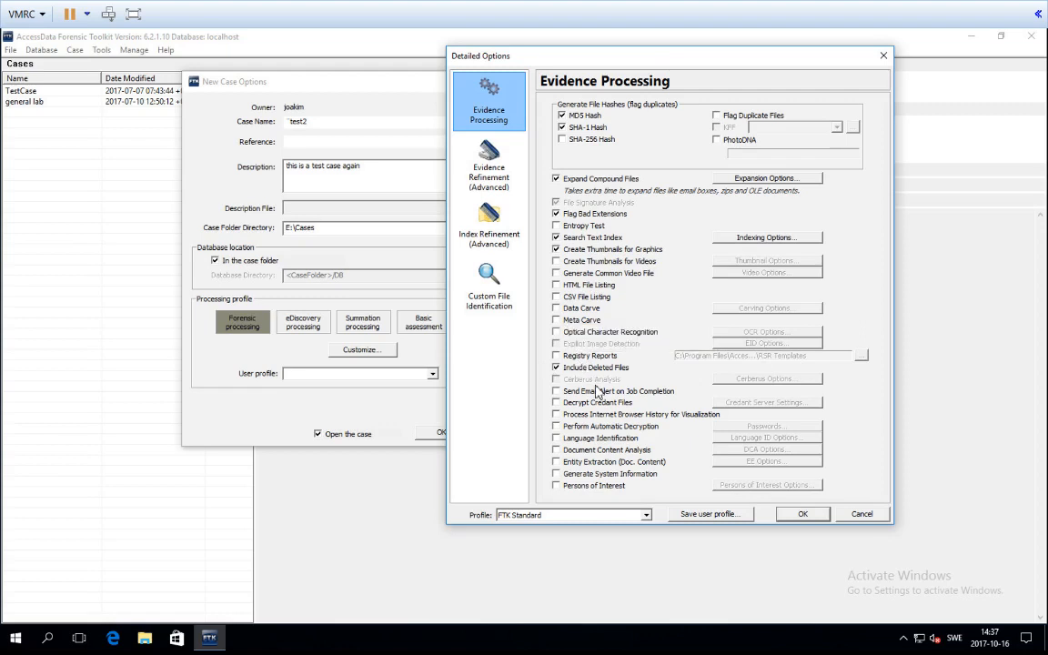
pyautogui.moveTo(638, 377)
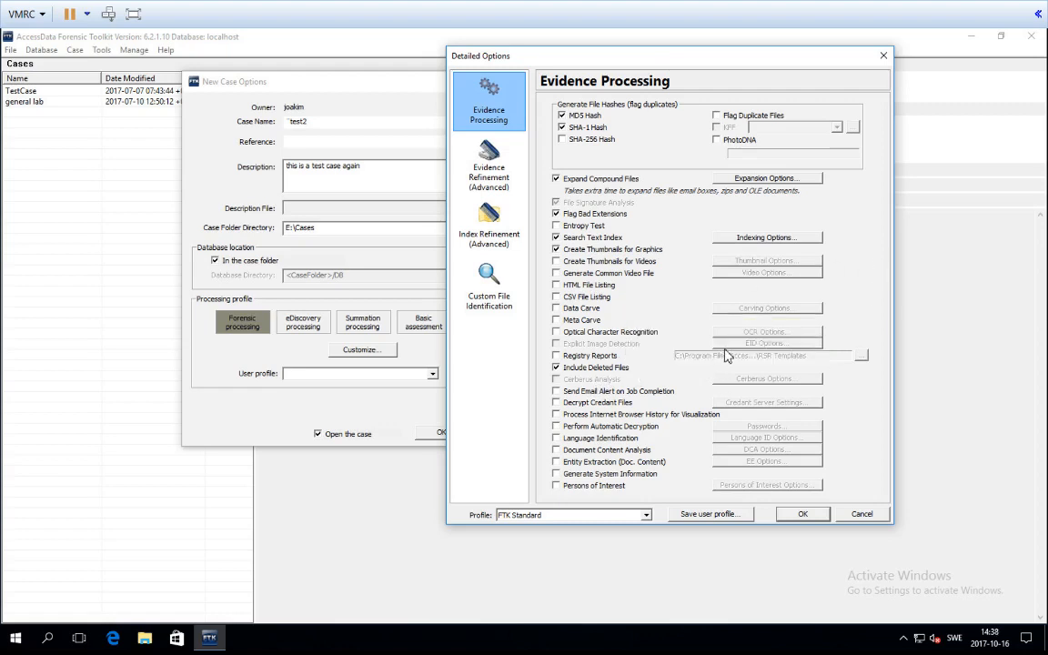
pyautogui.moveTo(870, 346)
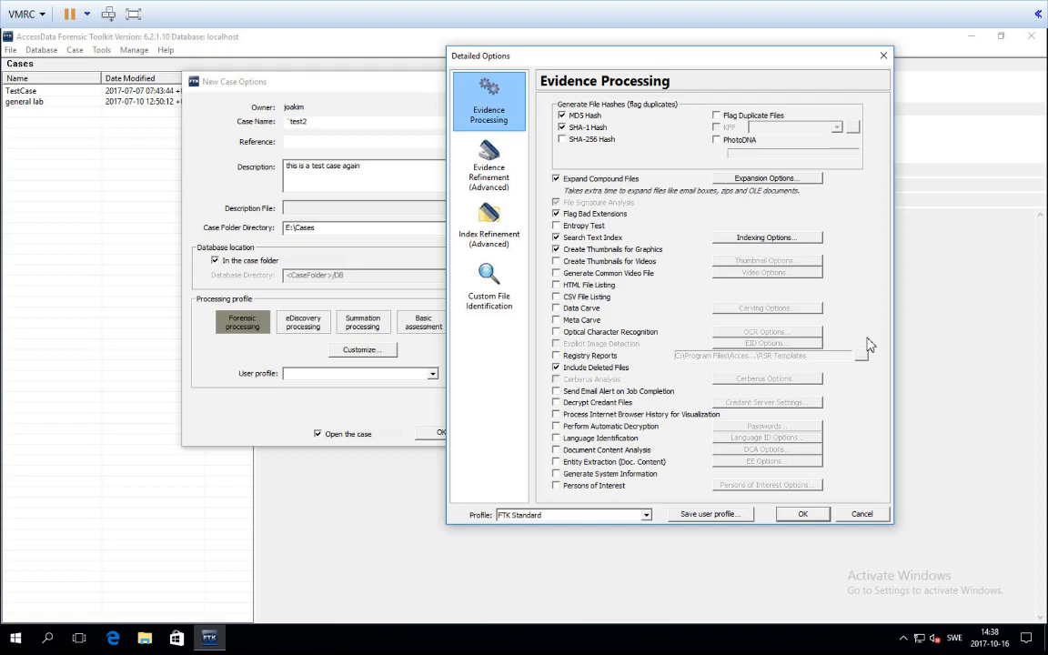
pyautogui.moveTo(568, 402)
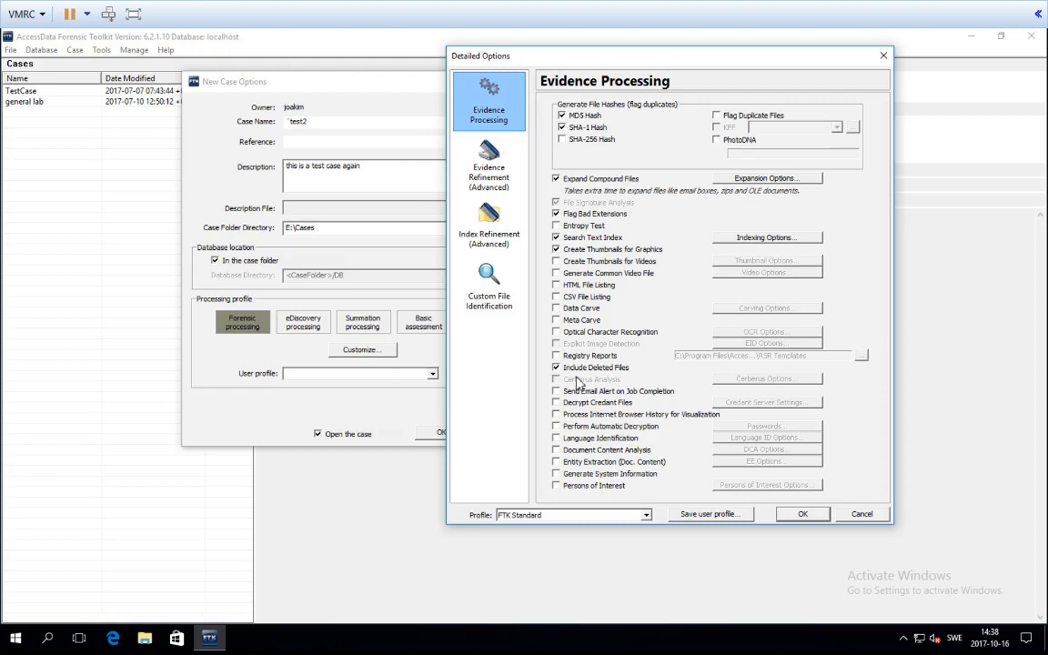
pyautogui.moveTo(682, 390)
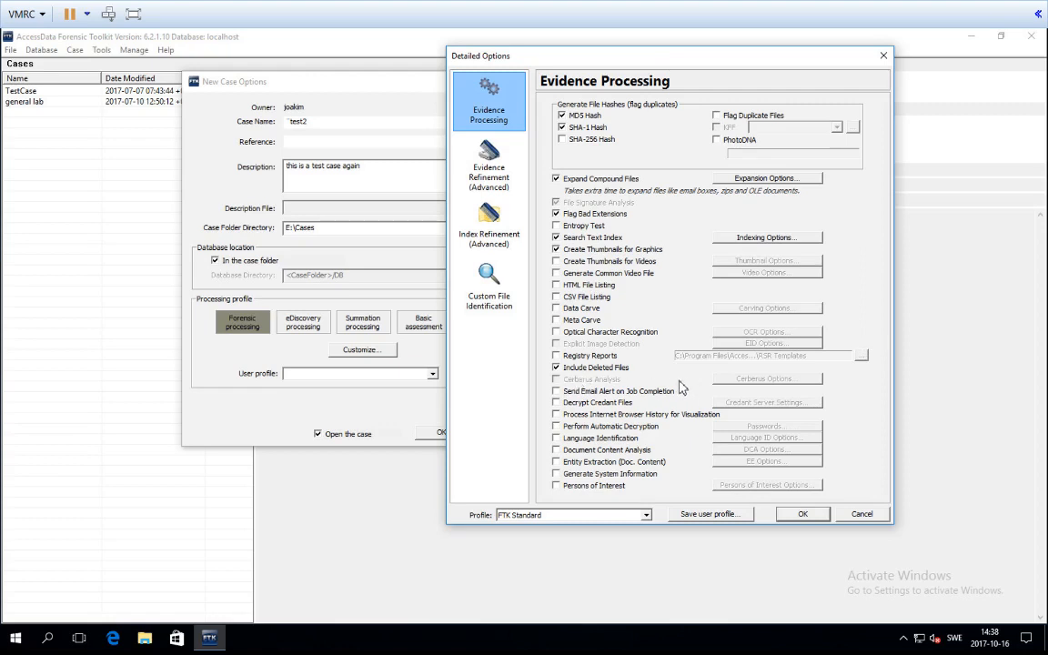
pyautogui.moveTo(600, 398)
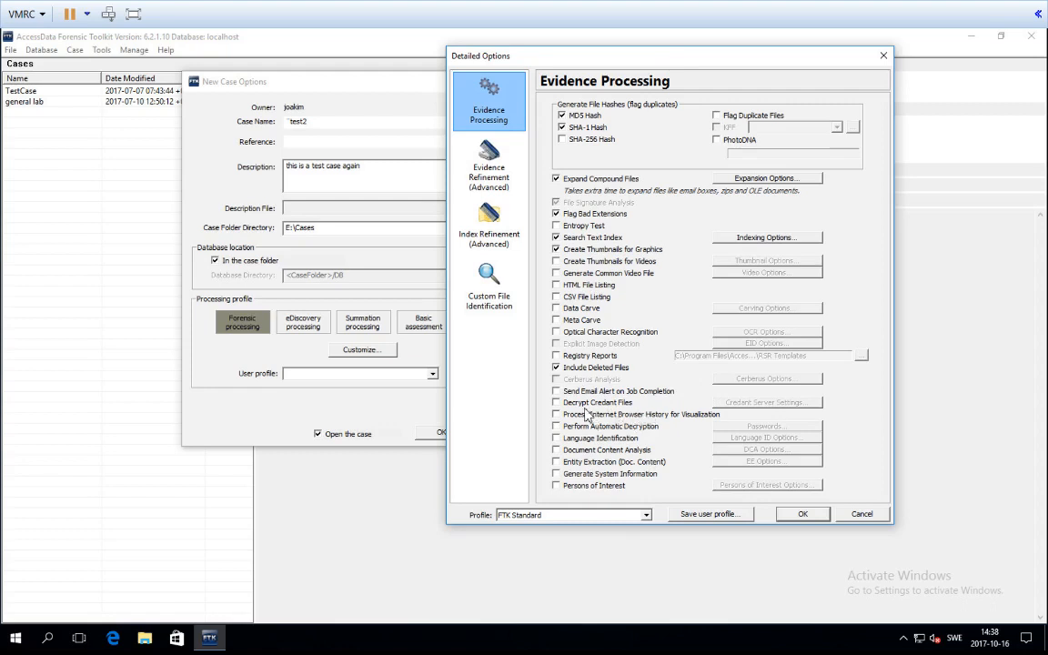
pyautogui.moveTo(751, 398)
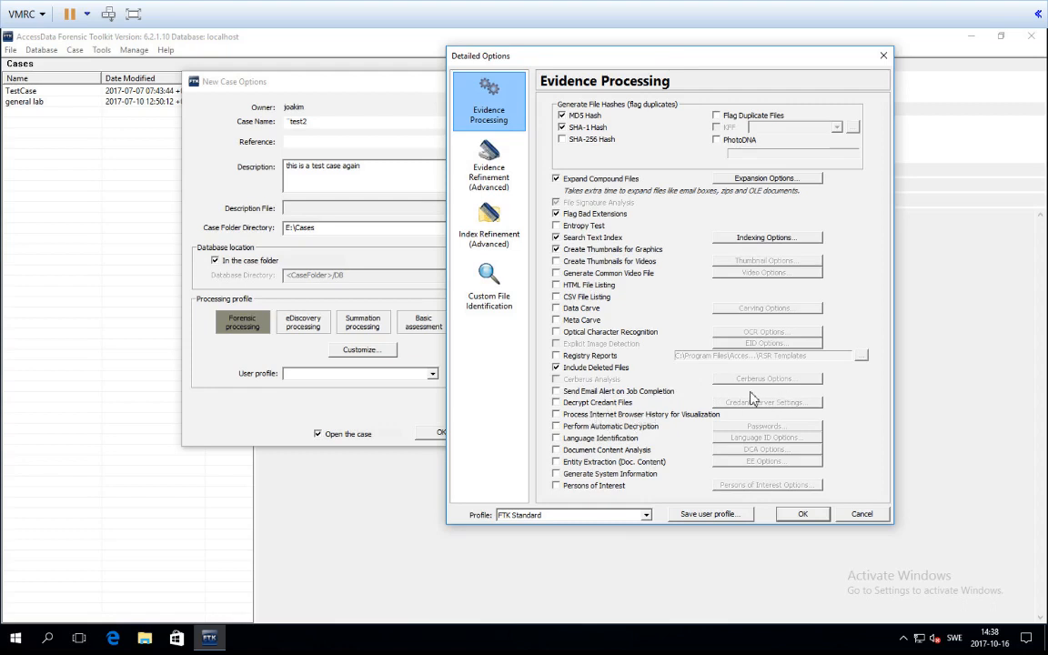
pyautogui.moveTo(537, 446)
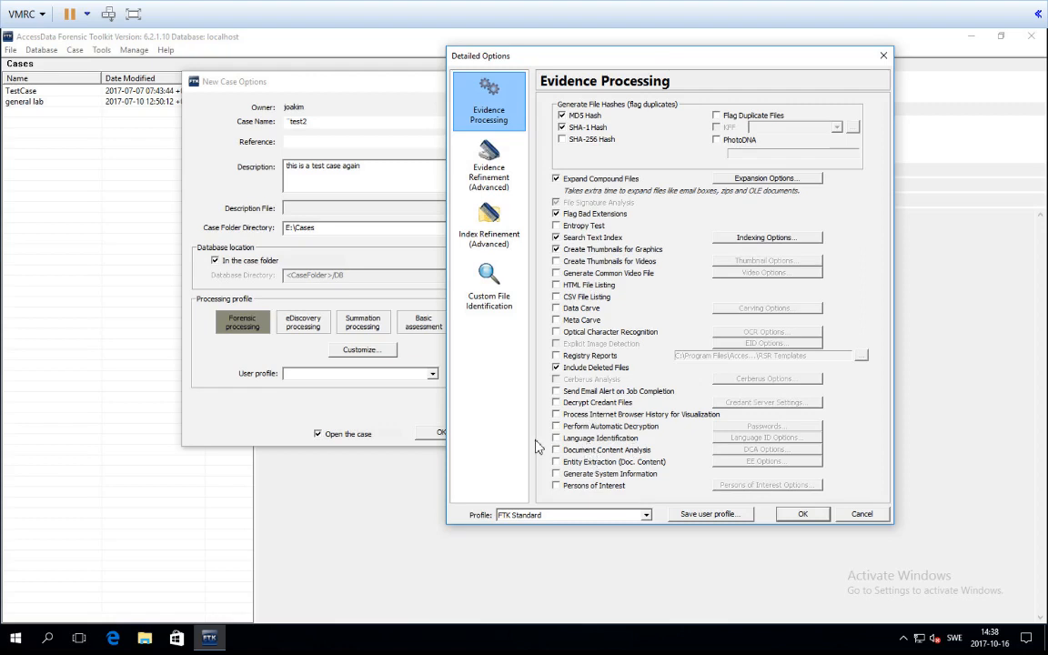
pyautogui.moveTo(629, 433)
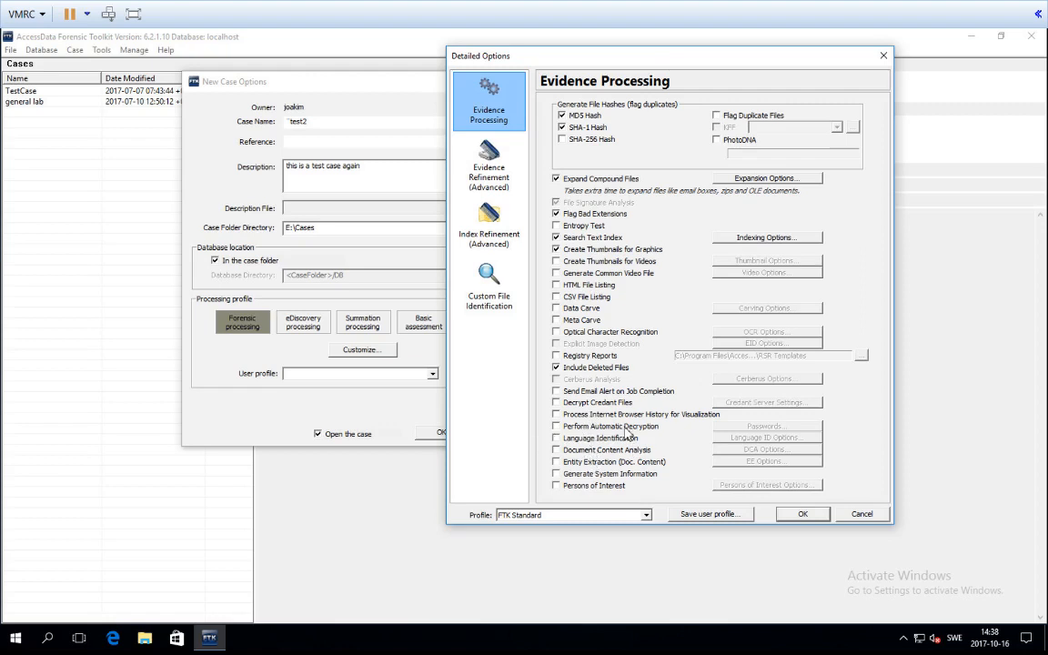
pyautogui.moveTo(637, 429)
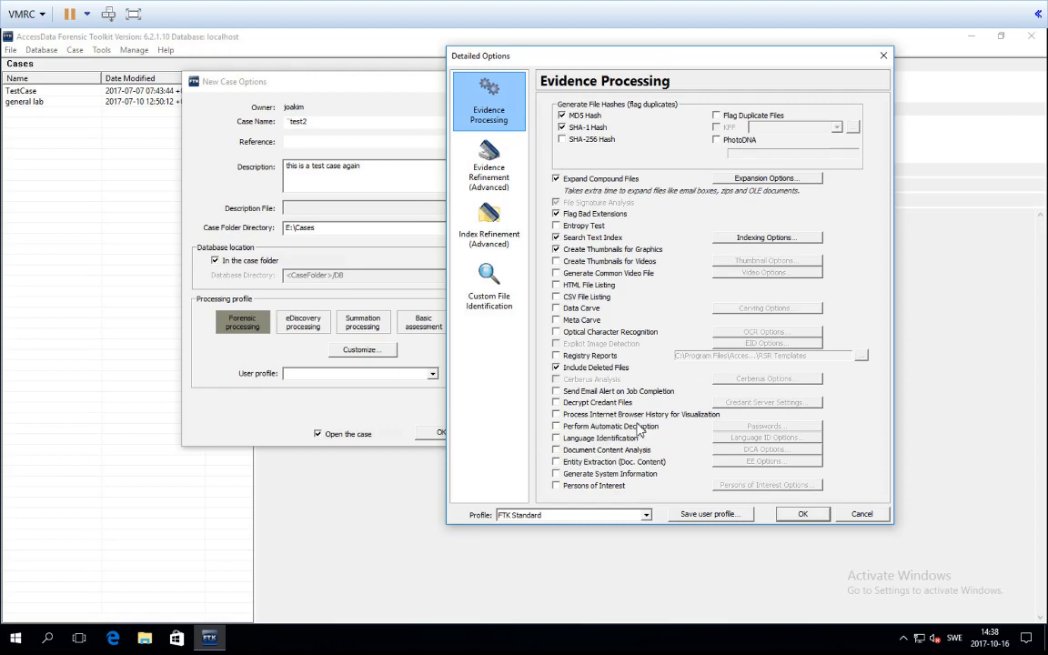
pyautogui.moveTo(637, 446)
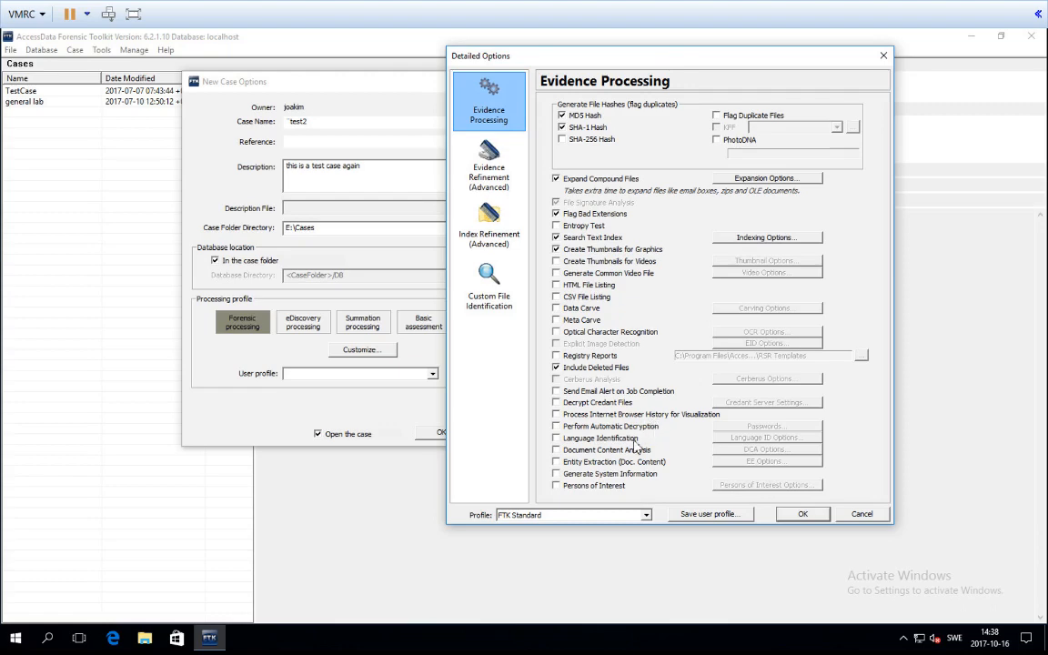
# - Toggle Perform Automatic Description, view the encrypted-file Passwords list, and leave description off
pyautogui.click(557, 426)
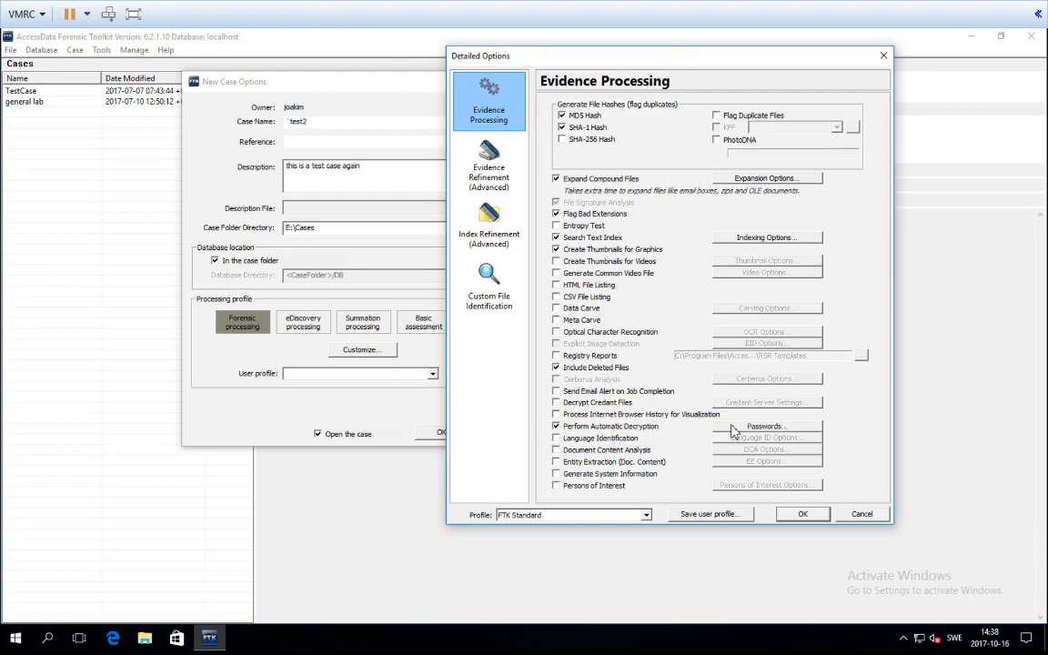
pyautogui.click(764, 426)
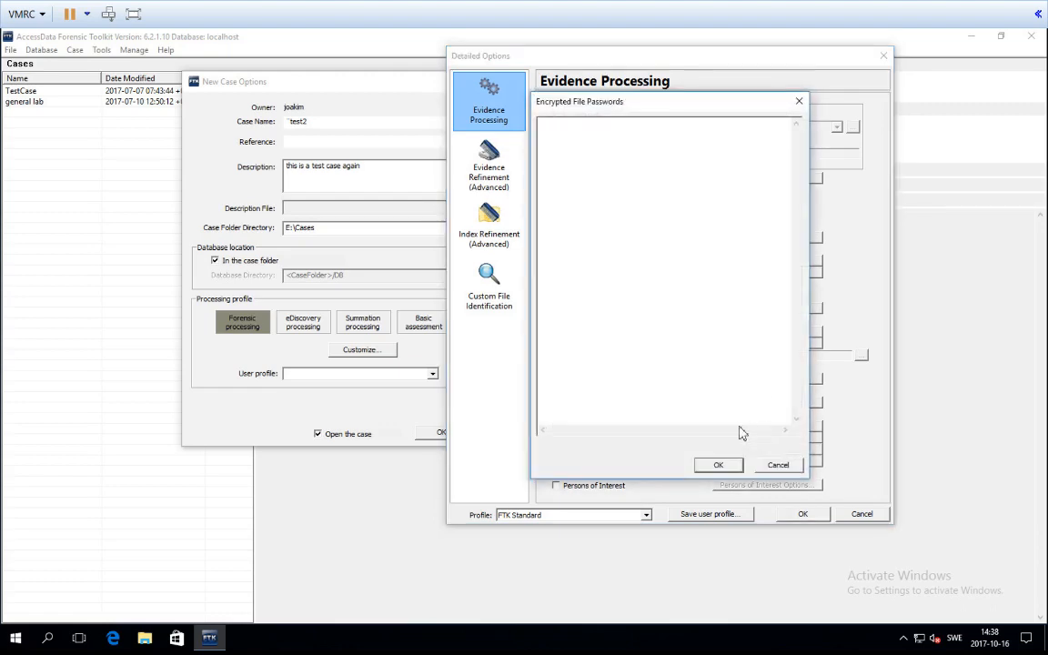
pyautogui.moveTo(575, 107)
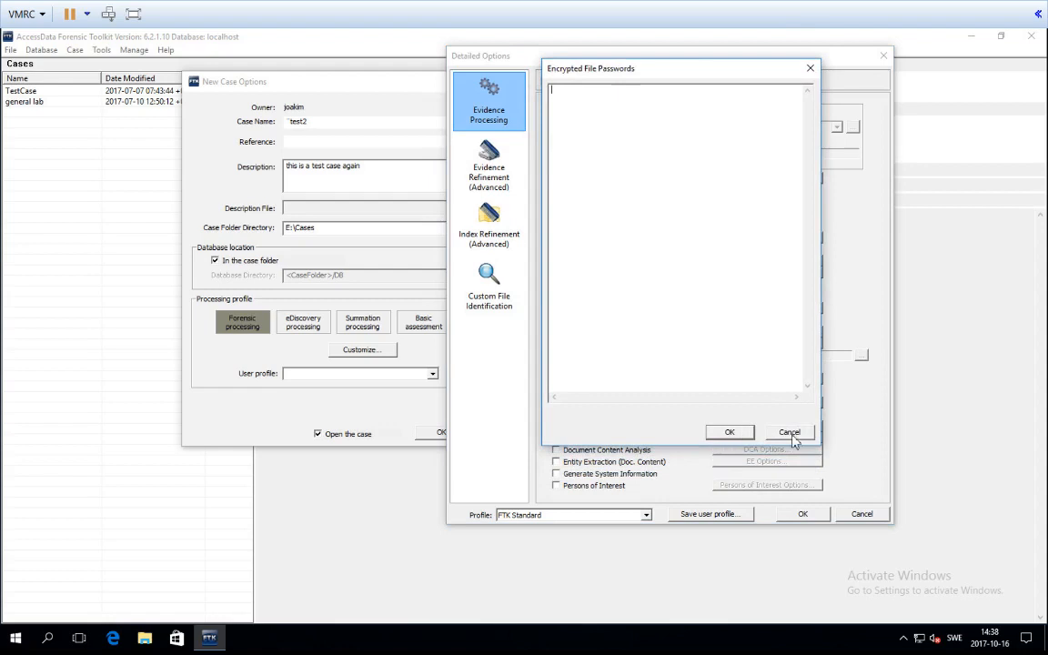
pyautogui.click(790, 431)
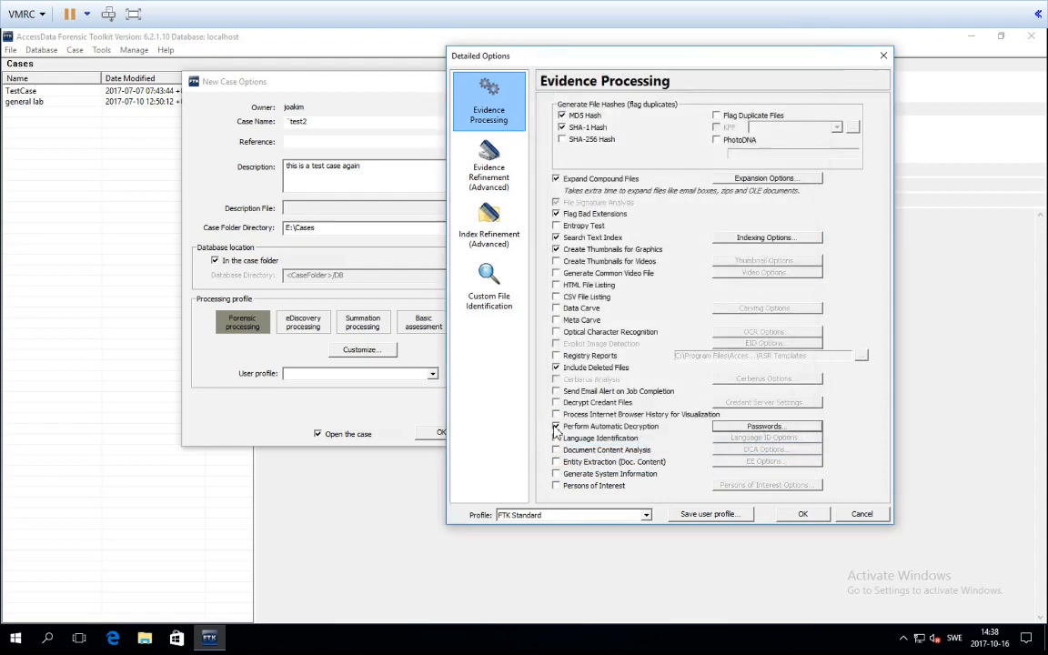
pyautogui.click(557, 426)
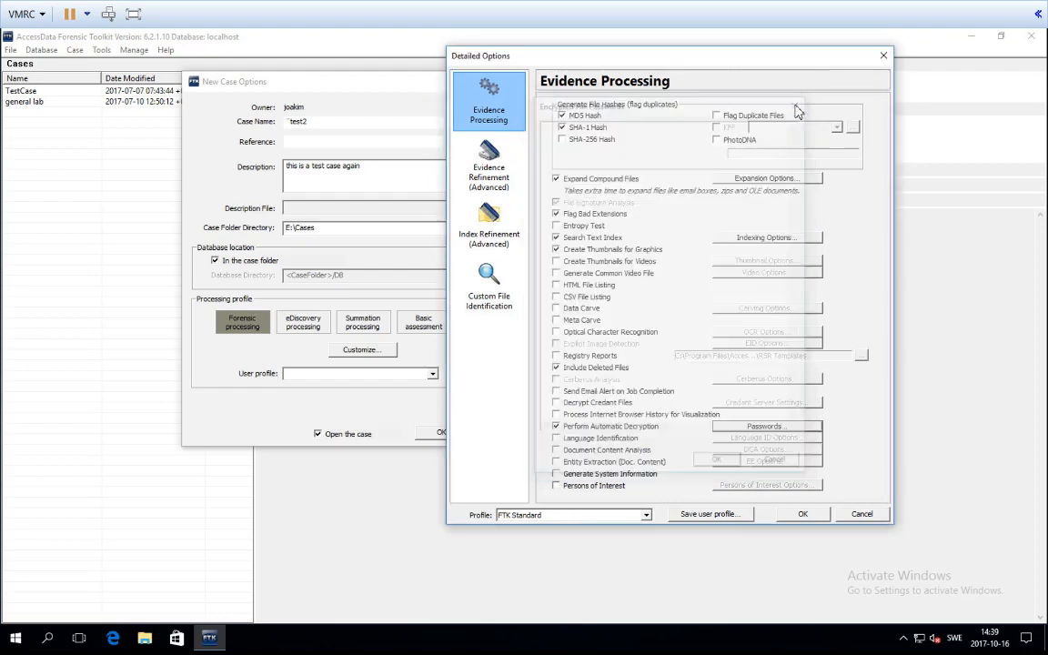
pyautogui.click(557, 426)
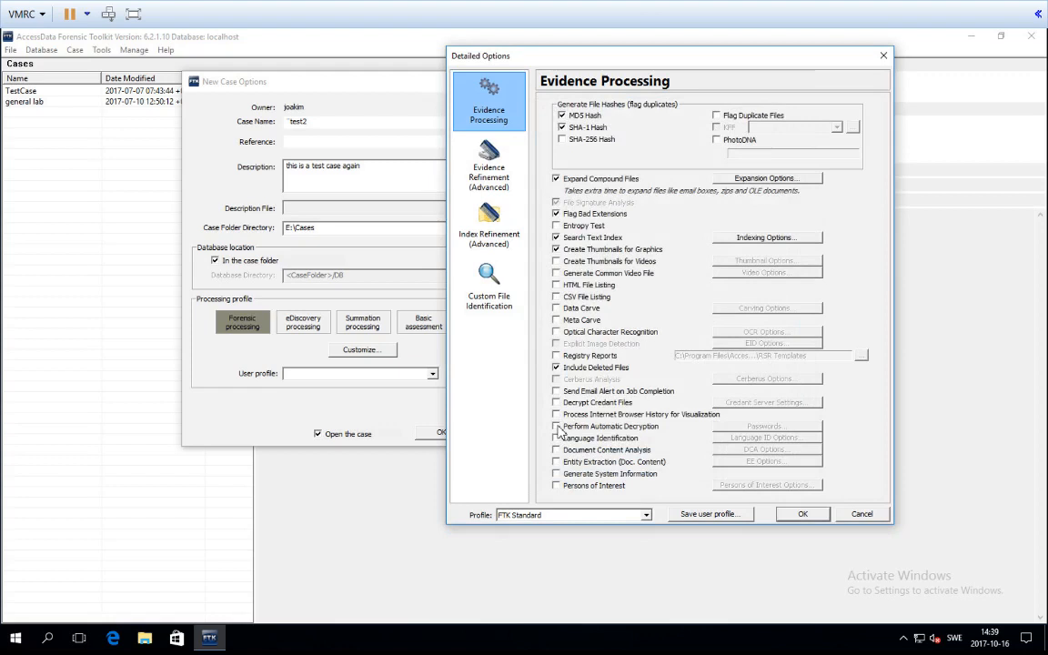
pyautogui.moveTo(563, 462)
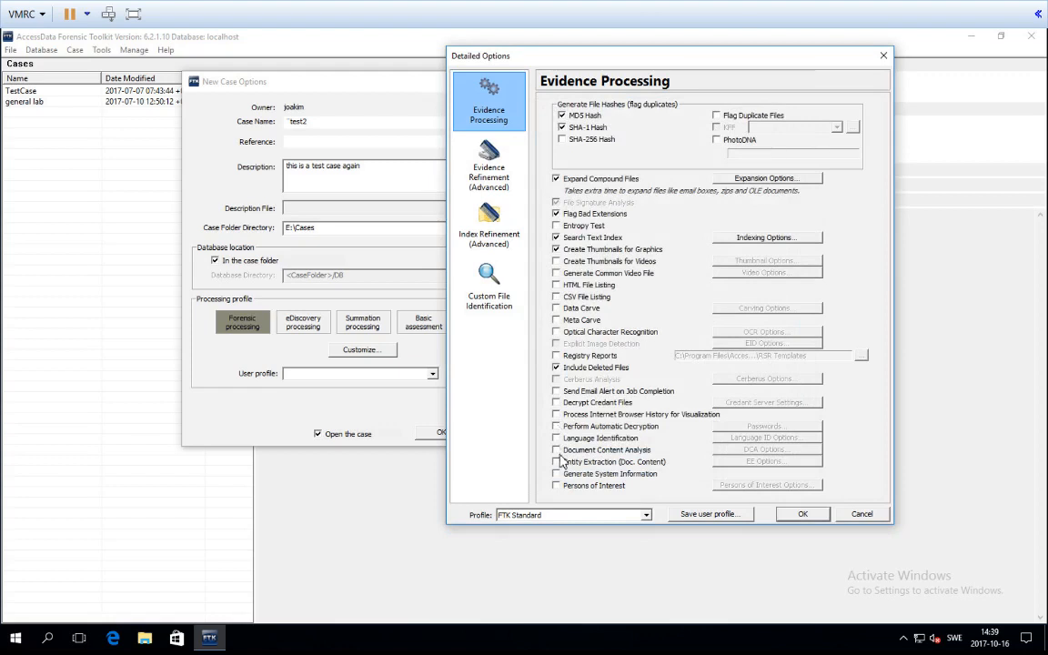
# - Try Language Identification and Document Content Analysis, then enable Entity Extraction (Doc. Content)
pyautogui.click(557, 437)
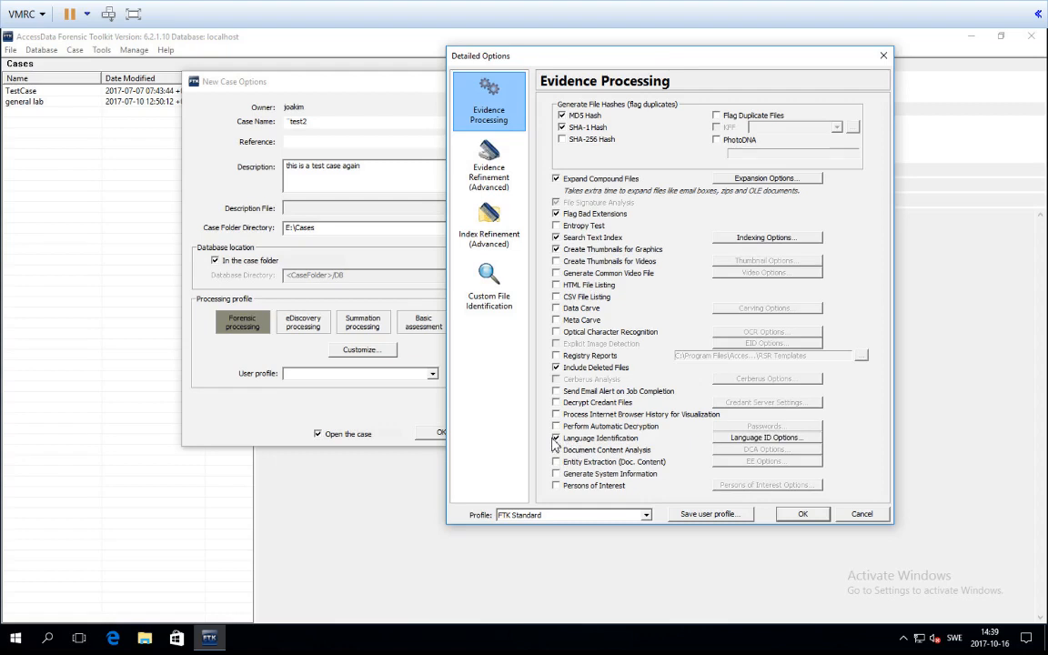
pyautogui.moveTo(559, 446)
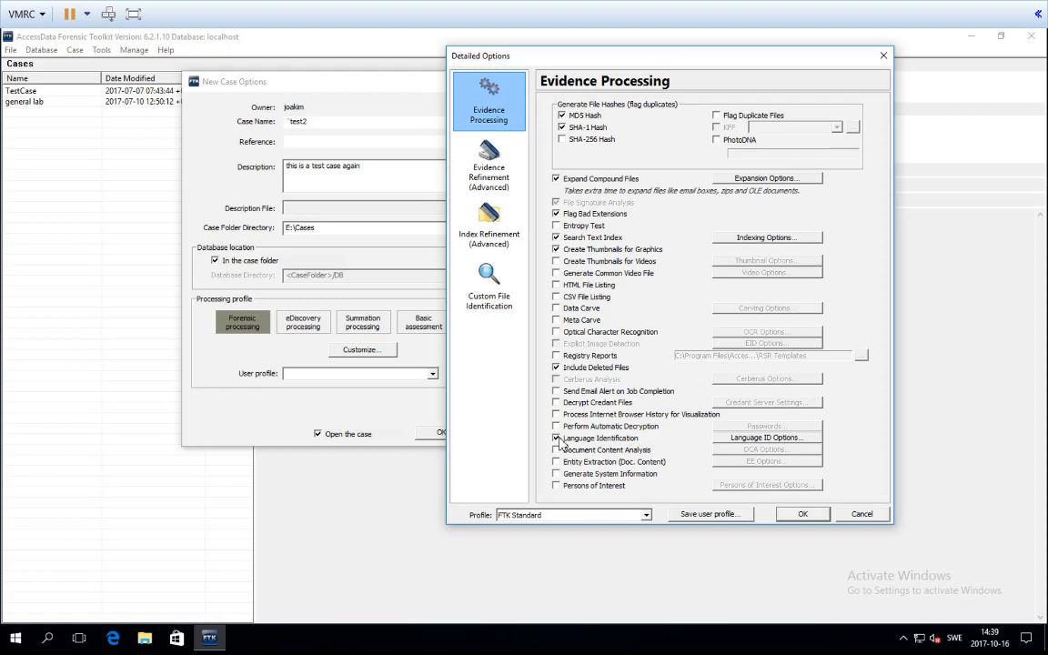
pyautogui.click(557, 437)
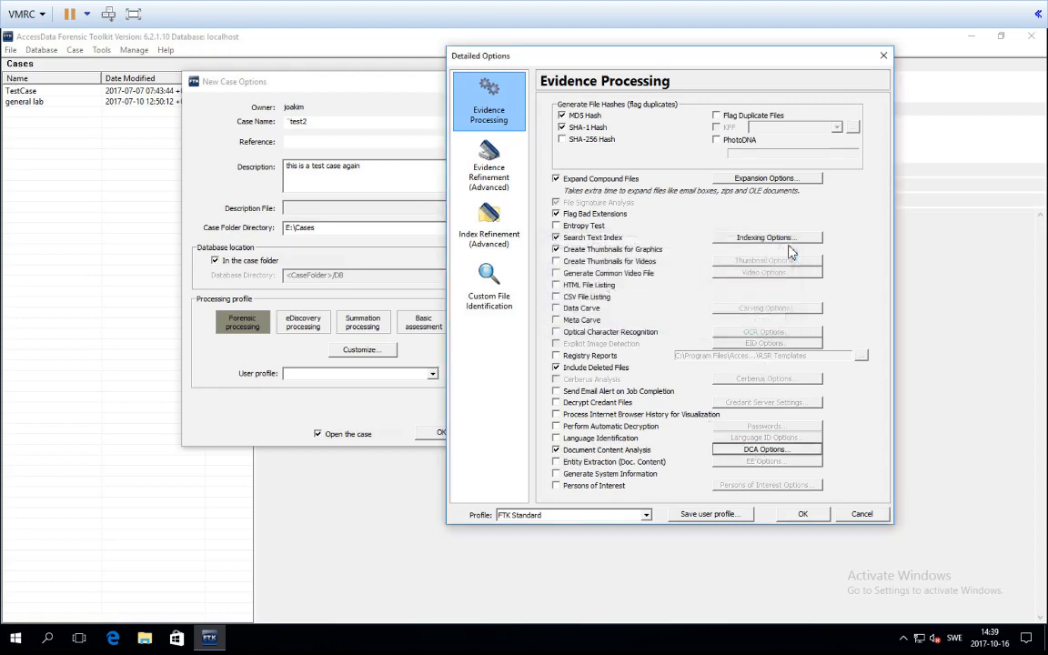
pyautogui.moveTo(575, 462)
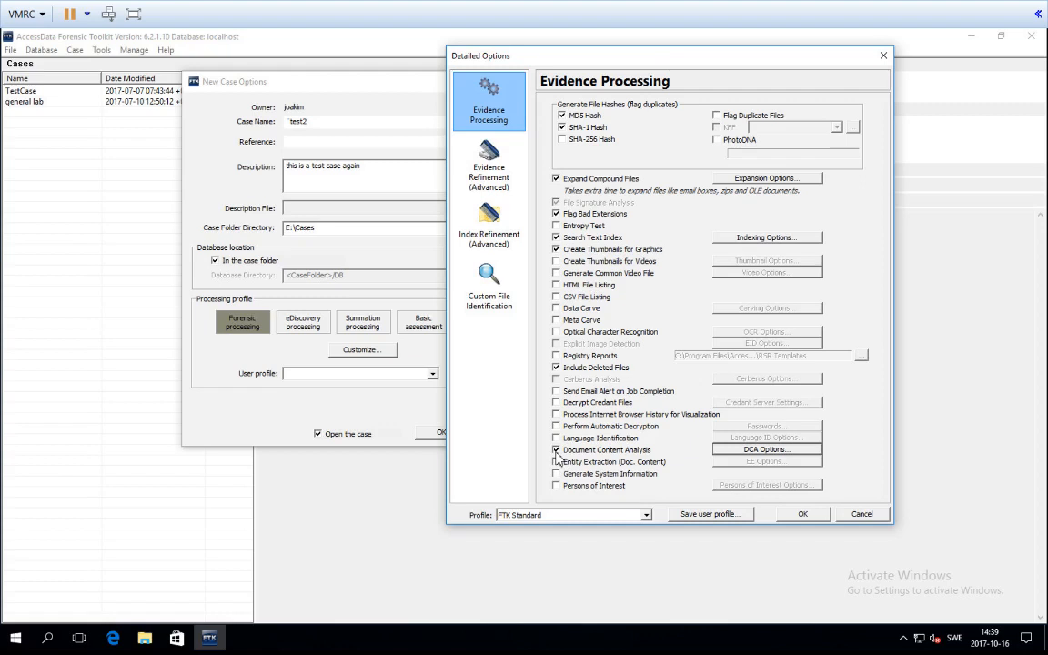
pyautogui.click(557, 449)
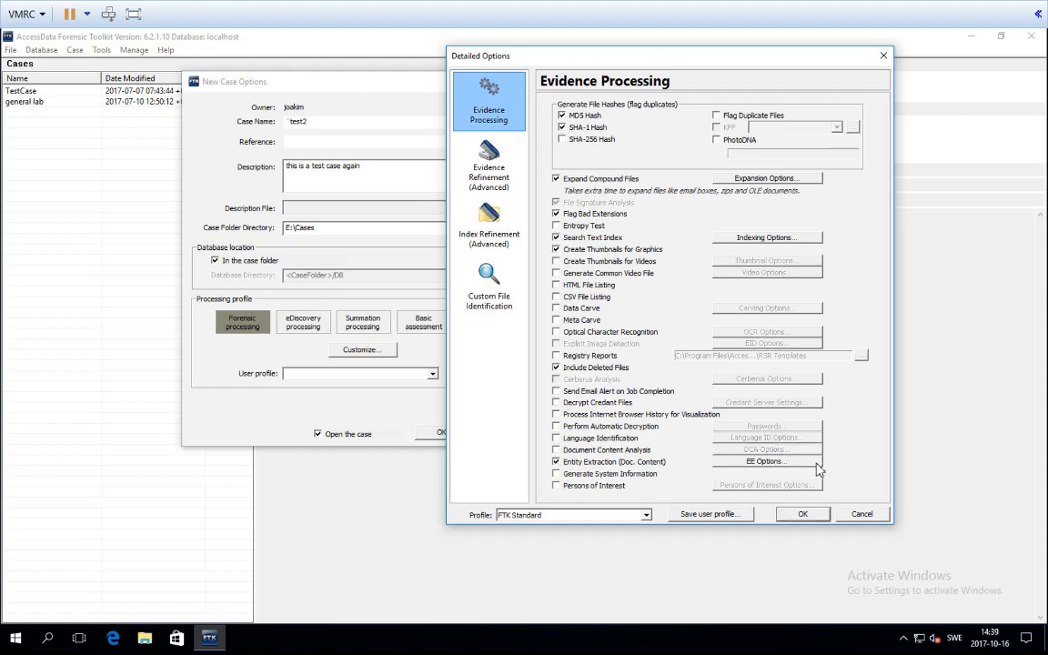
# - Review and accept Entity Extraction Options, switch entity extraction off and Generate System Information on
pyautogui.click(764, 462)
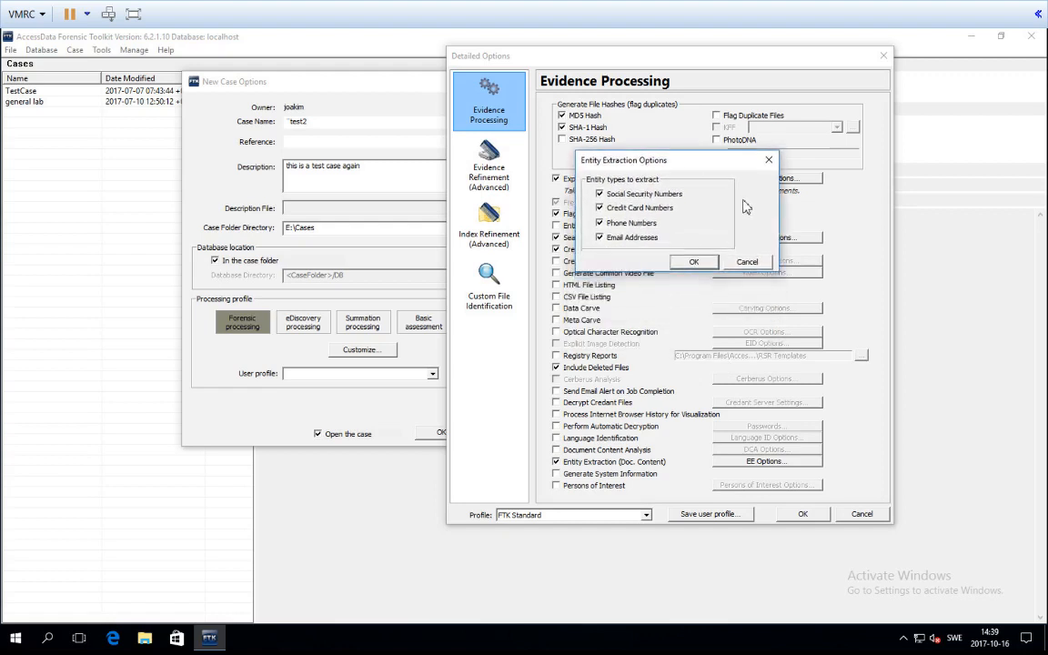
pyautogui.moveTo(713, 244)
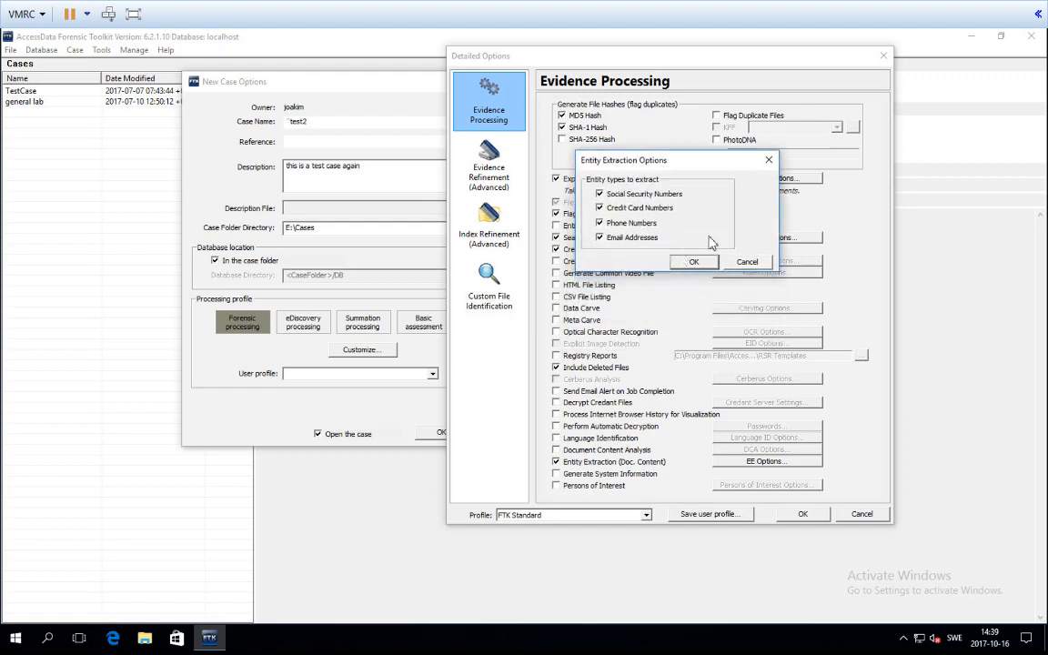
pyautogui.moveTo(713, 290)
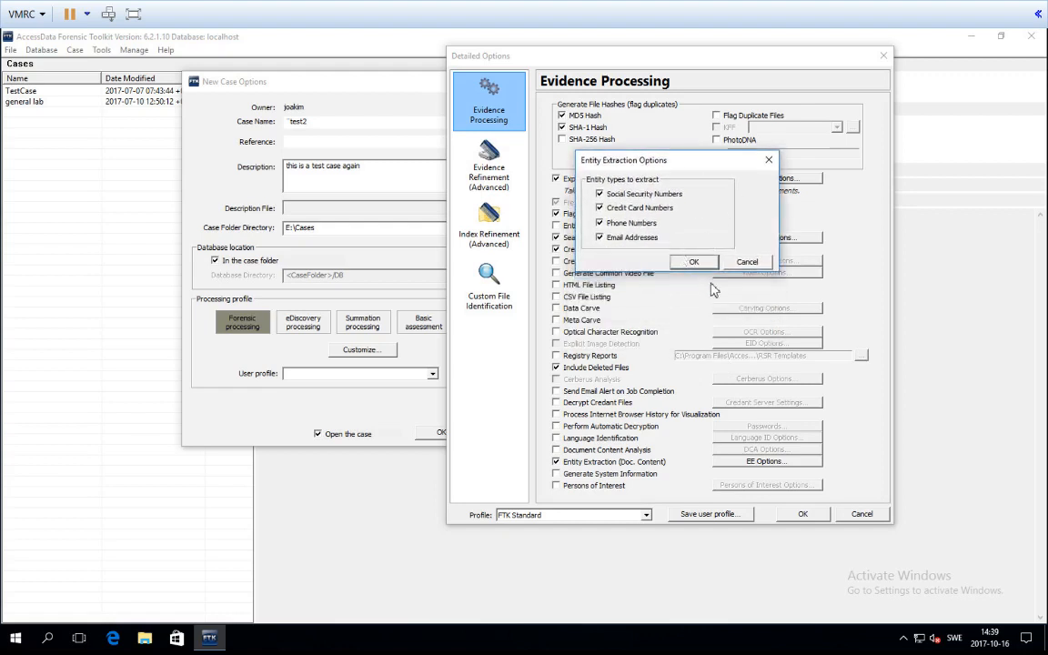
pyautogui.click(694, 262)
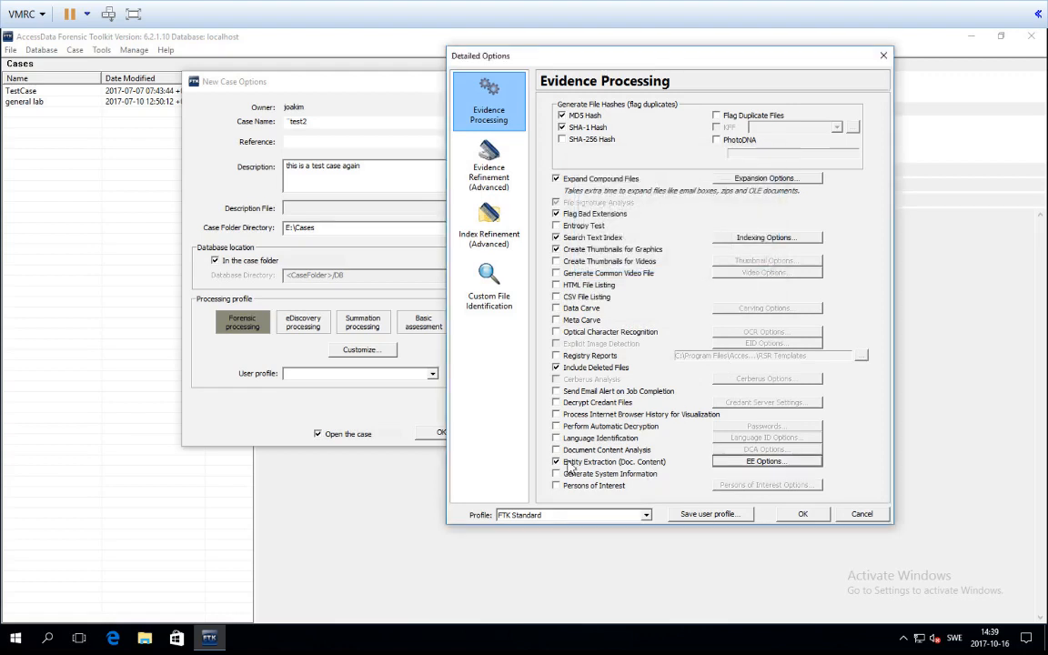
pyautogui.click(557, 462)
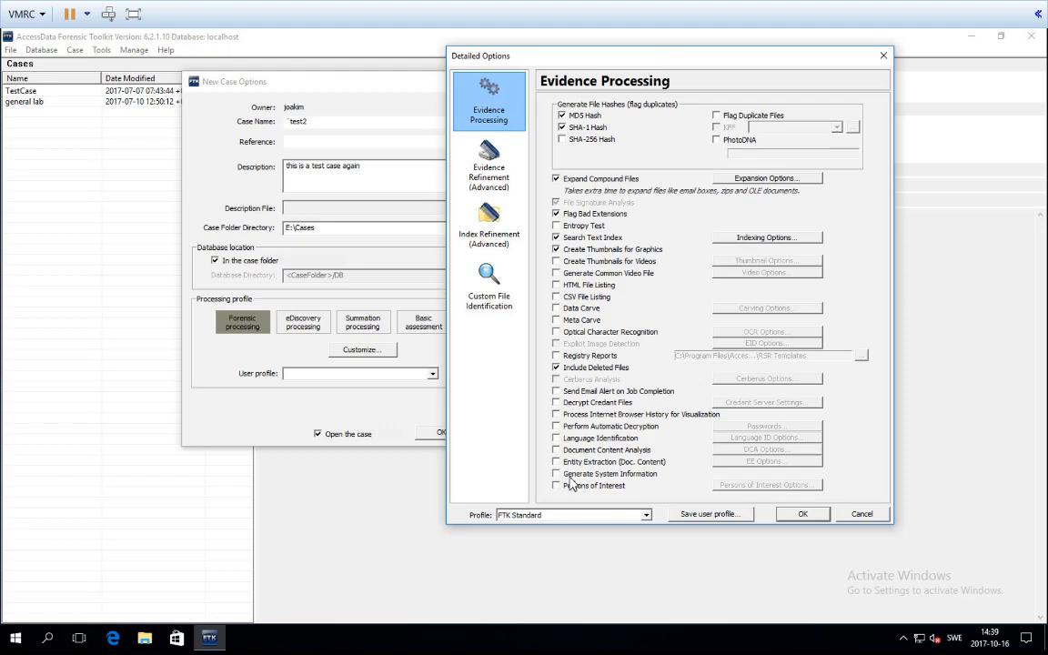
pyautogui.click(557, 473)
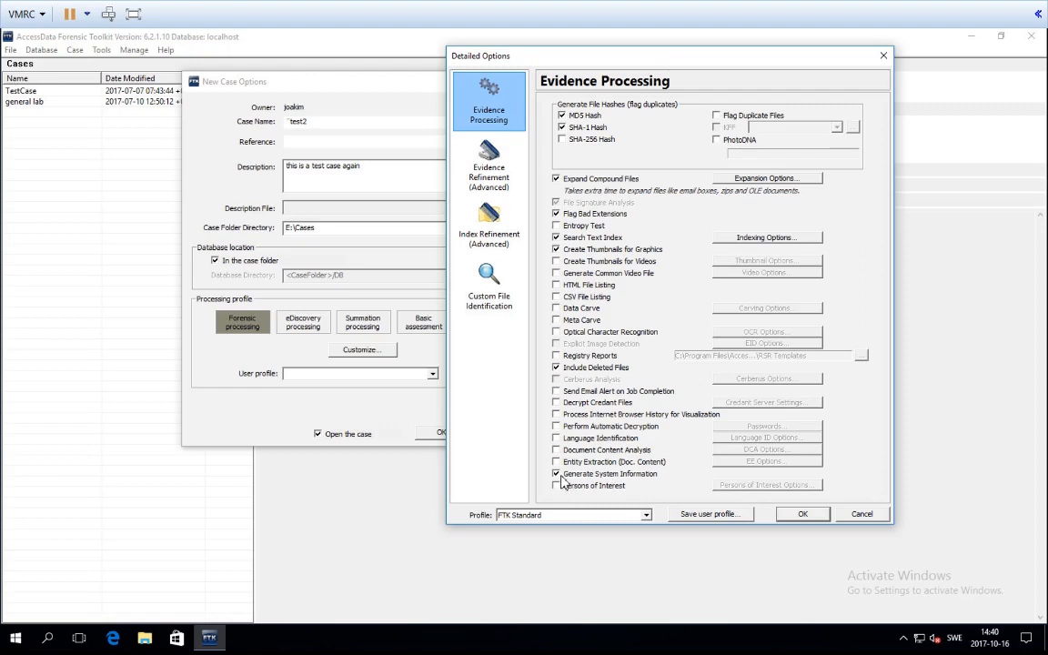
# - Enable Persons of Interest and review its empty communication participants list, then close it
pyautogui.click(557, 484)
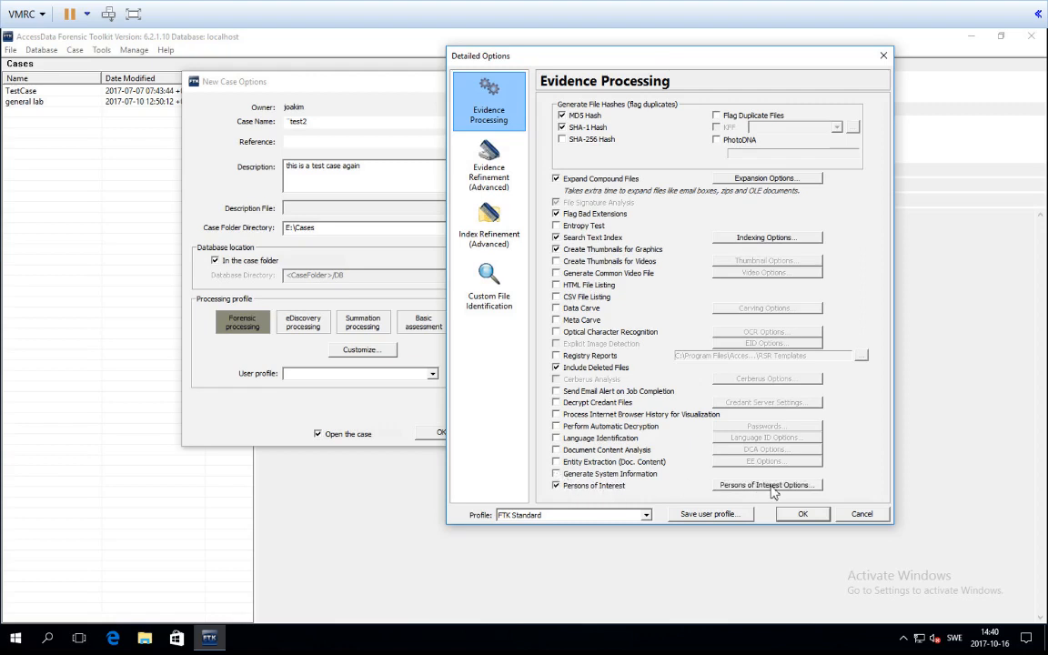
pyautogui.click(768, 484)
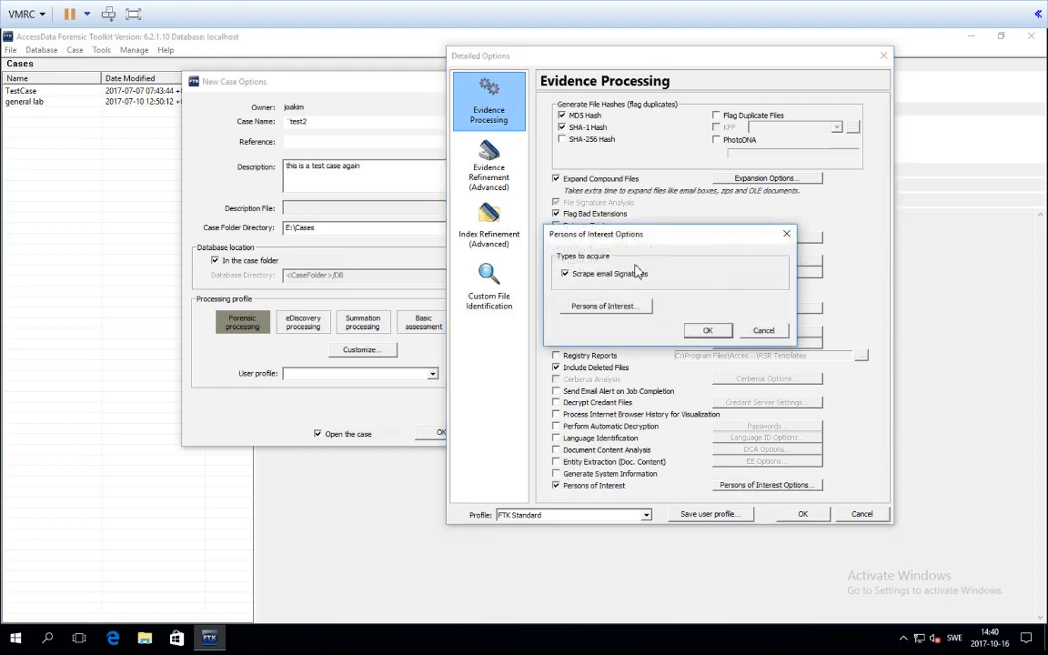
pyautogui.click(604, 306)
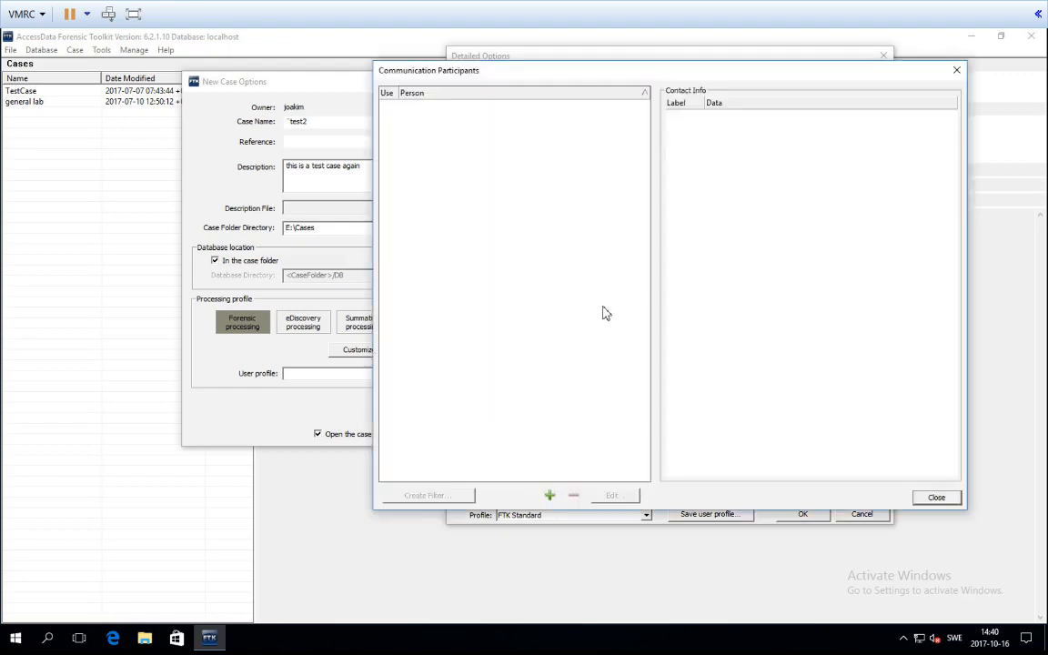
pyautogui.moveTo(561, 229)
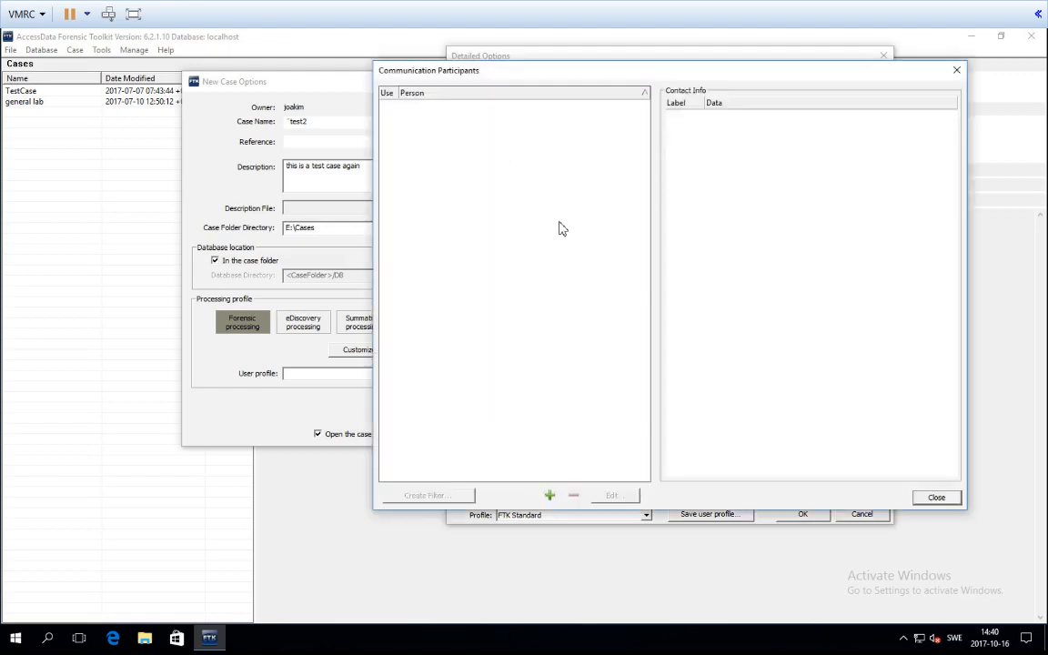
pyautogui.moveTo(932, 259)
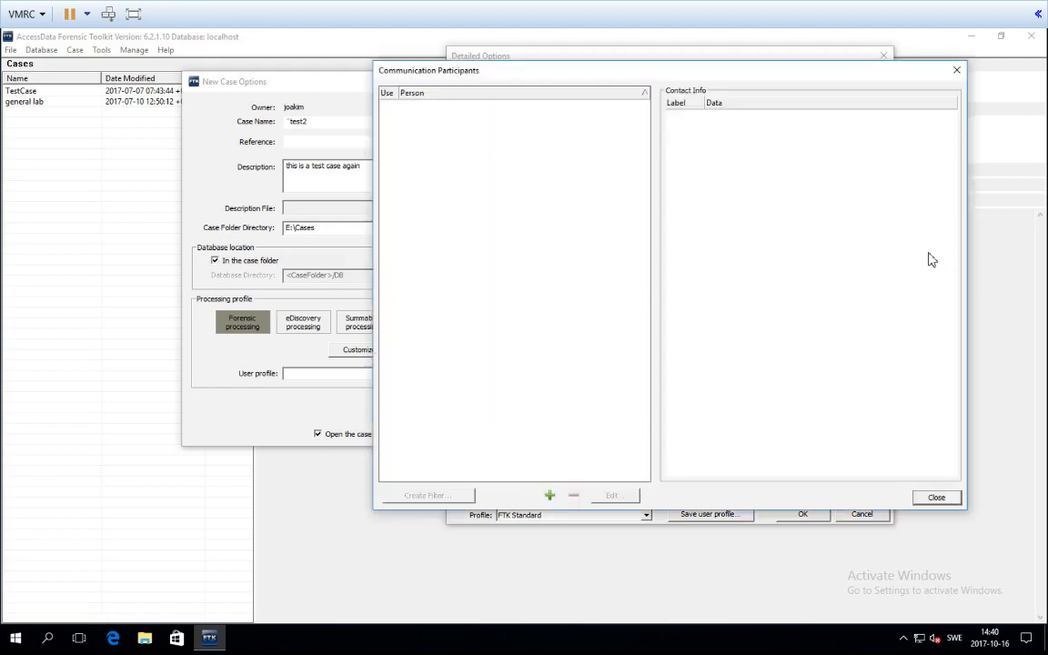
pyautogui.click(550, 495)
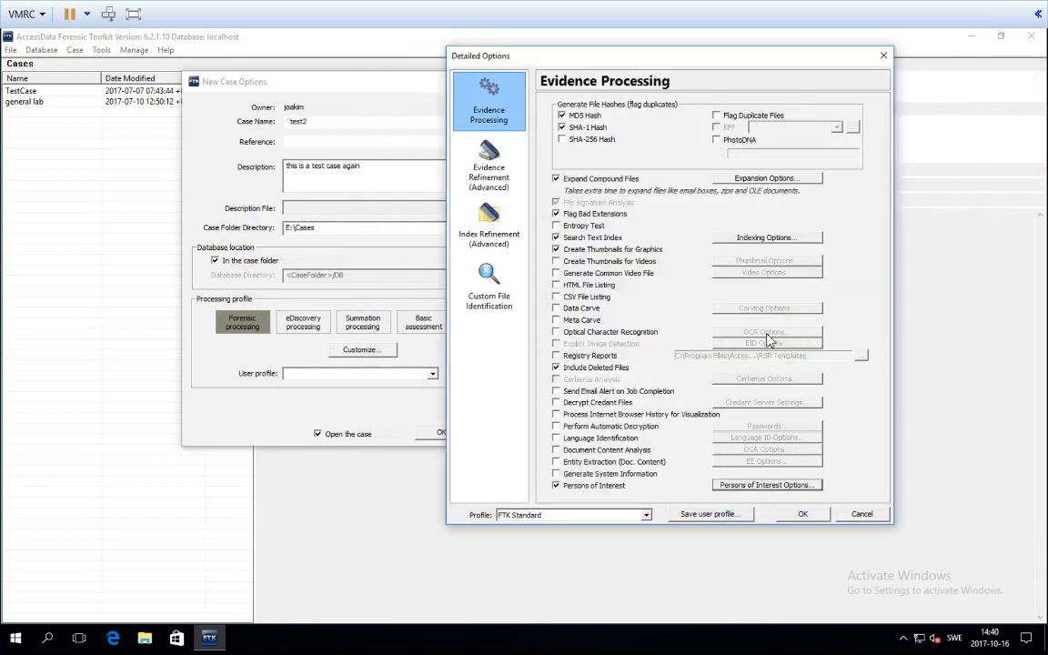
pyautogui.moveTo(758, 362)
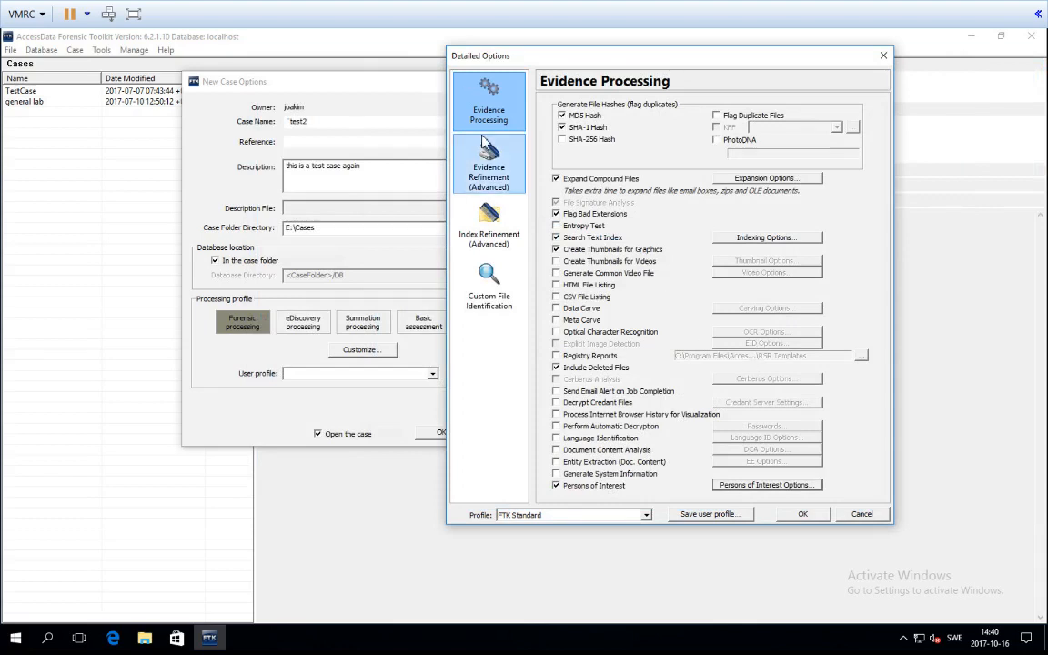
pyautogui.moveTo(853, 174)
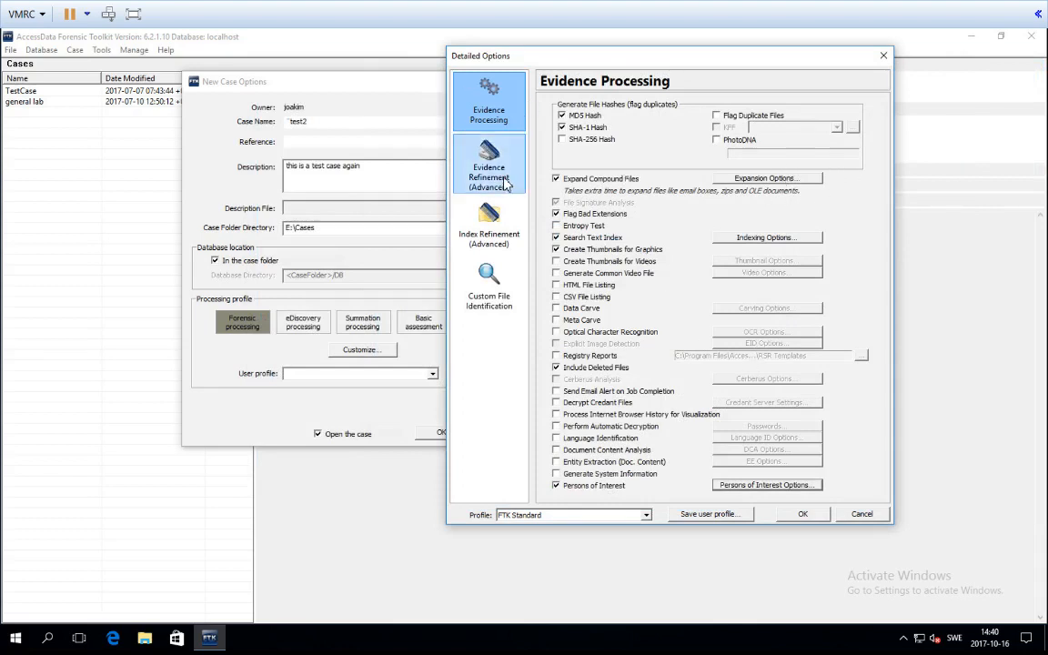
# - Review Evidence and Index Refinement (Advanced), both File Status/Type and File Date/Size tabs, ending on index refinement
pyautogui.click(488, 167)
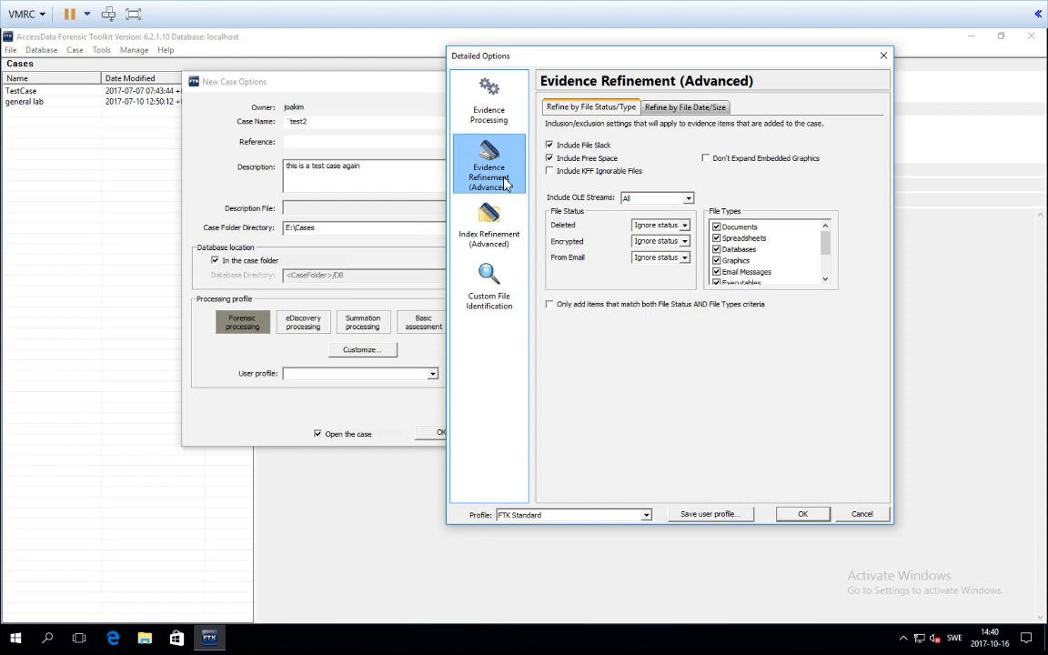
pyautogui.click(487, 225)
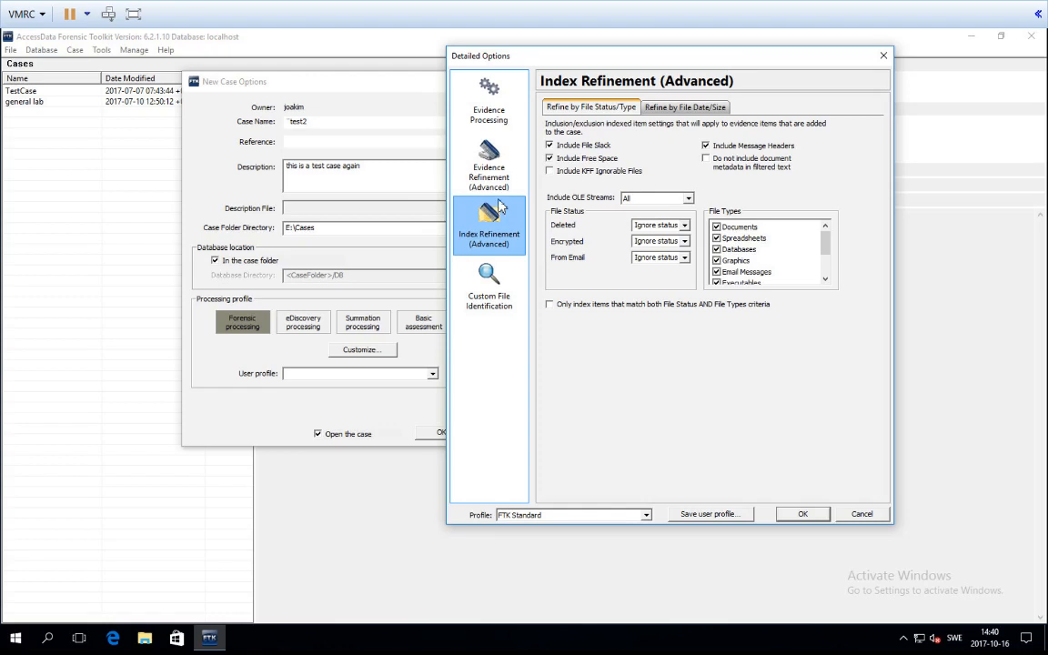
pyautogui.click(685, 106)
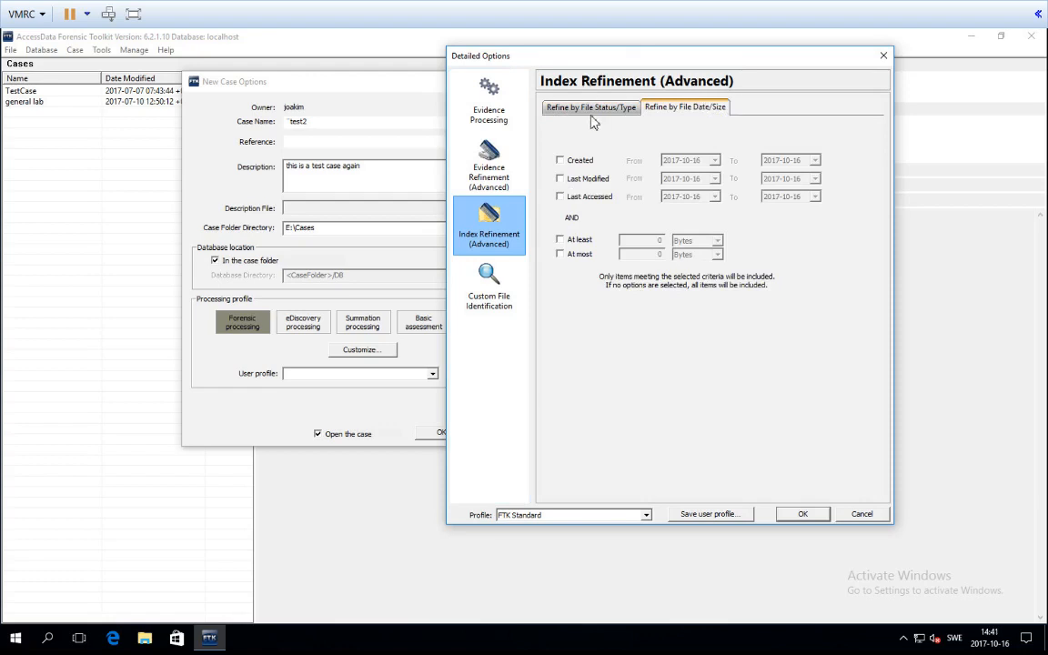
pyautogui.click(590, 106)
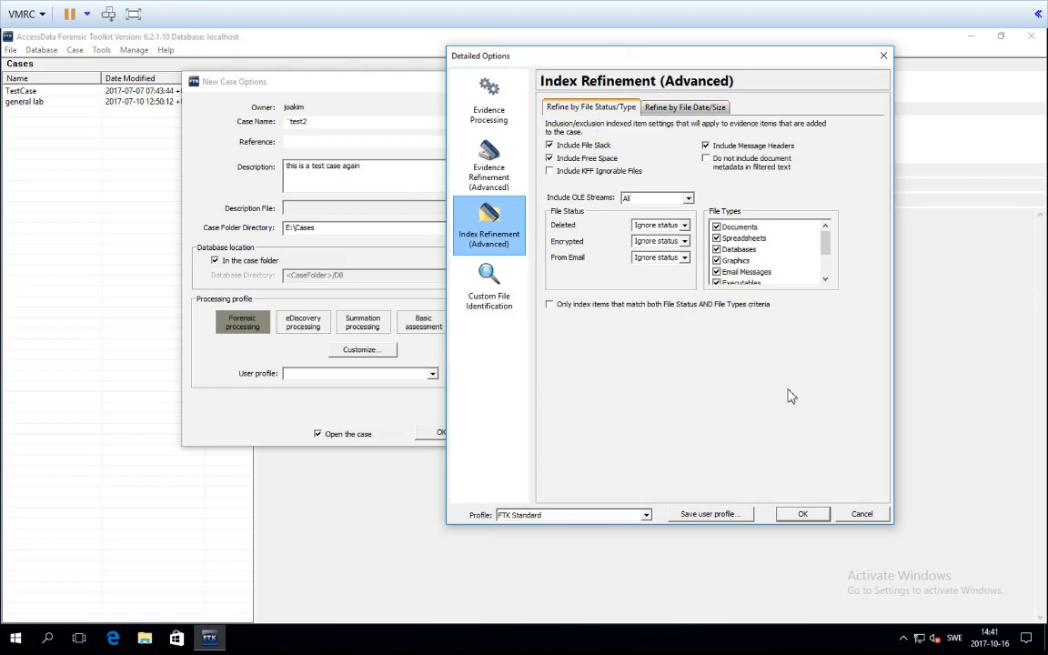
pyautogui.moveTo(808, 222)
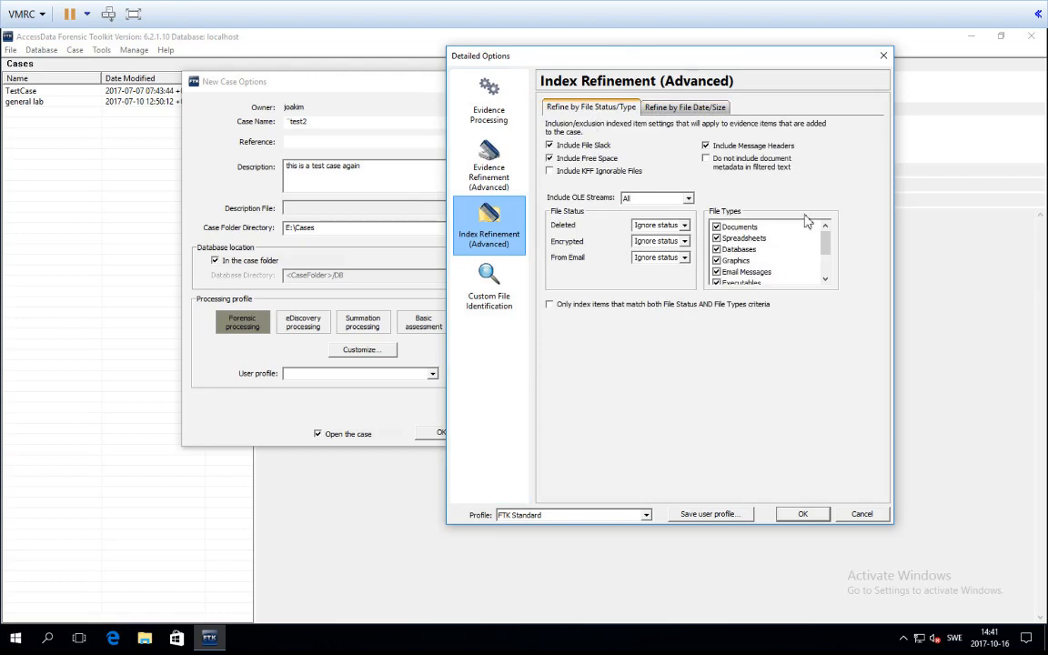
pyautogui.click(488, 163)
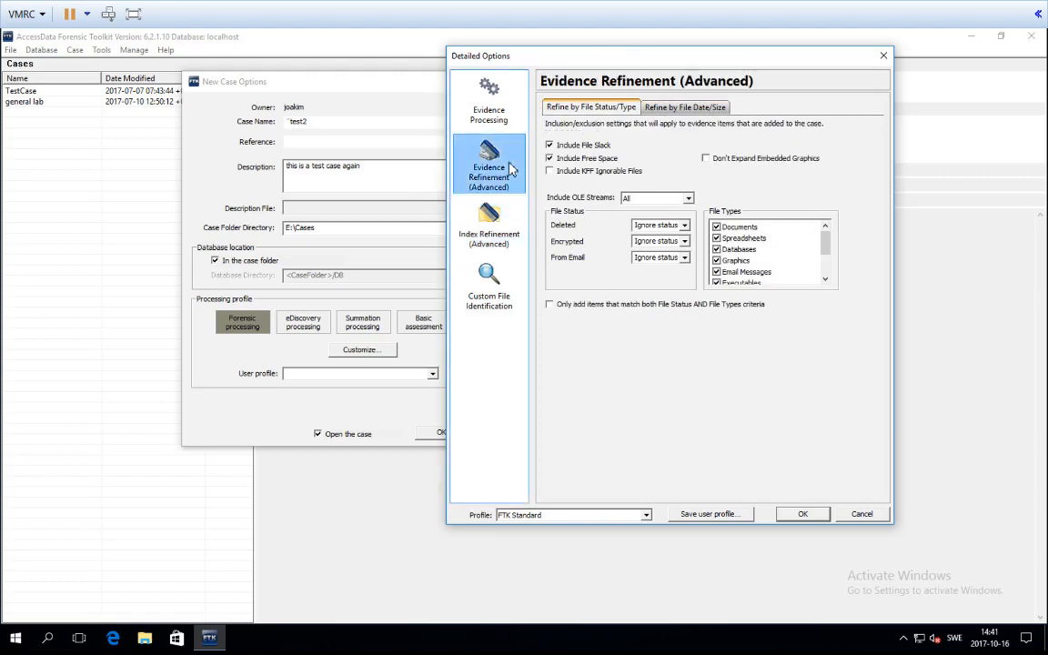
pyautogui.click(488, 224)
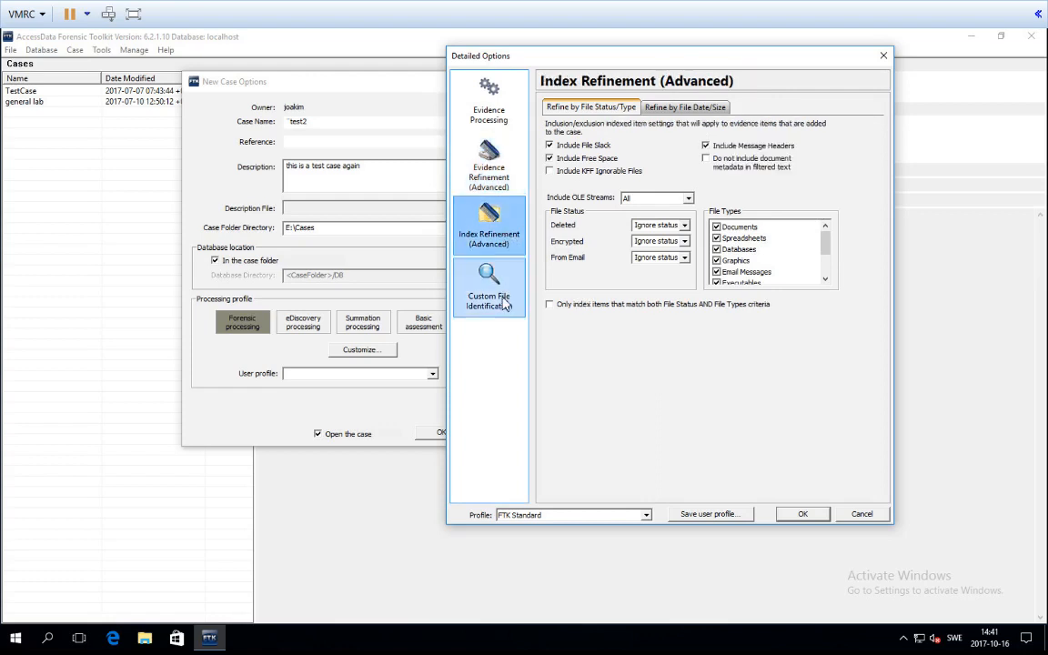
# - Start a new Custom File Identification entry, then abandon it undefined
pyautogui.click(488, 287)
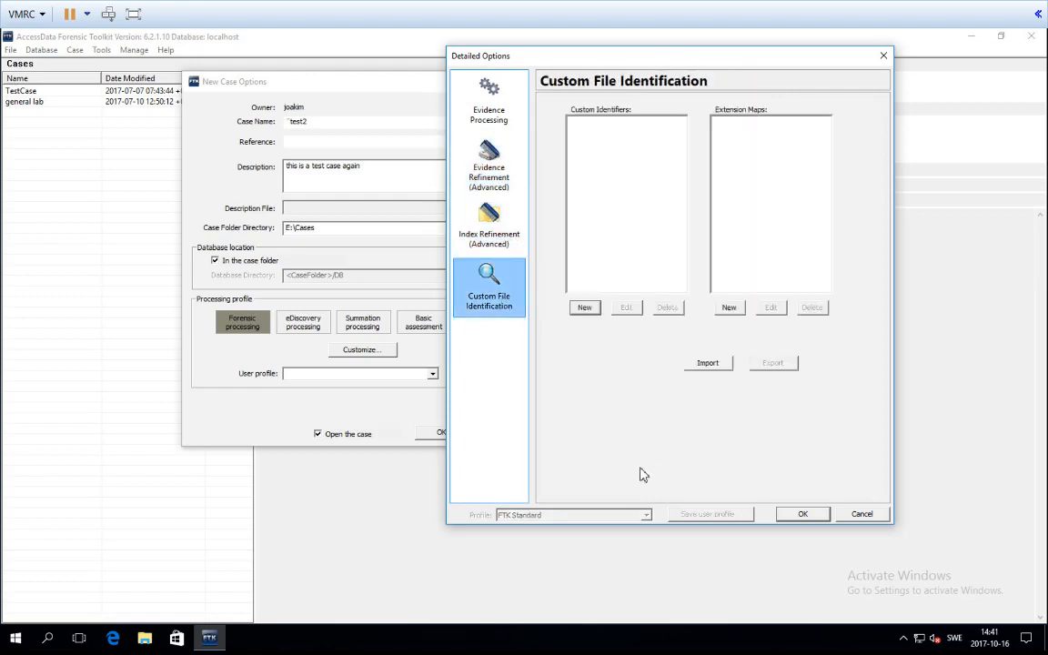
pyautogui.moveTo(615, 429)
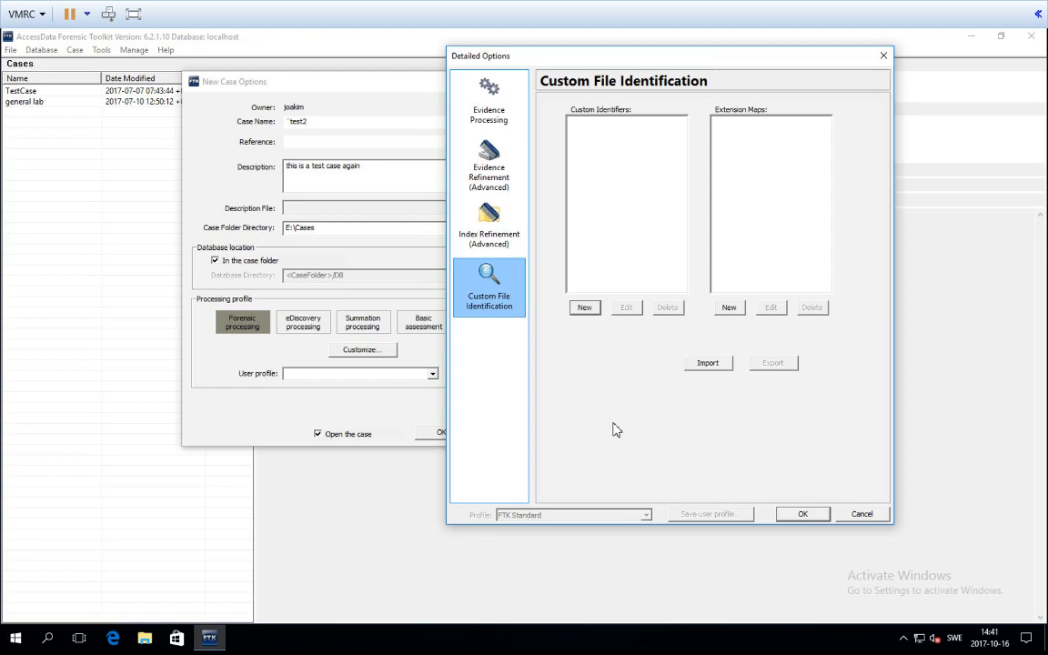
pyautogui.click(586, 307)
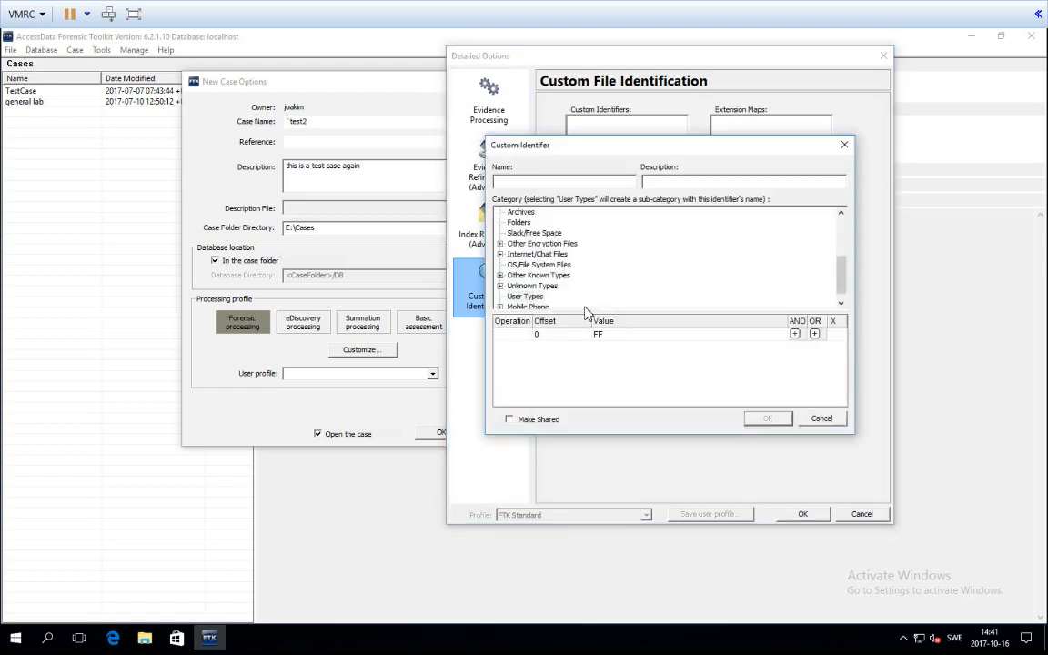
pyautogui.click(564, 180)
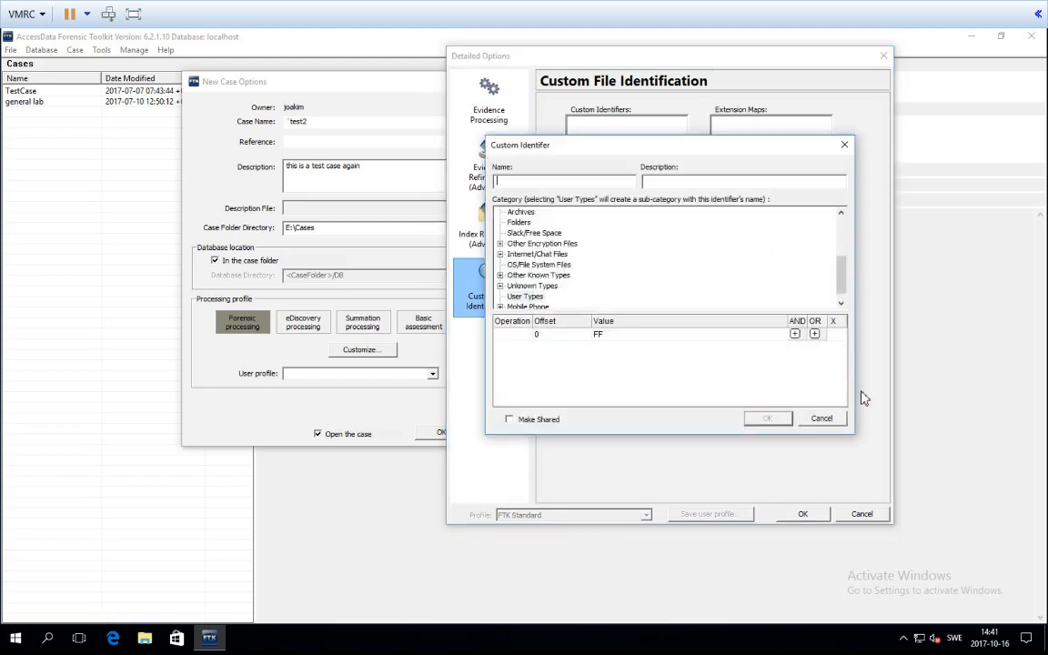
pyautogui.click(821, 417)
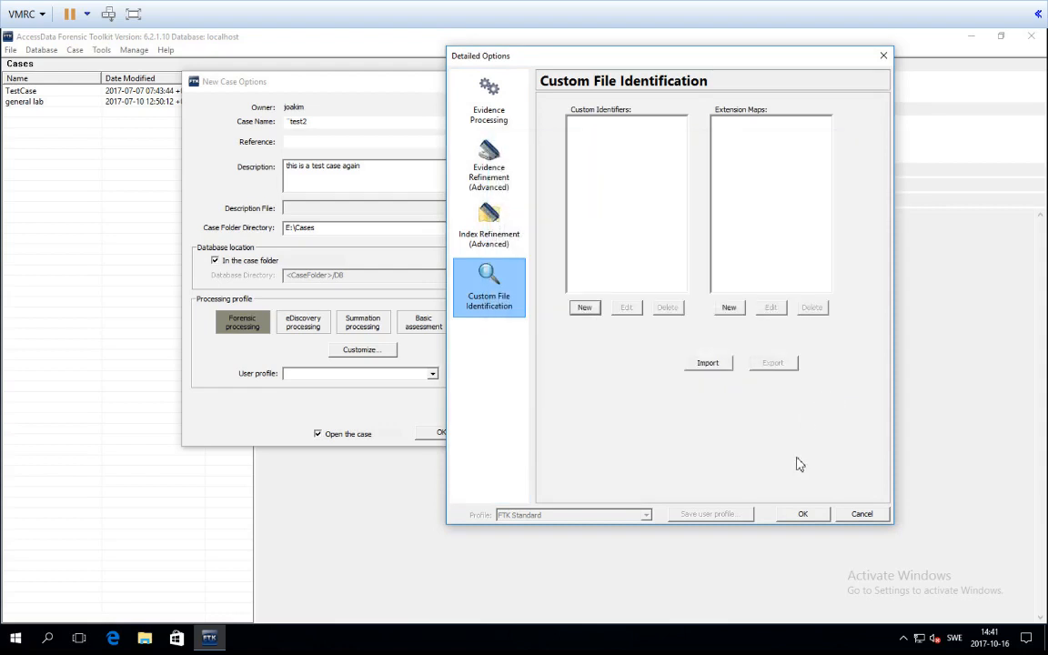
pyautogui.moveTo(805, 461)
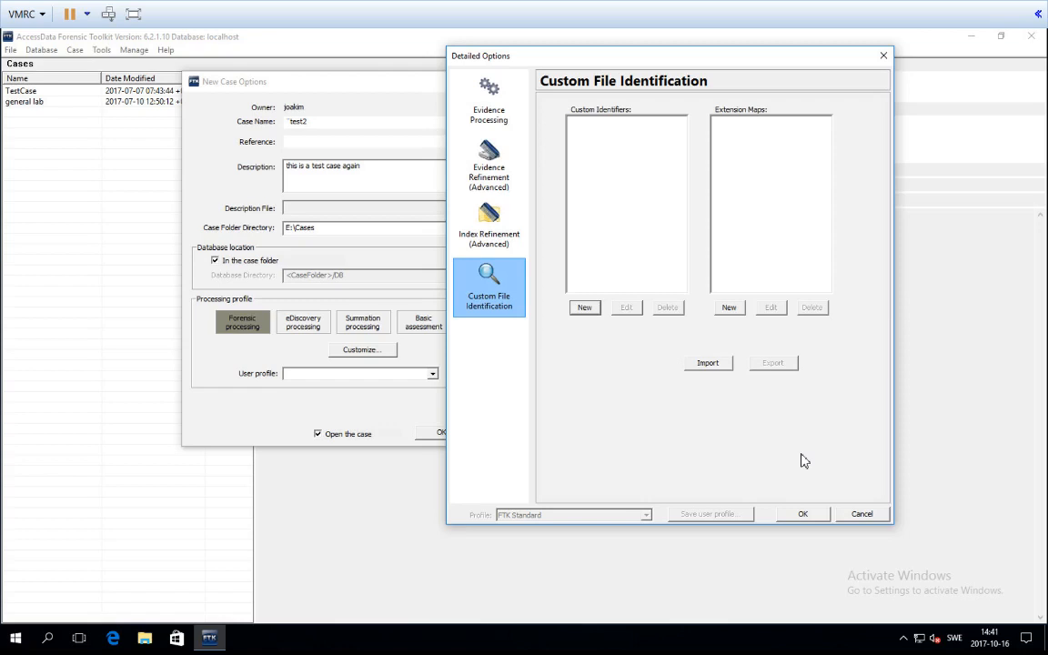
pyautogui.moveTo(796, 156)
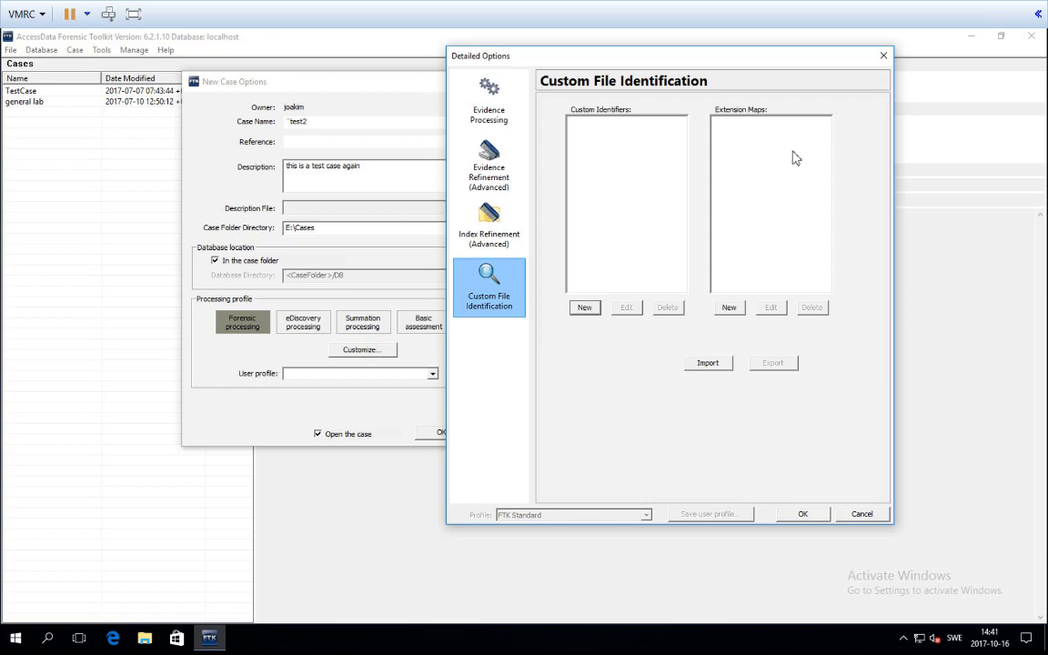
pyautogui.moveTo(698, 158)
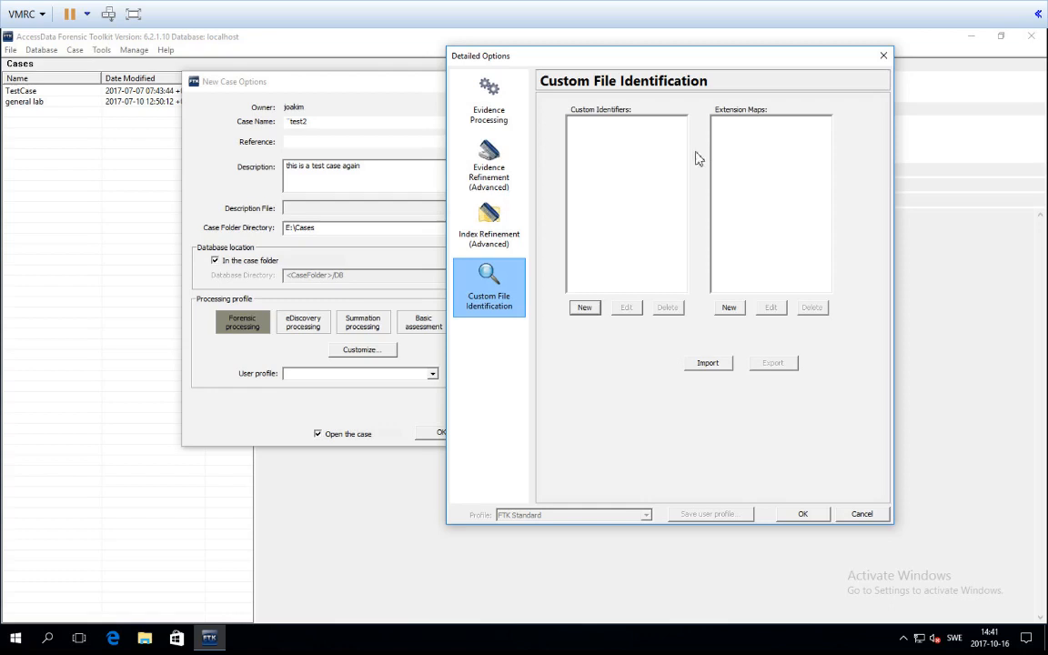
pyautogui.moveTo(738, 240)
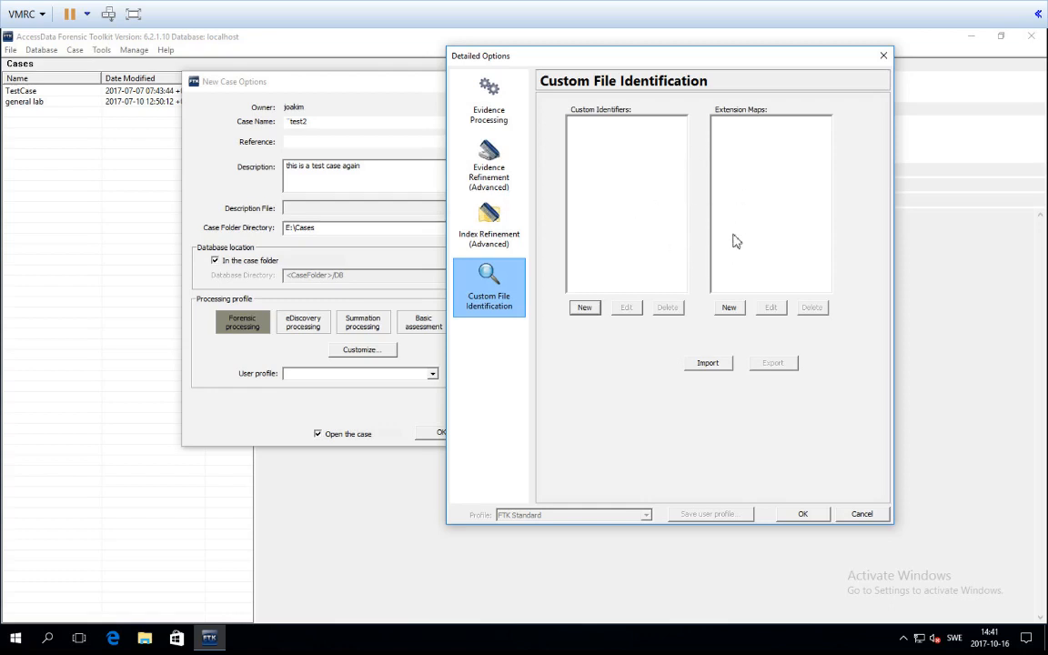
pyautogui.moveTo(703, 193)
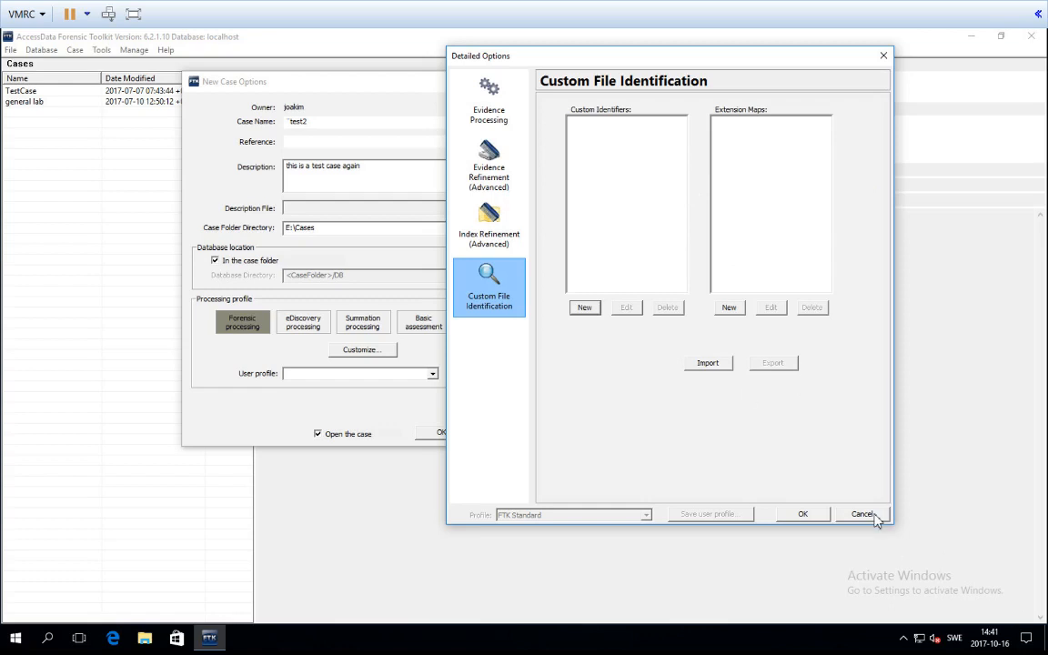
# - Cancel Detailed Options and confirm New Case Options to create the test2 case
pyautogui.click(863, 513)
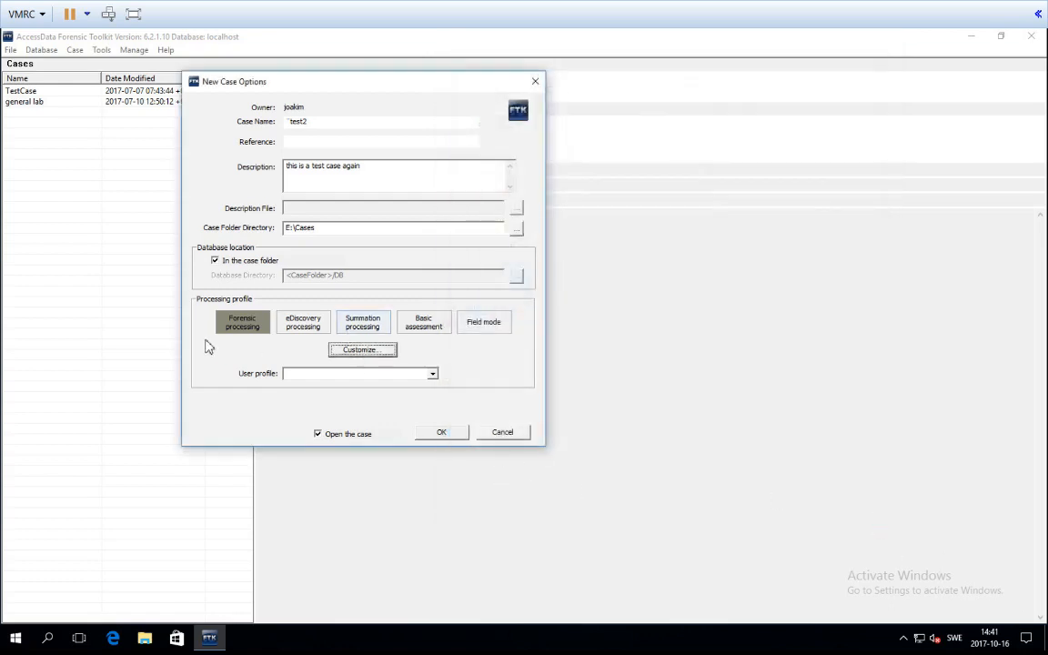
pyautogui.moveTo(433, 445)
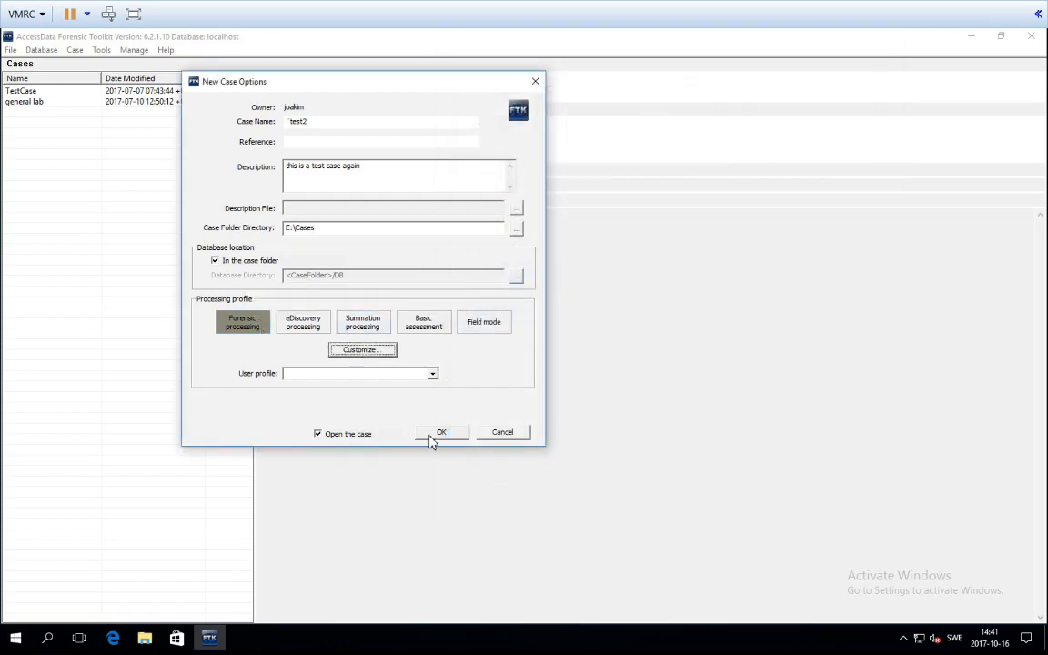
pyautogui.click(441, 433)
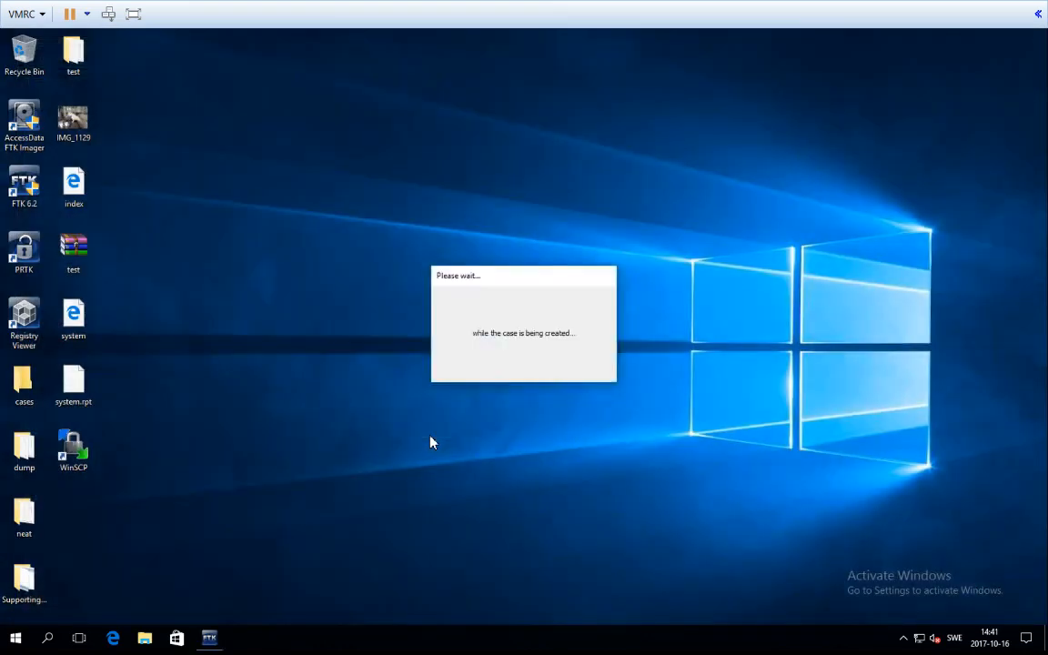